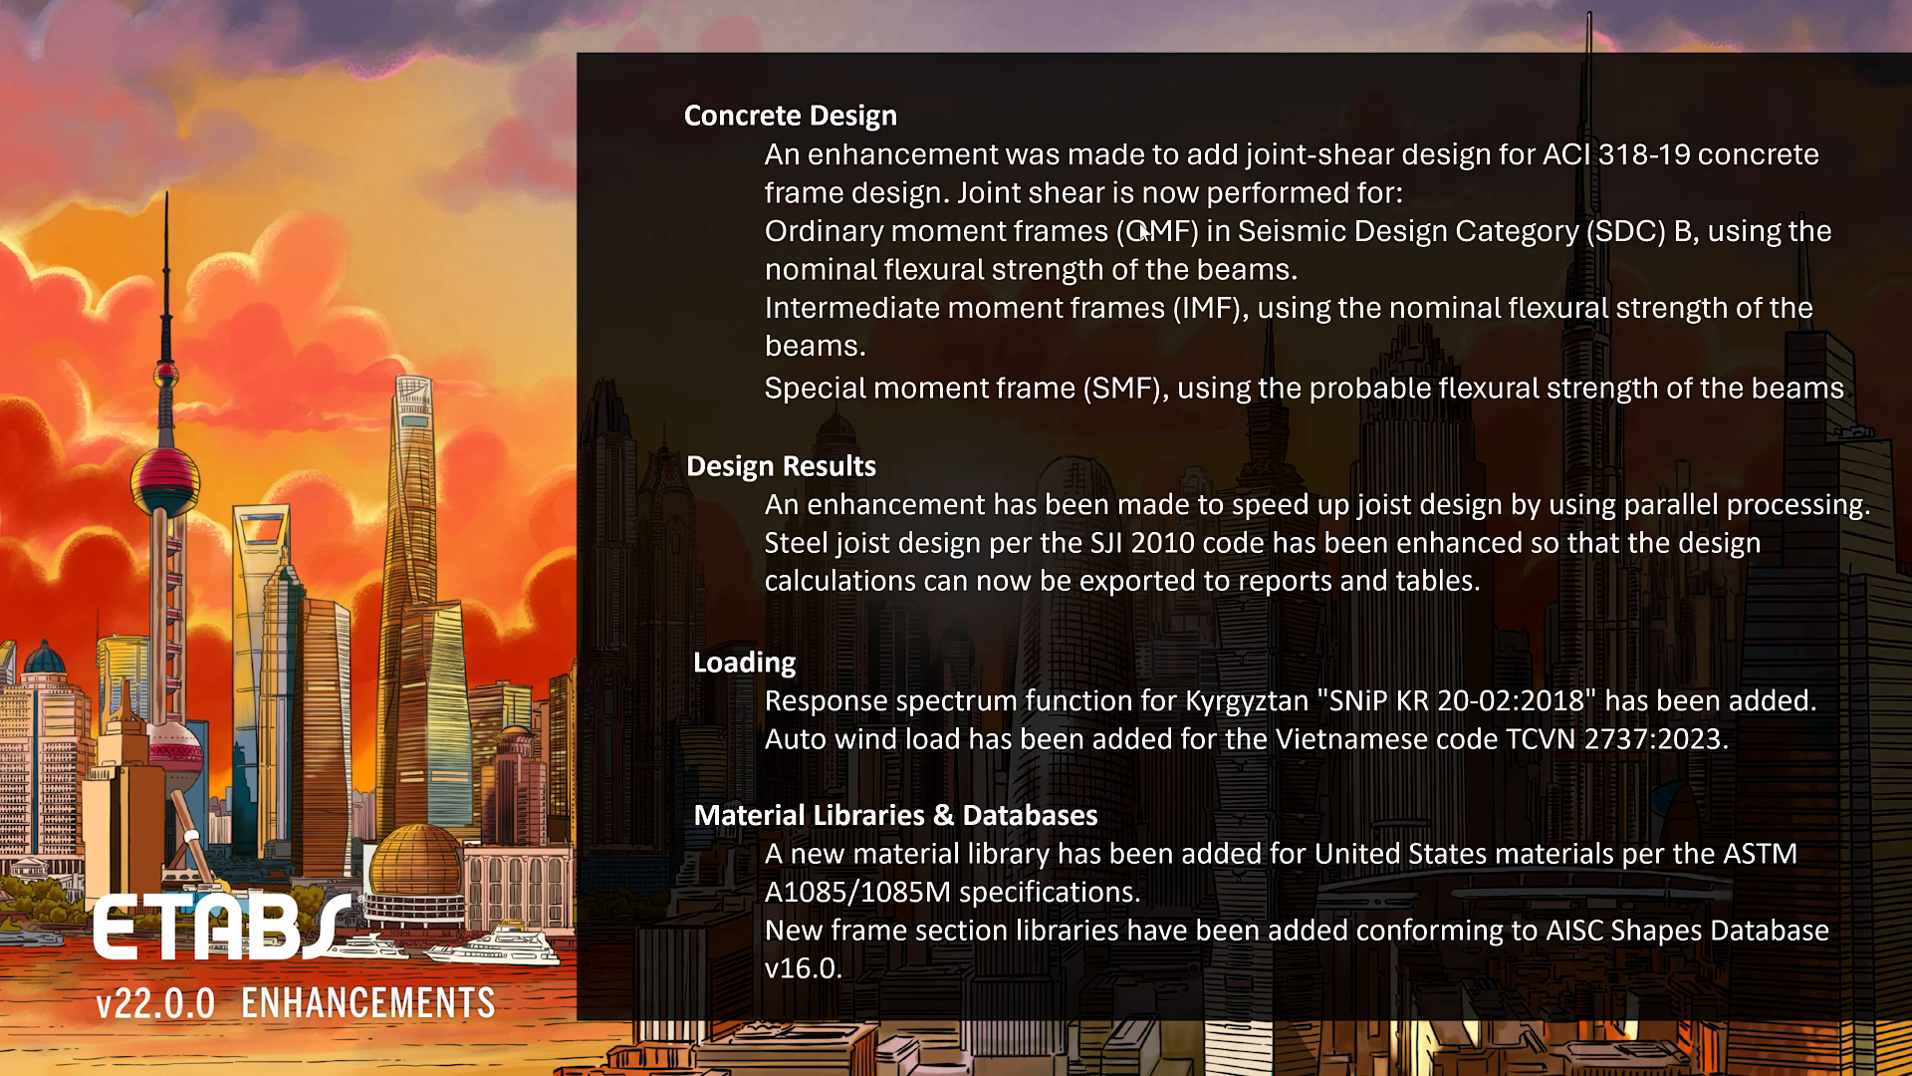
Step: Add a second Walking excitation set, exset-1, in the Floor Vibrations excitation sets
{"action": "left_click", "coordinate": [705, 468]}
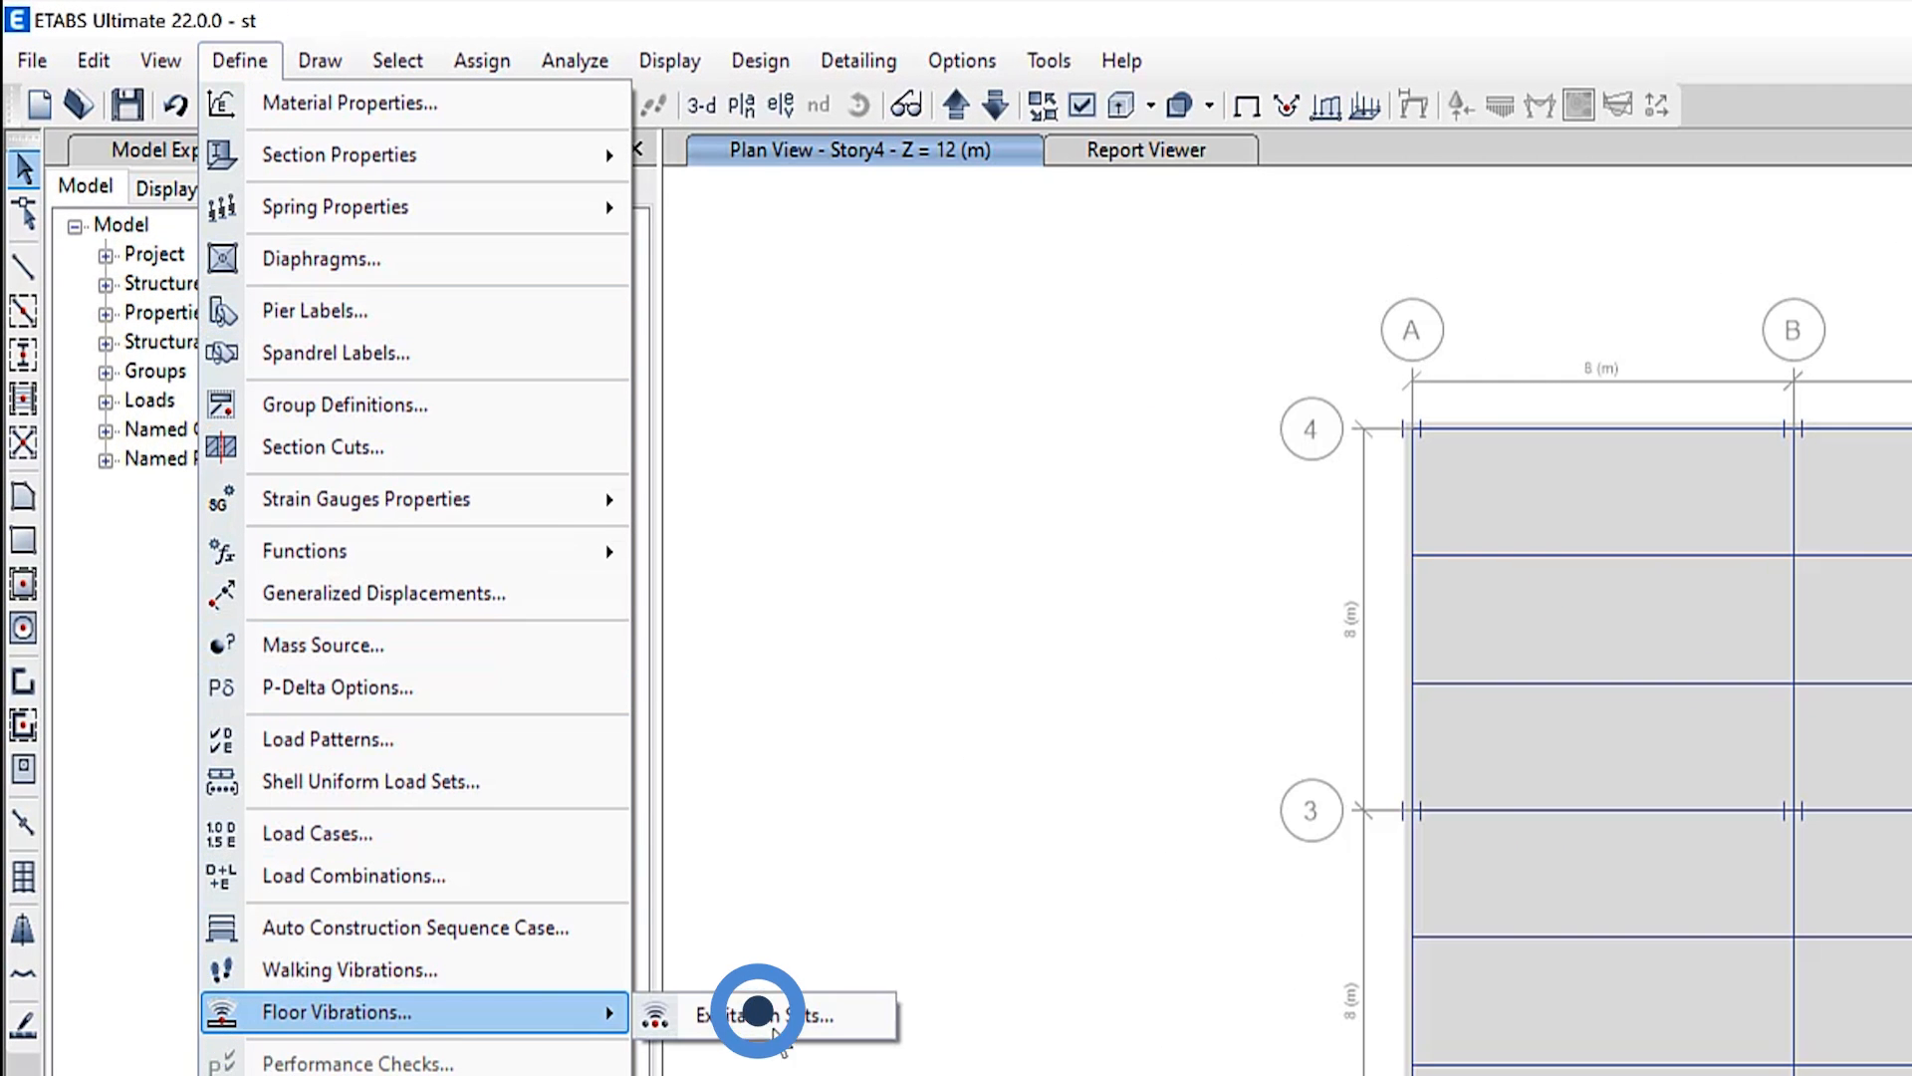
{"action": "left_click", "coordinate": [775, 1014]}
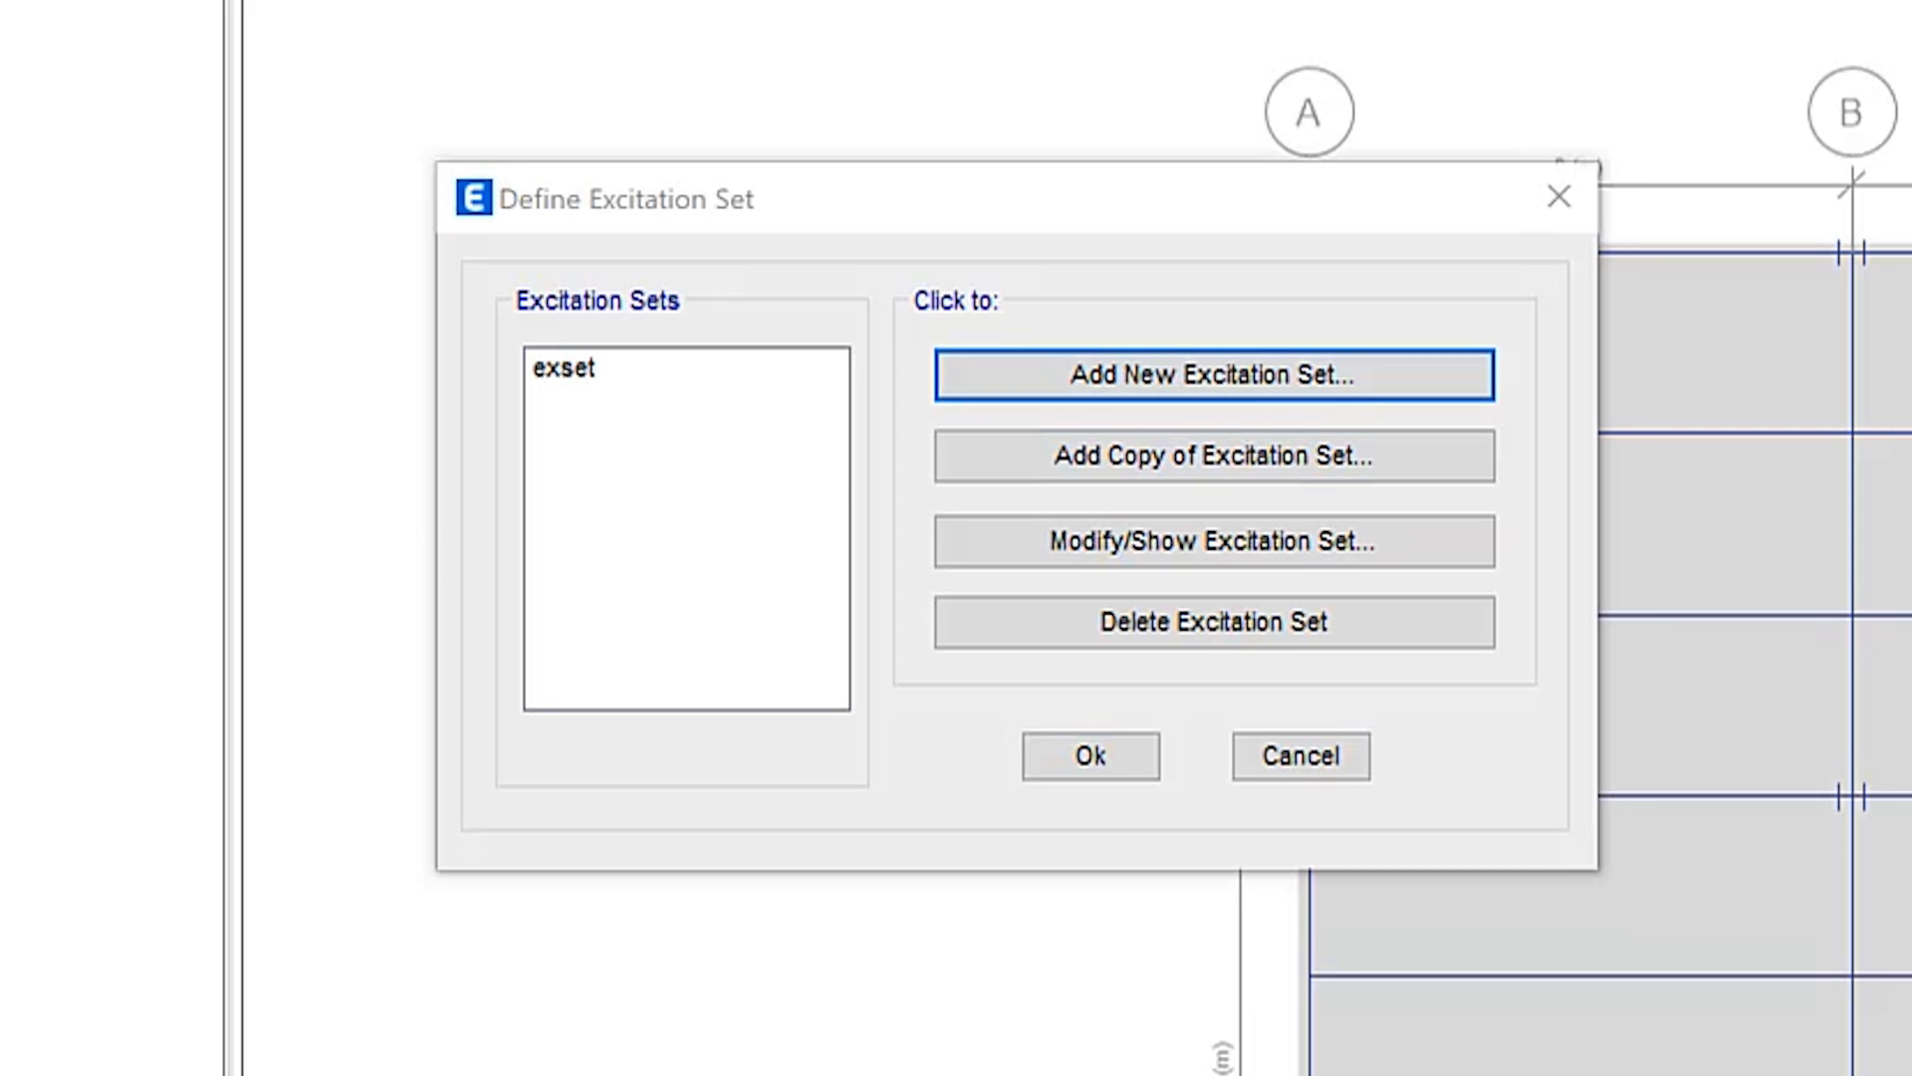
{"action": "left_click", "coordinate": [1213, 374]}
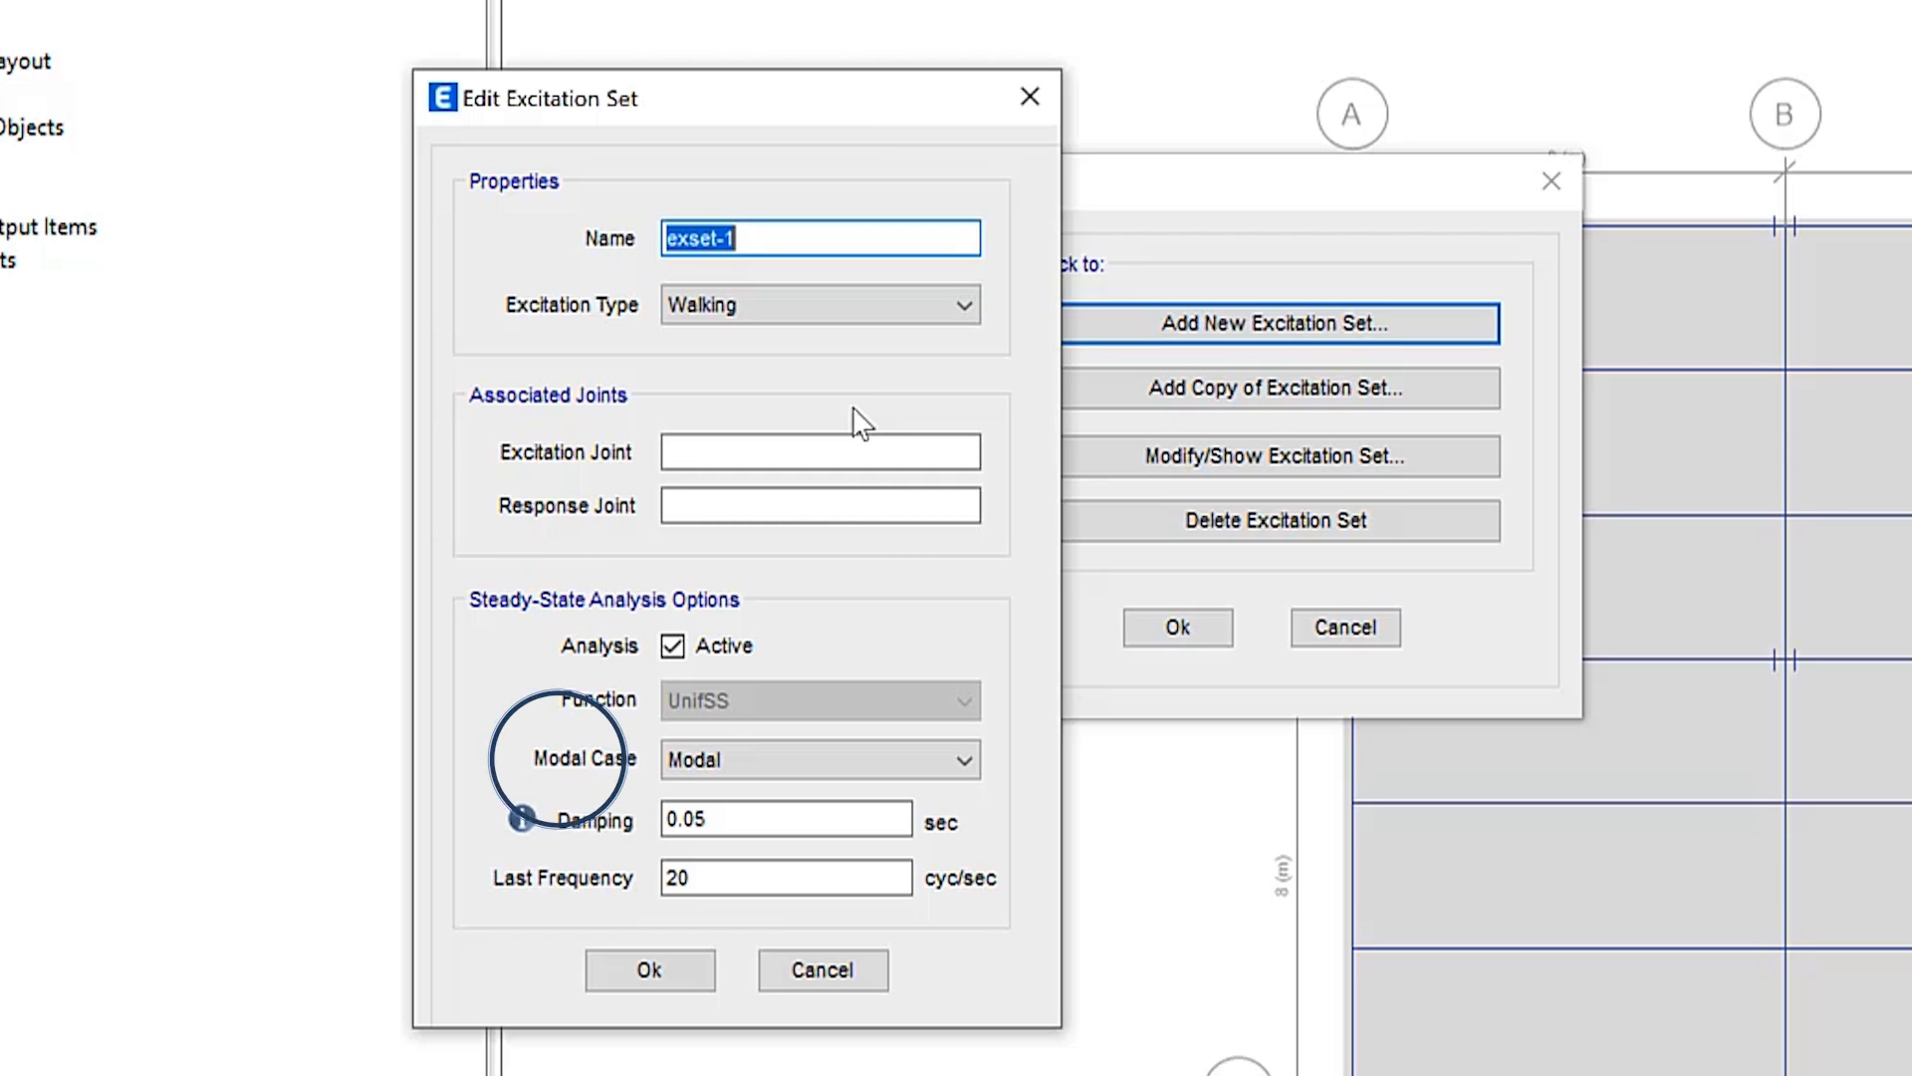
{"action": "type", "text": "2"}
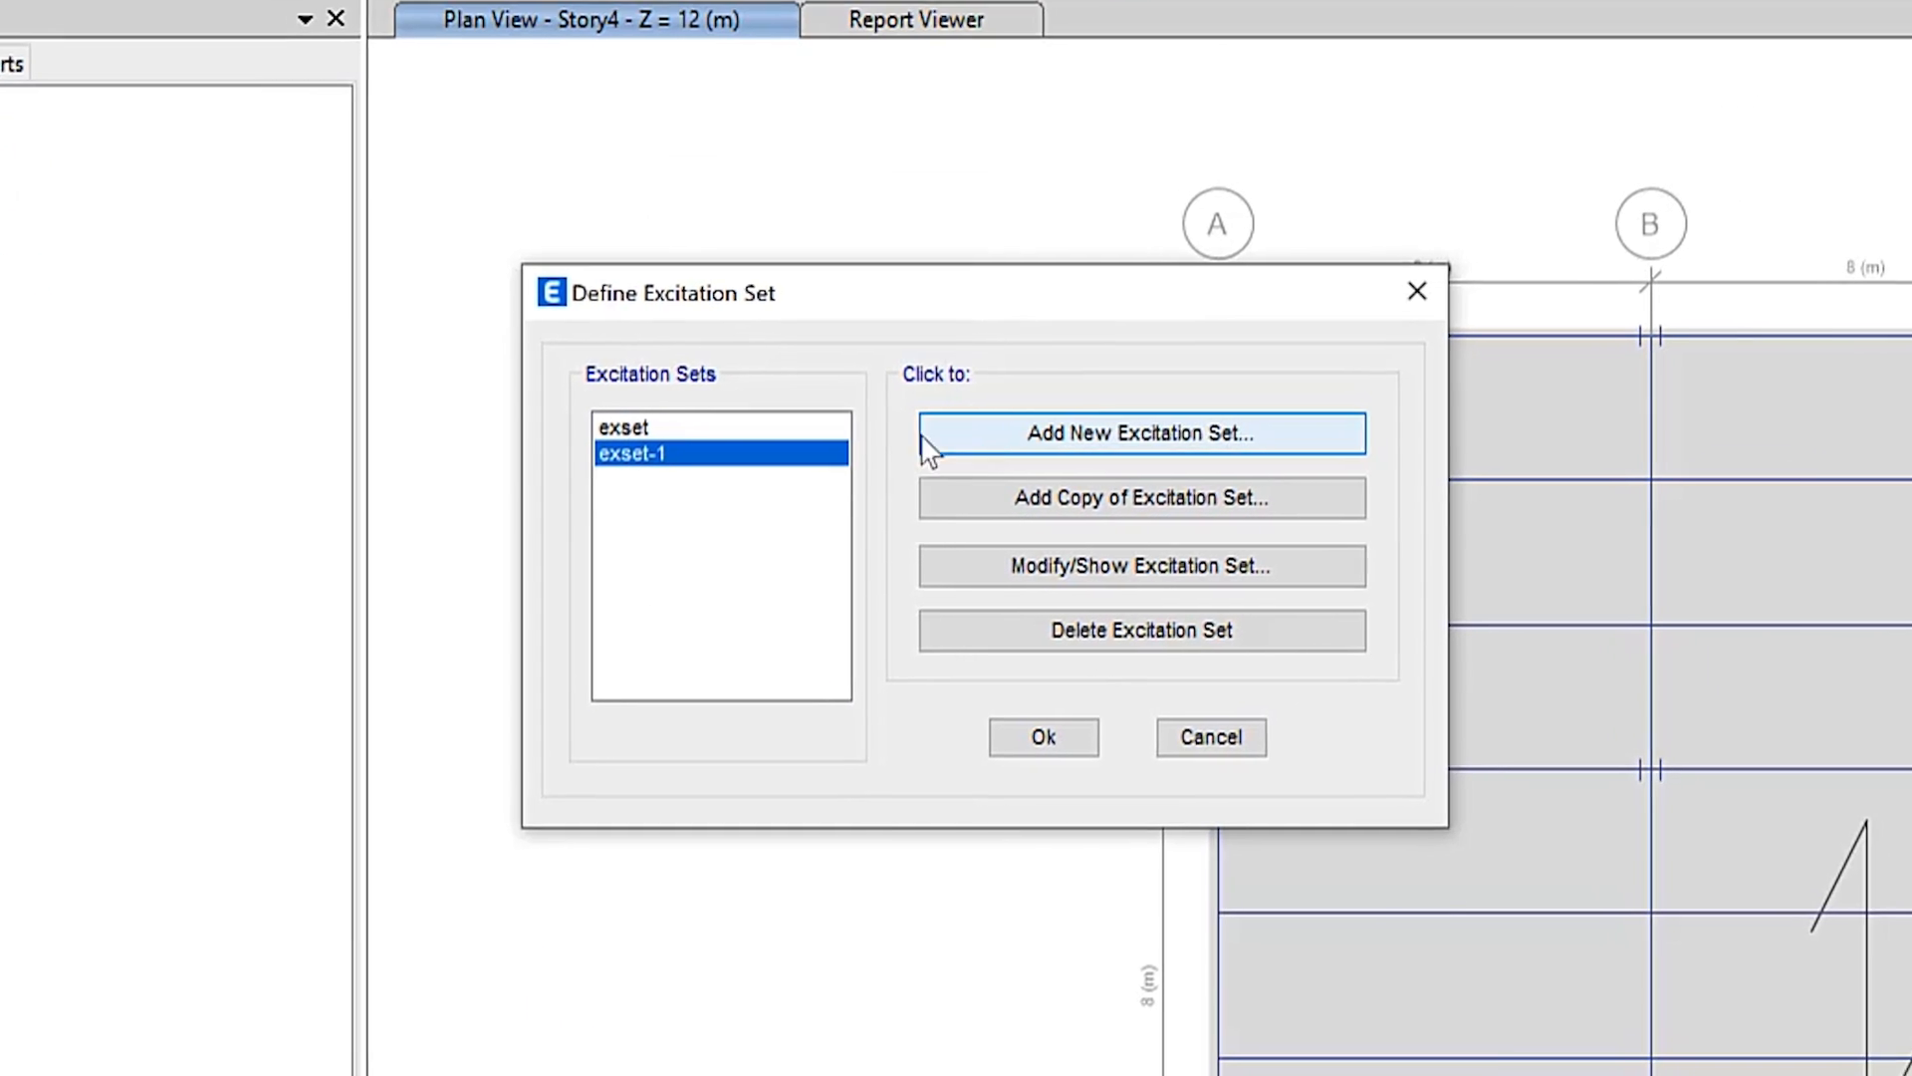
{"action": "left_click", "coordinate": [1042, 737]}
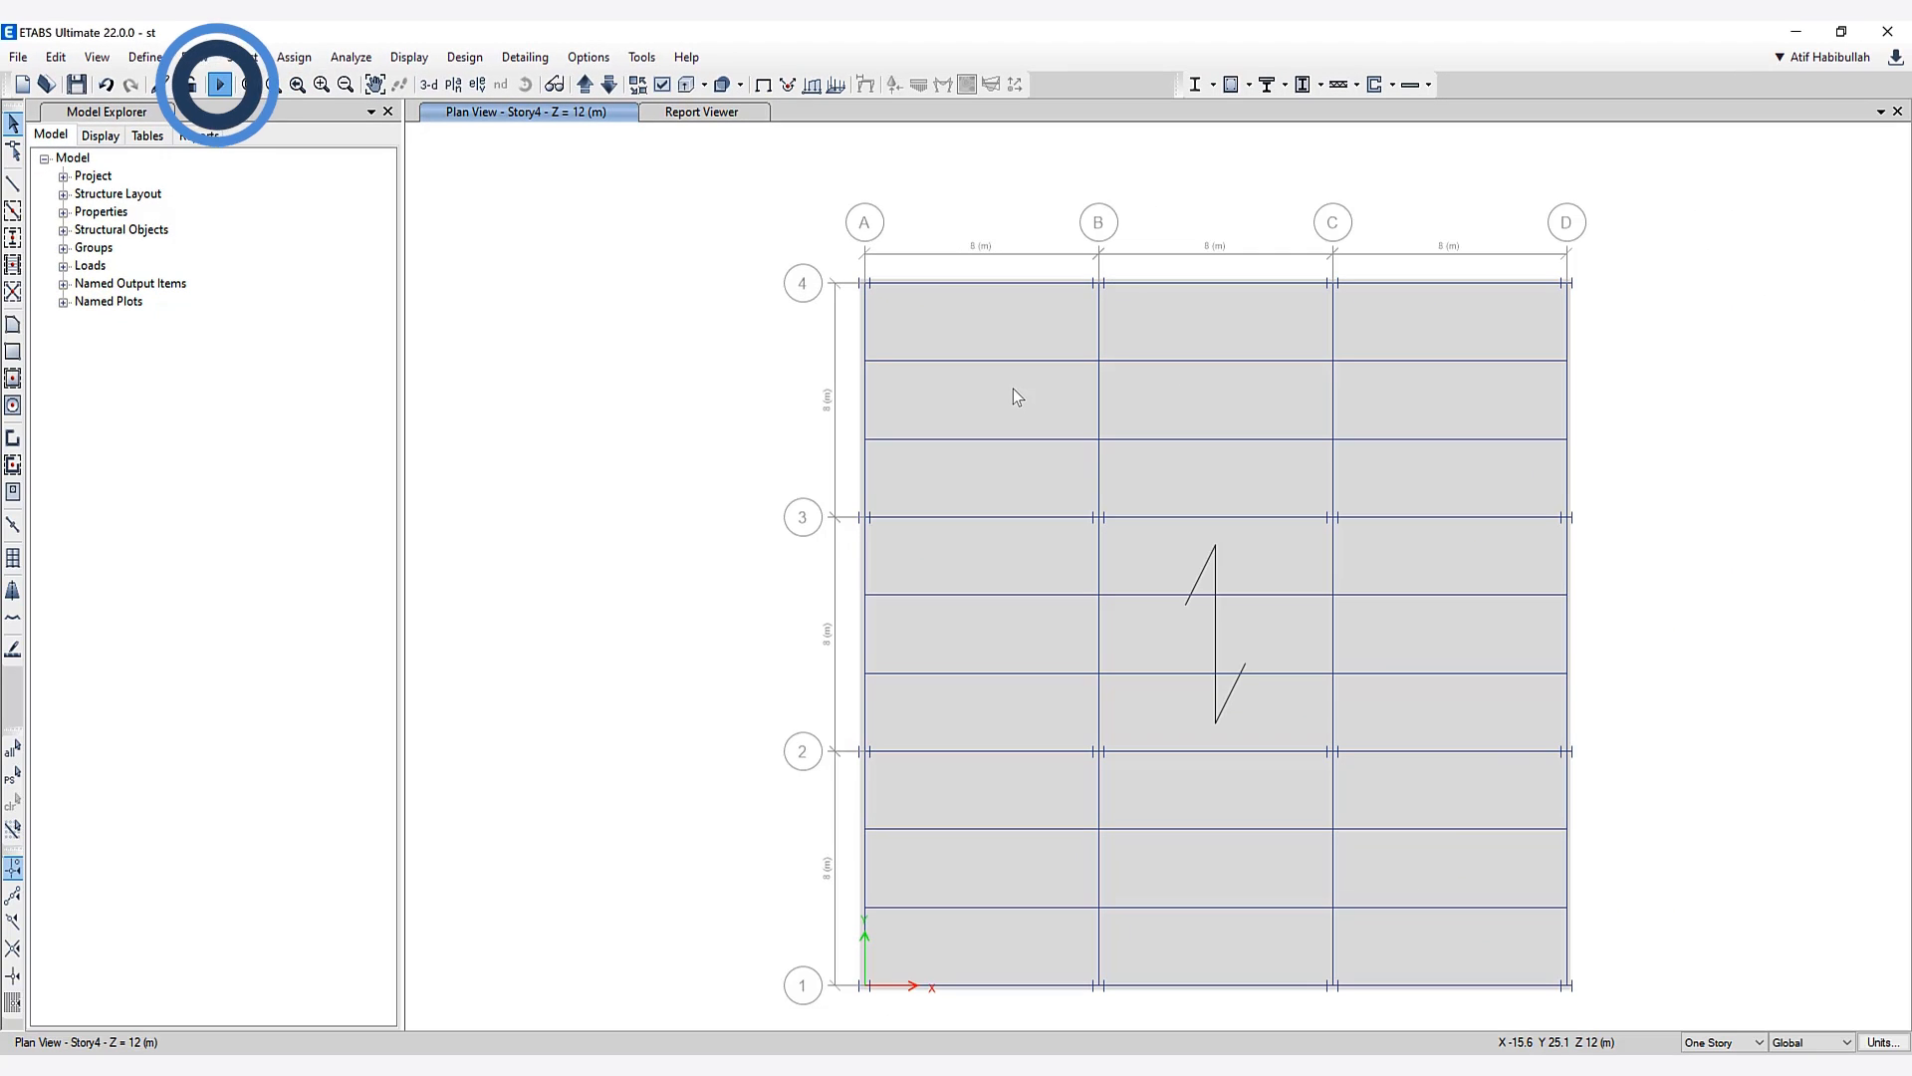
Step: Run the model analysis and open the Display results menu
{"action": "left_click", "coordinate": [219, 84]}
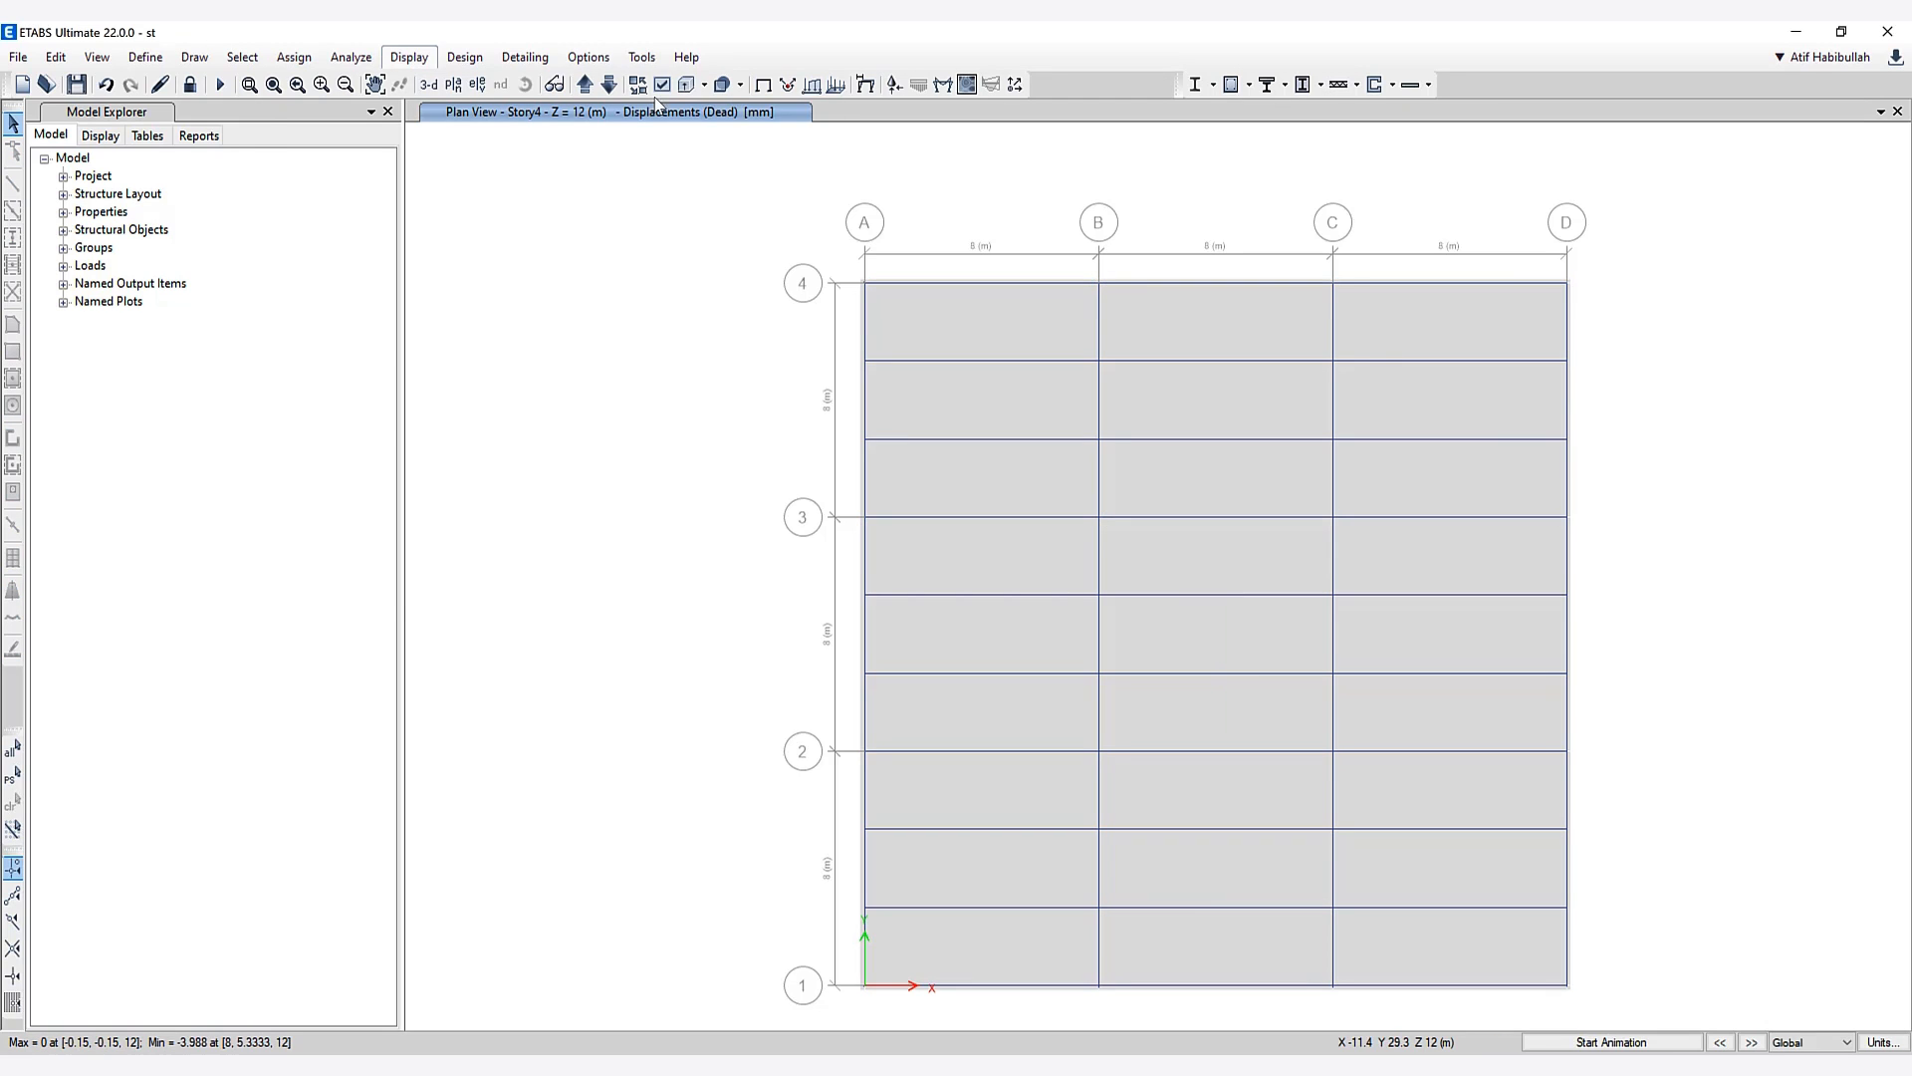
{"action": "left_click", "coordinate": [408, 56]}
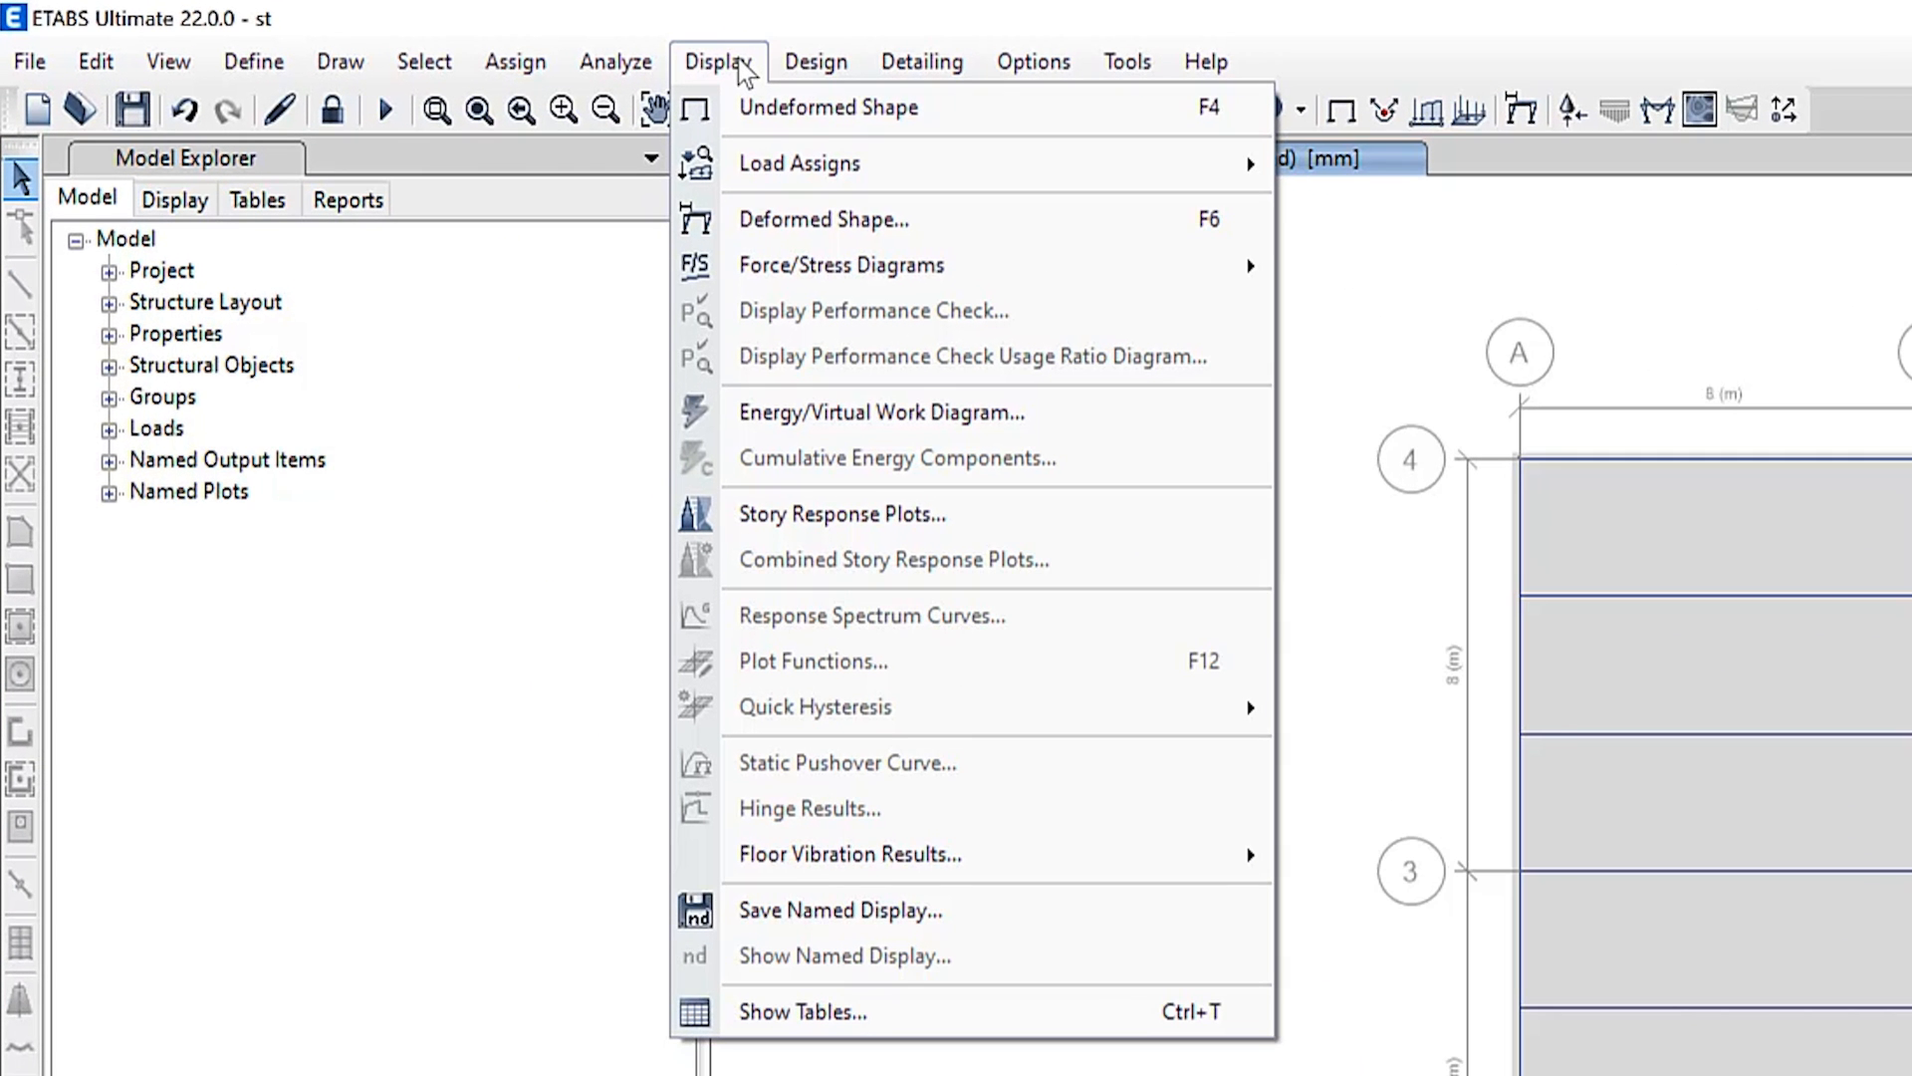
{"action": "mouse_move", "coordinate": [852, 853]}
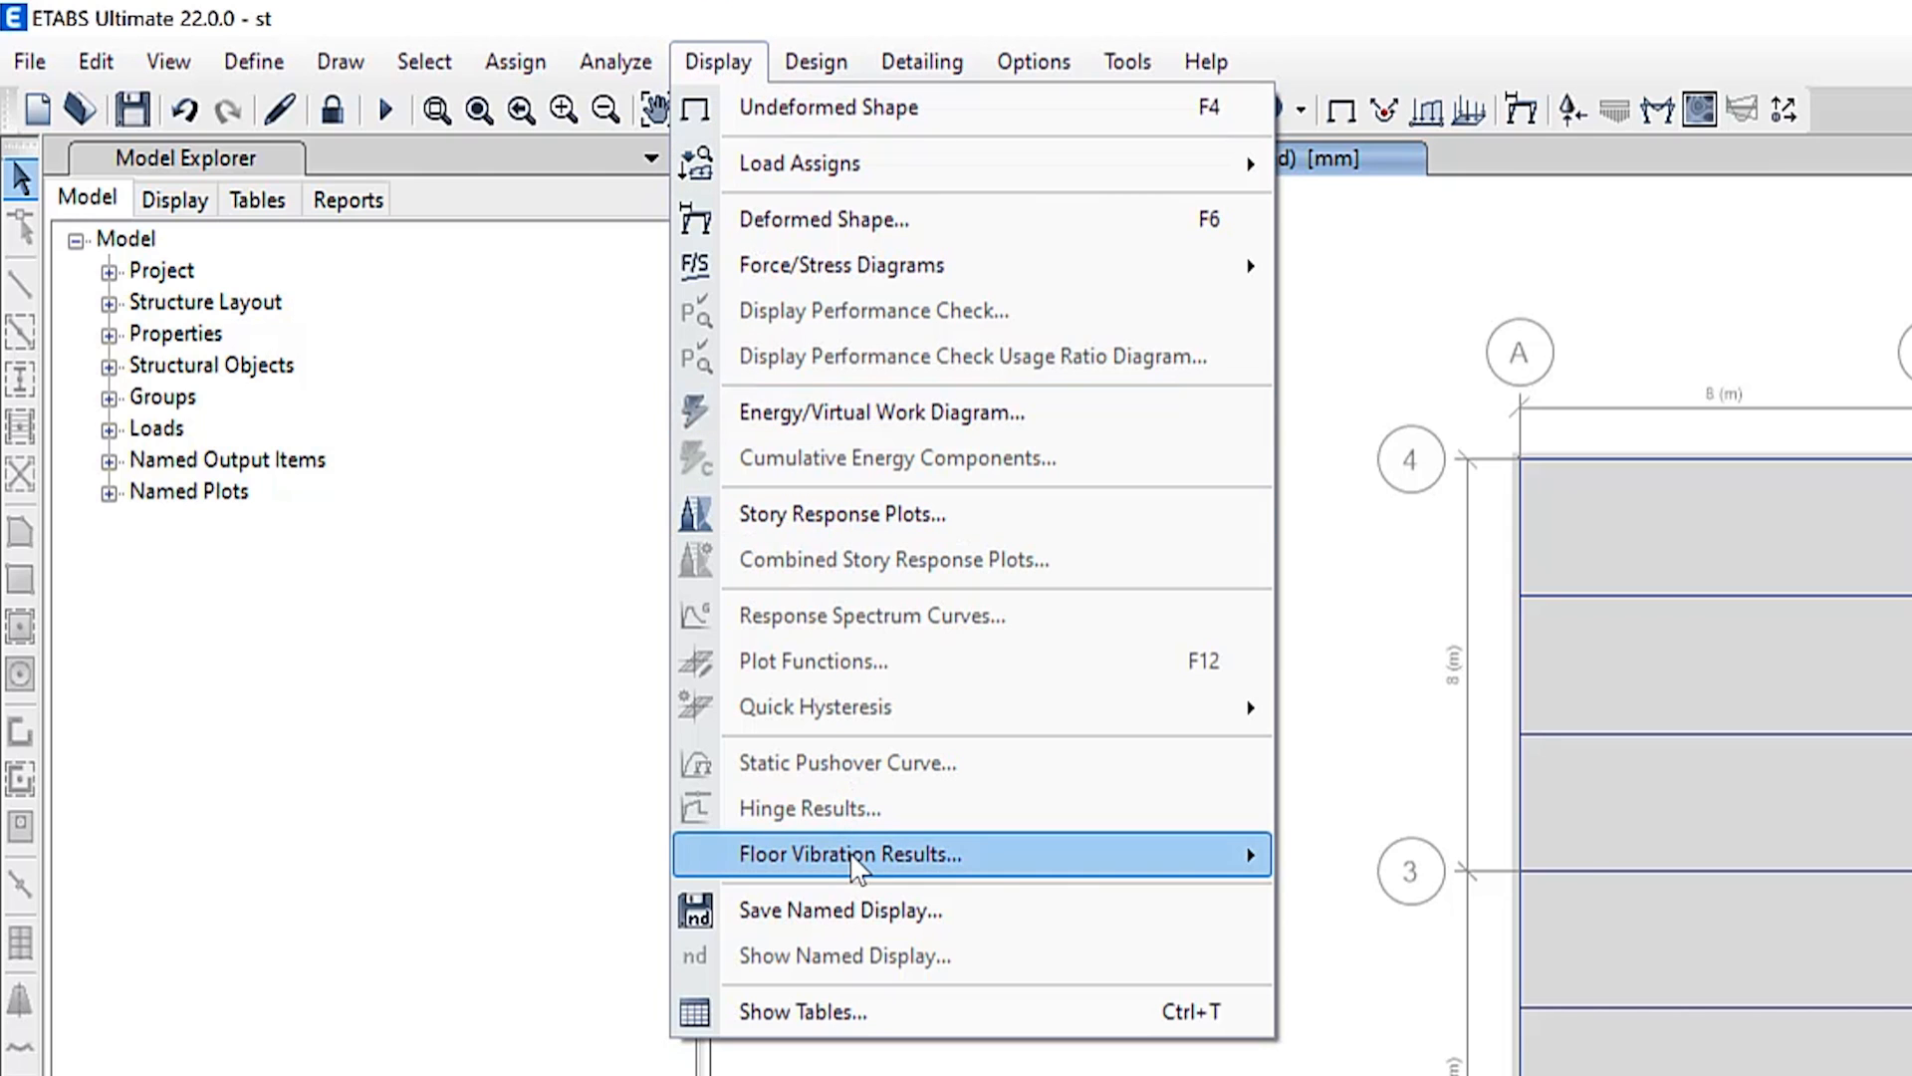
{"action": "mouse_move", "coordinate": [854, 853]}
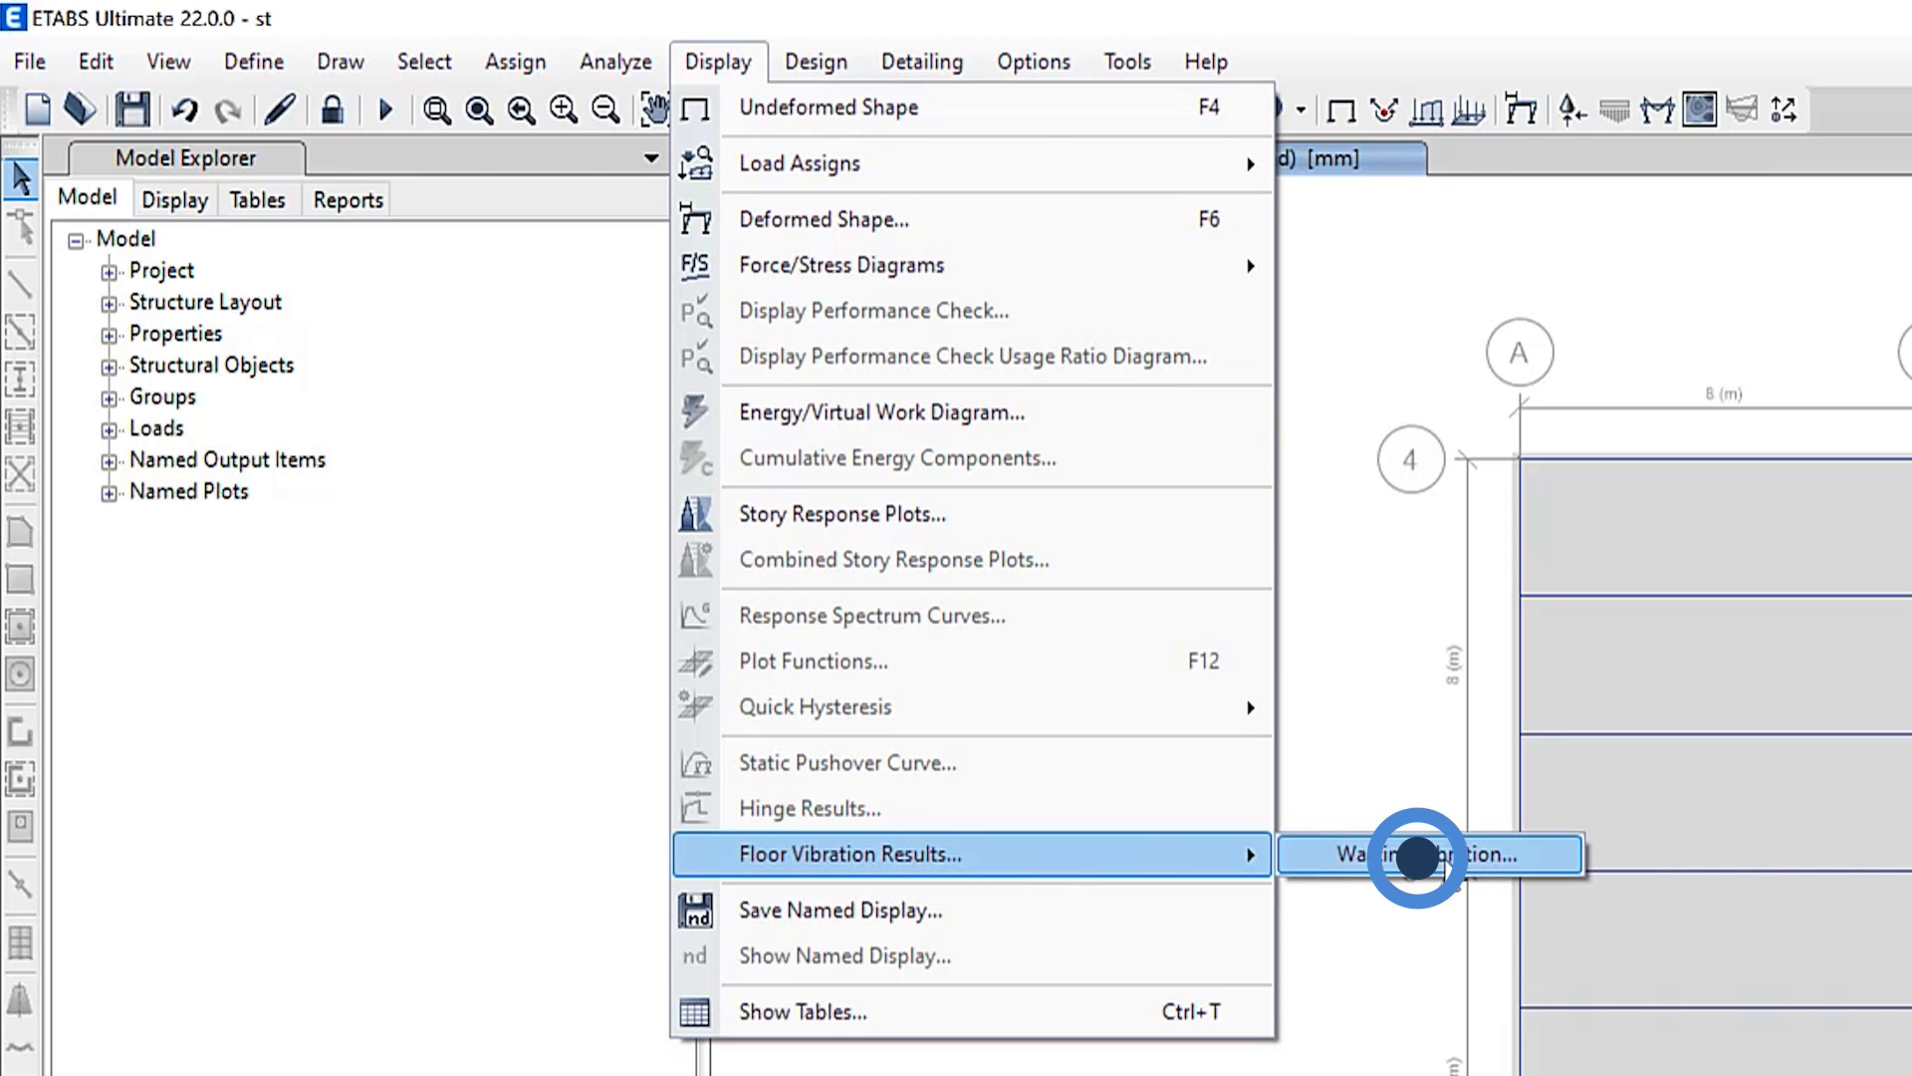
Step: Show walking vibration results and review the analysis methods and summary for exset and exset-1
{"action": "left_click", "coordinate": [1415, 854]}
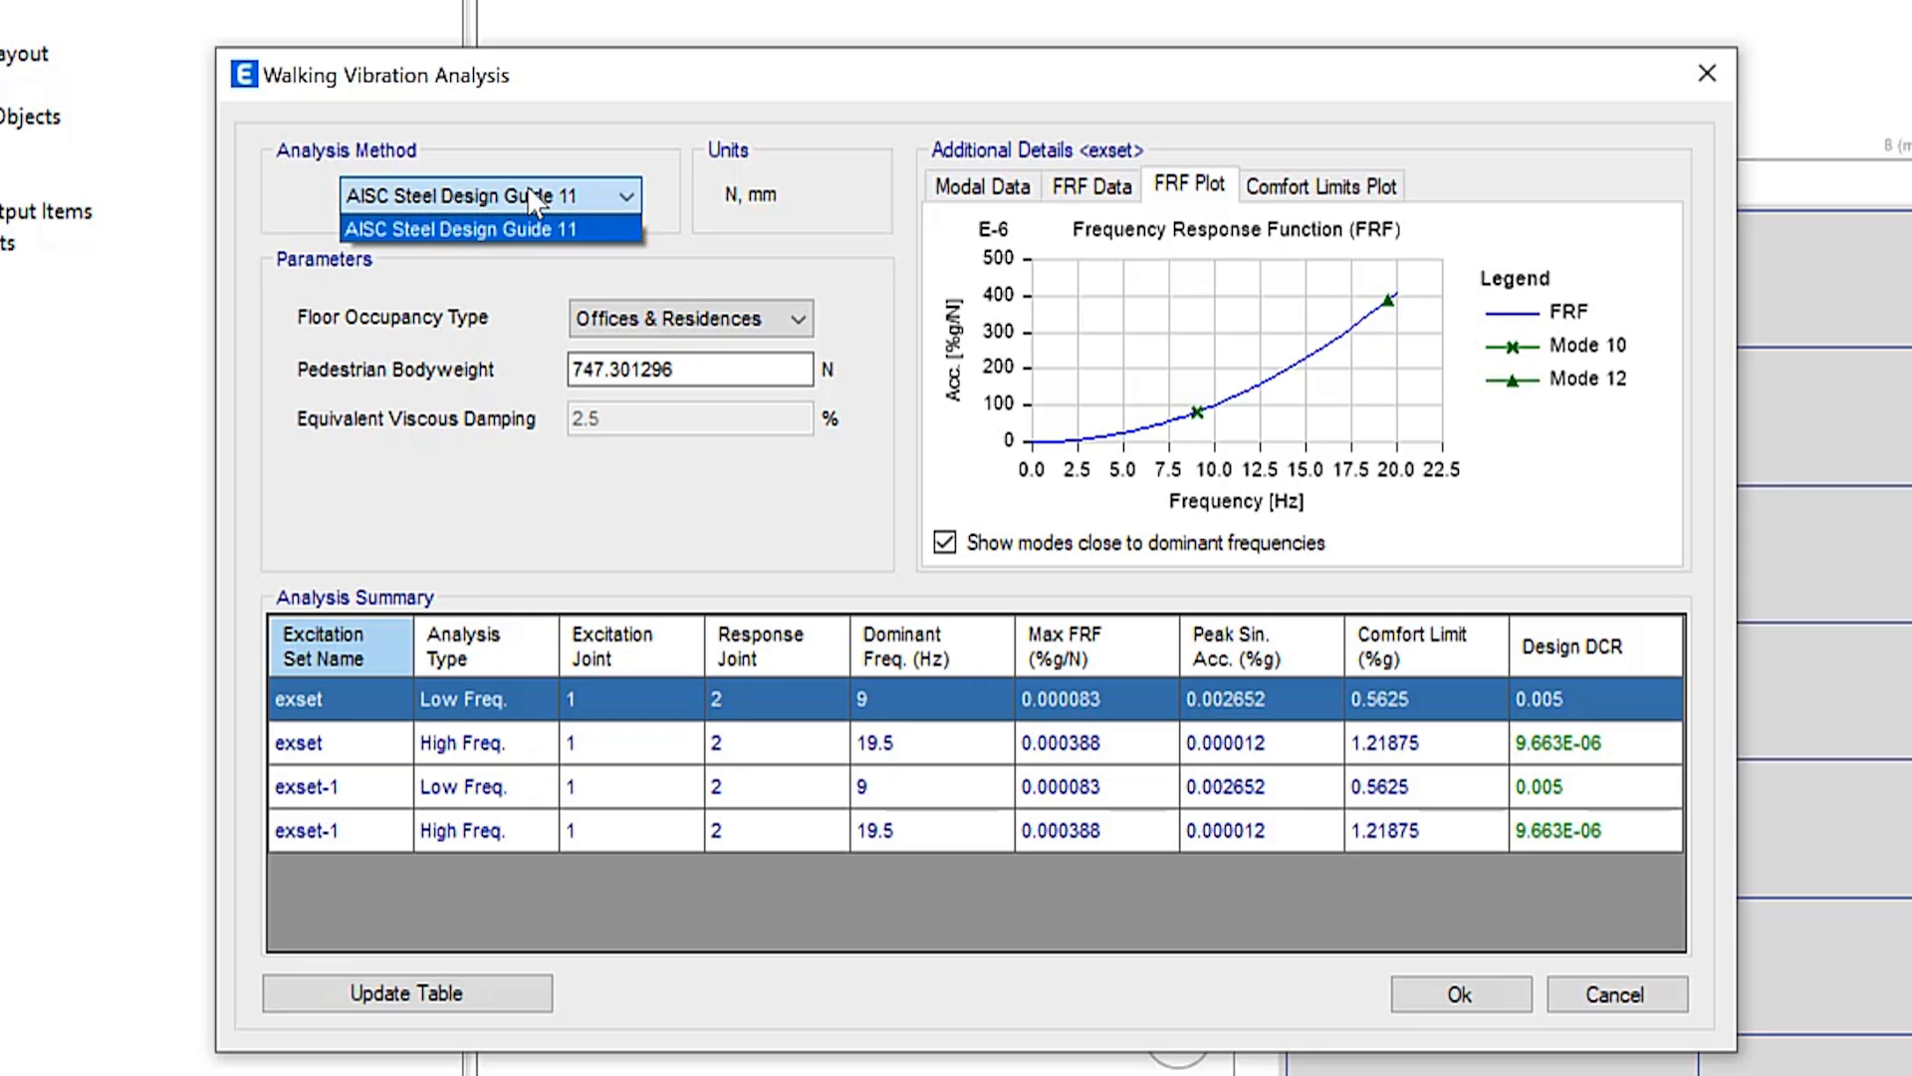
{"action": "left_click", "coordinate": [385, 311]}
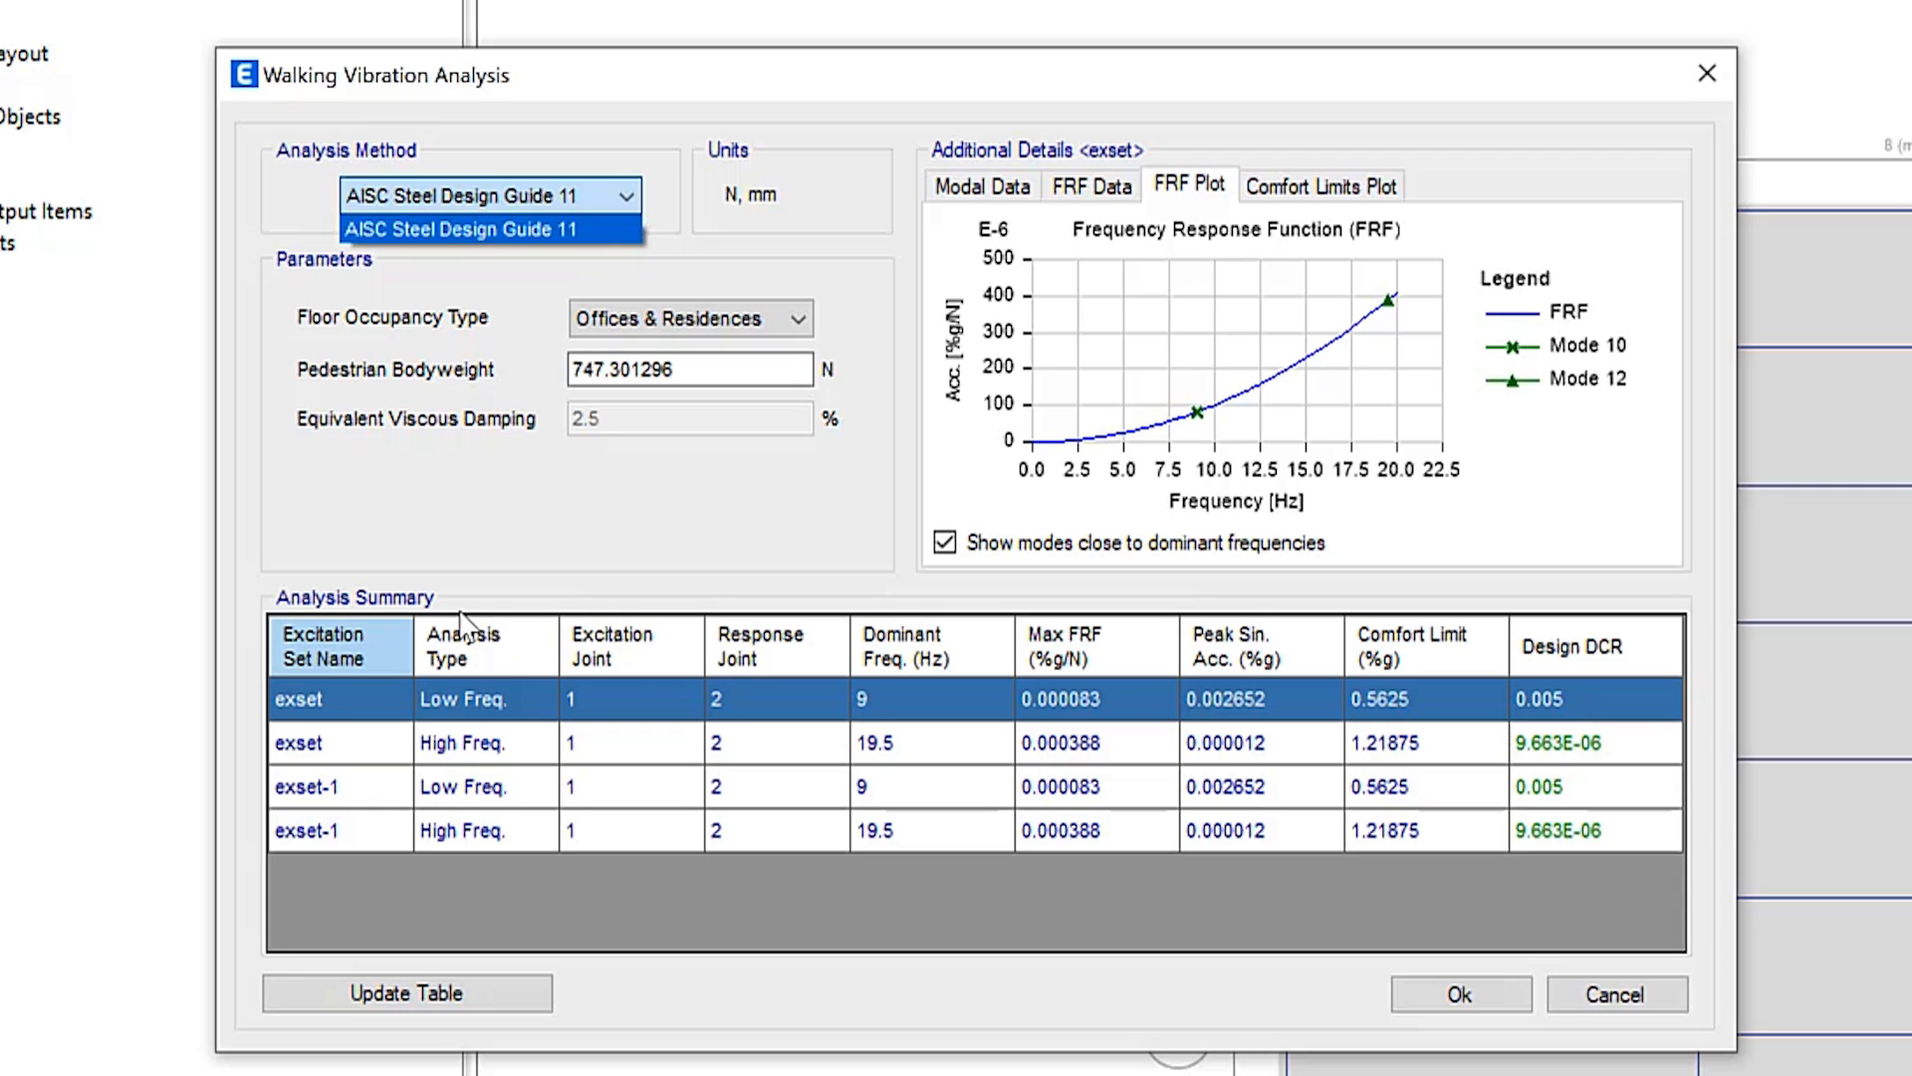
{"action": "left_click", "coordinate": [473, 741]}
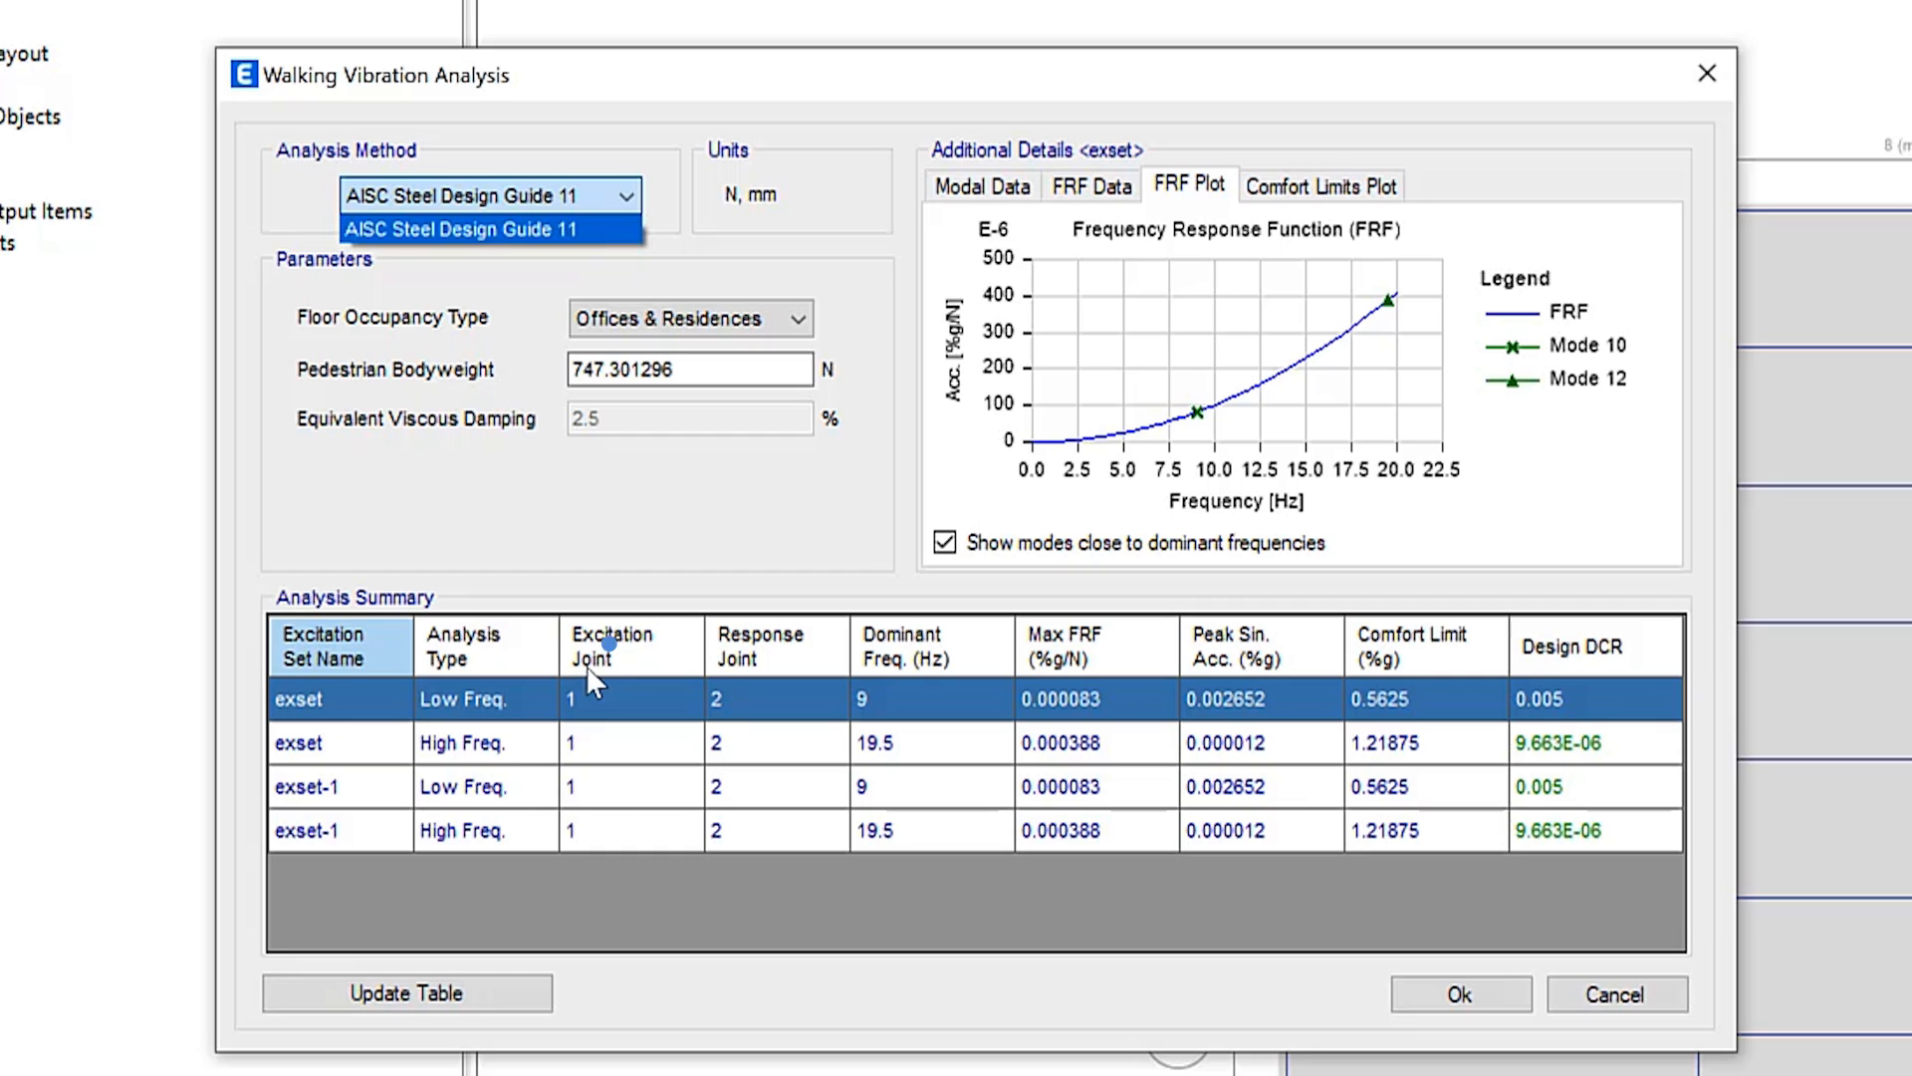
{"action": "mouse_move", "coordinate": [814, 667]}
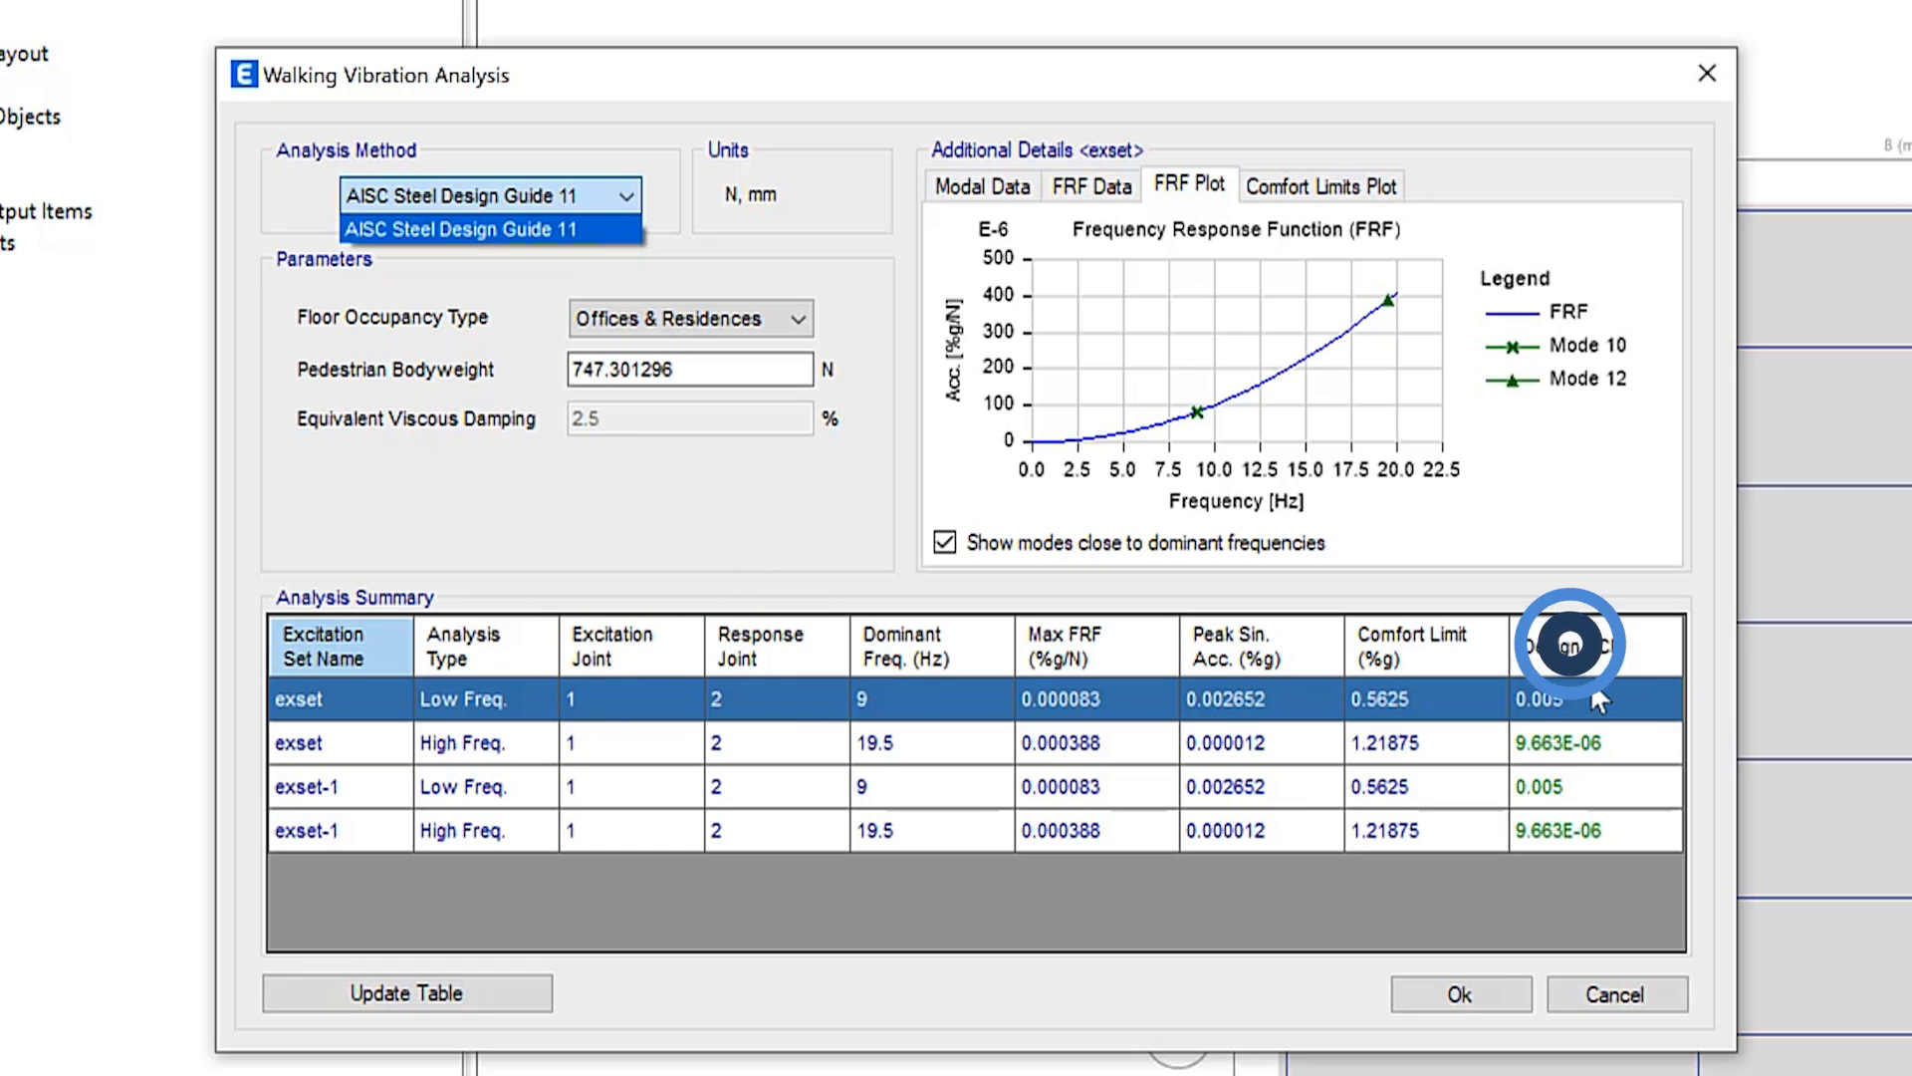
{"action": "left_click", "coordinate": [1572, 642]}
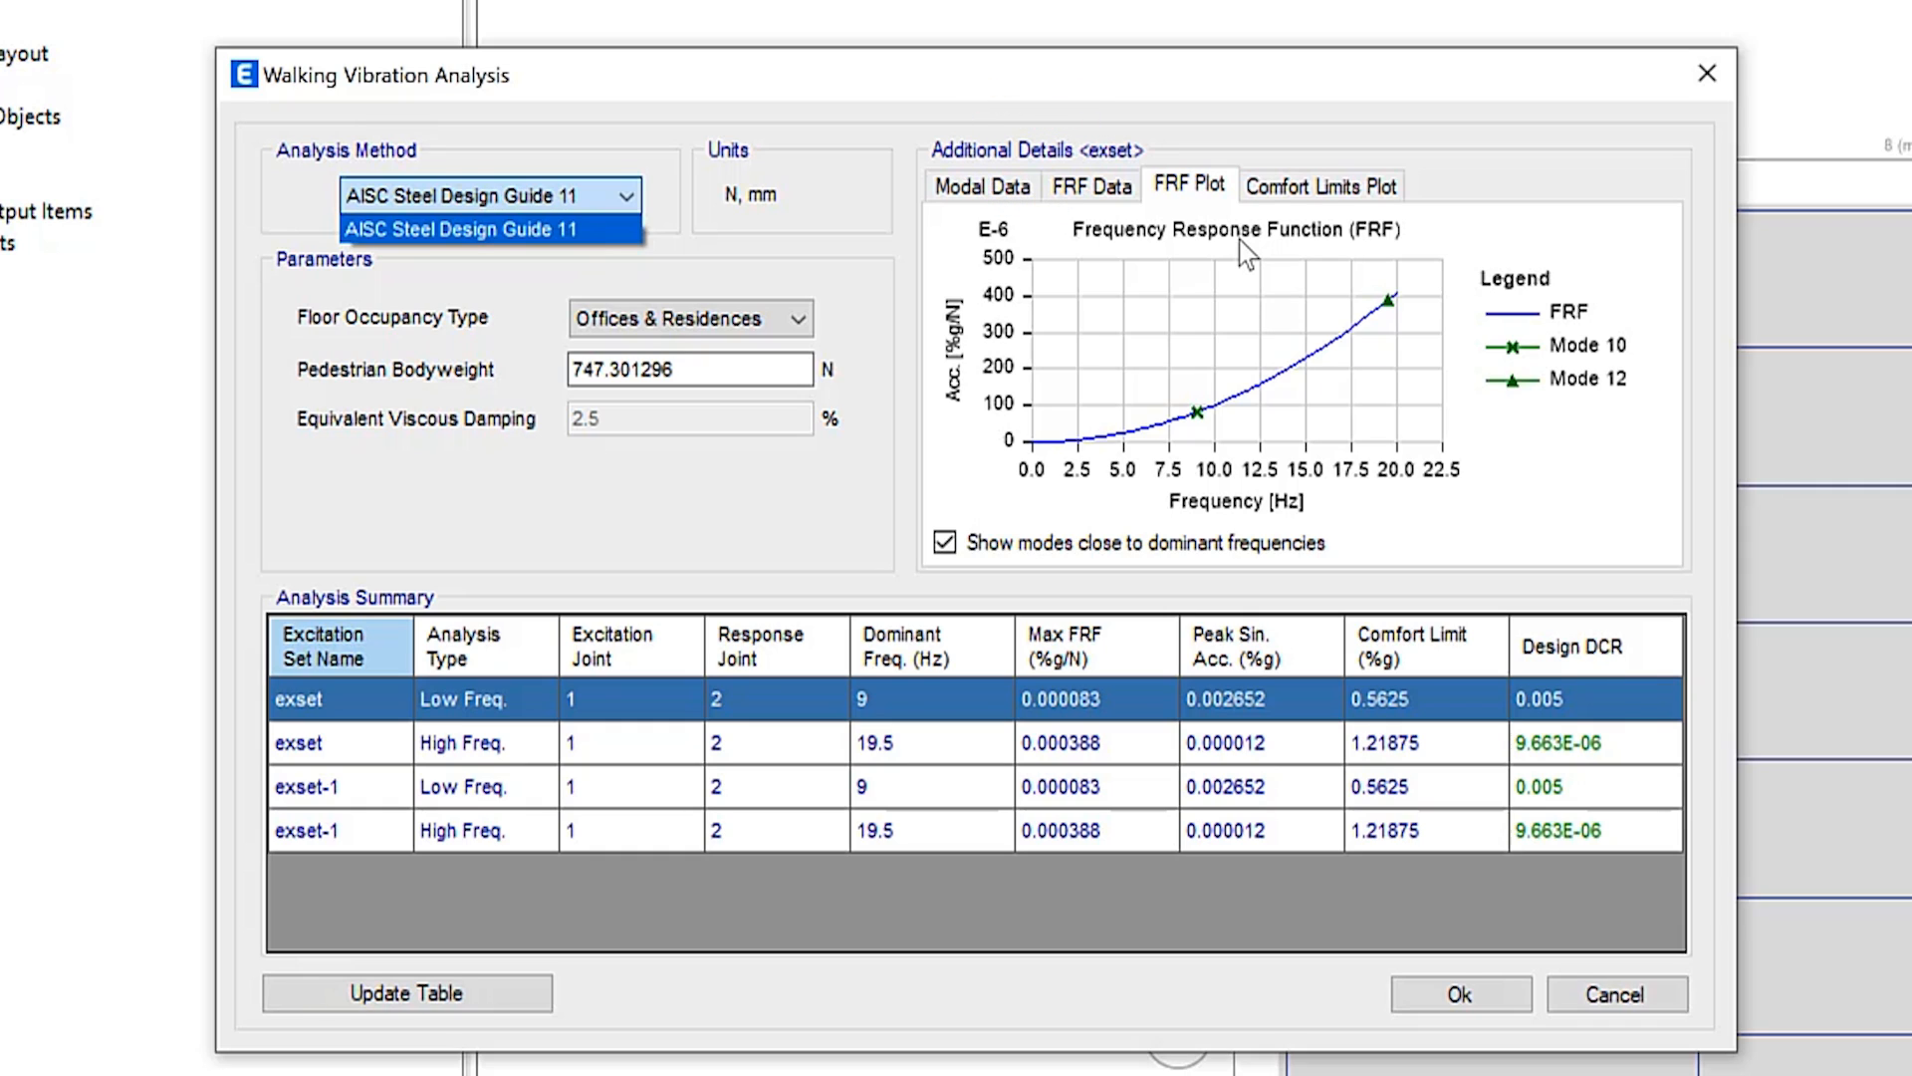
{"action": "mouse_move", "coordinate": [1000, 185]}
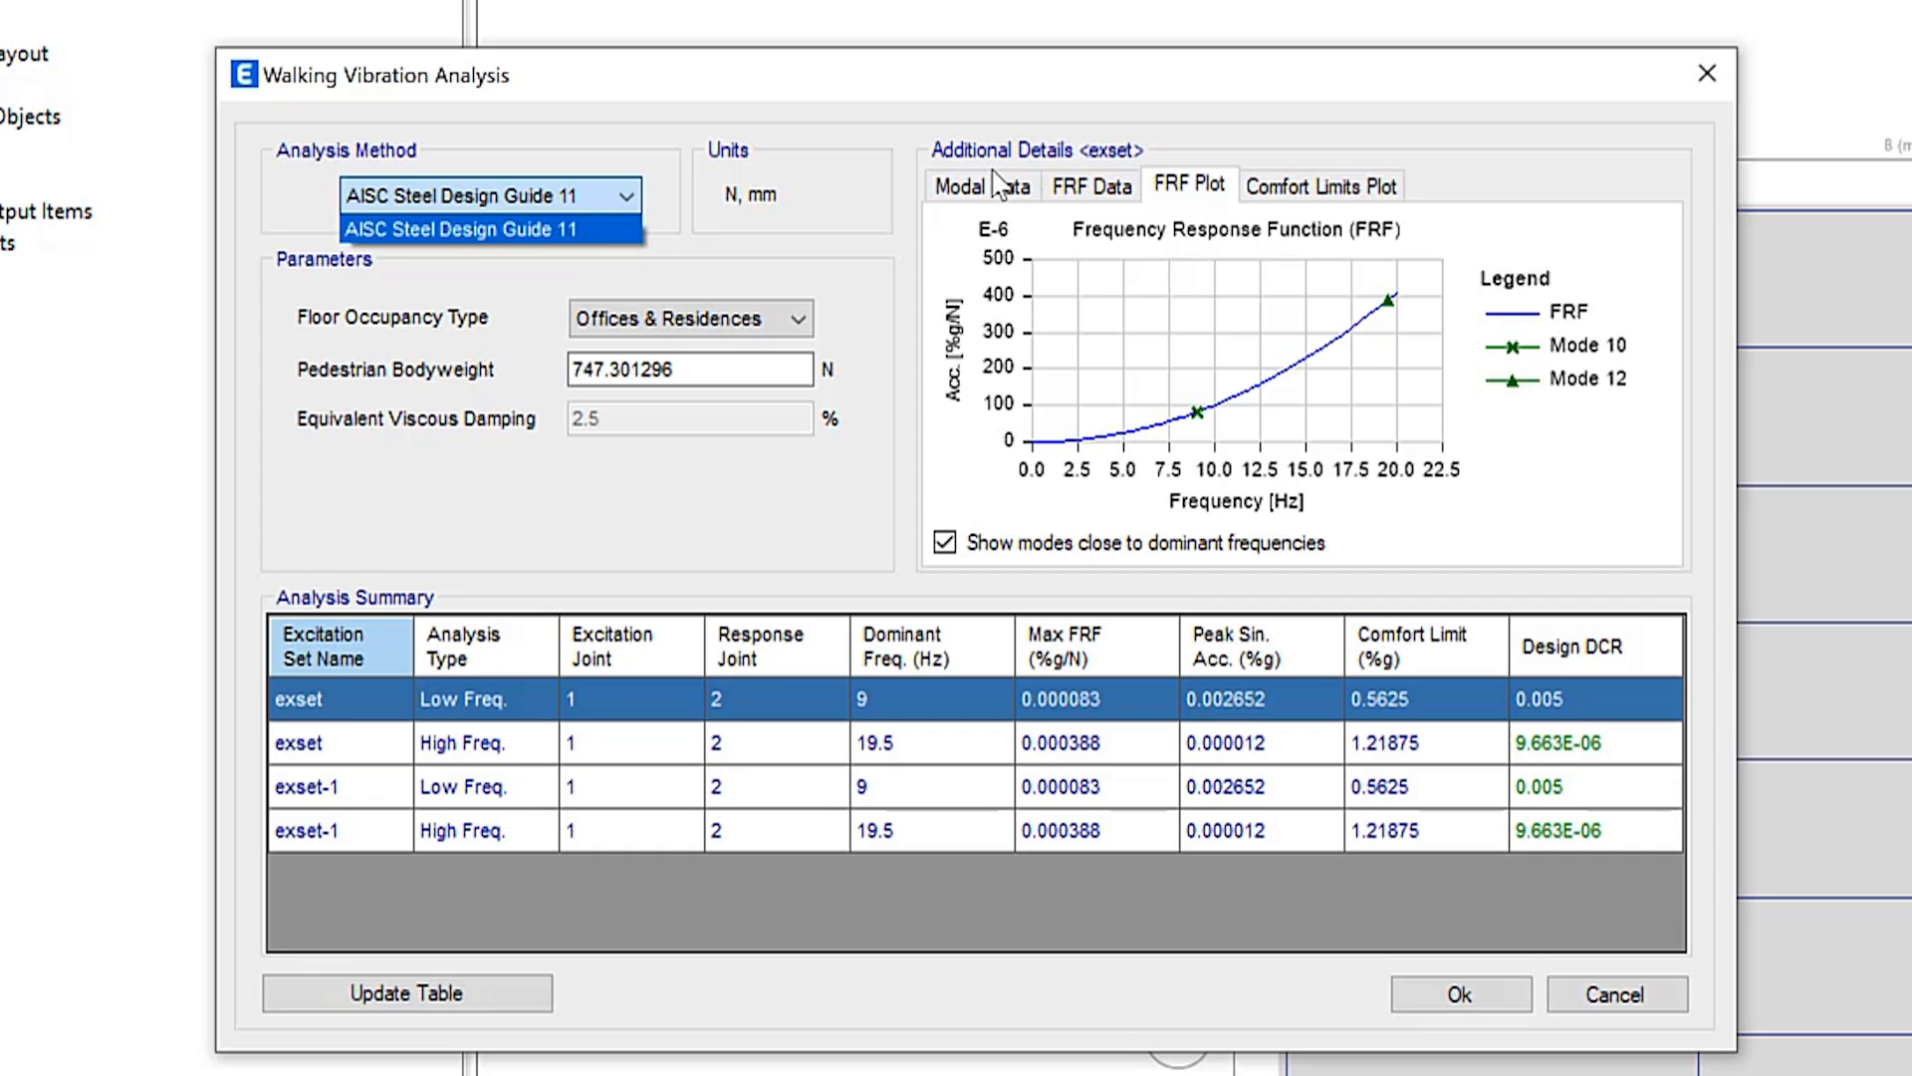
{"action": "left_click", "coordinate": [488, 229]}
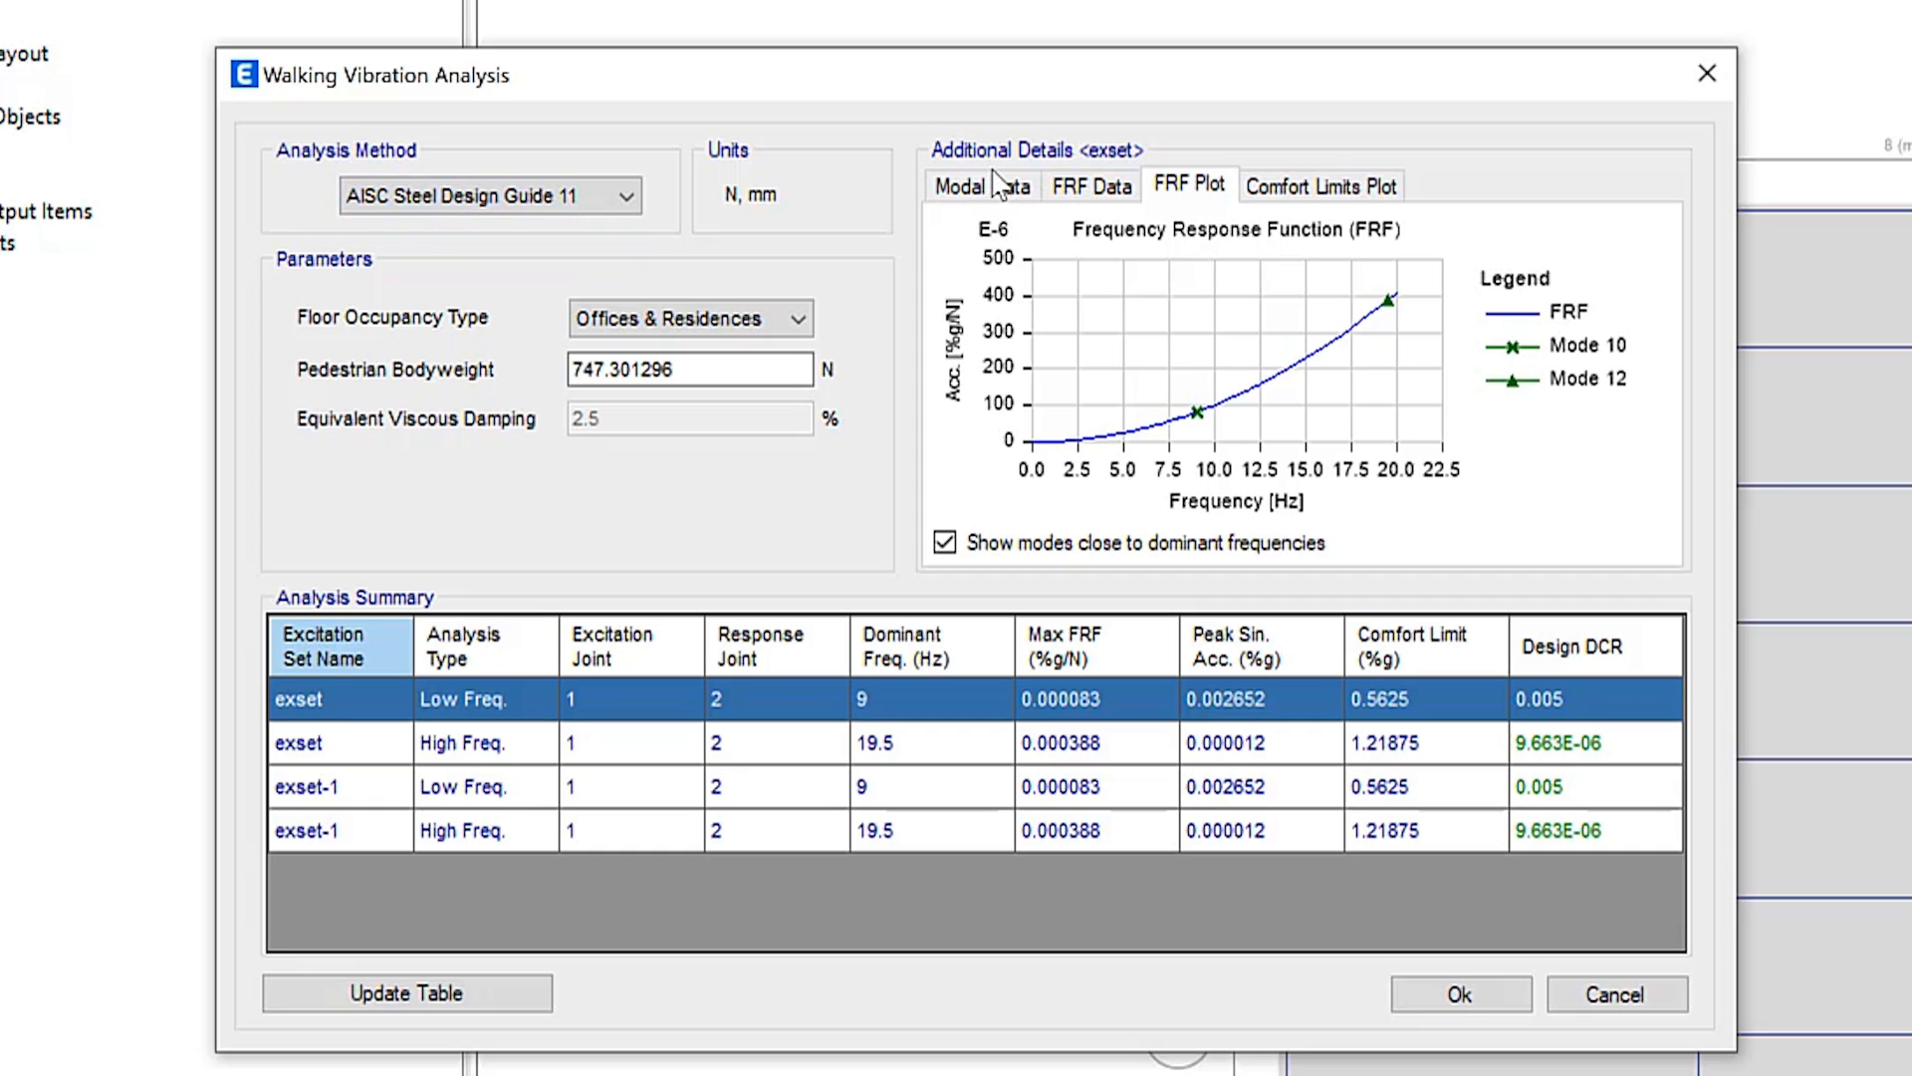
{"action": "left_click", "coordinate": [980, 185]}
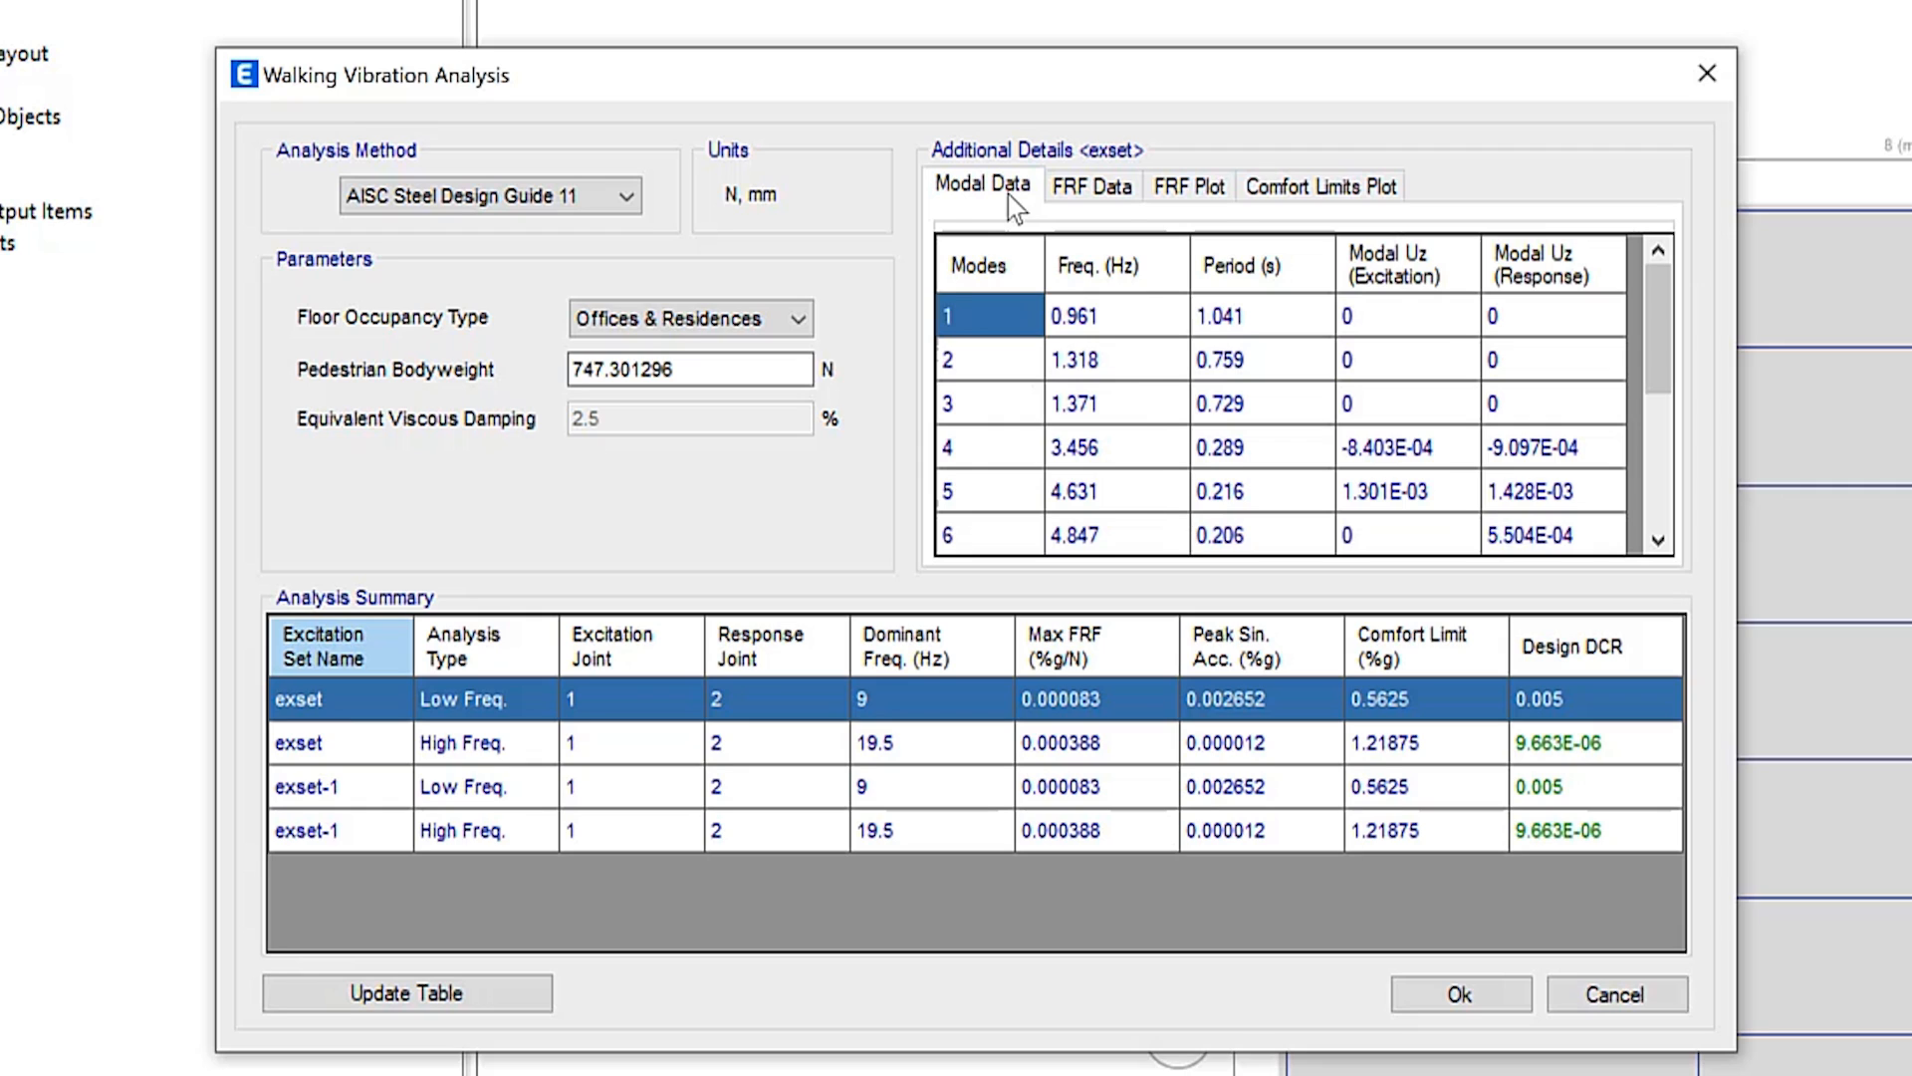
{"action": "left_click", "coordinate": [1092, 185]}
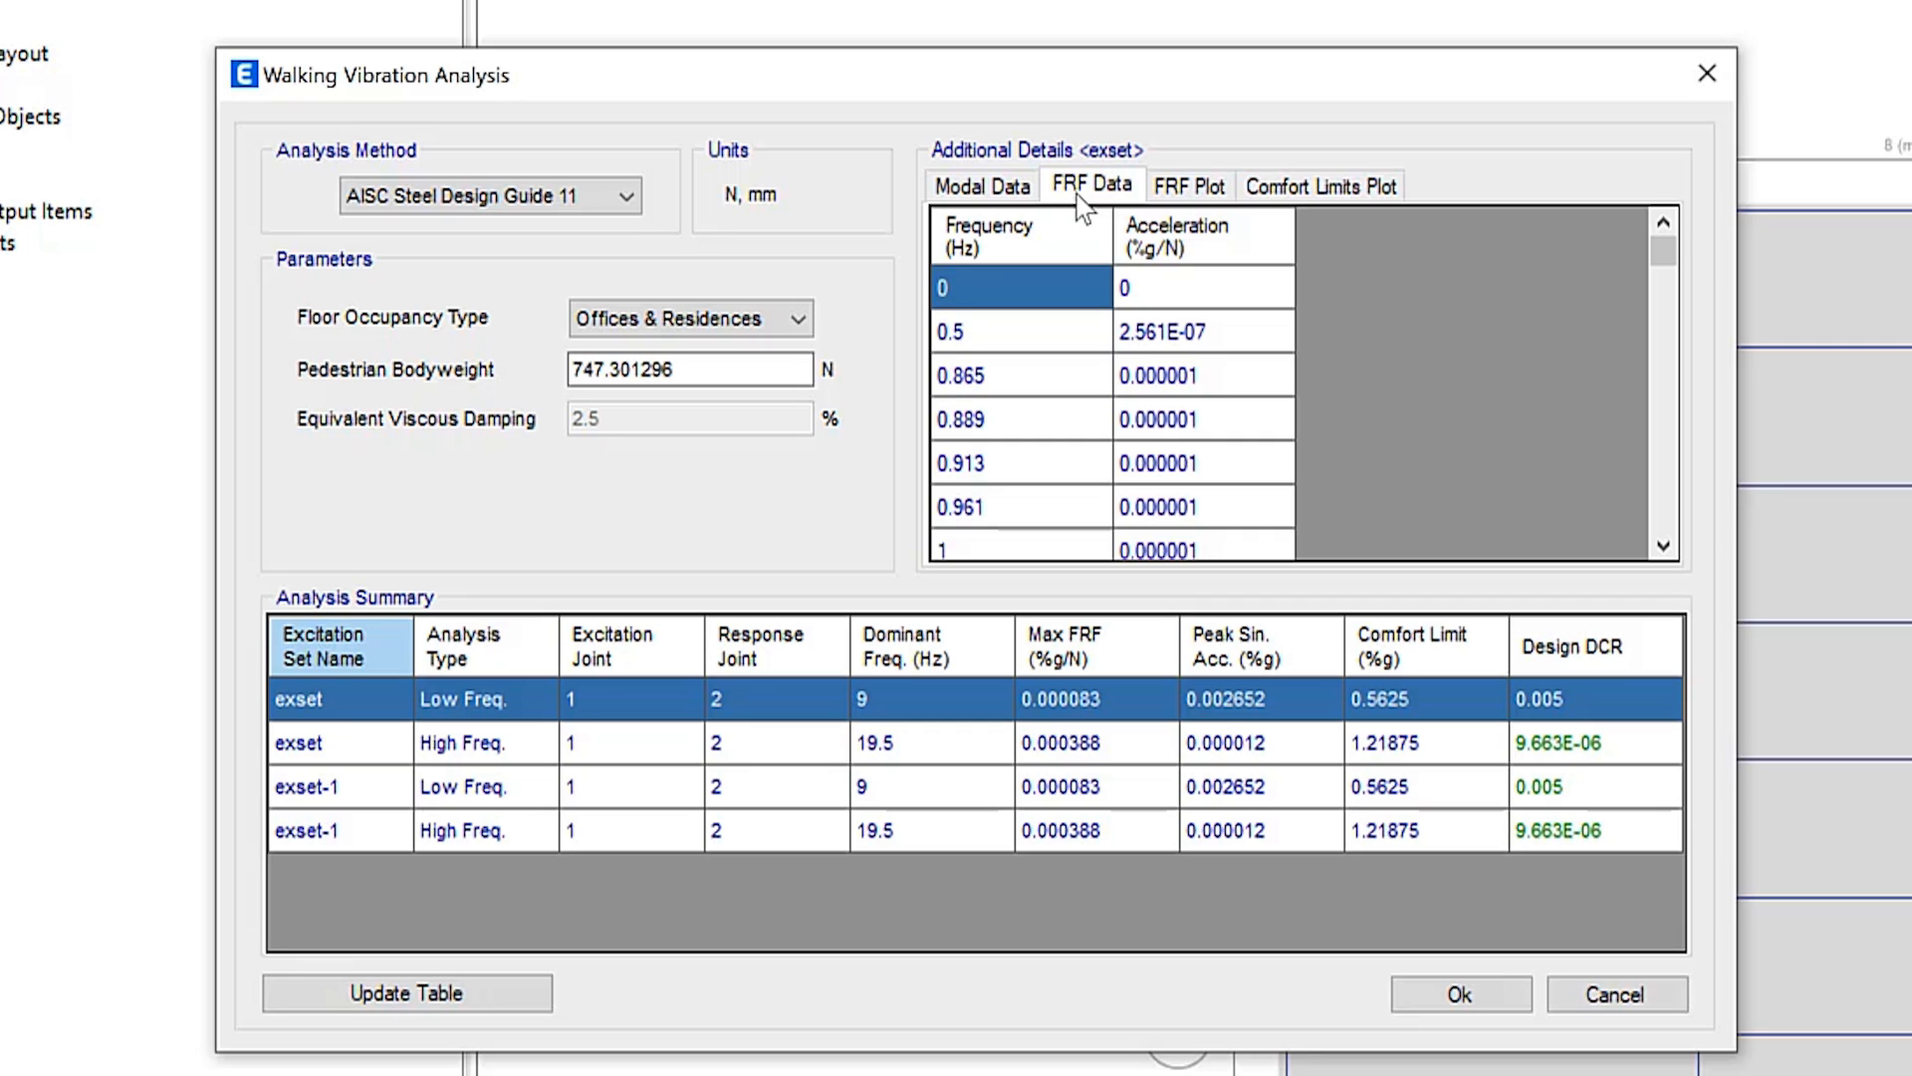
{"action": "left_click", "coordinate": [1187, 185]}
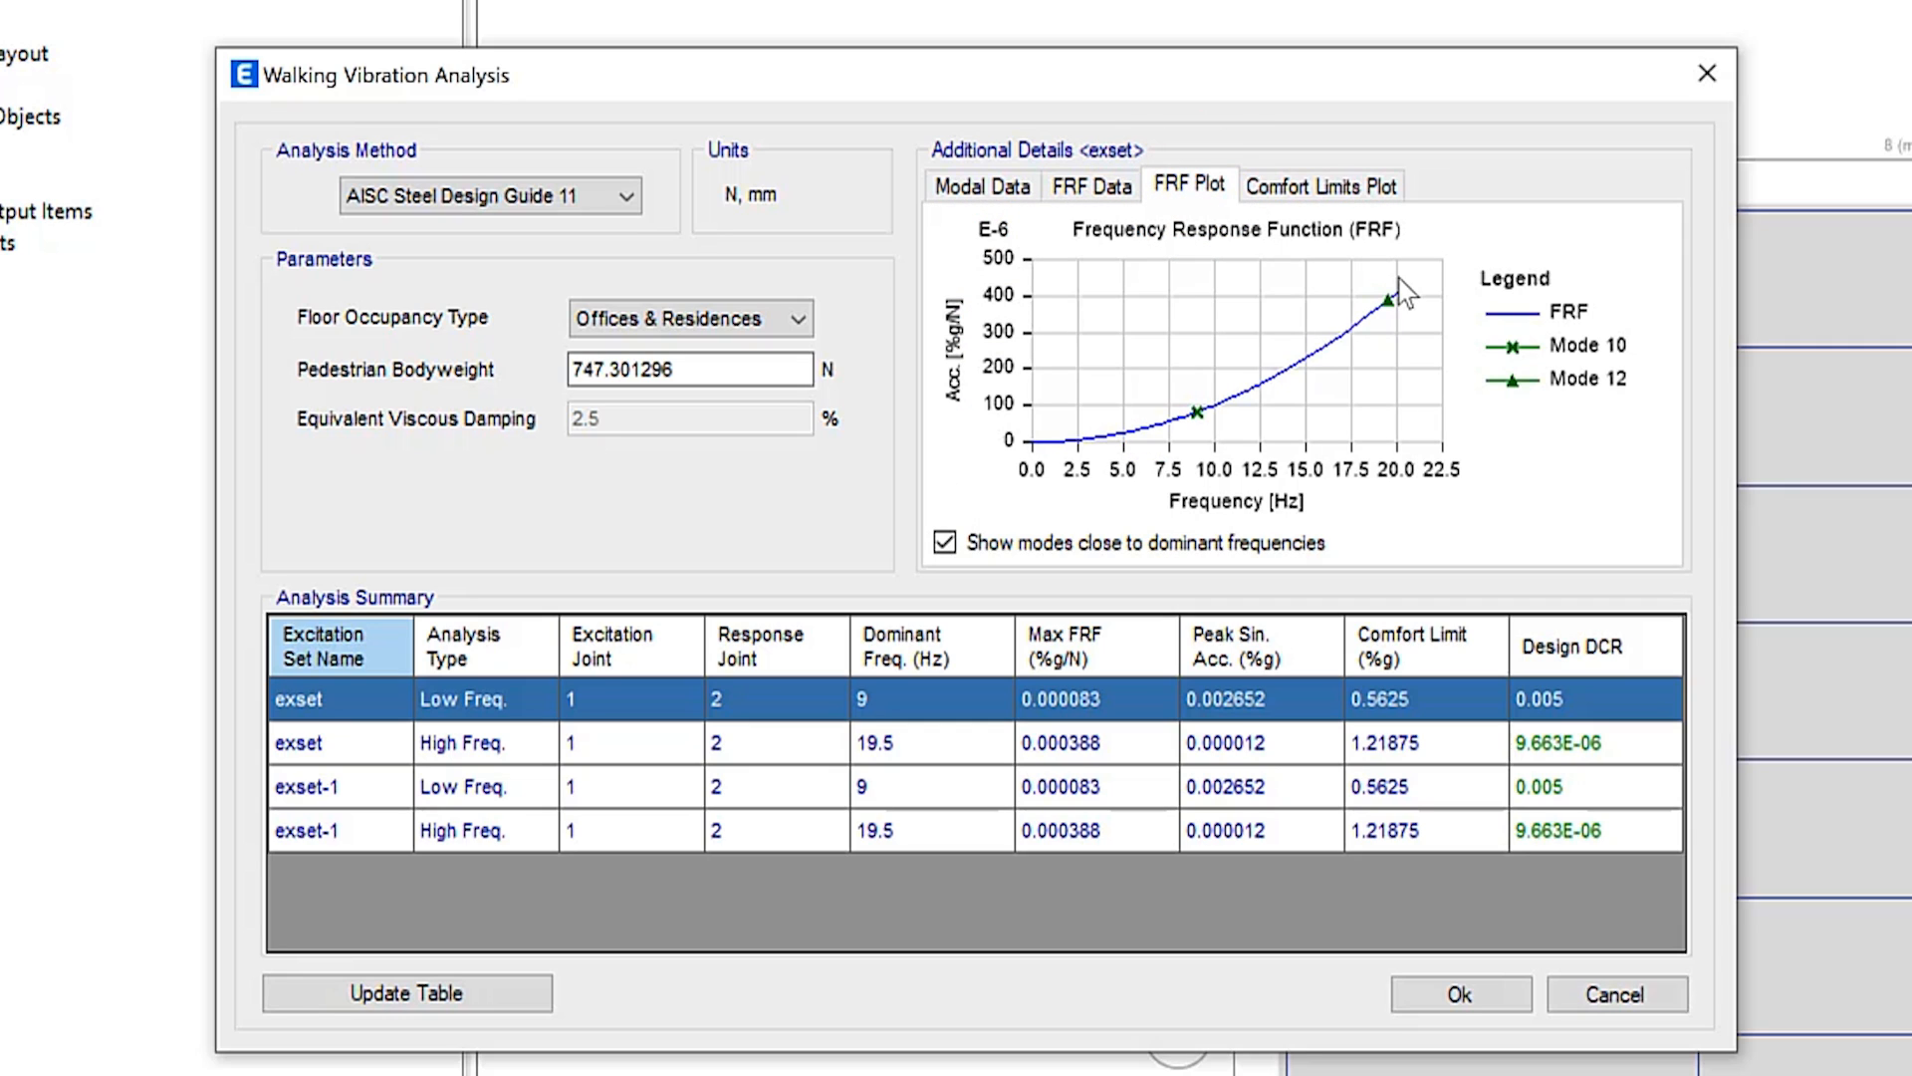
{"action": "left_click", "coordinate": [1319, 185]}
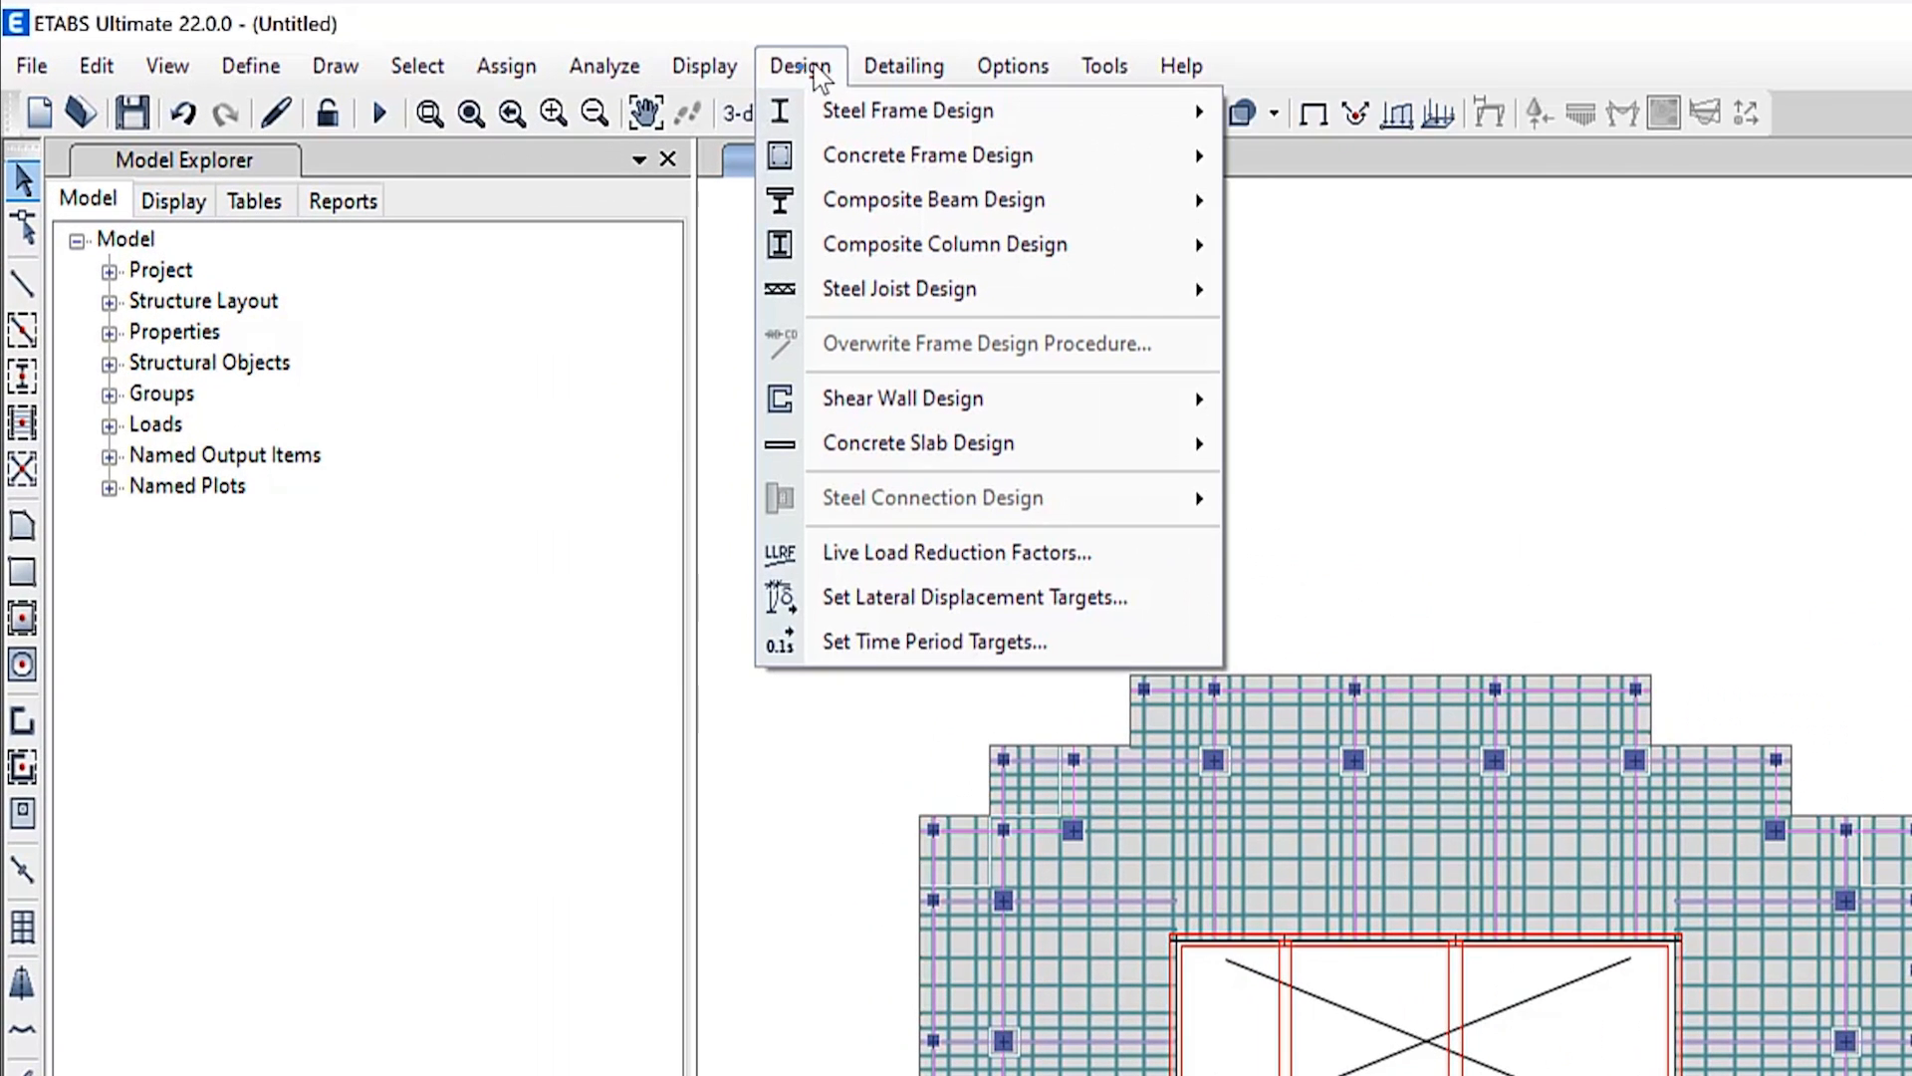
{"action": "mouse_move", "coordinate": [908, 110]}
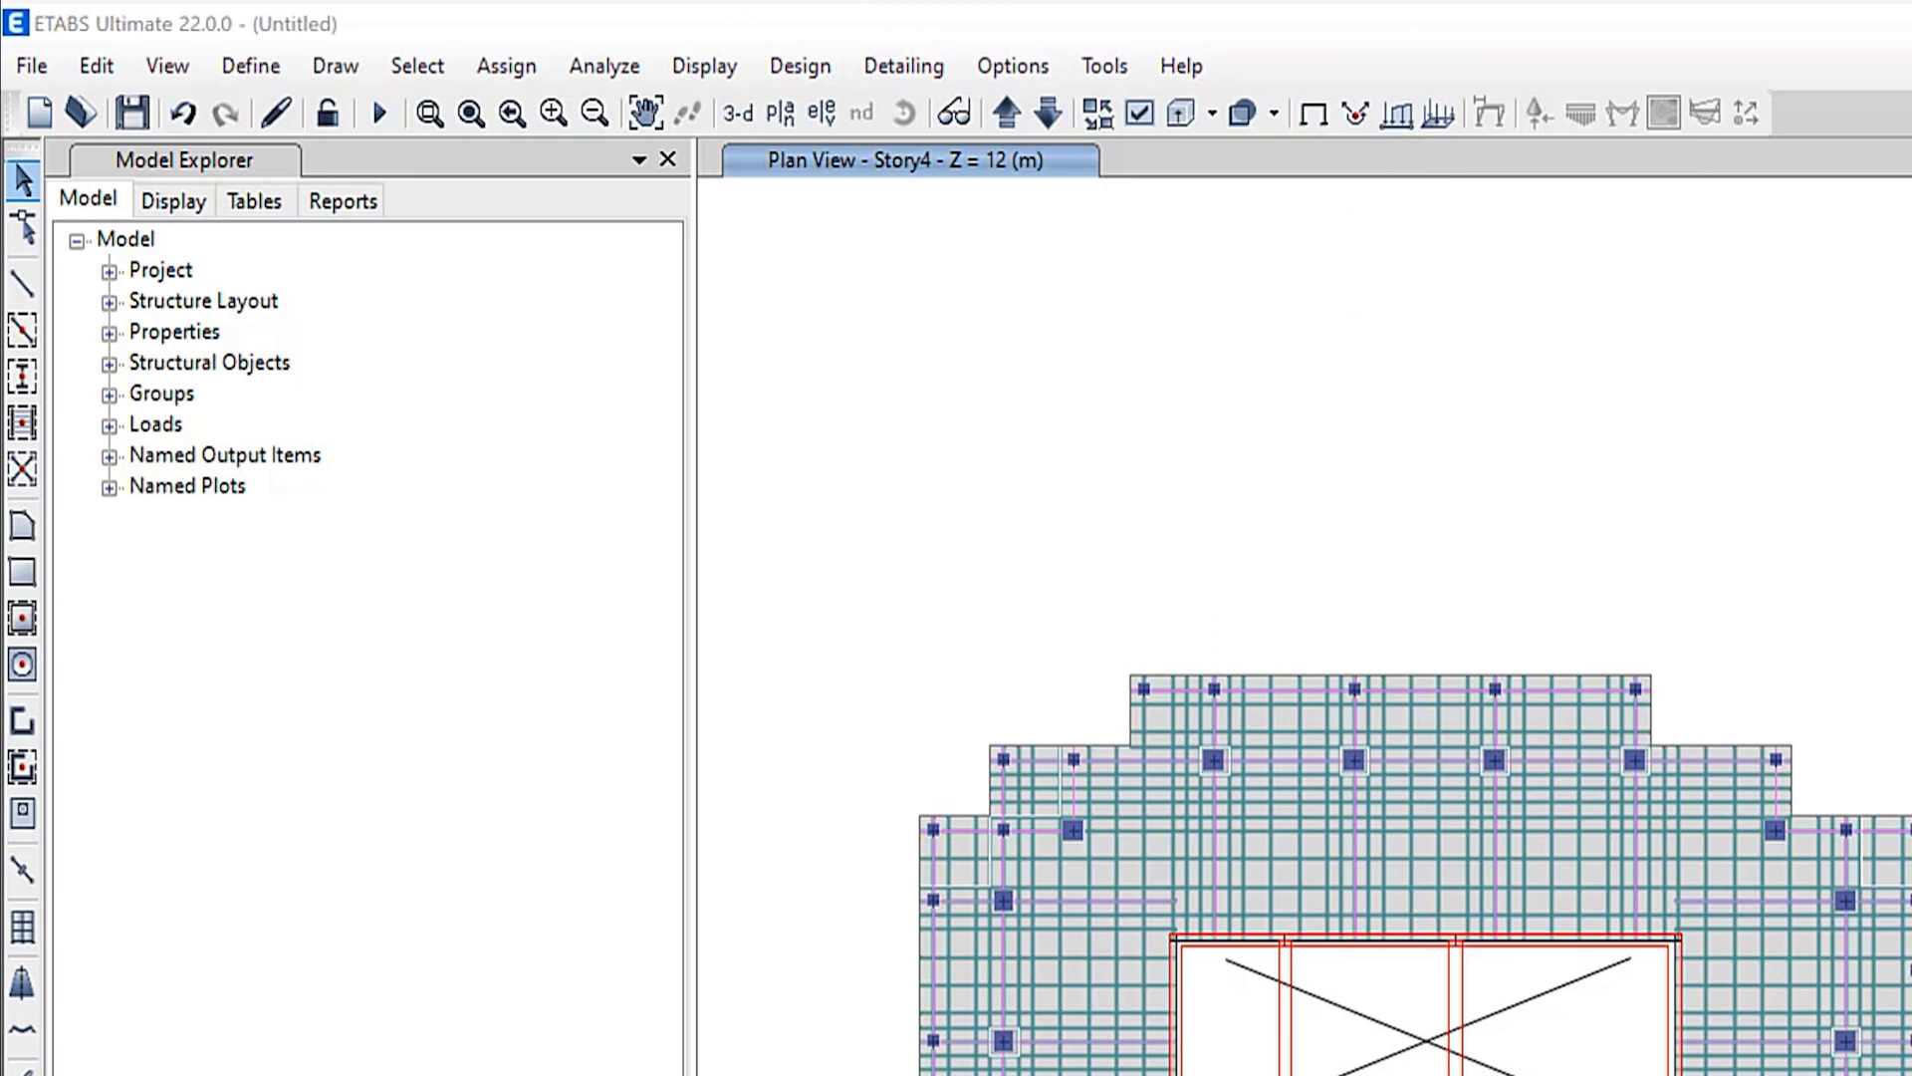
Step: Change the steel frame design preferences to the AISC 360-22 code
{"action": "left_click", "coordinate": [1132, 382]}
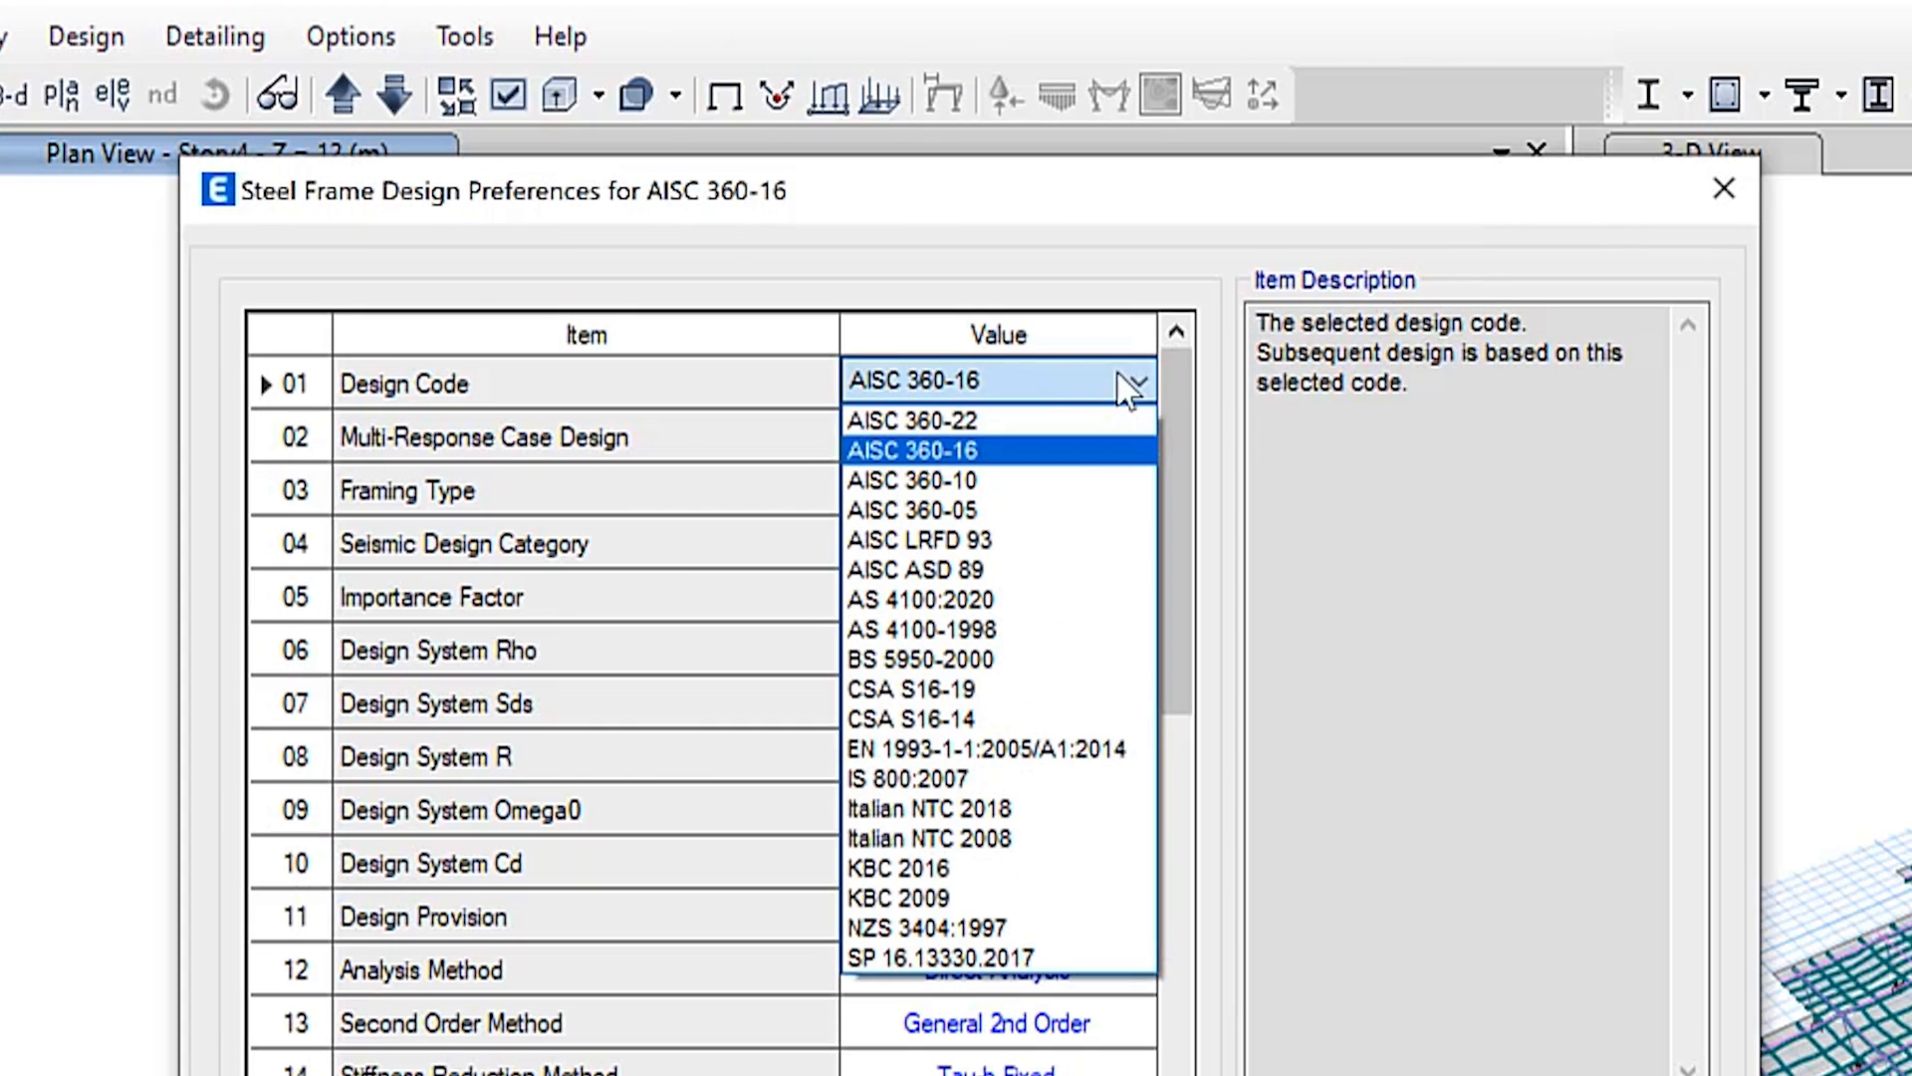
{"action": "left_click", "coordinate": [911, 420]}
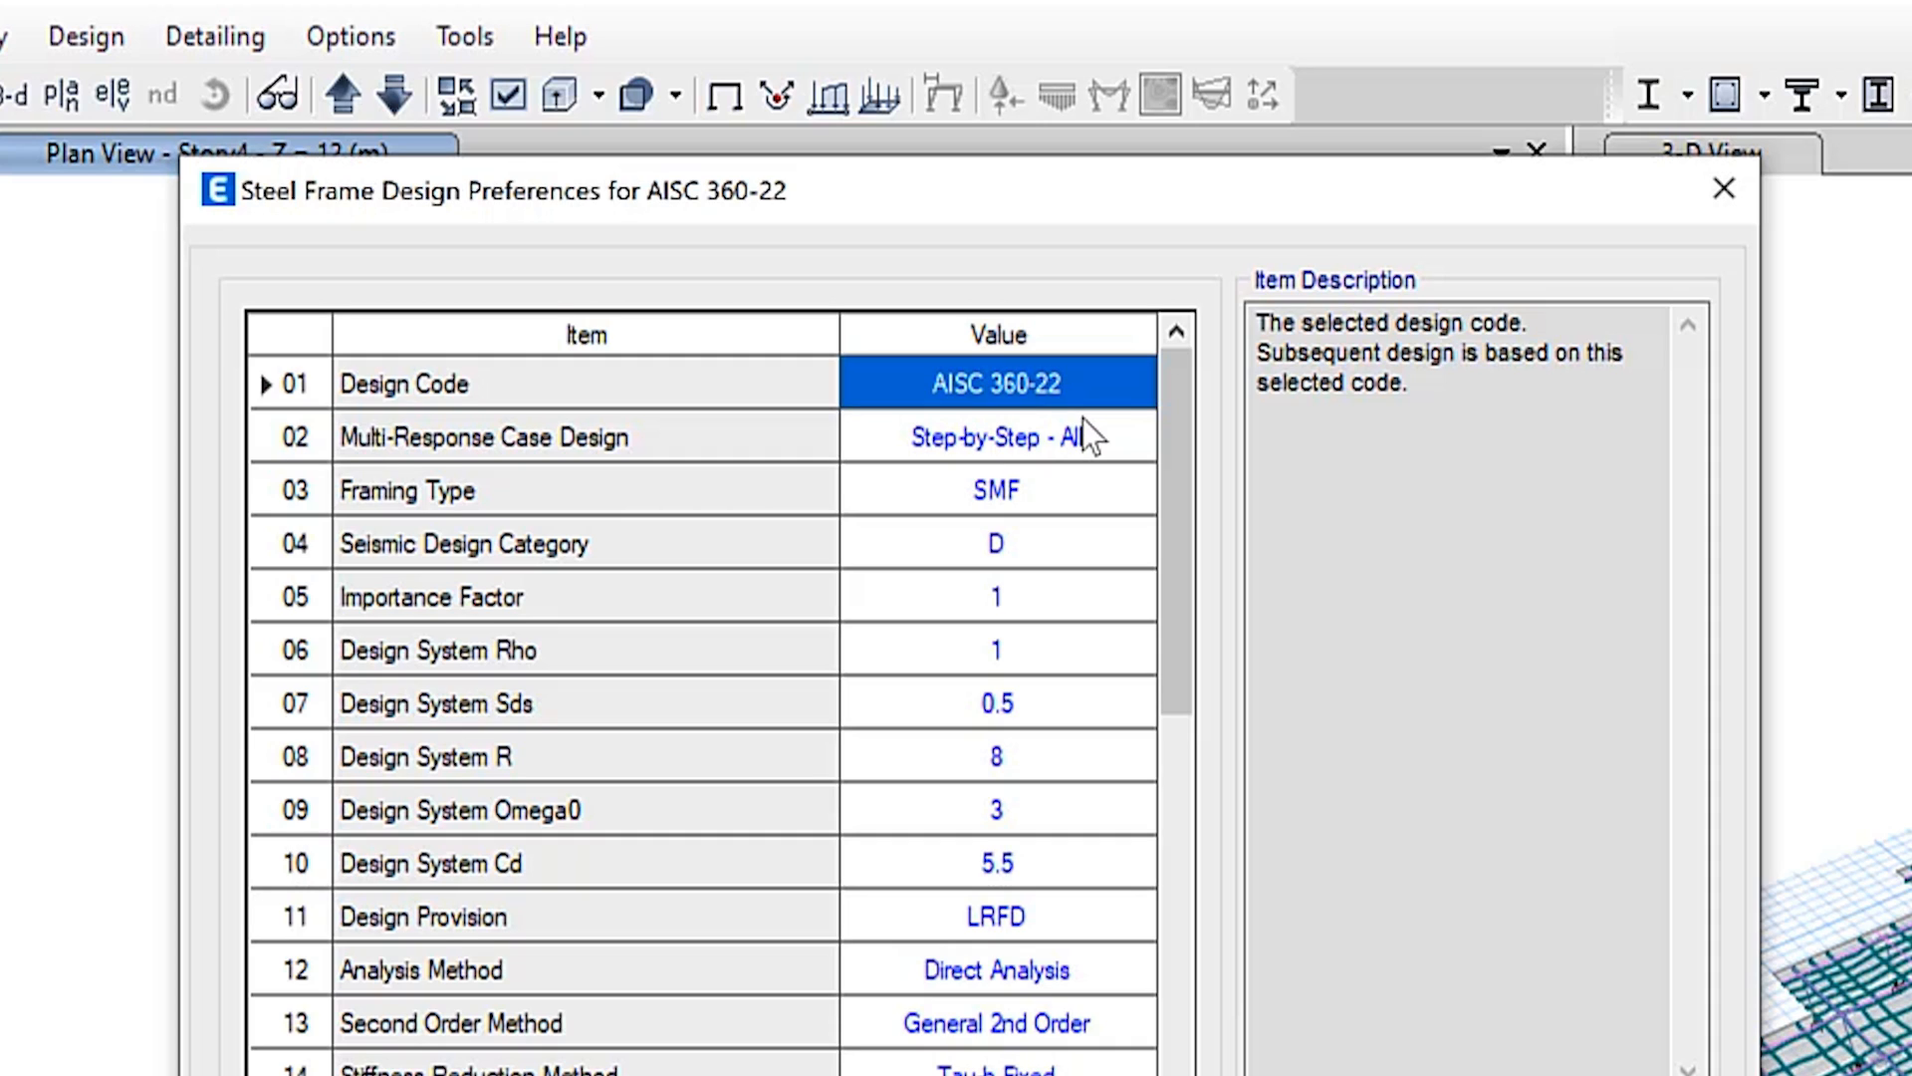
{"action": "left_click", "coordinate": [412, 71]}
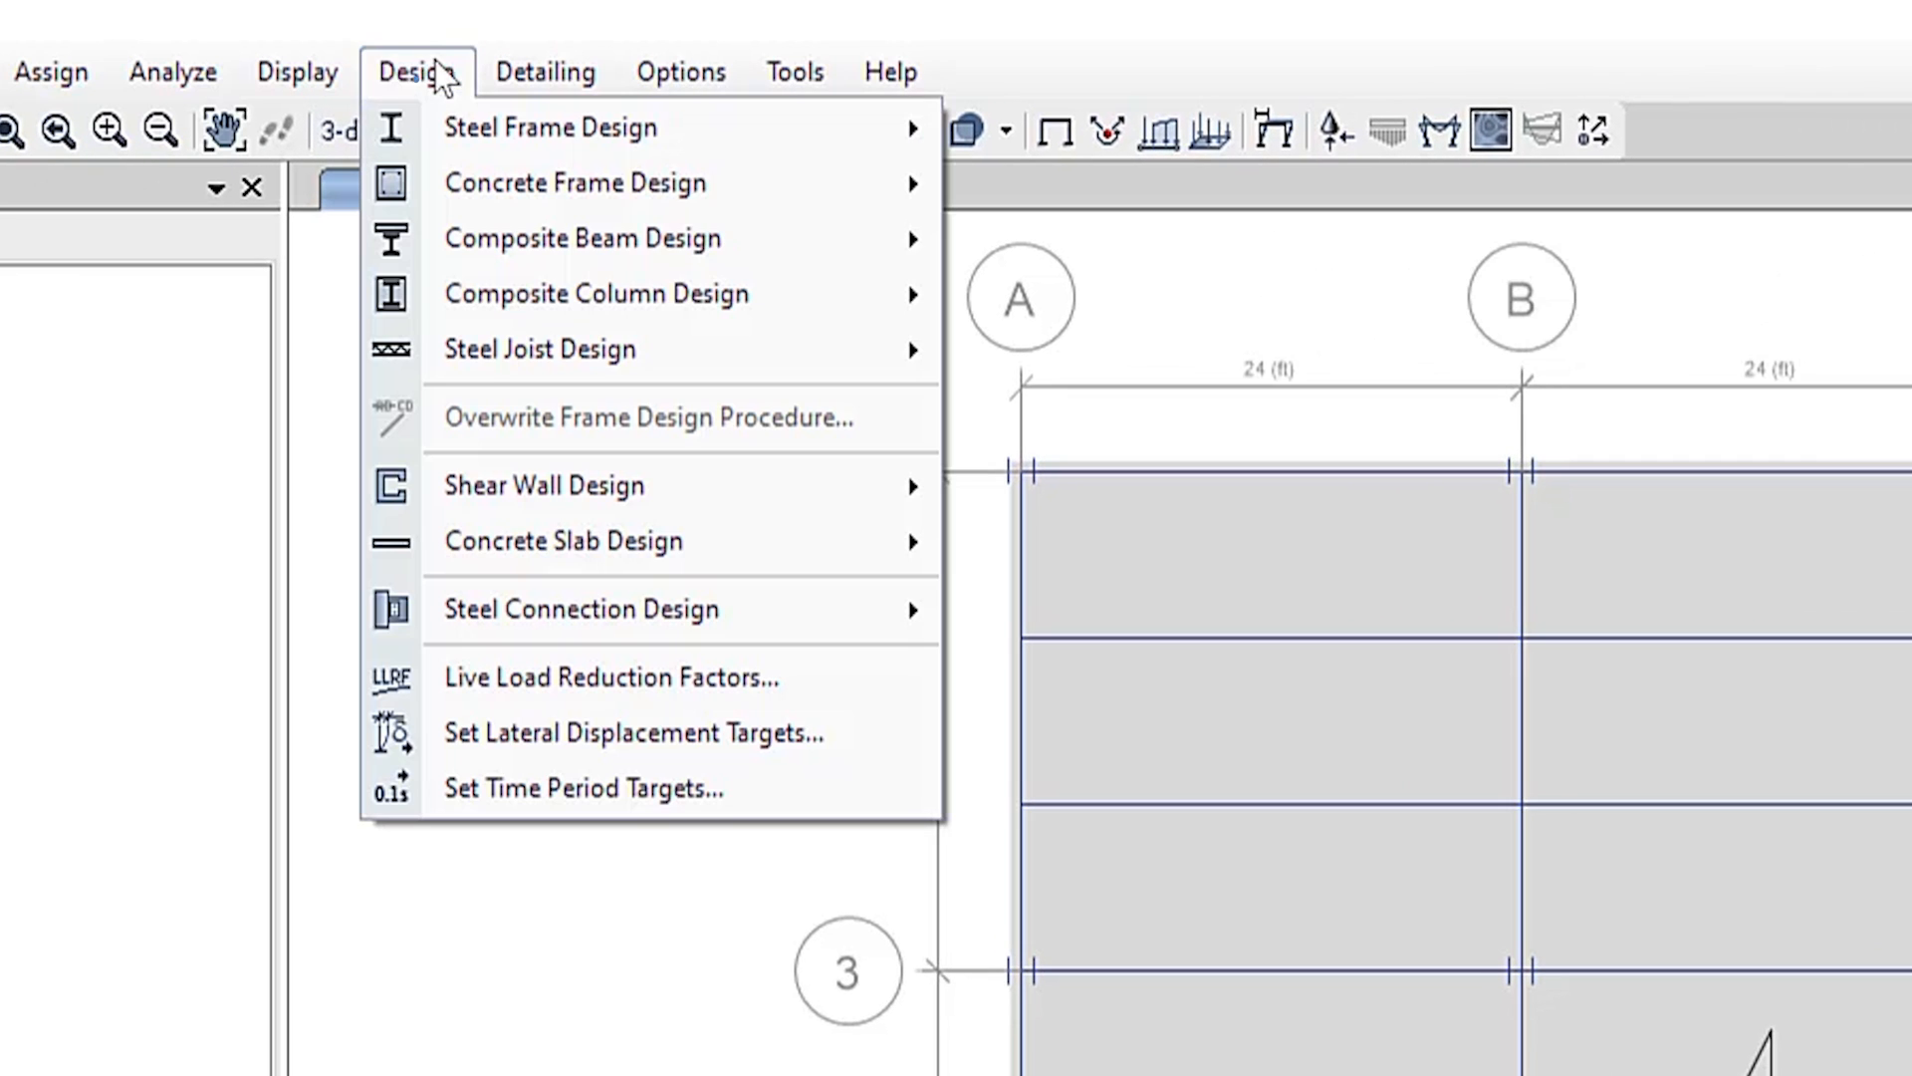
{"action": "mouse_move", "coordinate": [597, 293]}
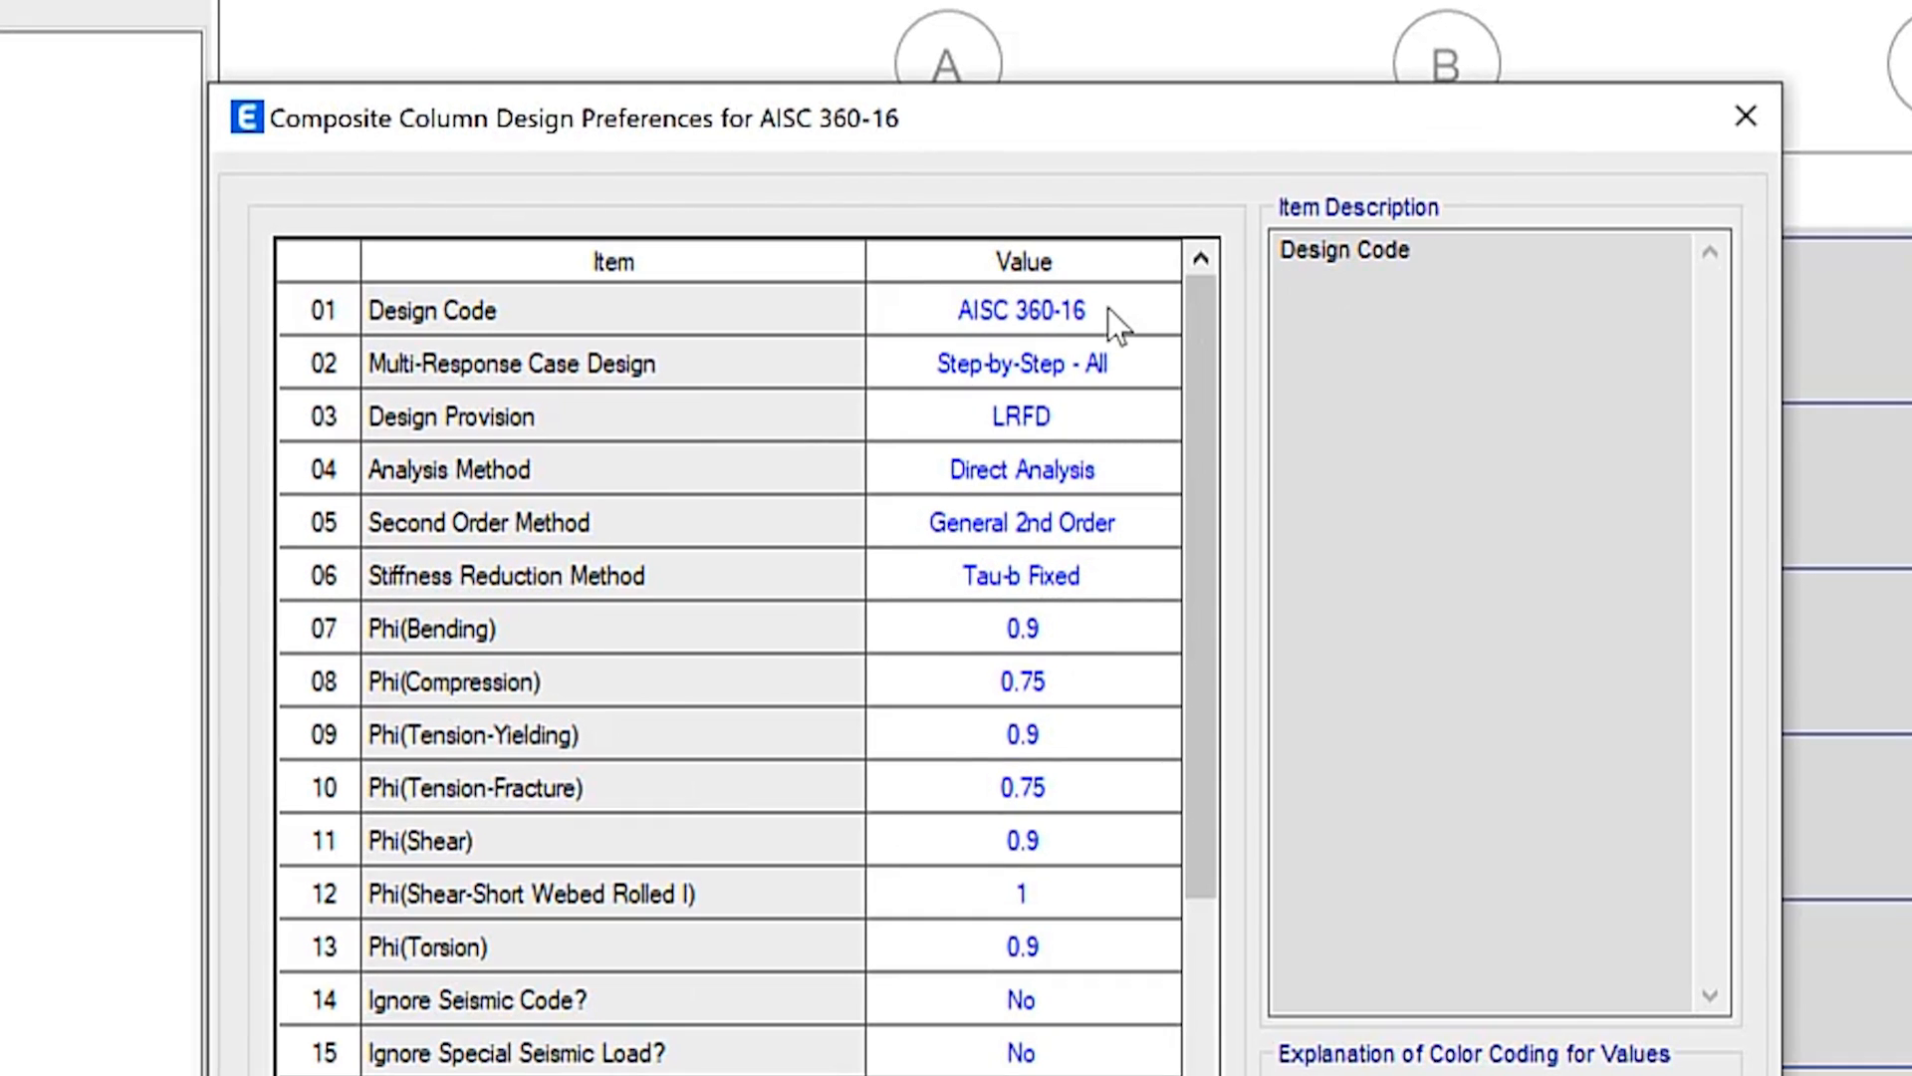
Step: Switch the composite column design preferences to CSA S16-19 and confirm them
{"action": "left_click", "coordinate": [1019, 308]}
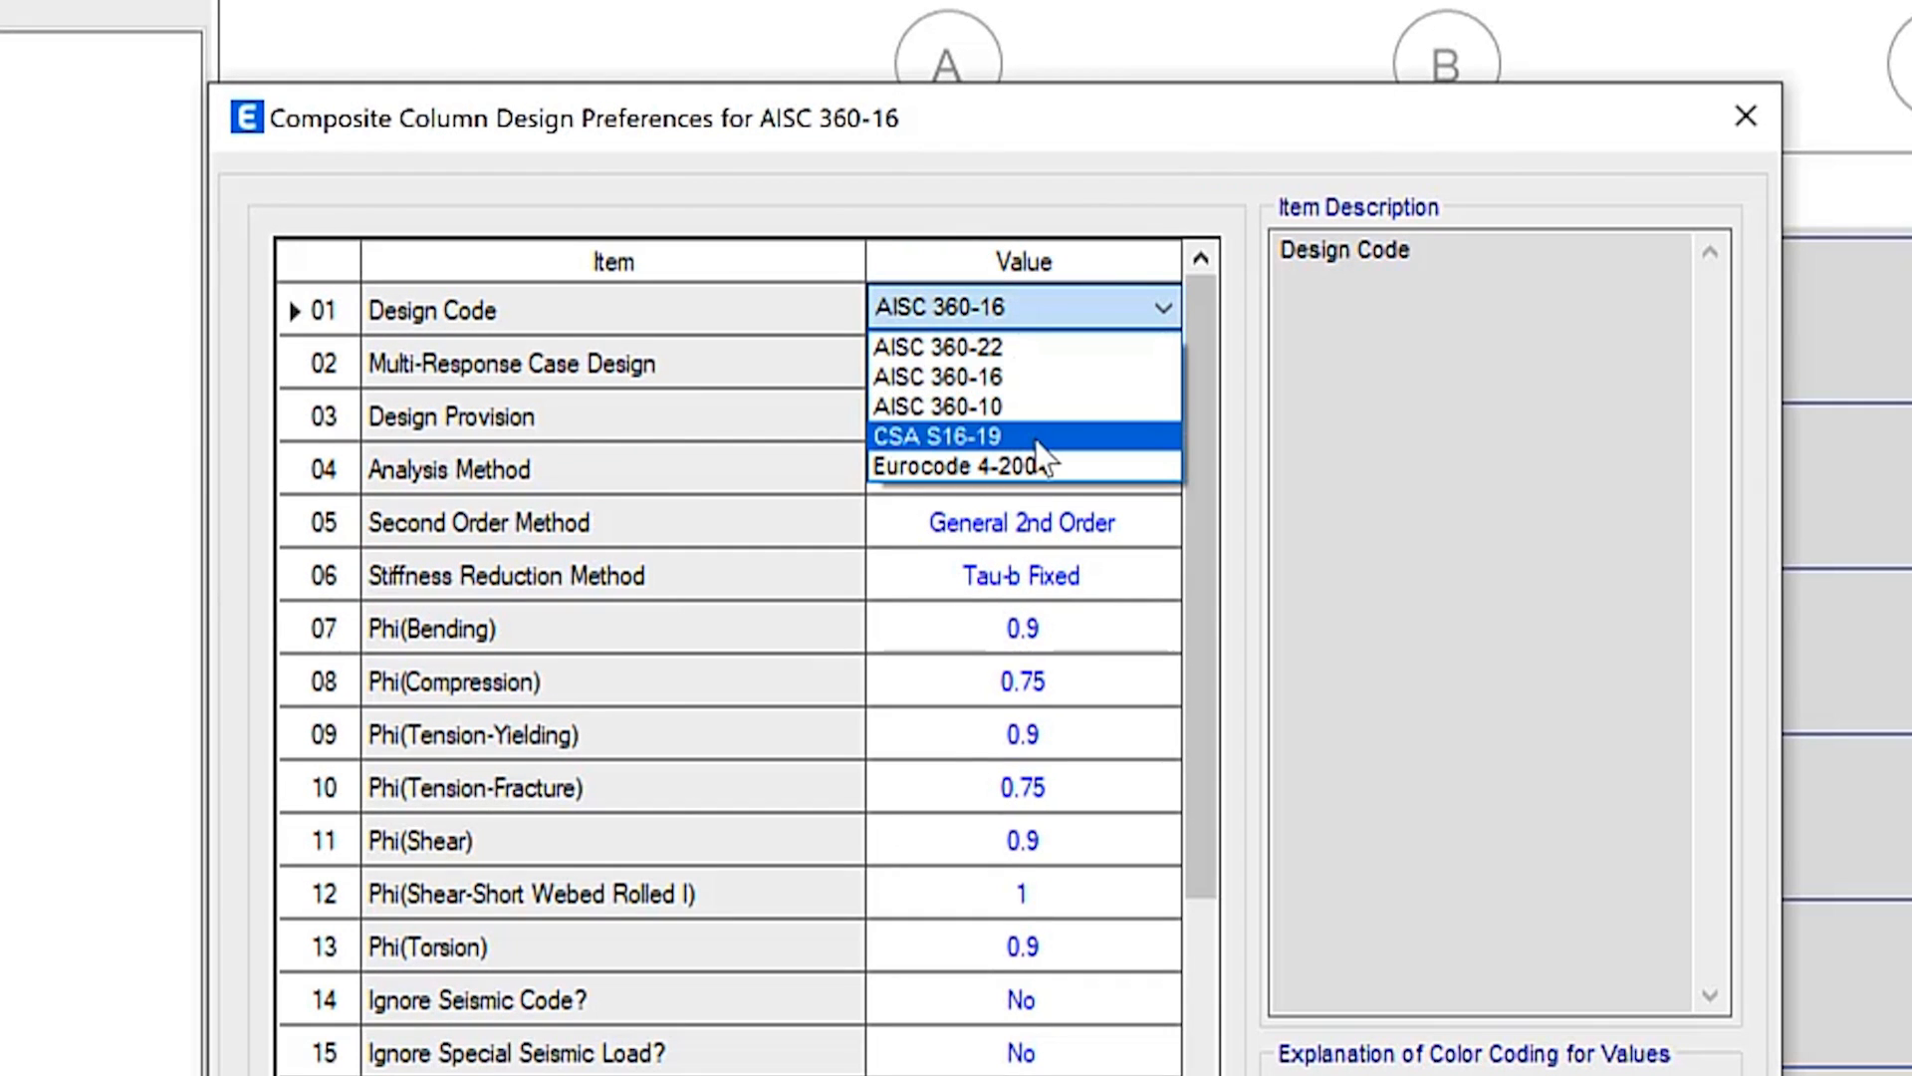
{"action": "left_click", "coordinate": [935, 435]}
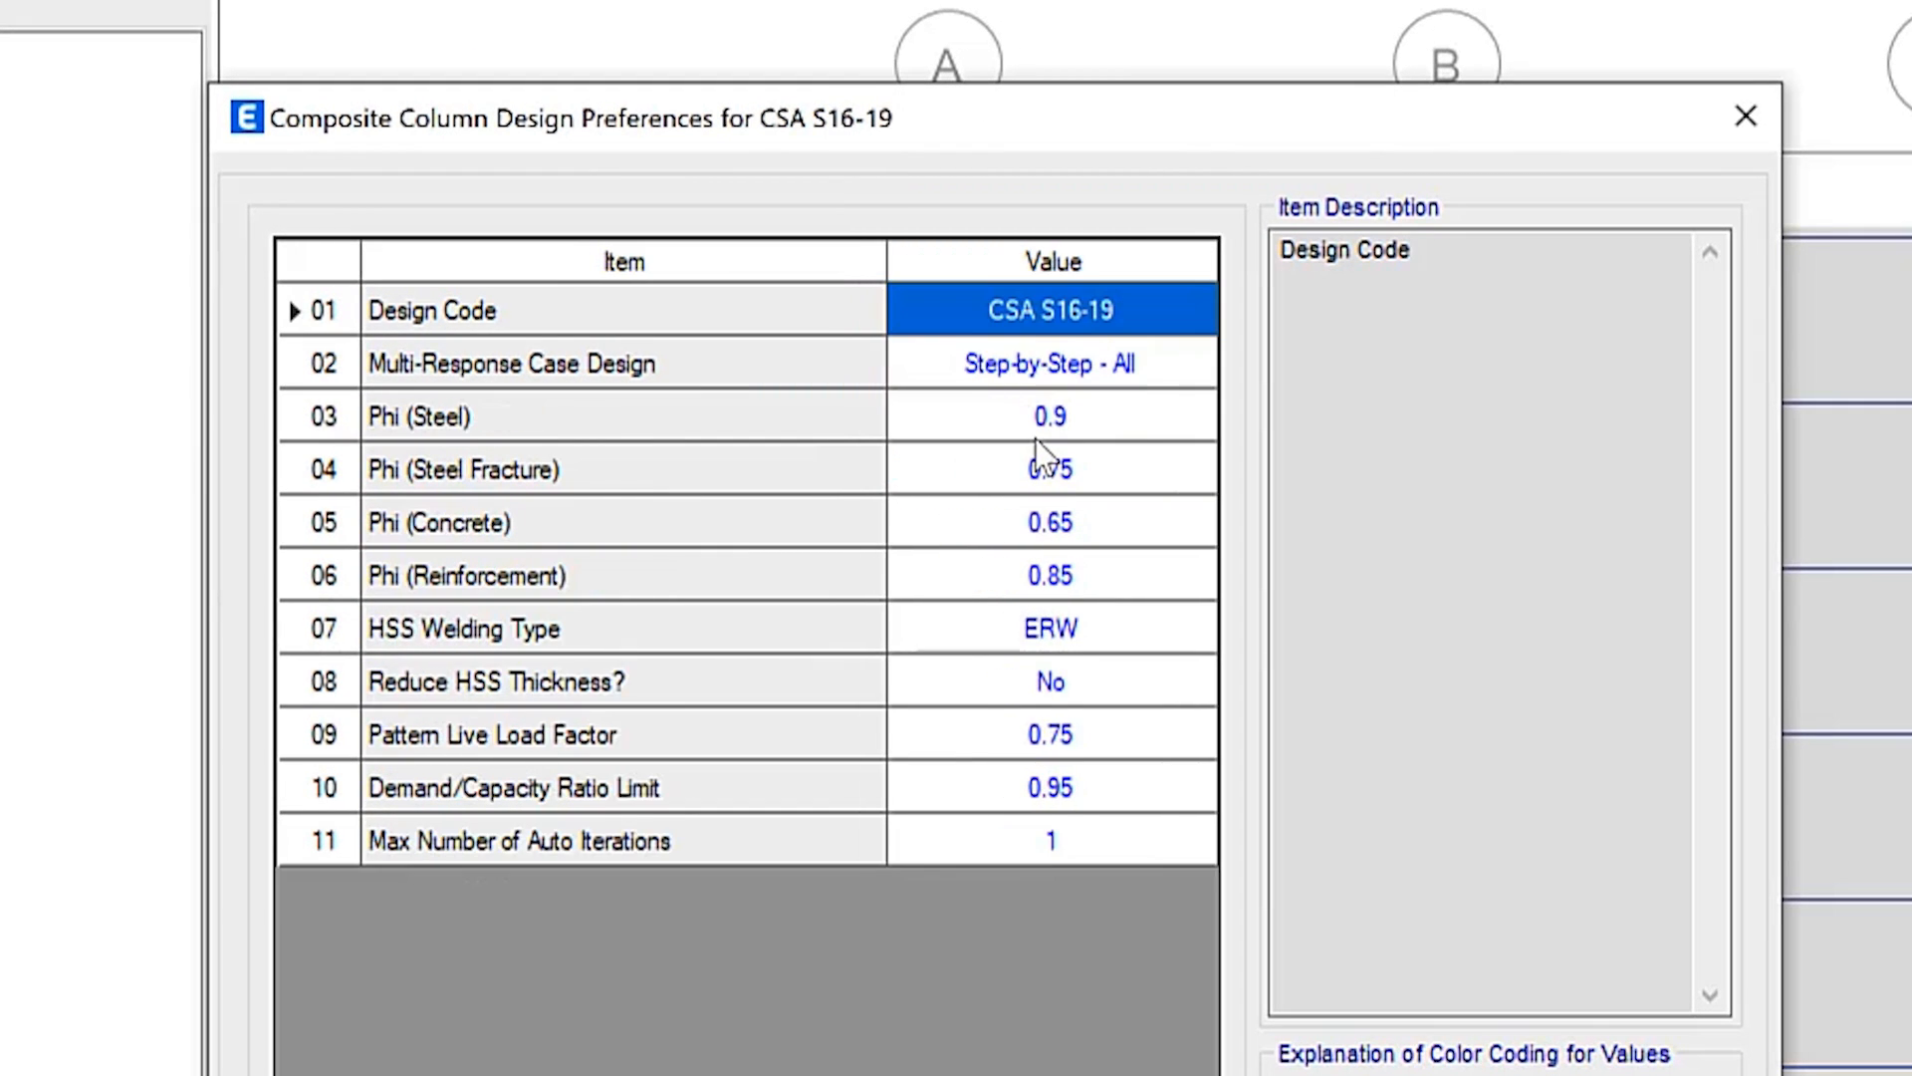
{"action": "left_click", "coordinate": [1745, 115]}
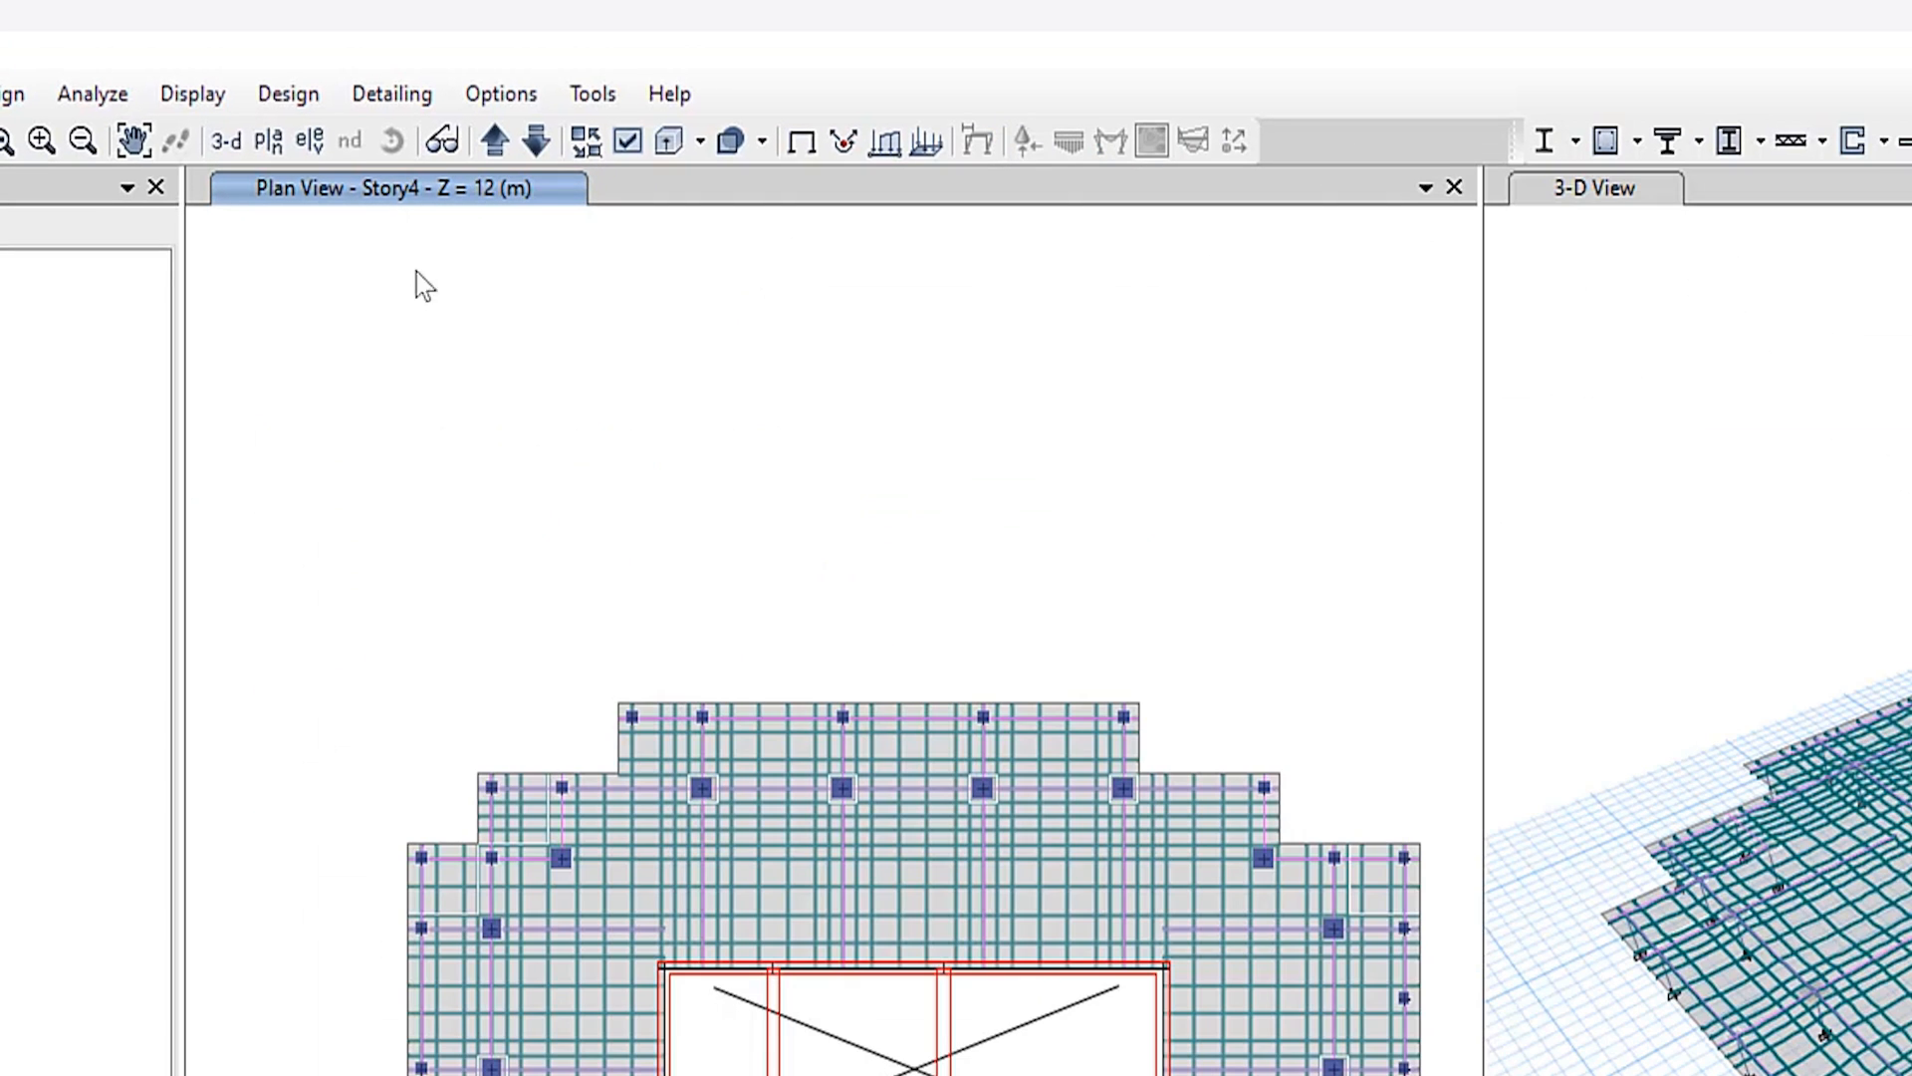
{"action": "left_click", "coordinate": [288, 93]}
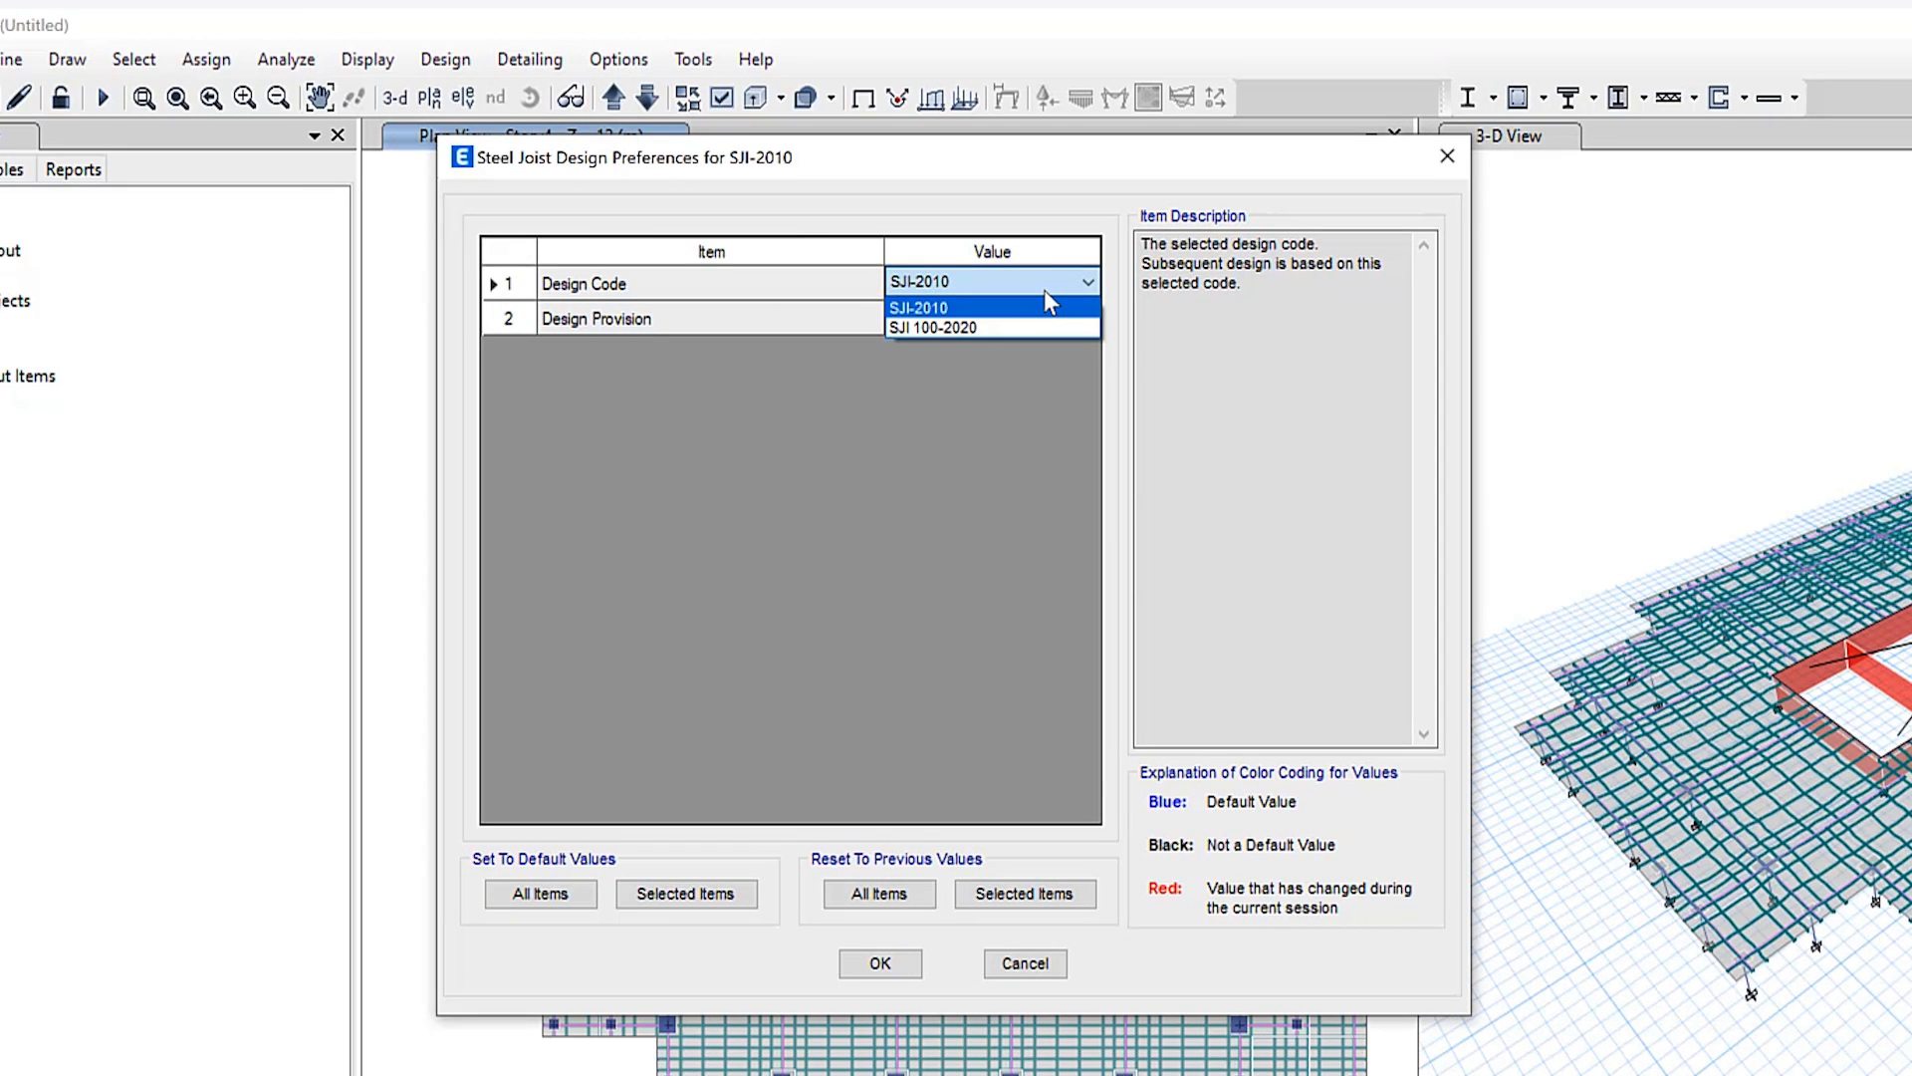
{"action": "mouse_move", "coordinate": [1037, 326]}
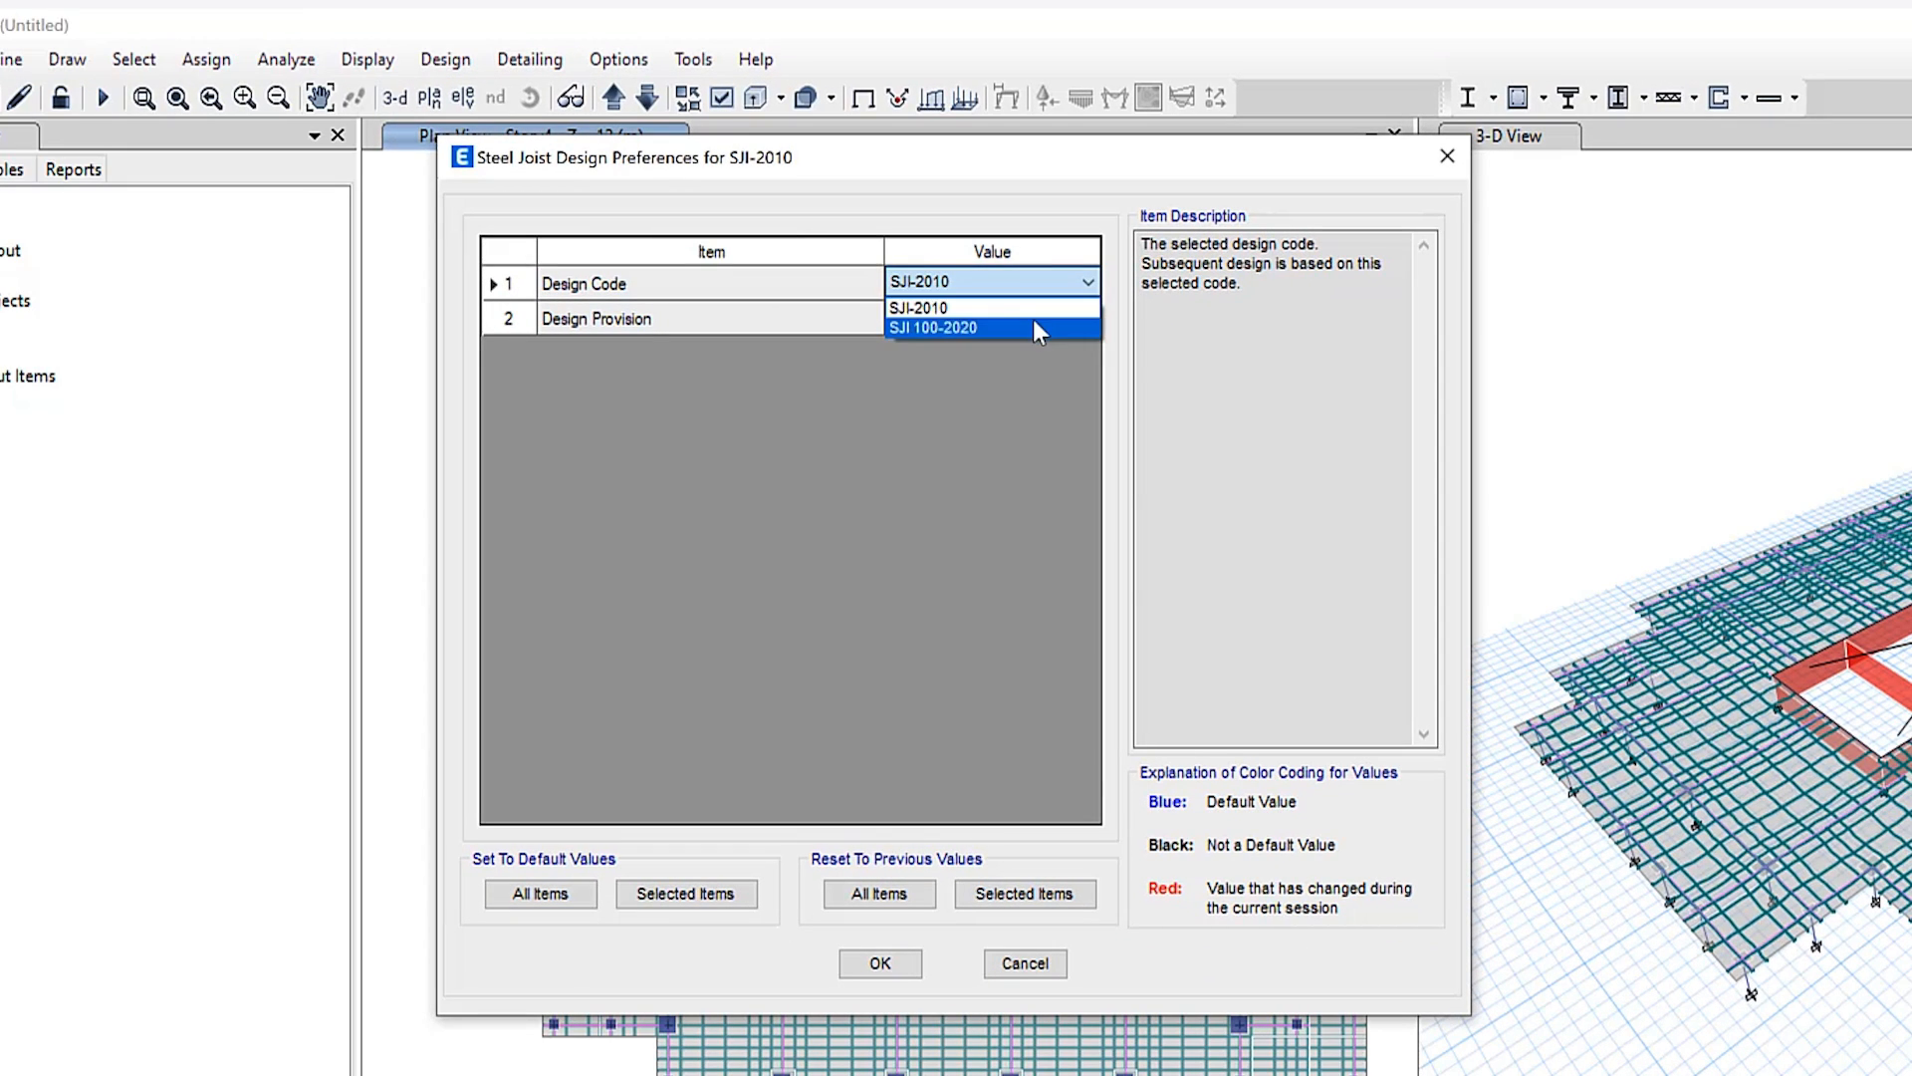
Step: Use SJI 100-2020 with LRFD provisions for steel joist design and confirm
{"action": "left_click", "coordinate": [933, 328]}
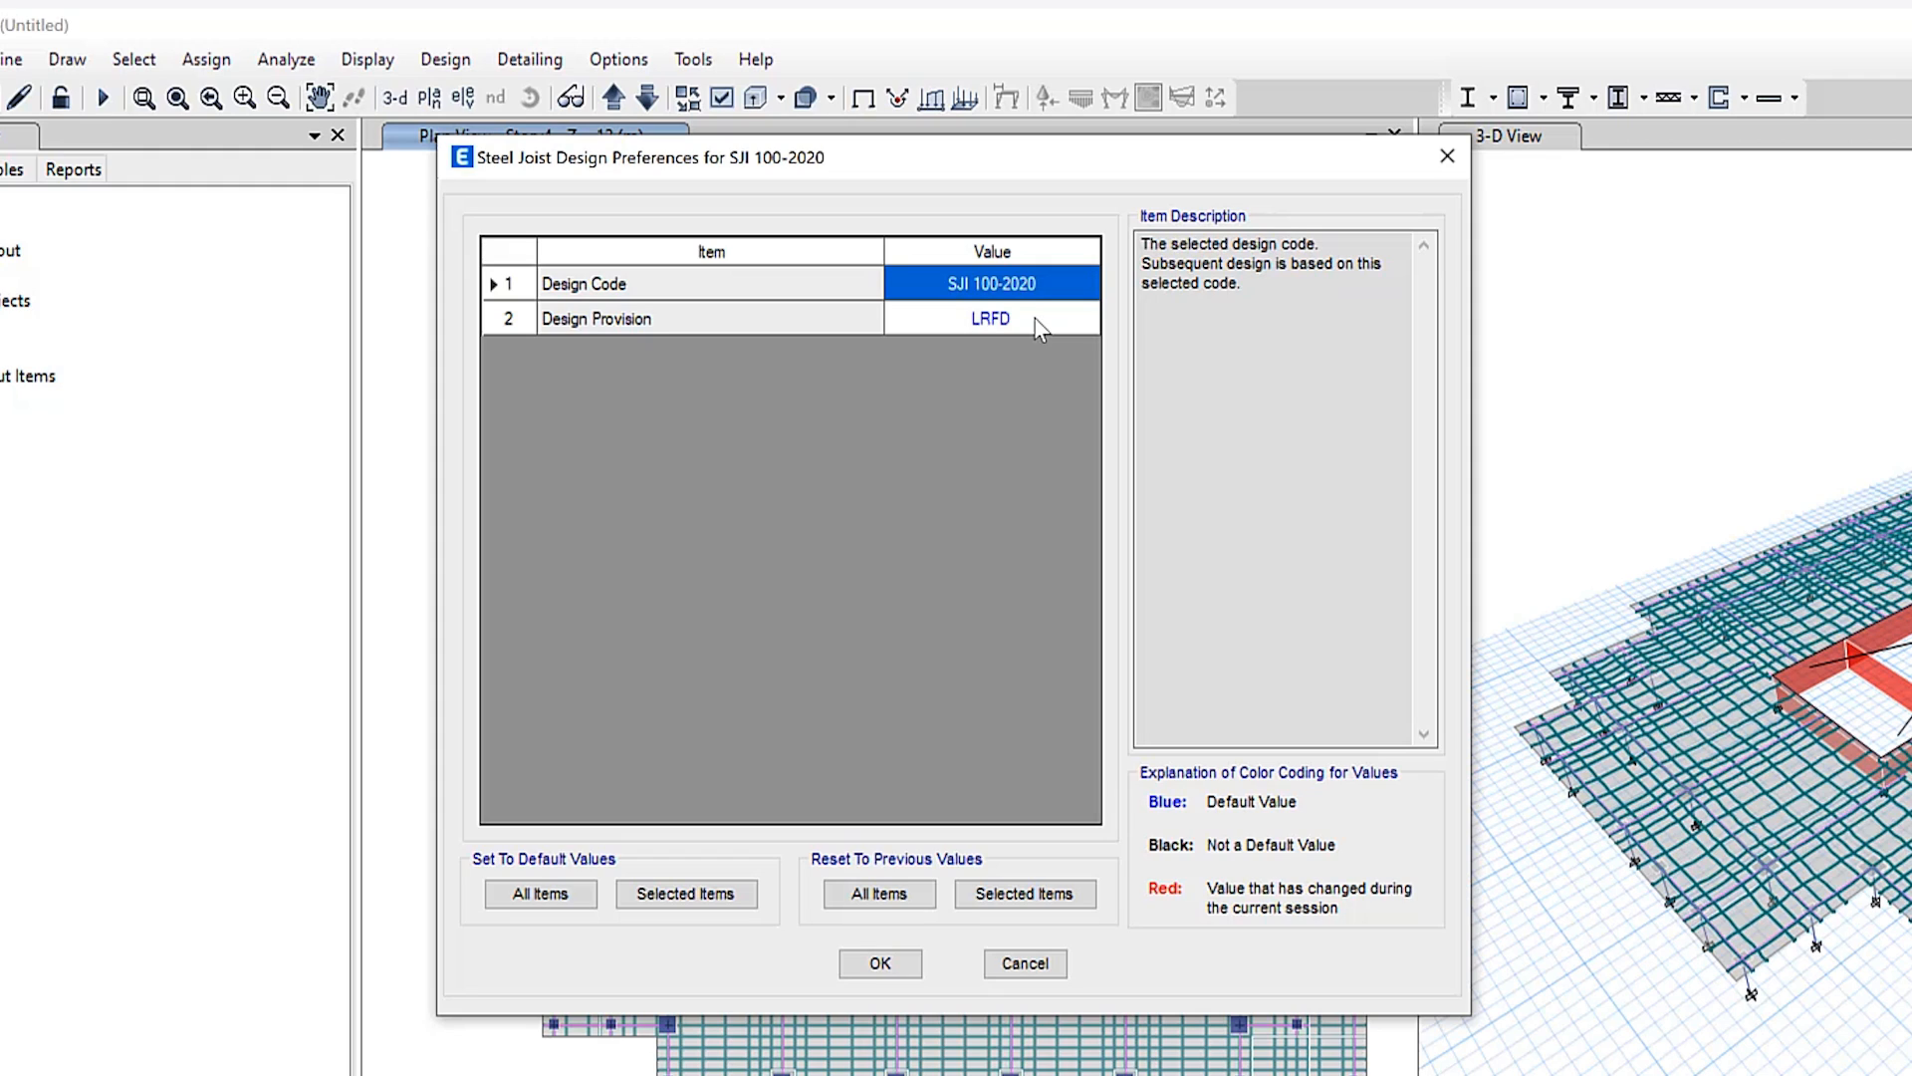
{"action": "left_click", "coordinate": [879, 962]}
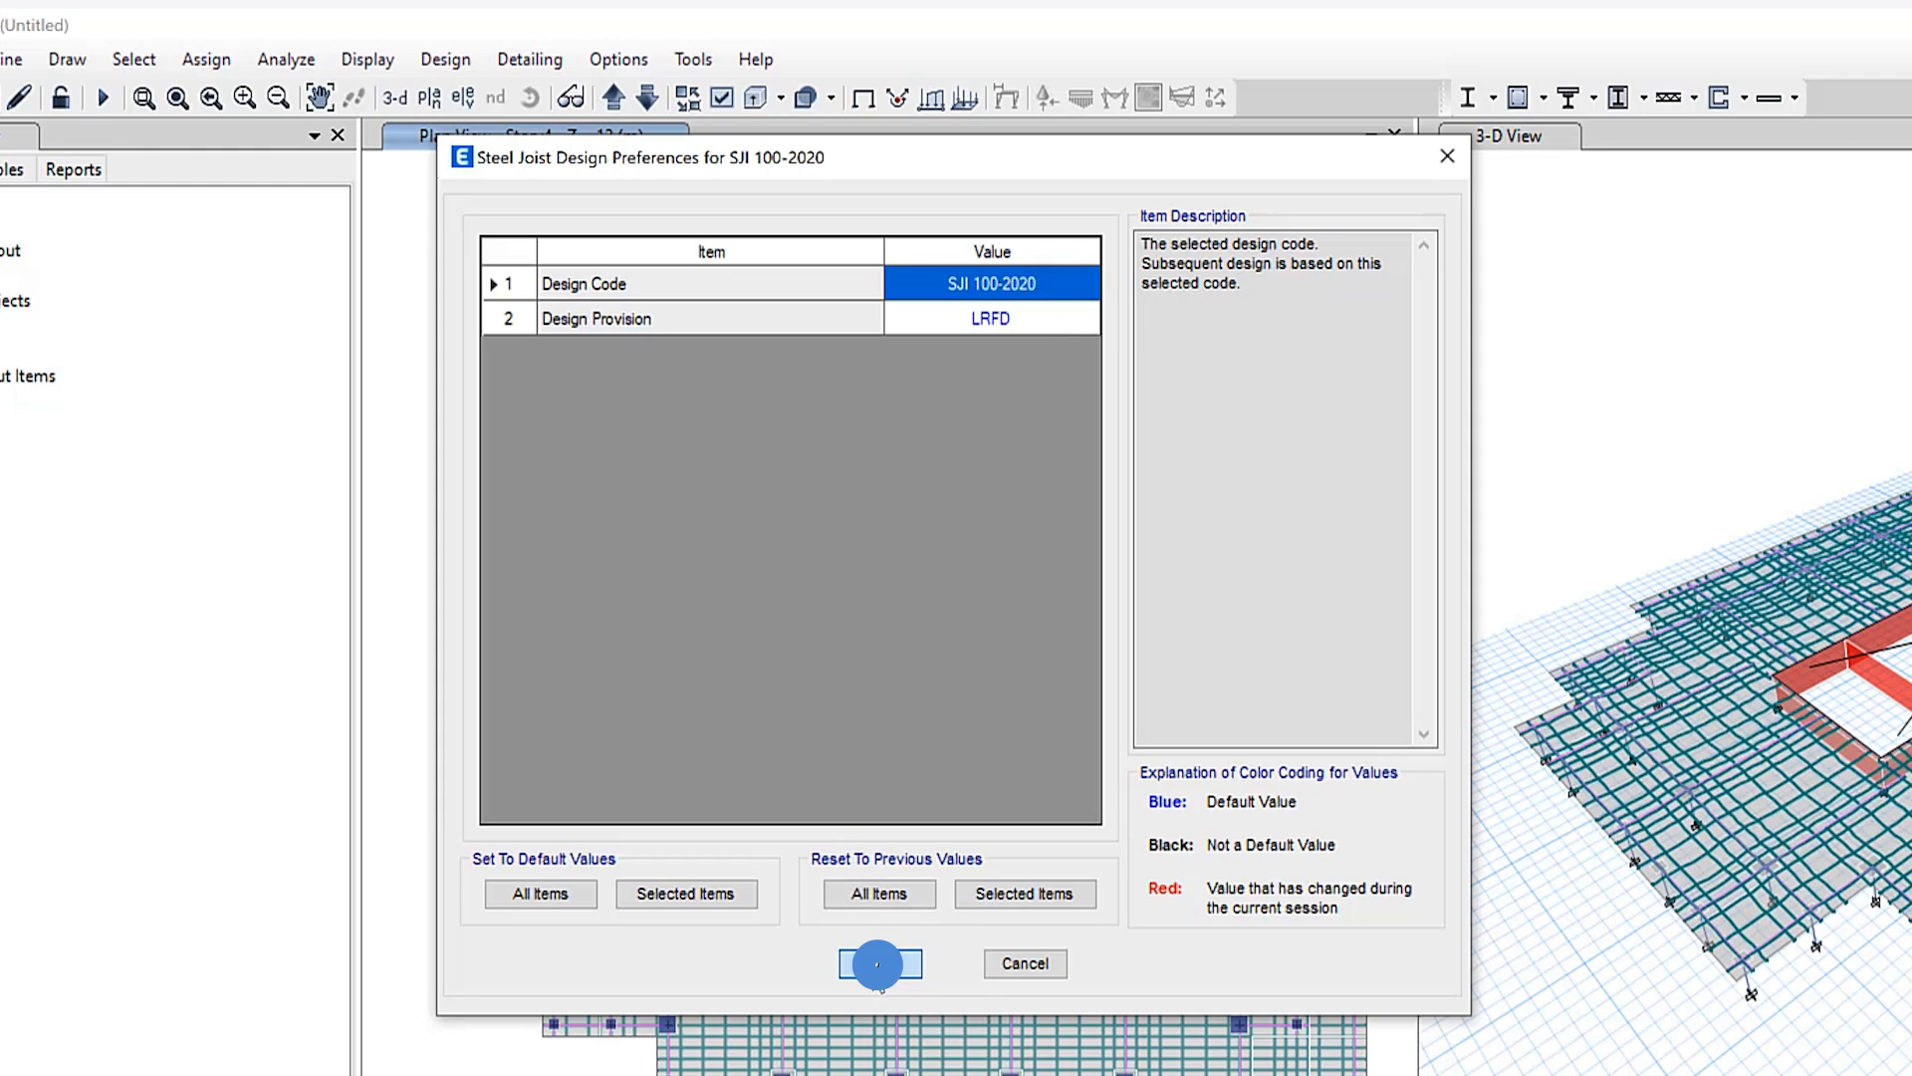
{"action": "left_click", "coordinate": [445, 59]}
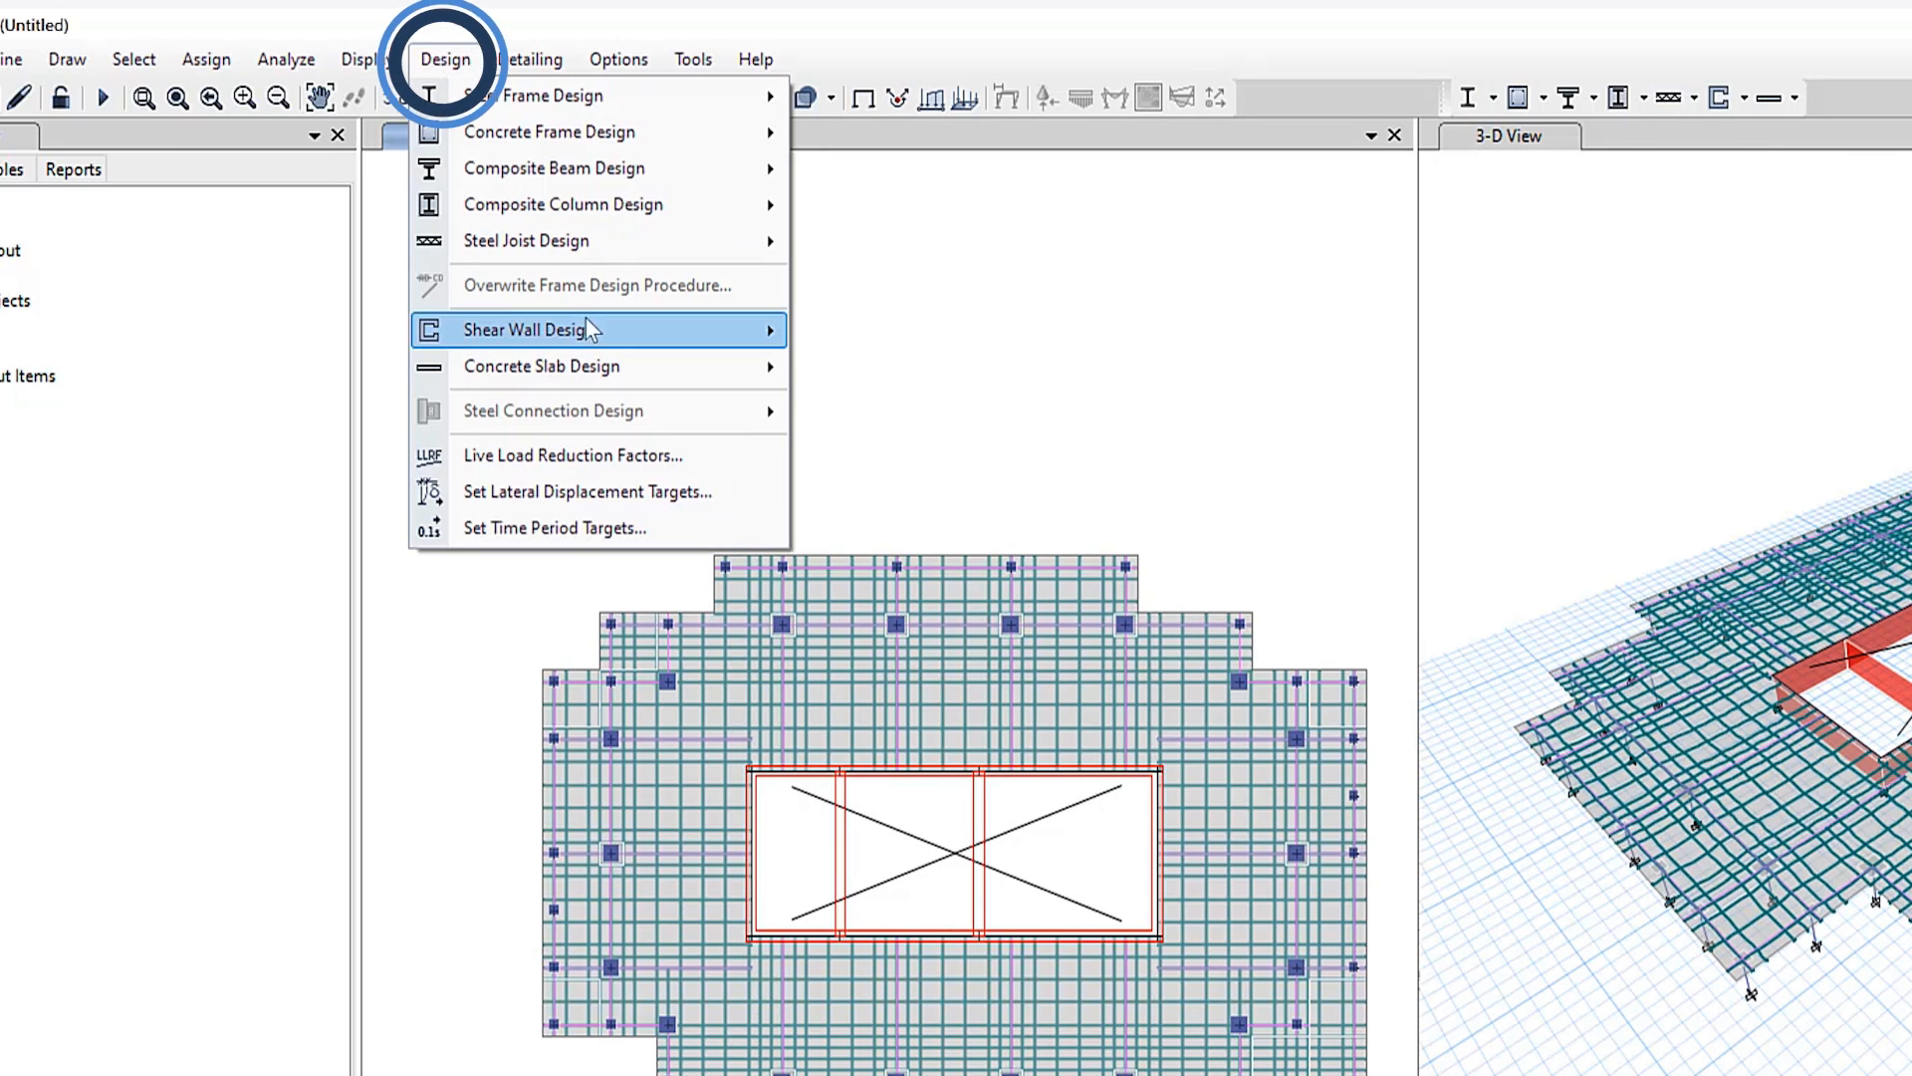
{"action": "mouse_move", "coordinate": [549, 131]}
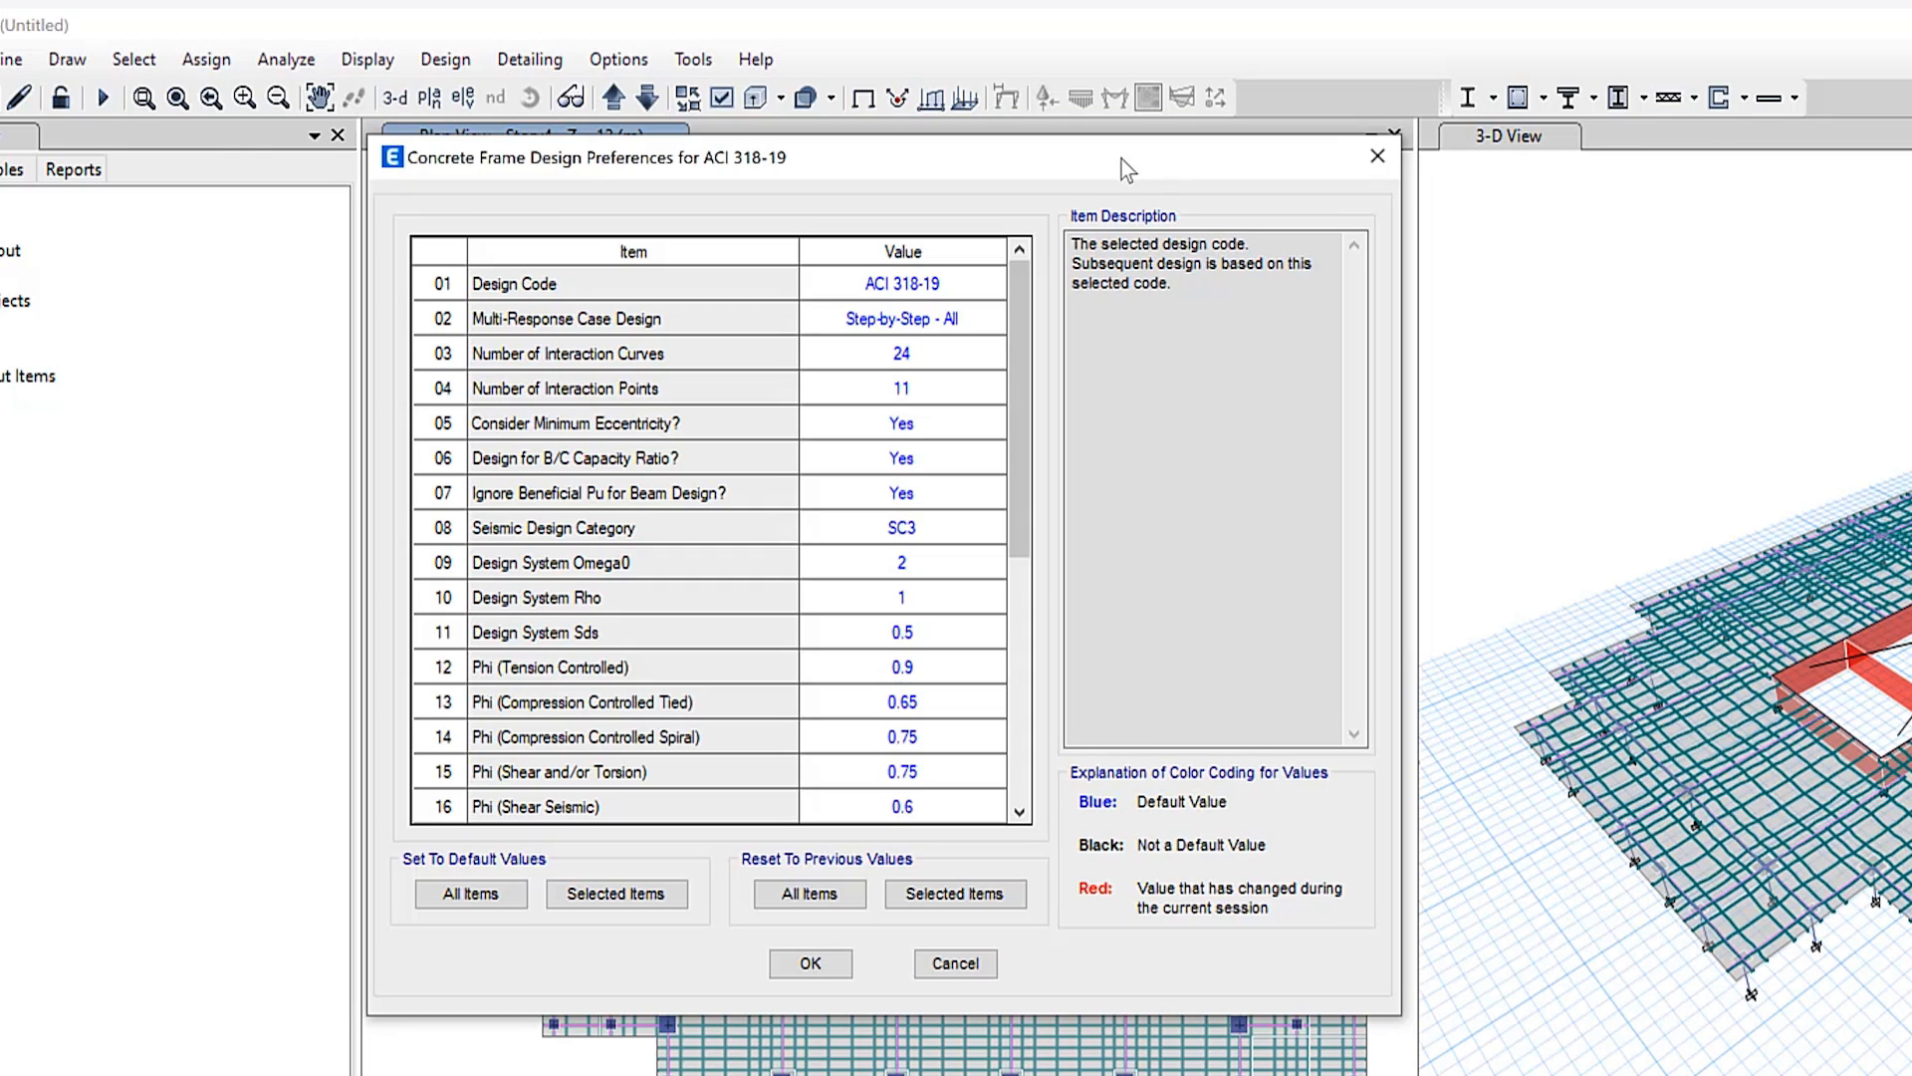
{"action": "left_click", "coordinate": [903, 283]}
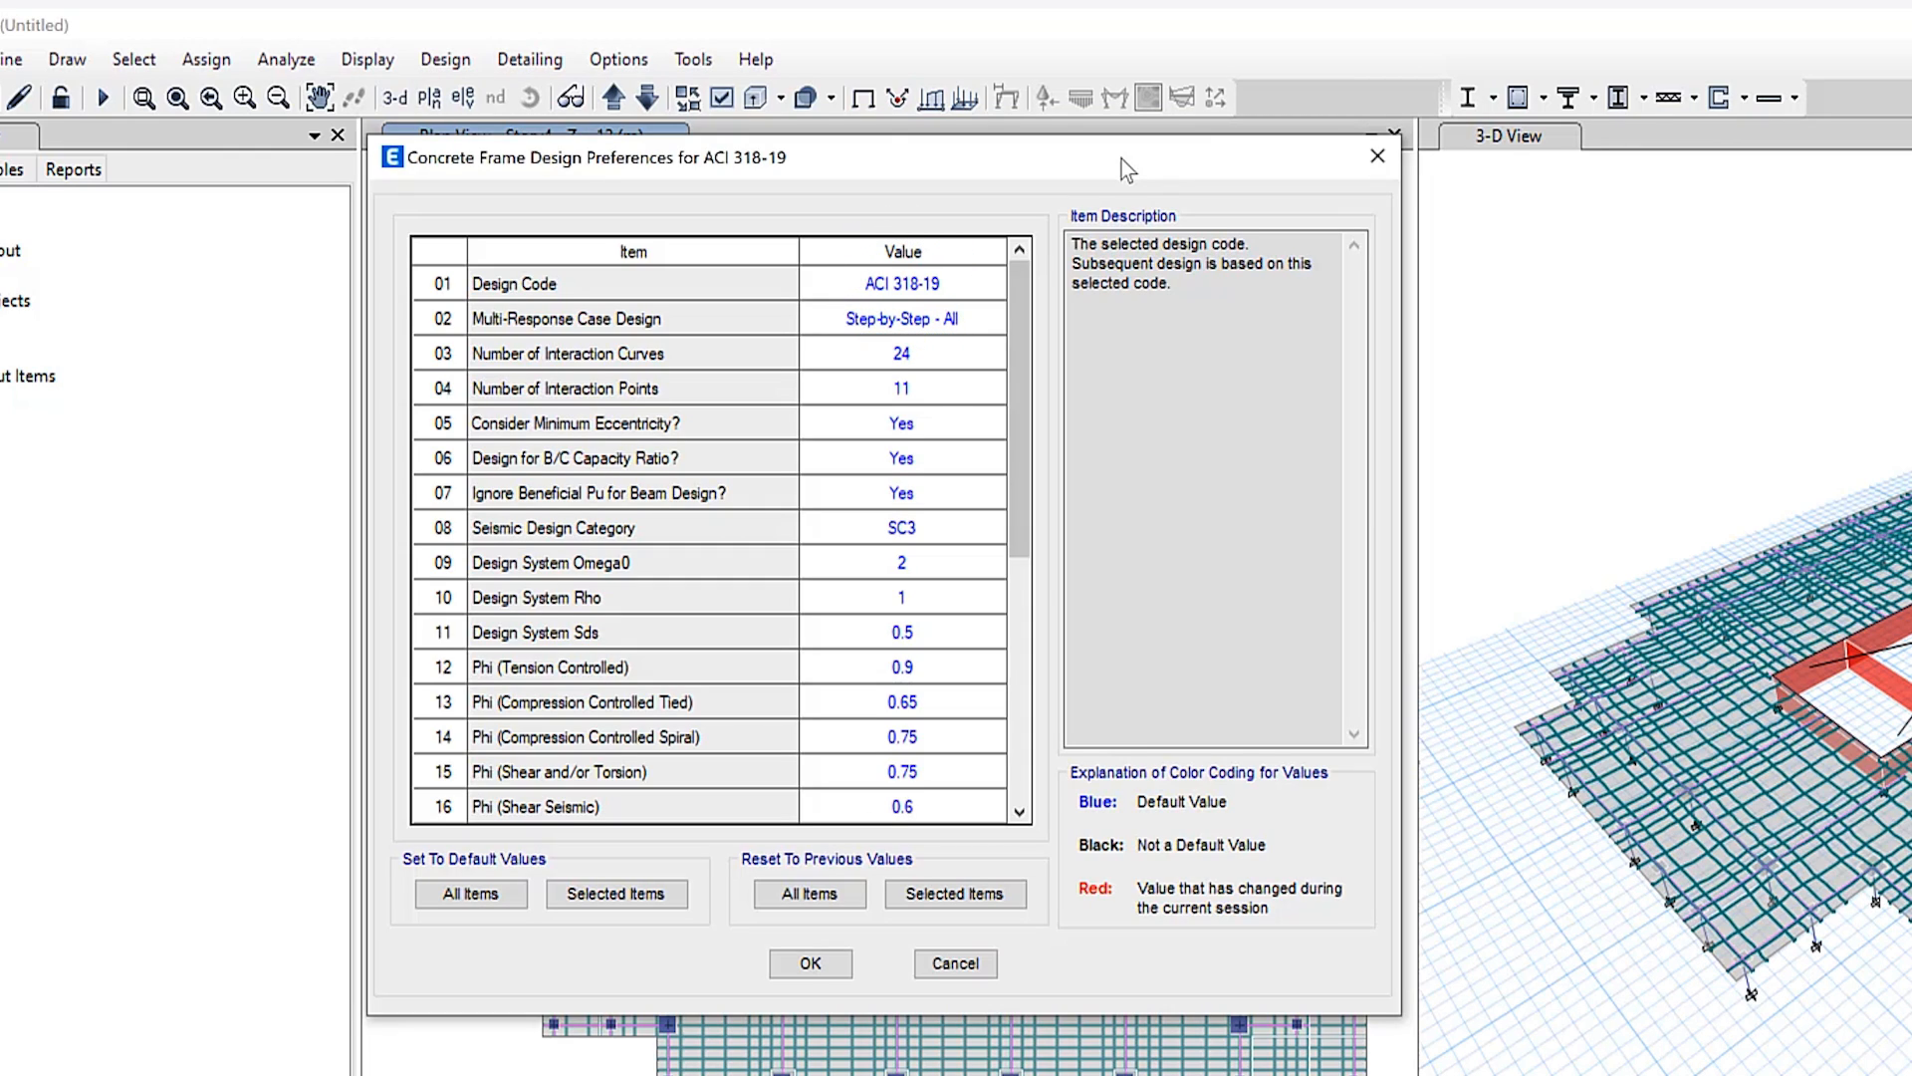
{"action": "mouse_move", "coordinate": [1087, 196]}
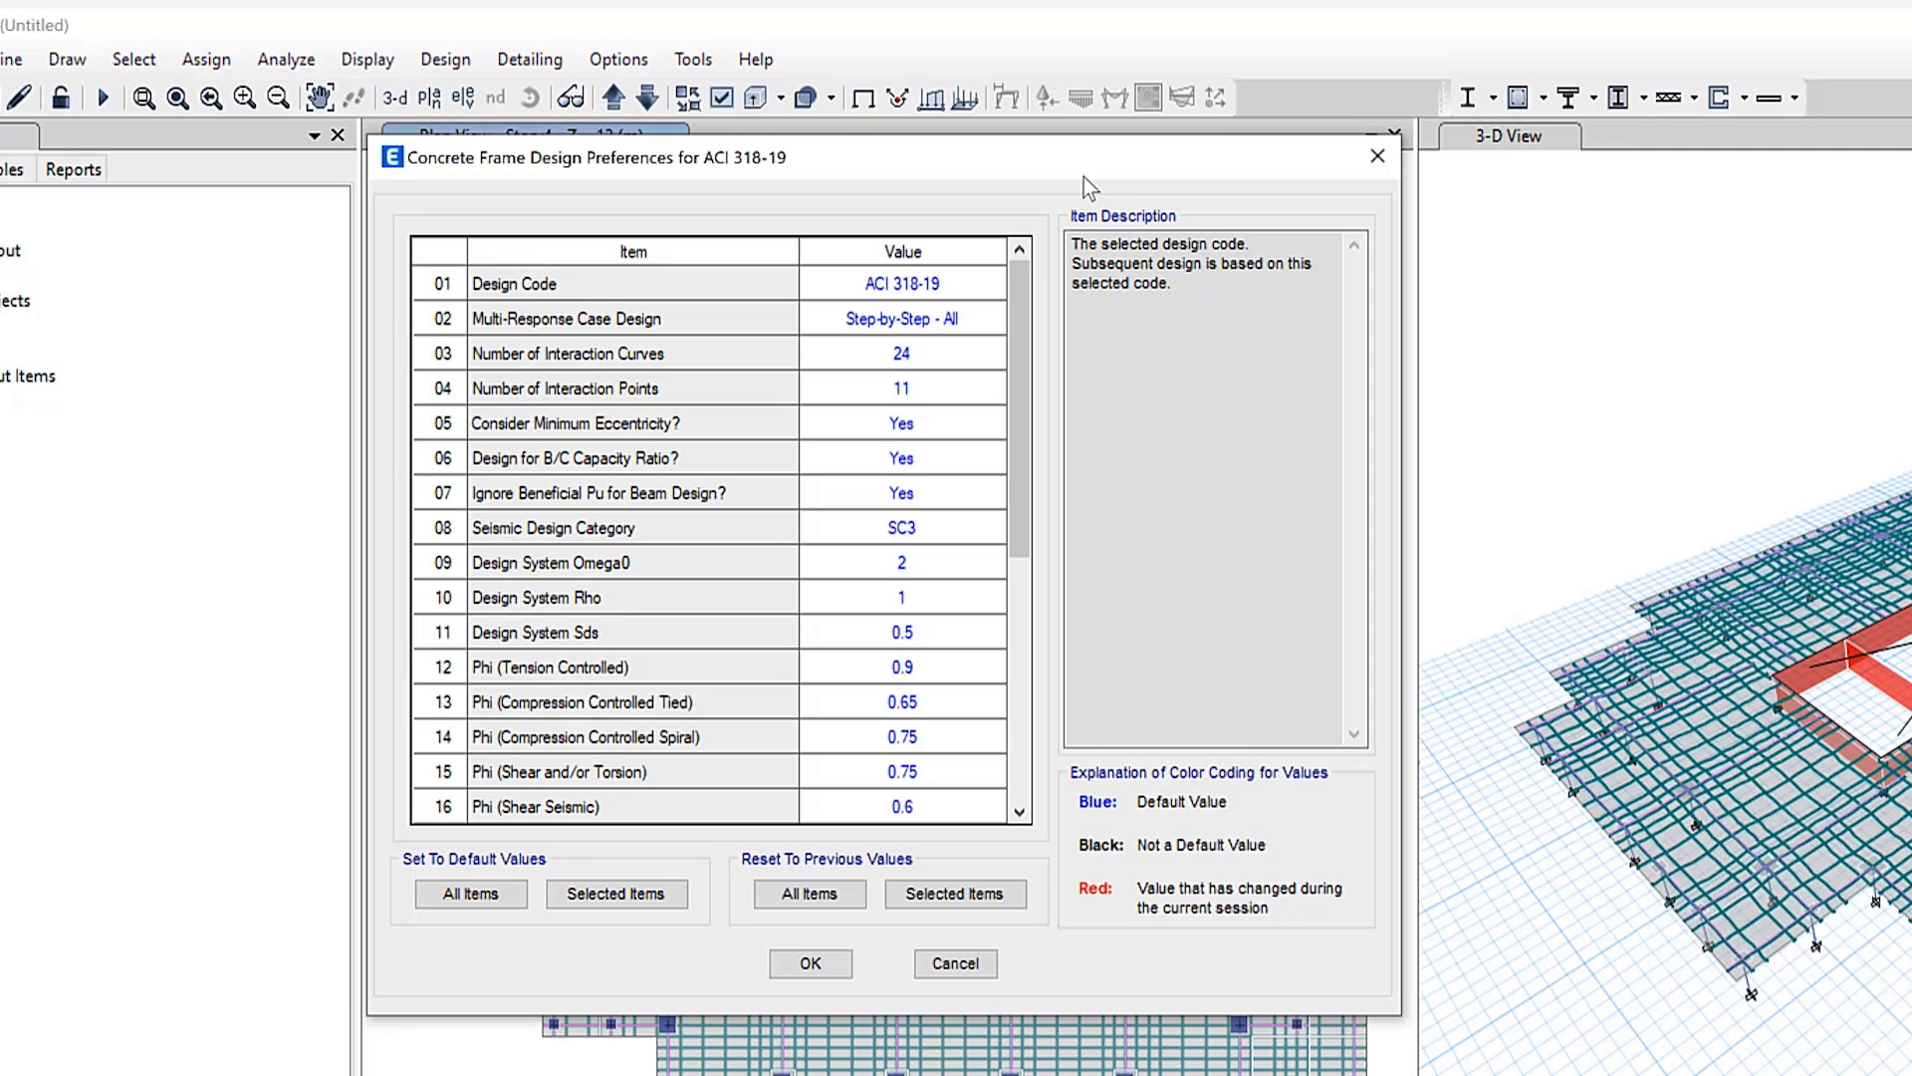
{"action": "left_click", "coordinate": [810, 962]}
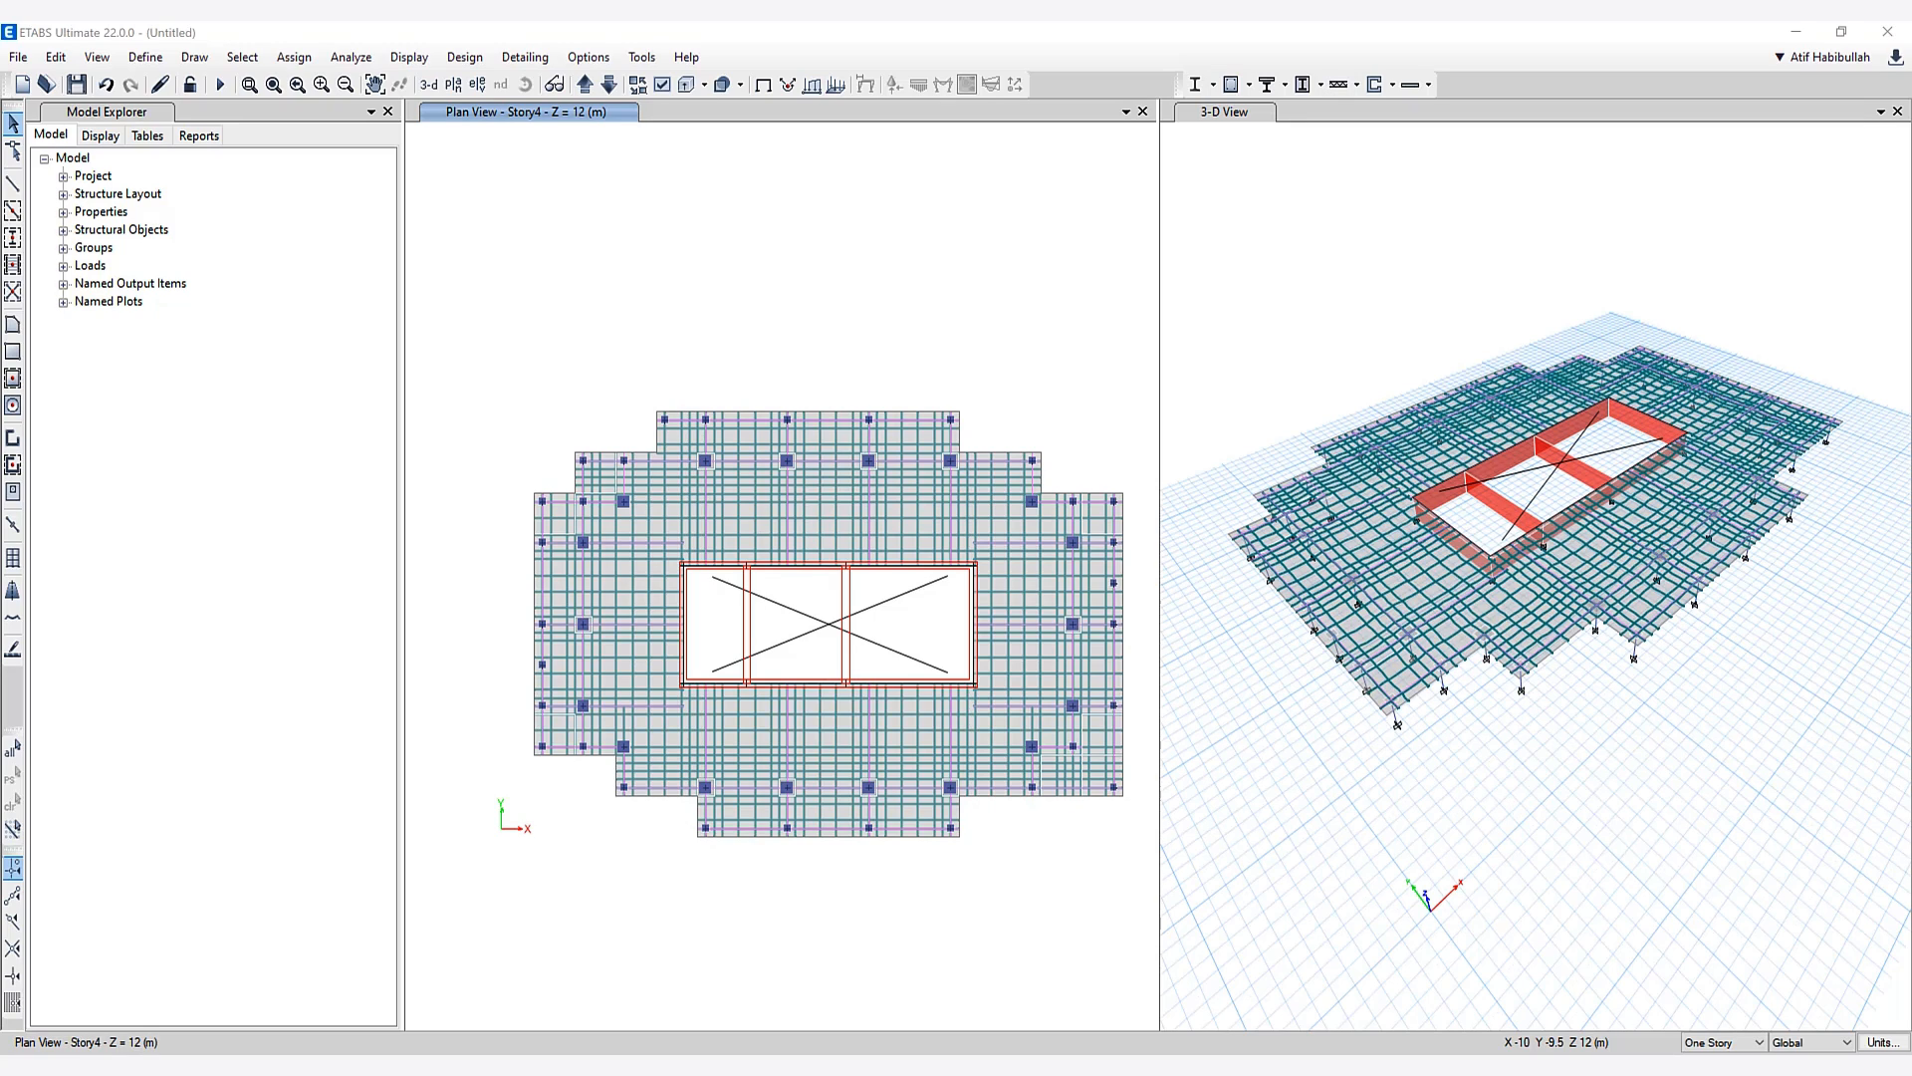
{"action": "mouse_move", "coordinate": [583, 367]}
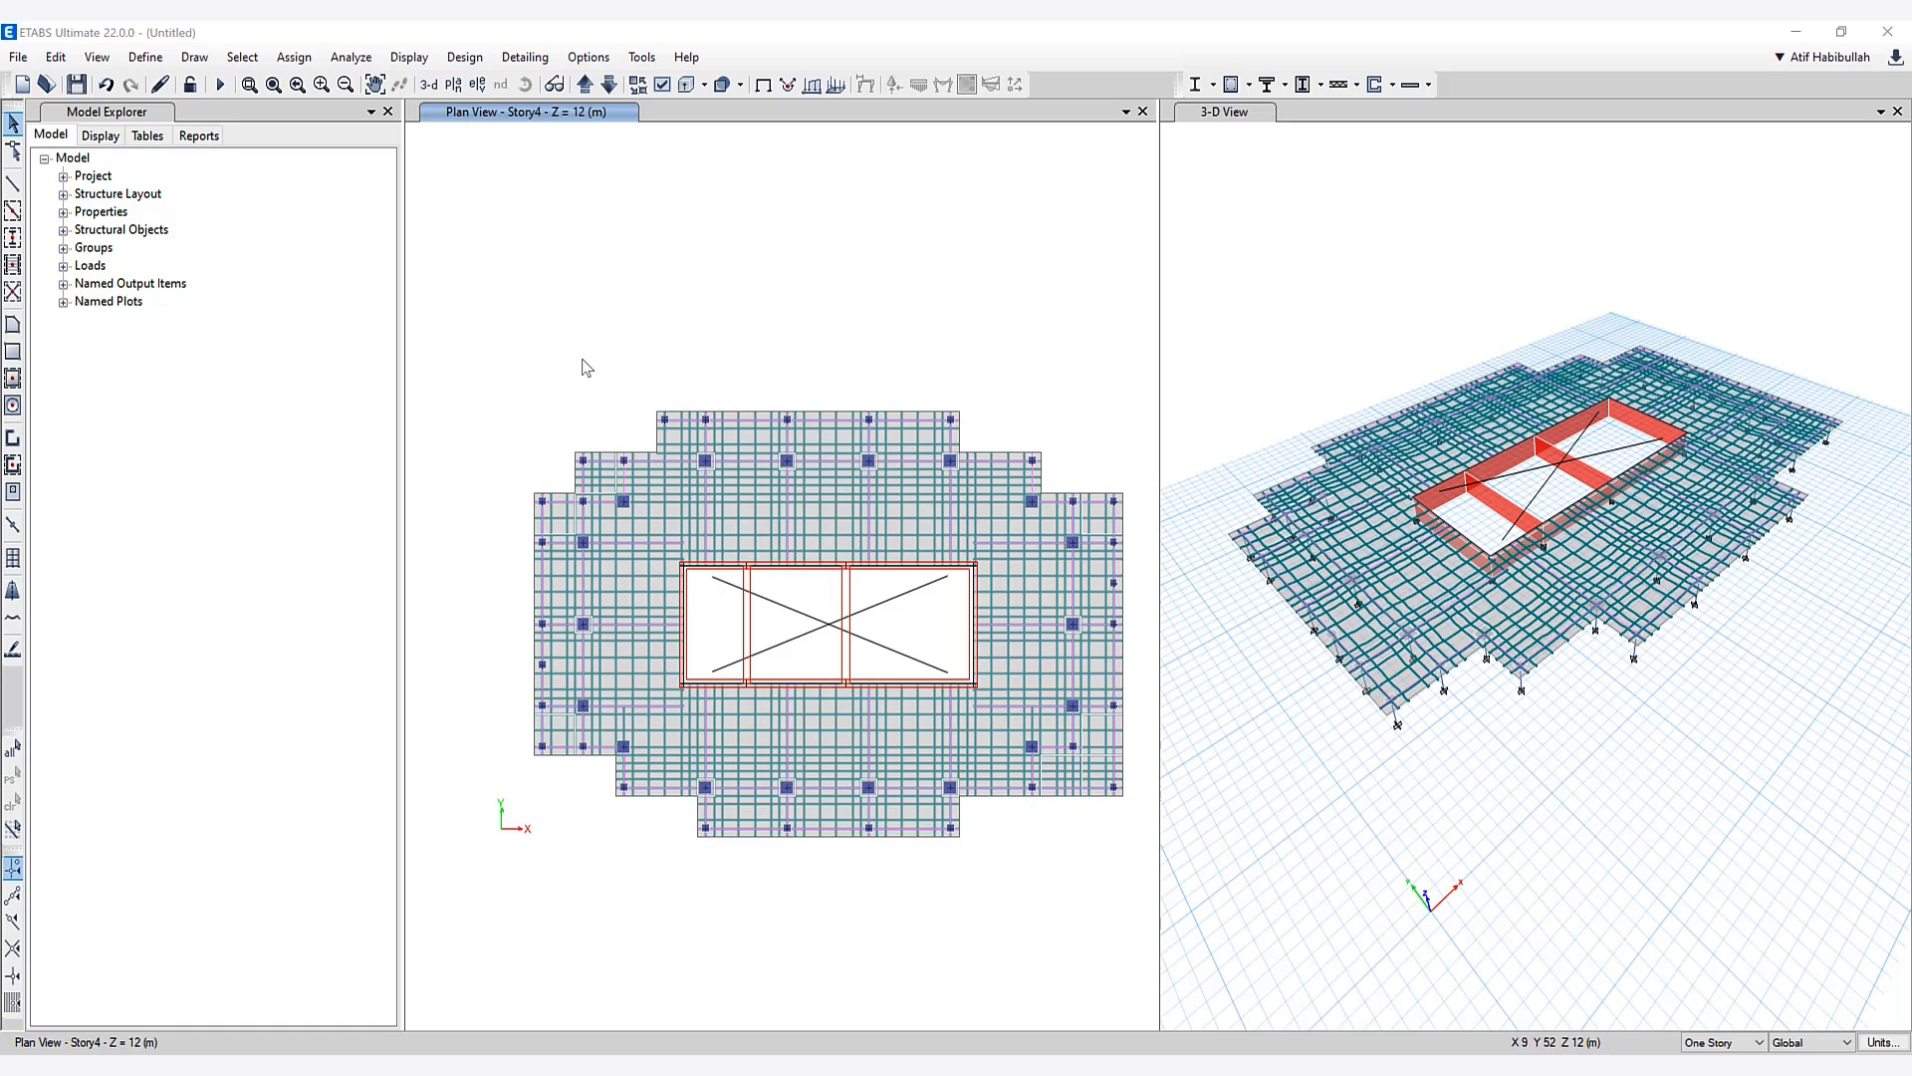
Step: Open the Frame Assignment - Hinges dialog for the four selected frame members
{"action": "left_click", "coordinate": [1033, 479]}
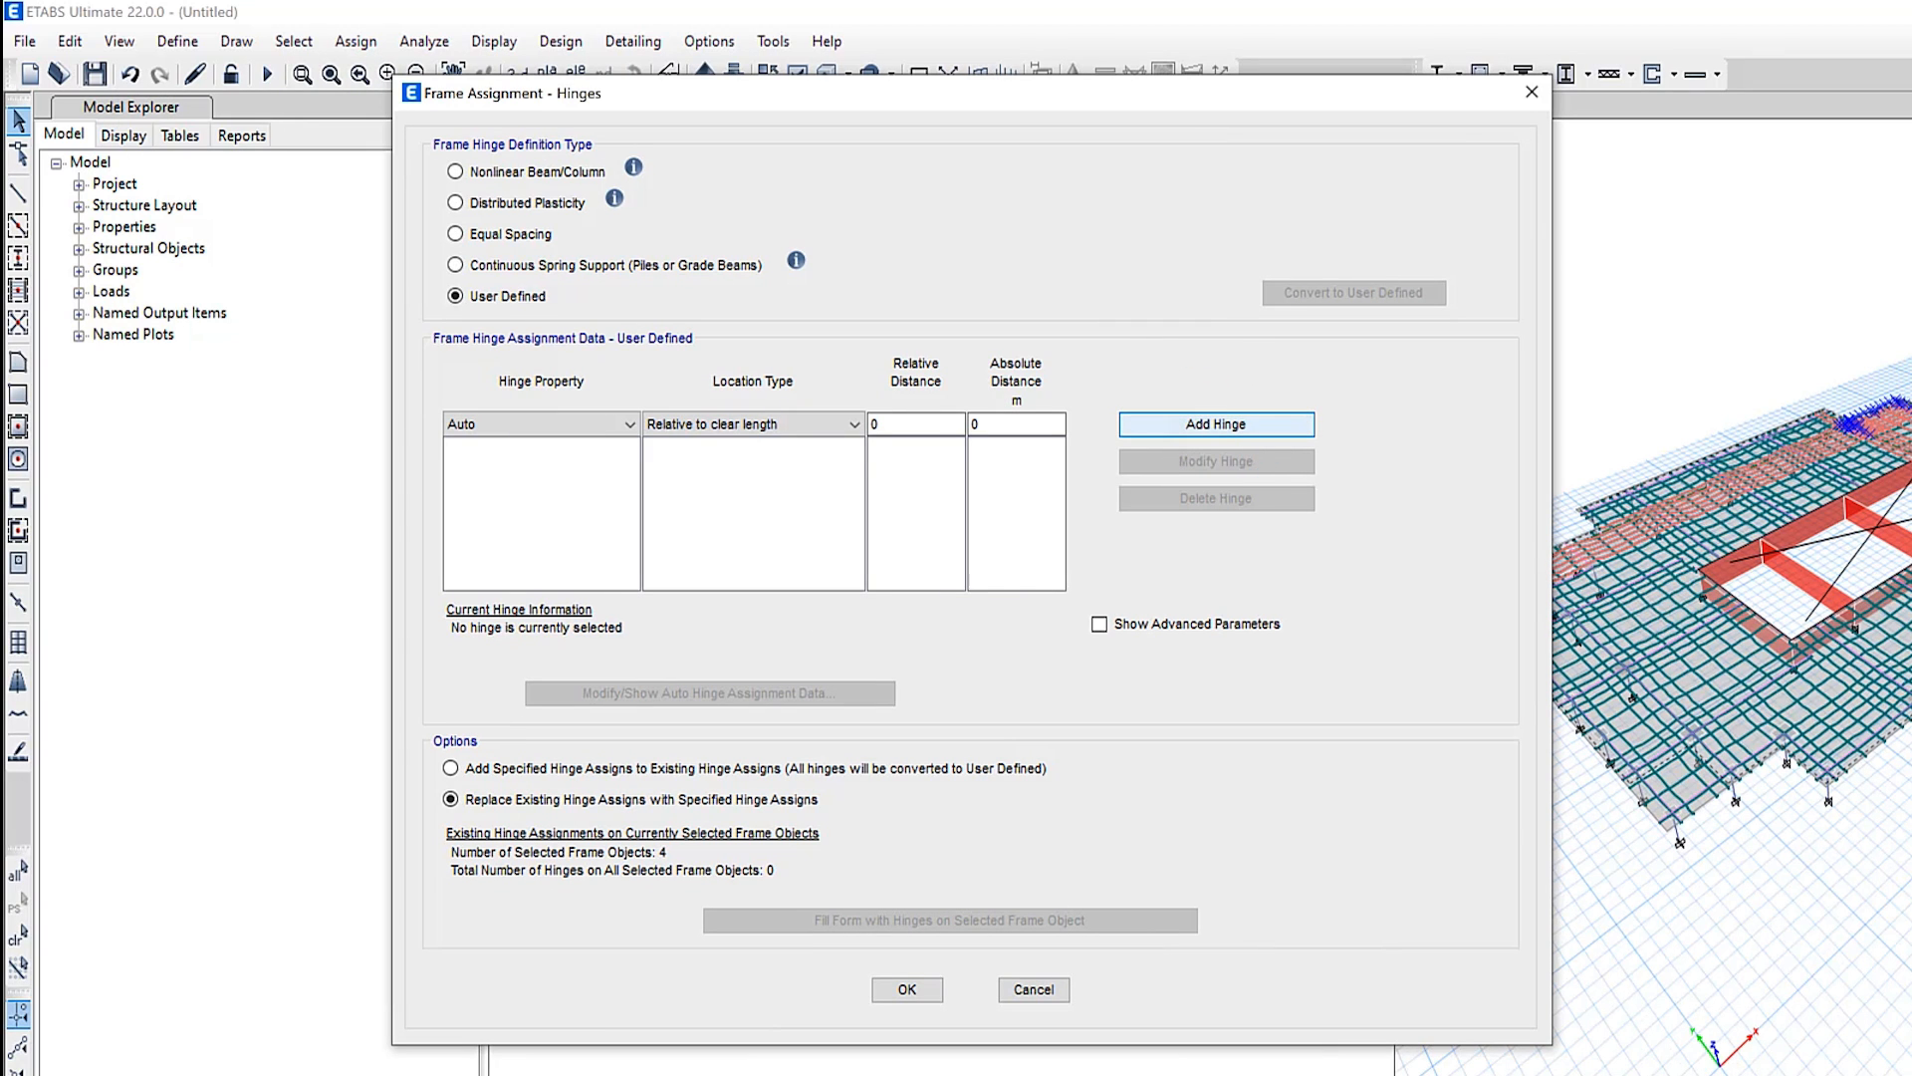
Step: Set the auto hinge type to ASCE 41-23 and browse the concrete column flexure tables
{"action": "left_click", "coordinate": [707, 693]}
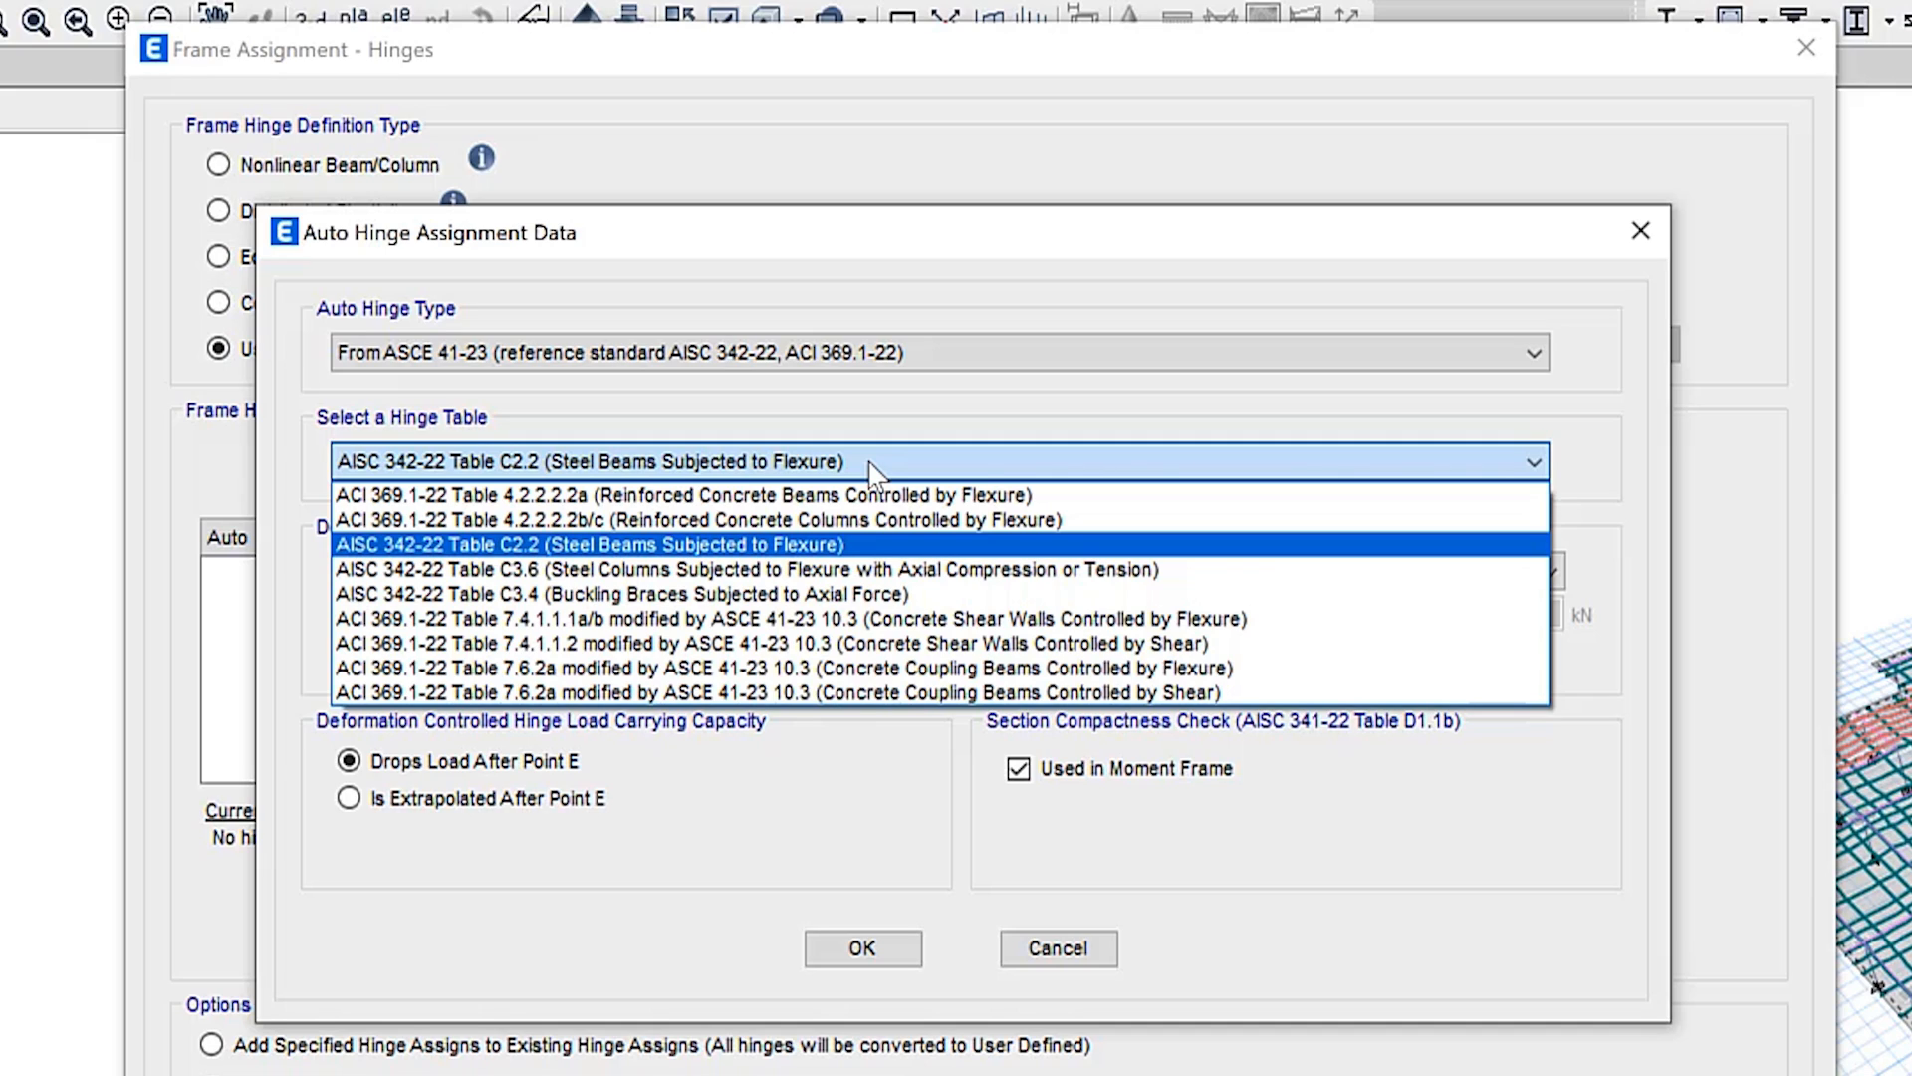
{"action": "mouse_move", "coordinate": [876, 485]}
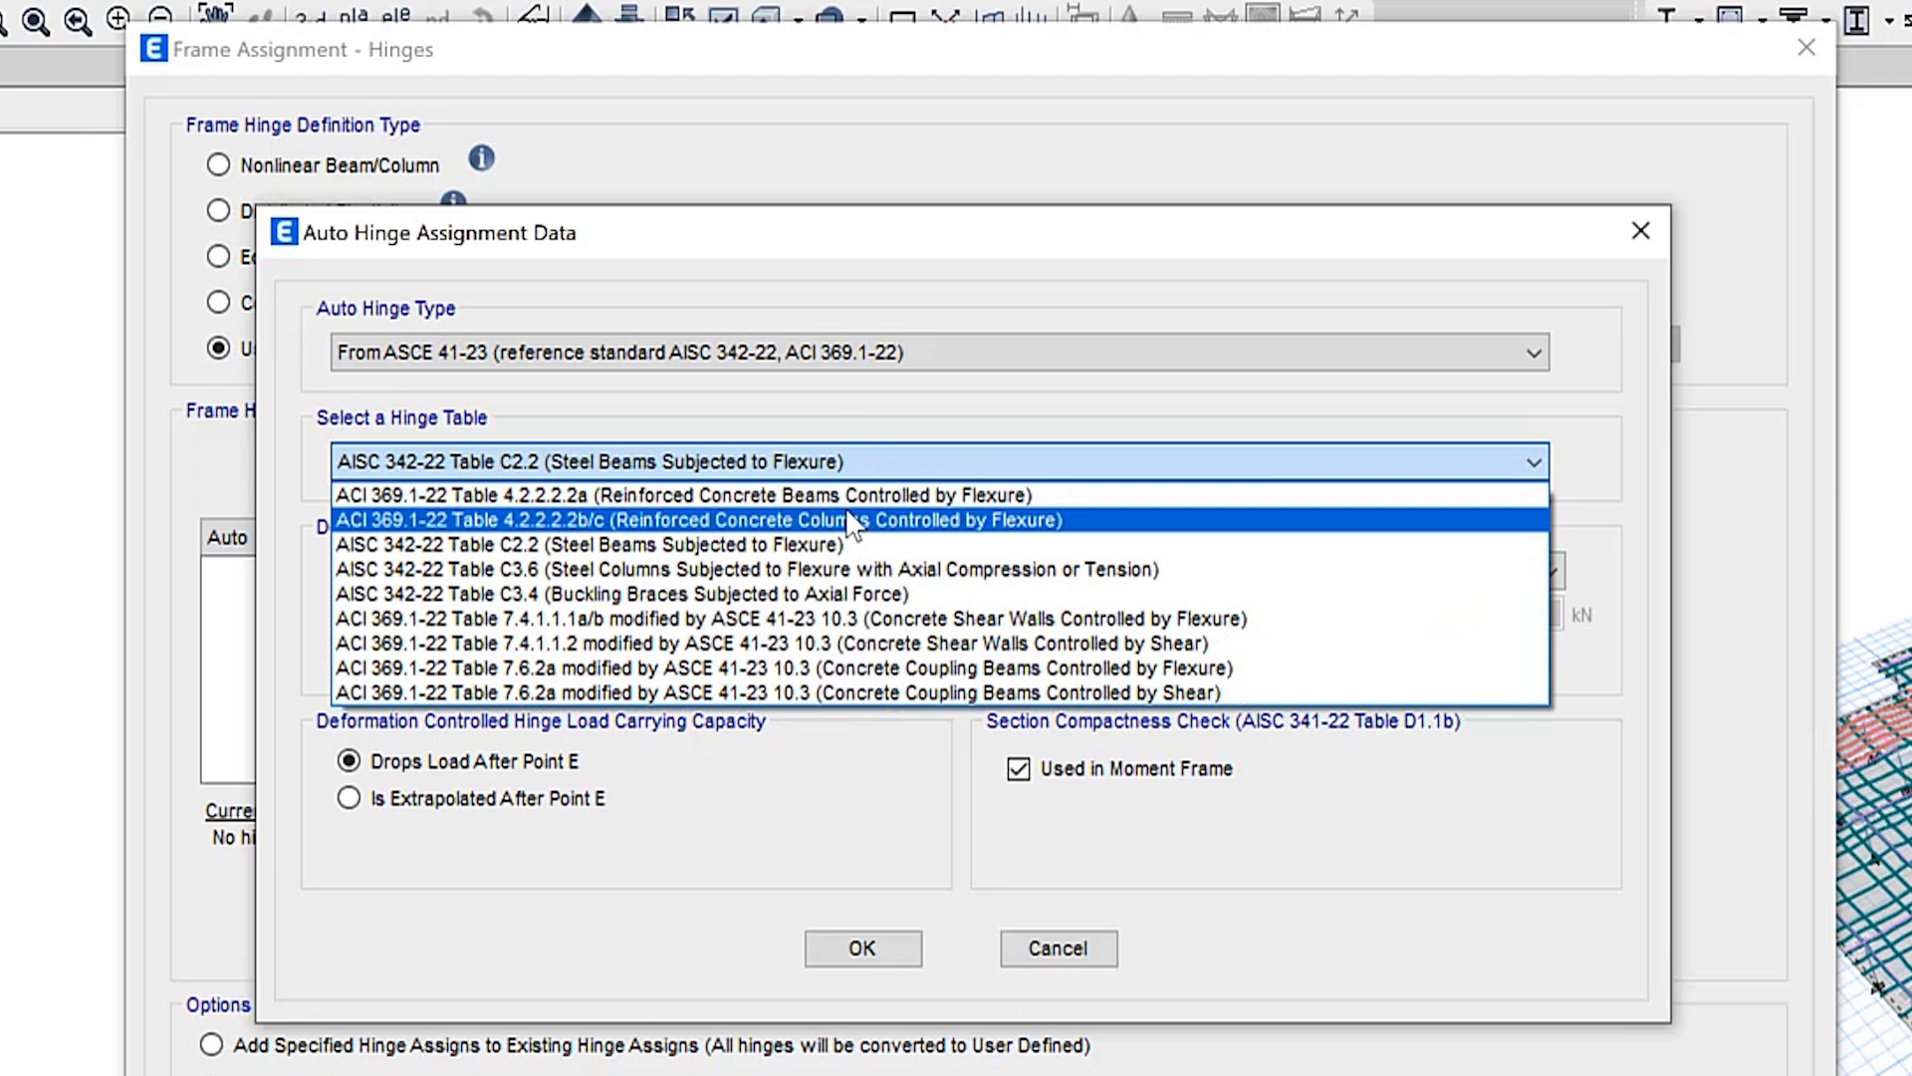
{"action": "left_click", "coordinate": [589, 544]}
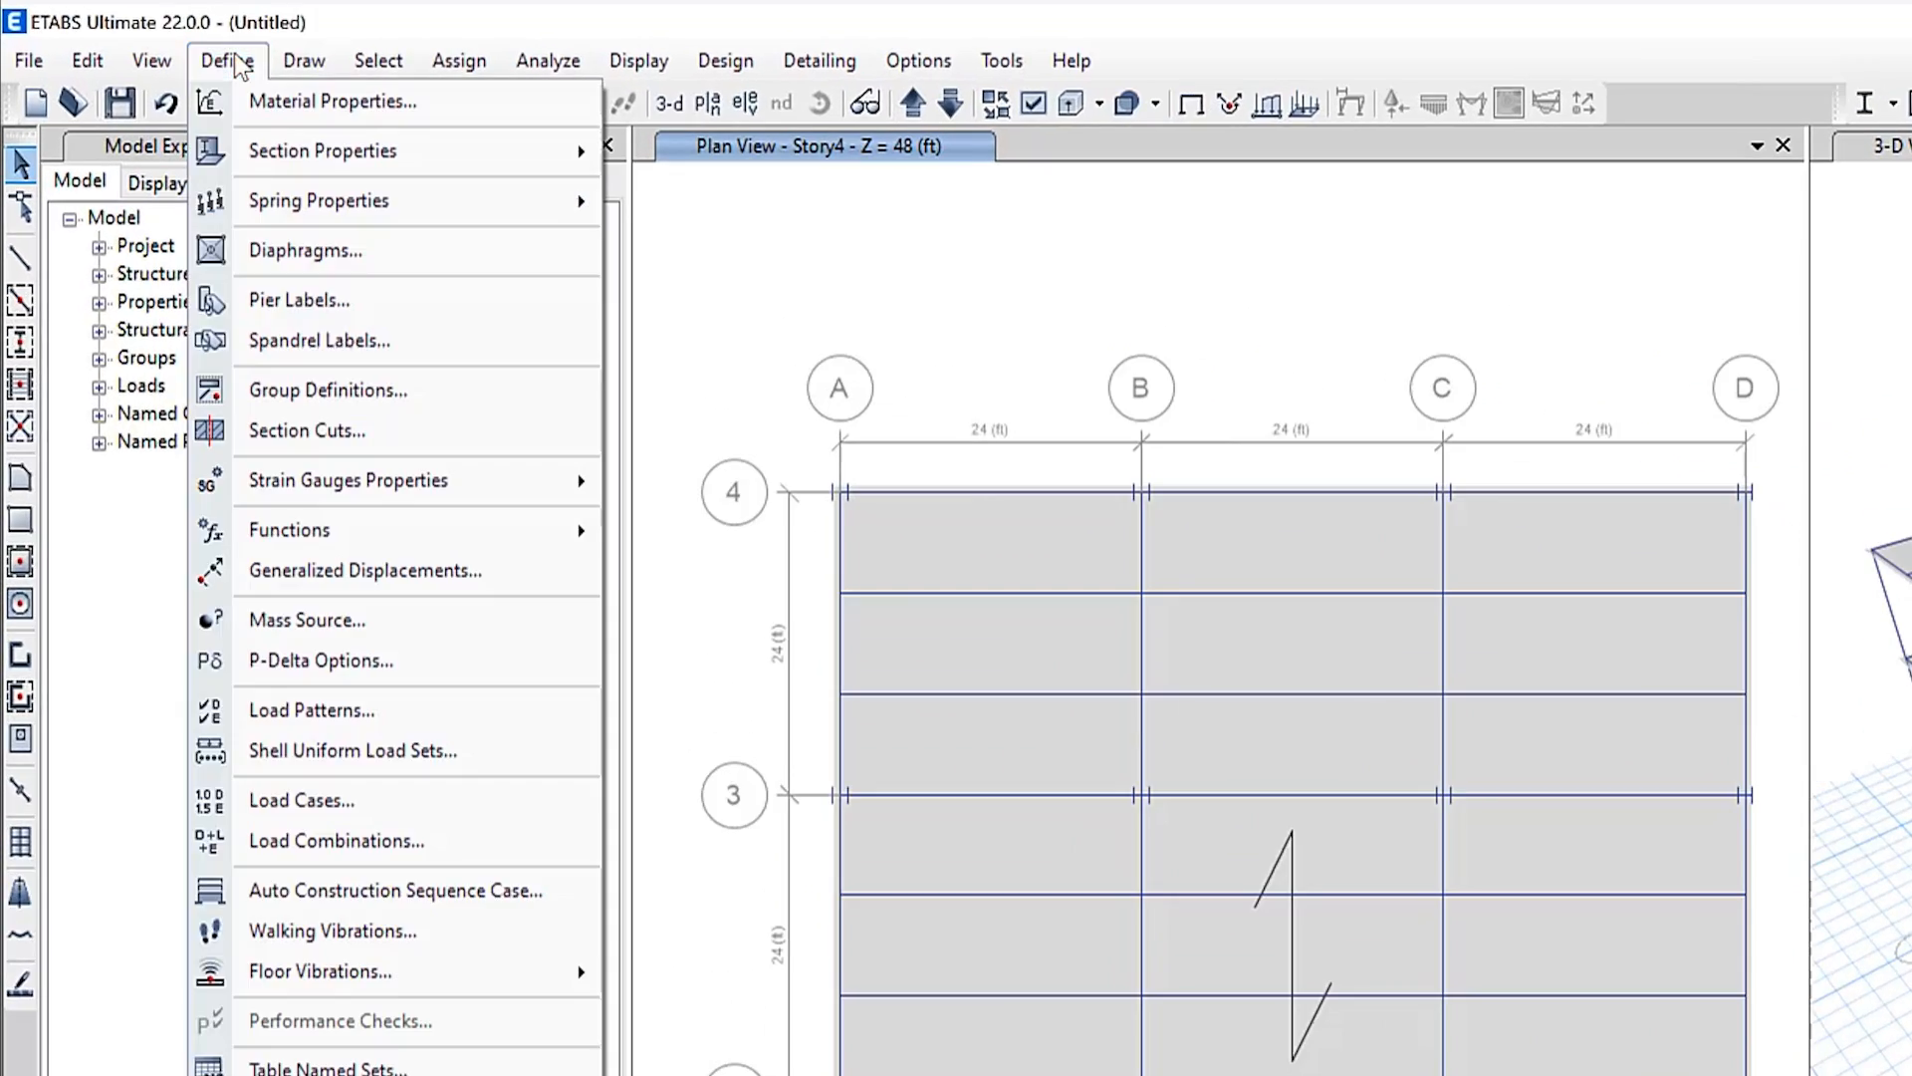
{"action": "mouse_move", "coordinate": [352, 750]}
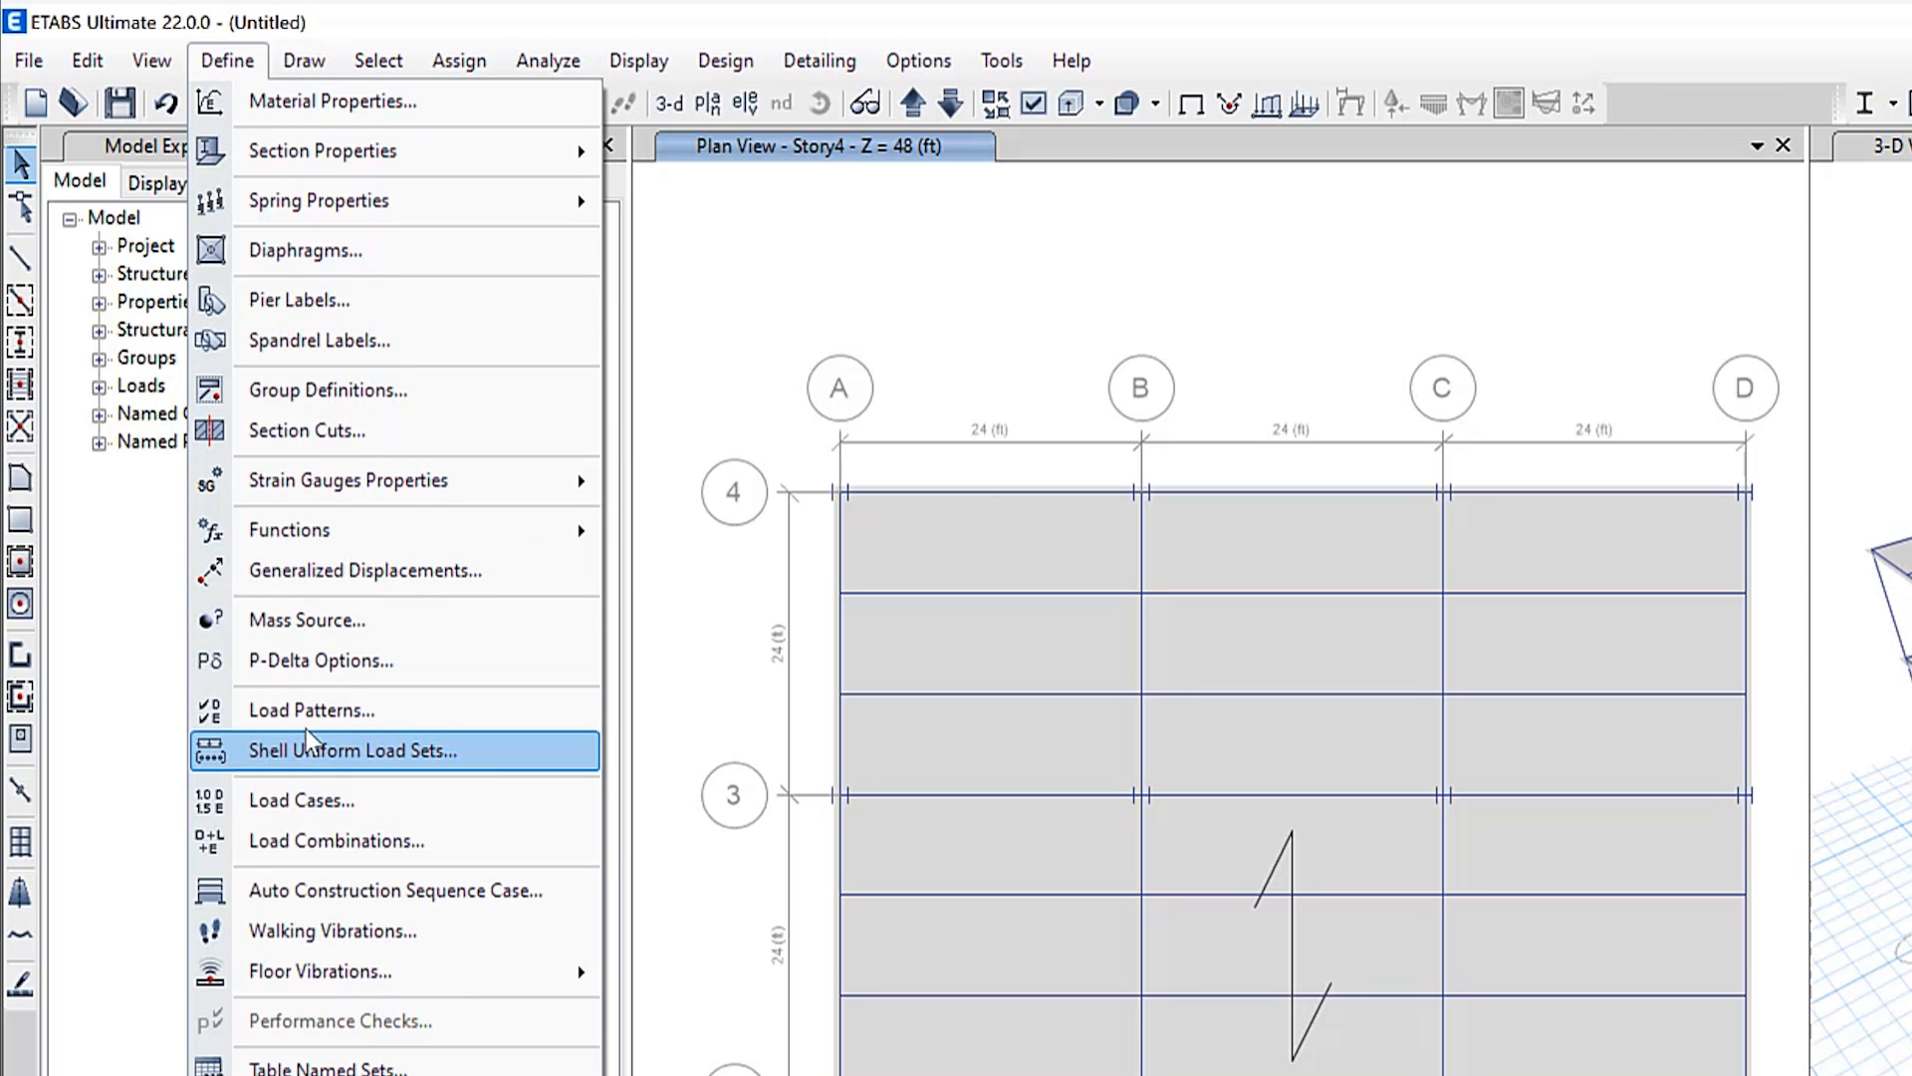
Step: Create load pattern 'wind' of type Wind with AS/NZS 1170.2:2021 auto lateral load
{"action": "left_click", "coordinate": [310, 708]}
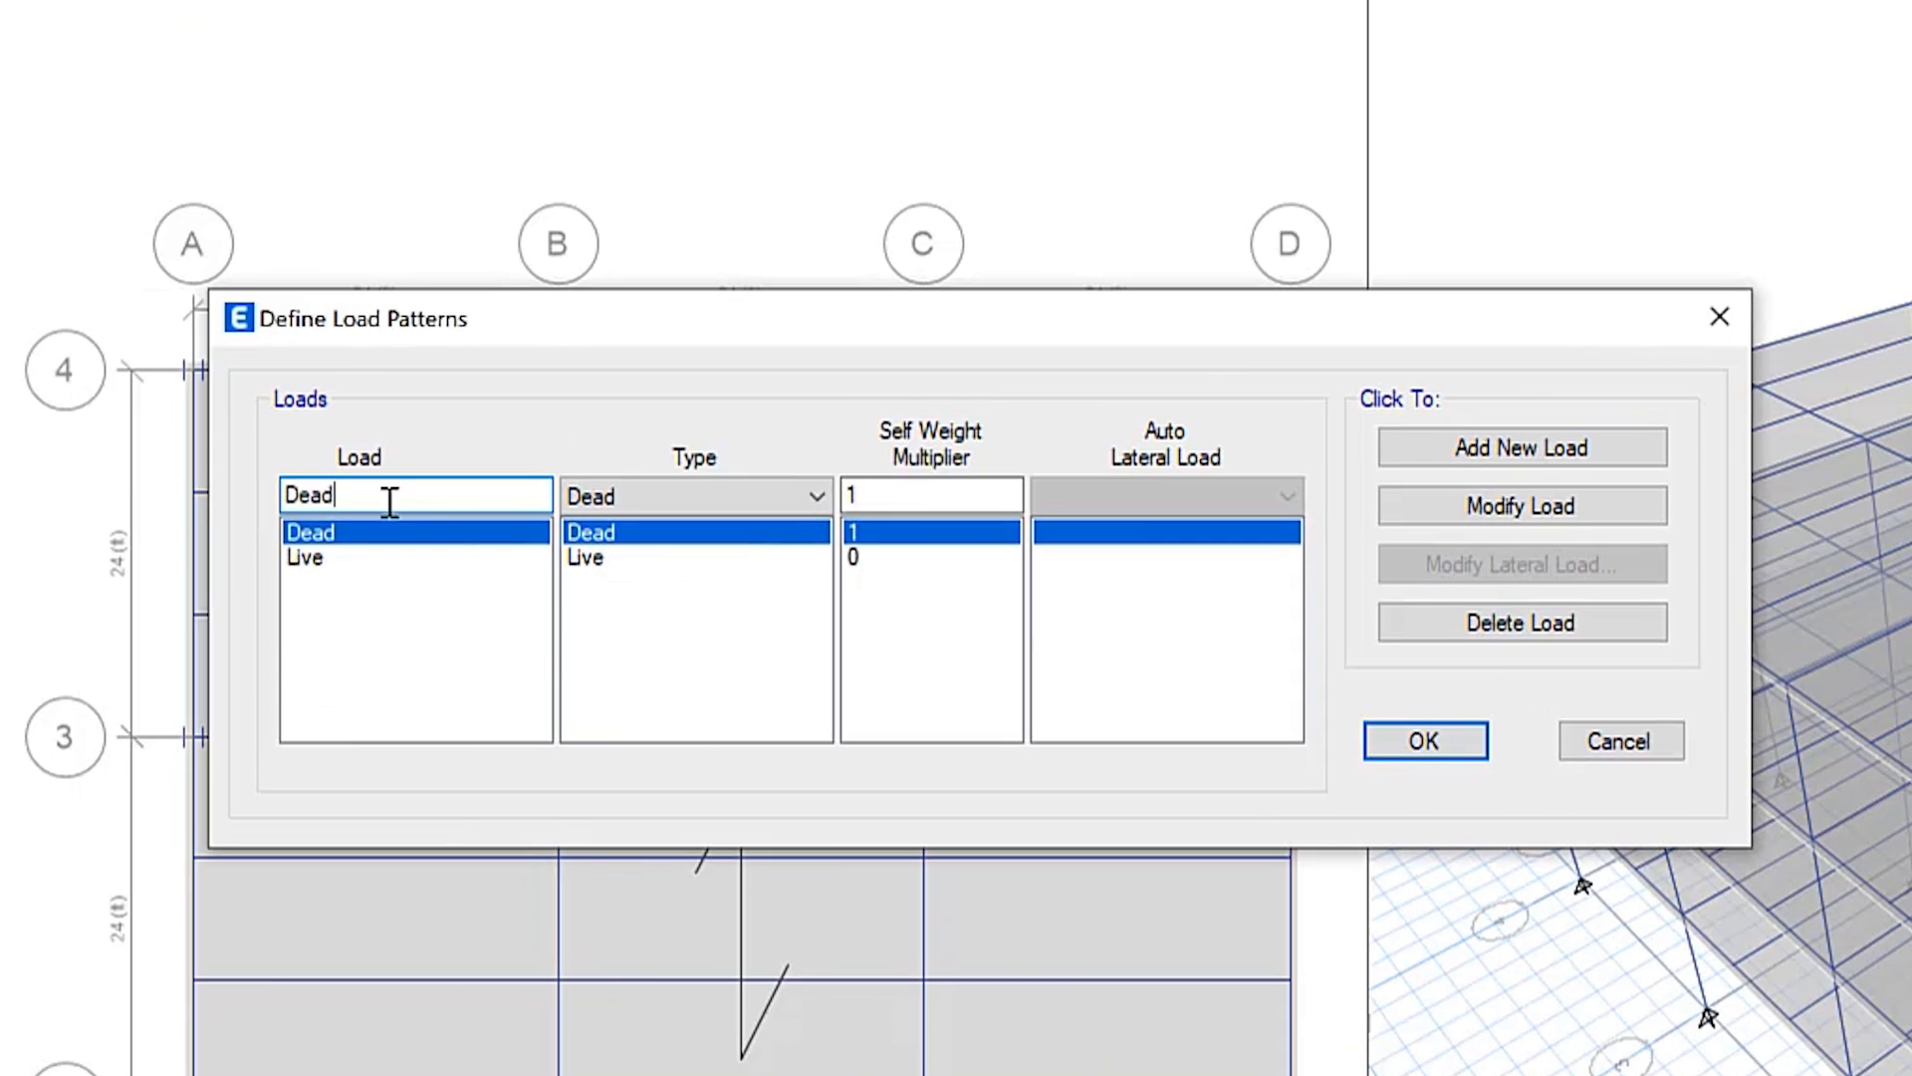
{"action": "type", "text": "wind"}
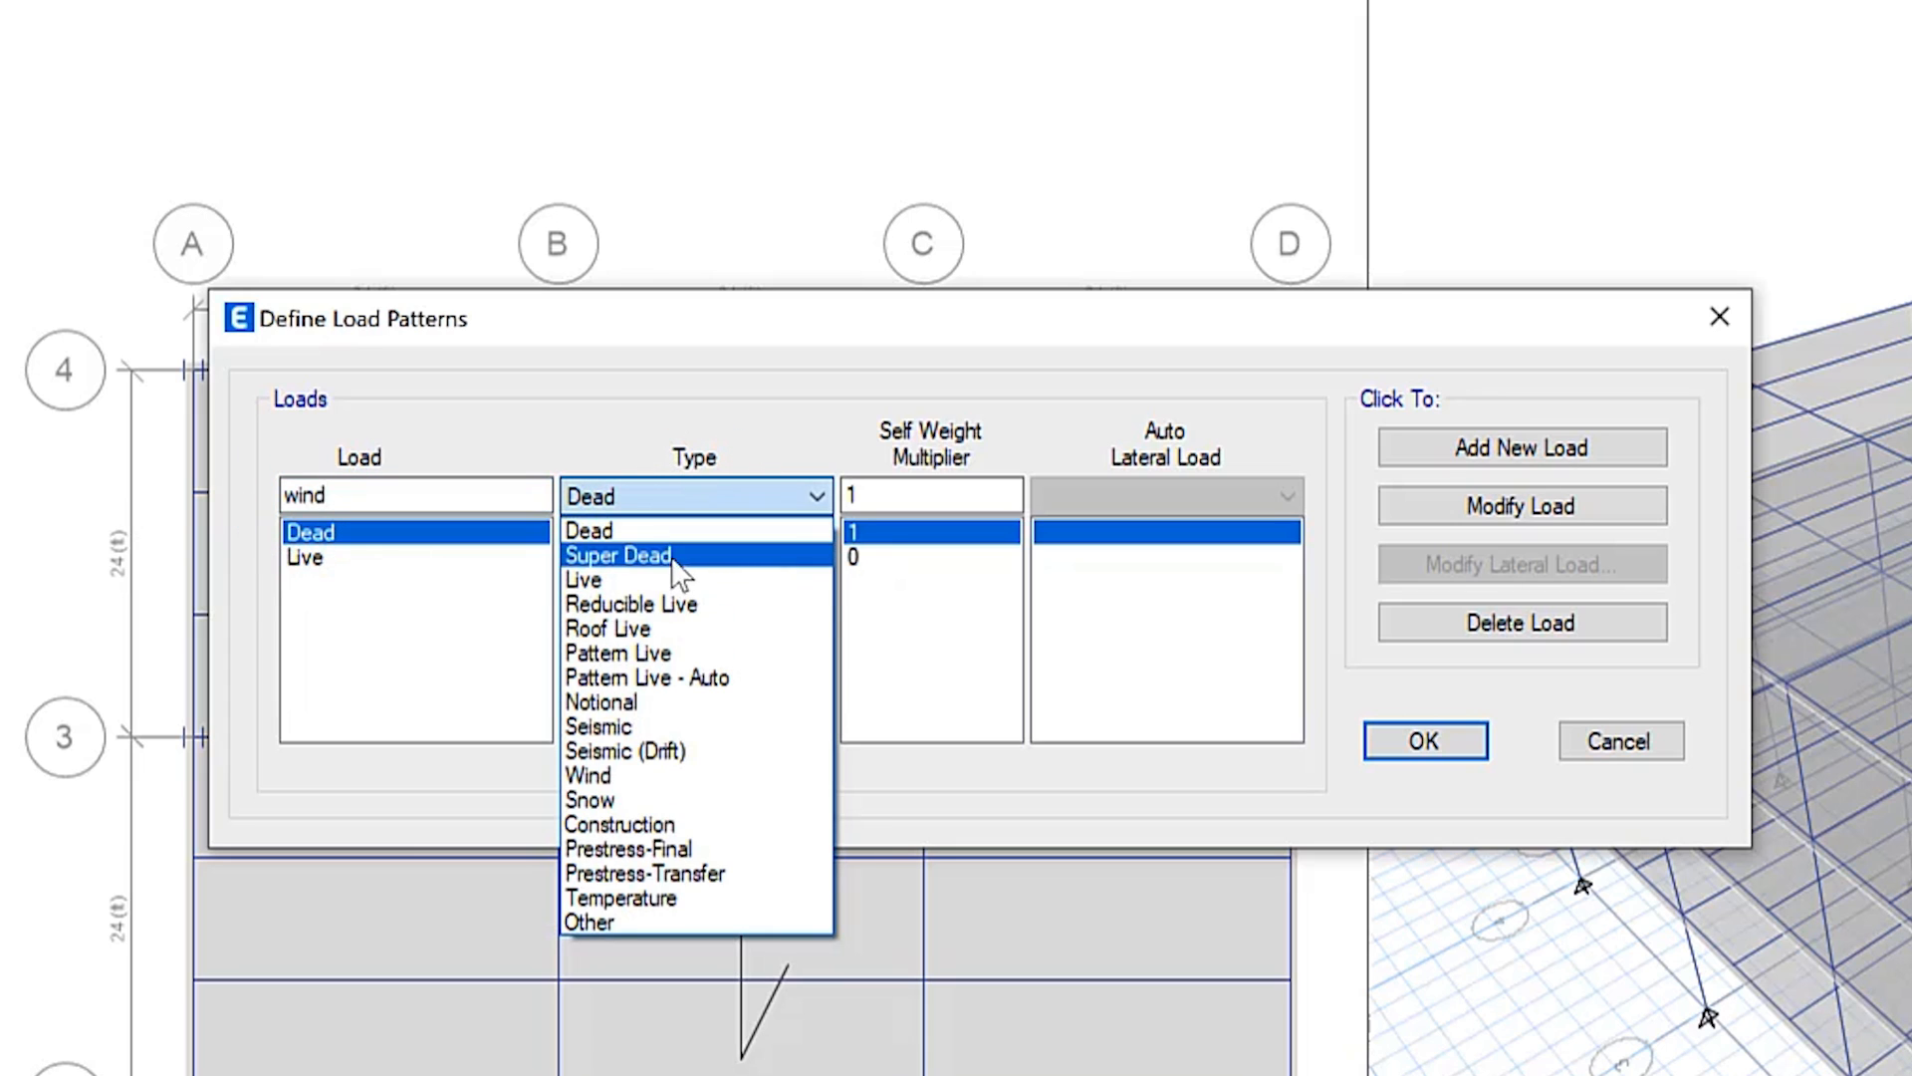
{"action": "left_click", "coordinate": [588, 775]}
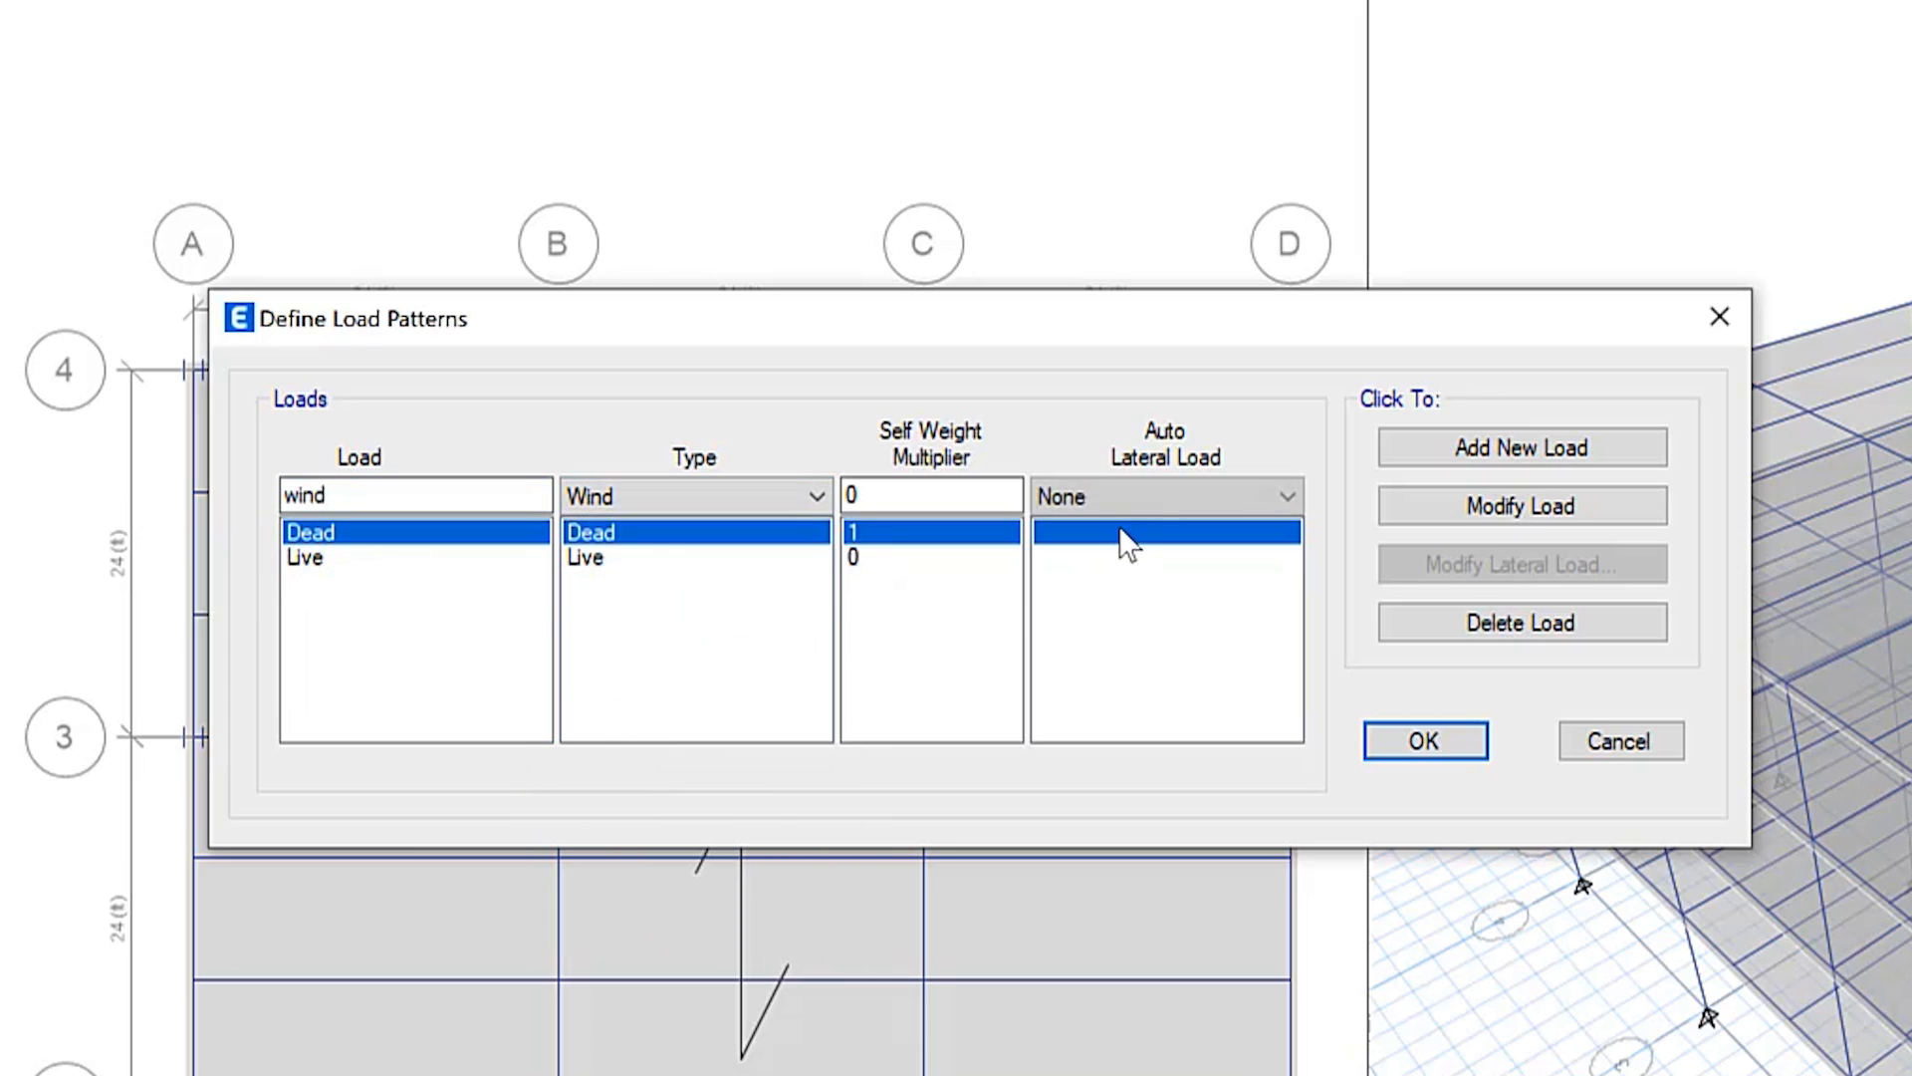
{"action": "left_click", "coordinate": [1164, 495]}
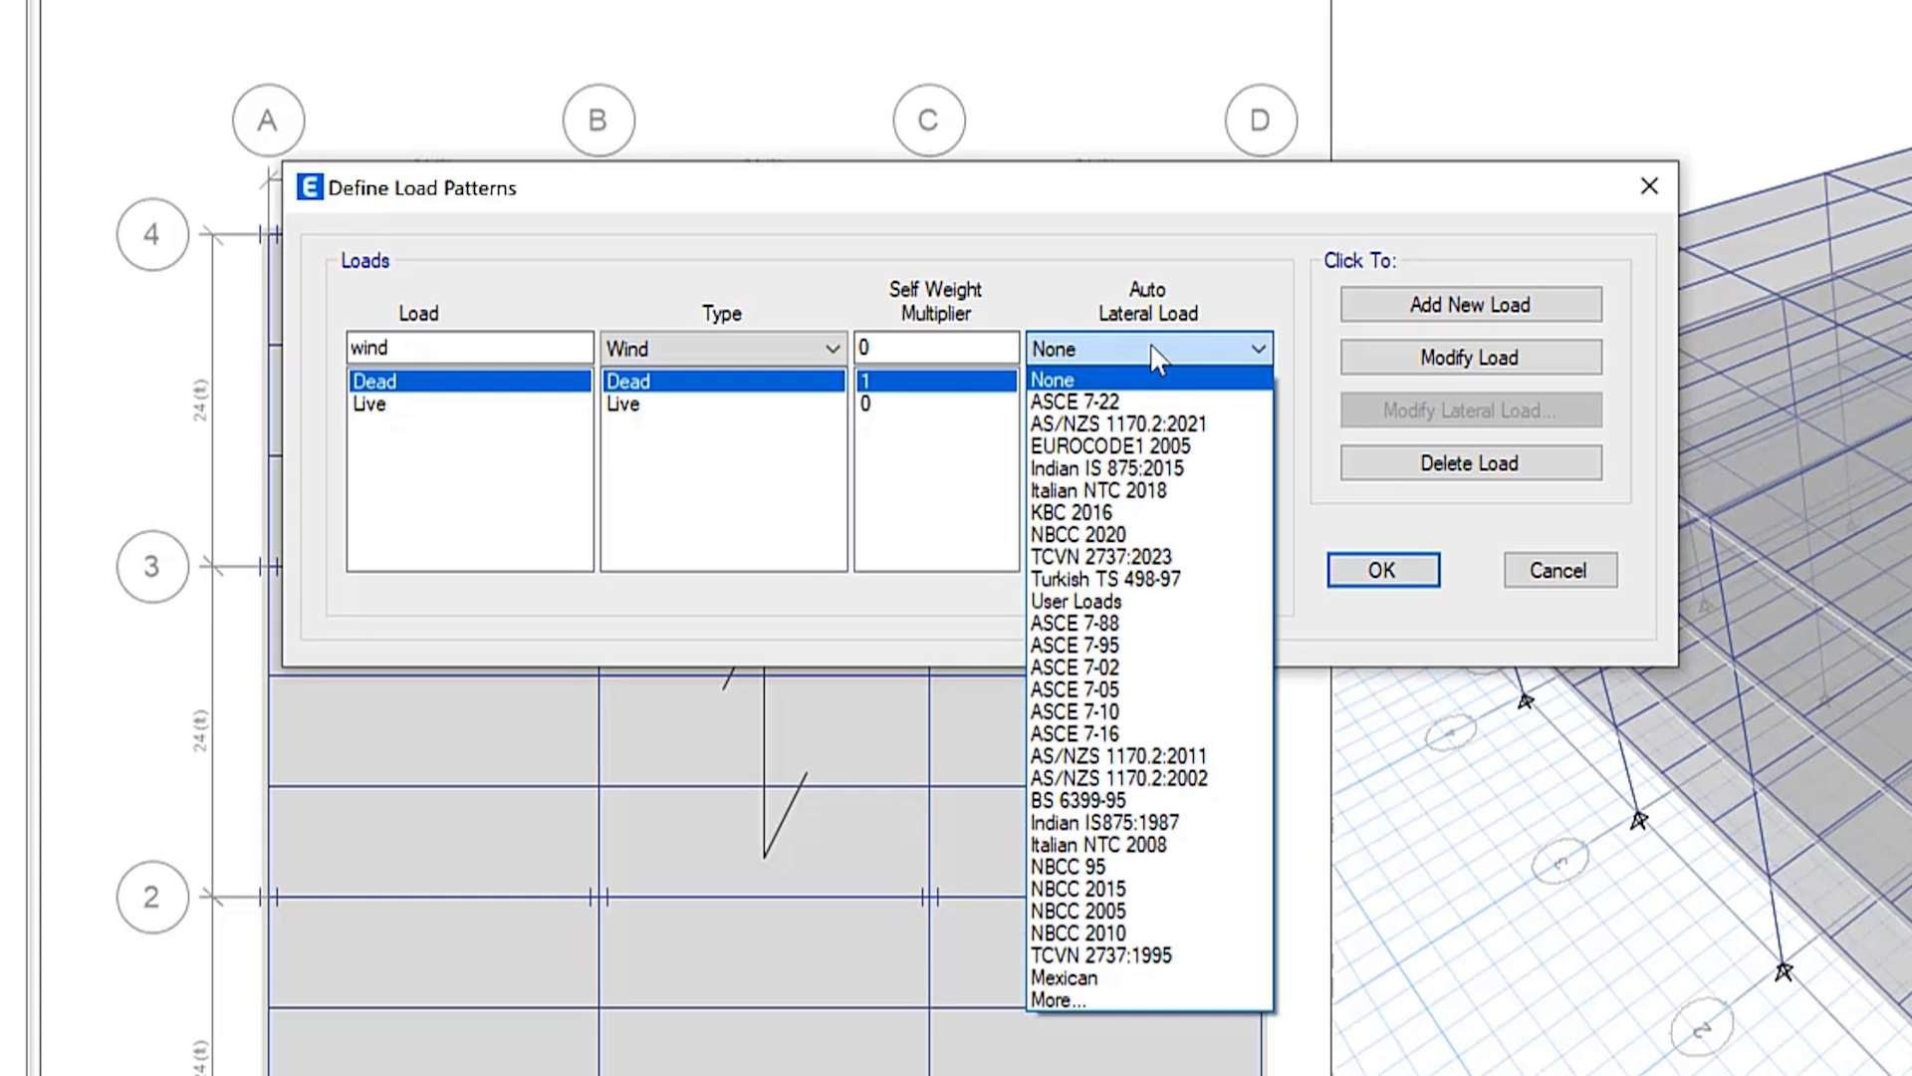
{"action": "left_click", "coordinate": [1118, 424]}
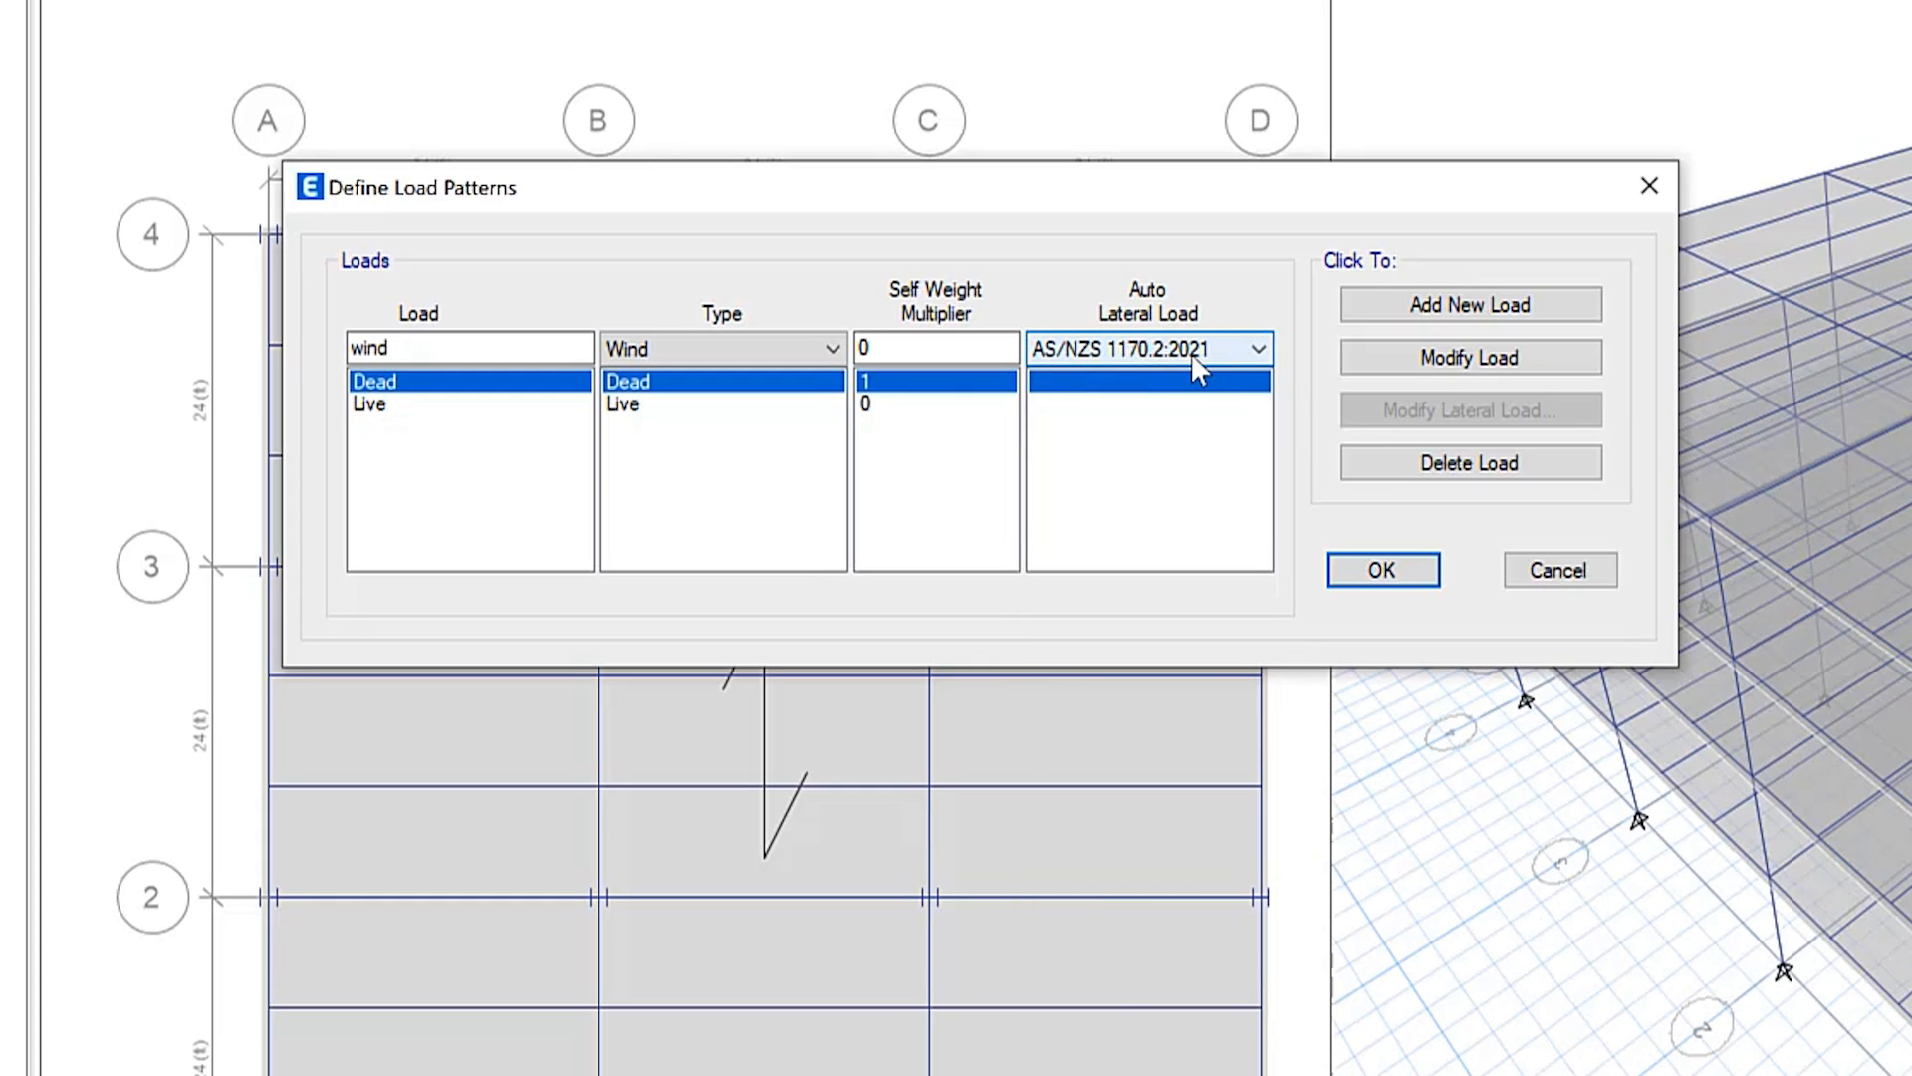
{"action": "left_click", "coordinate": [1470, 304]}
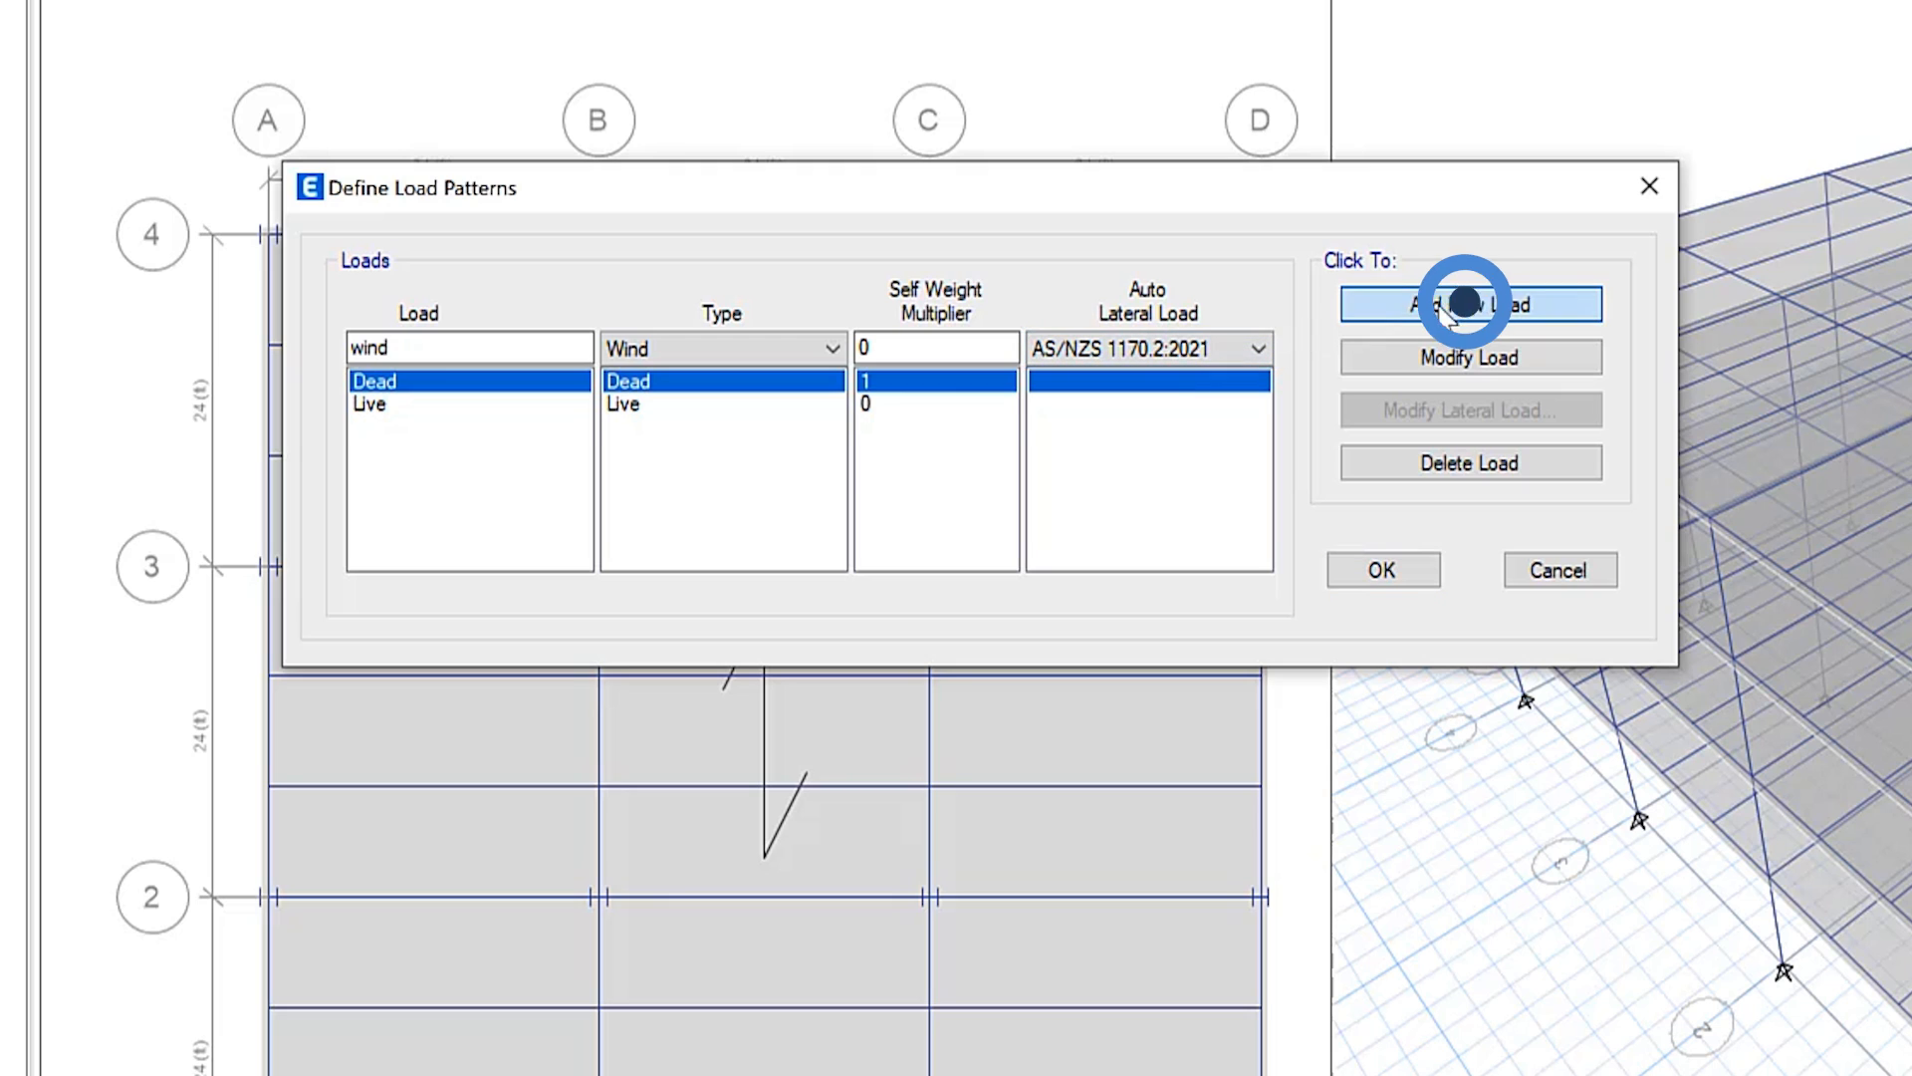
{"action": "left_click", "coordinate": [1470, 303]}
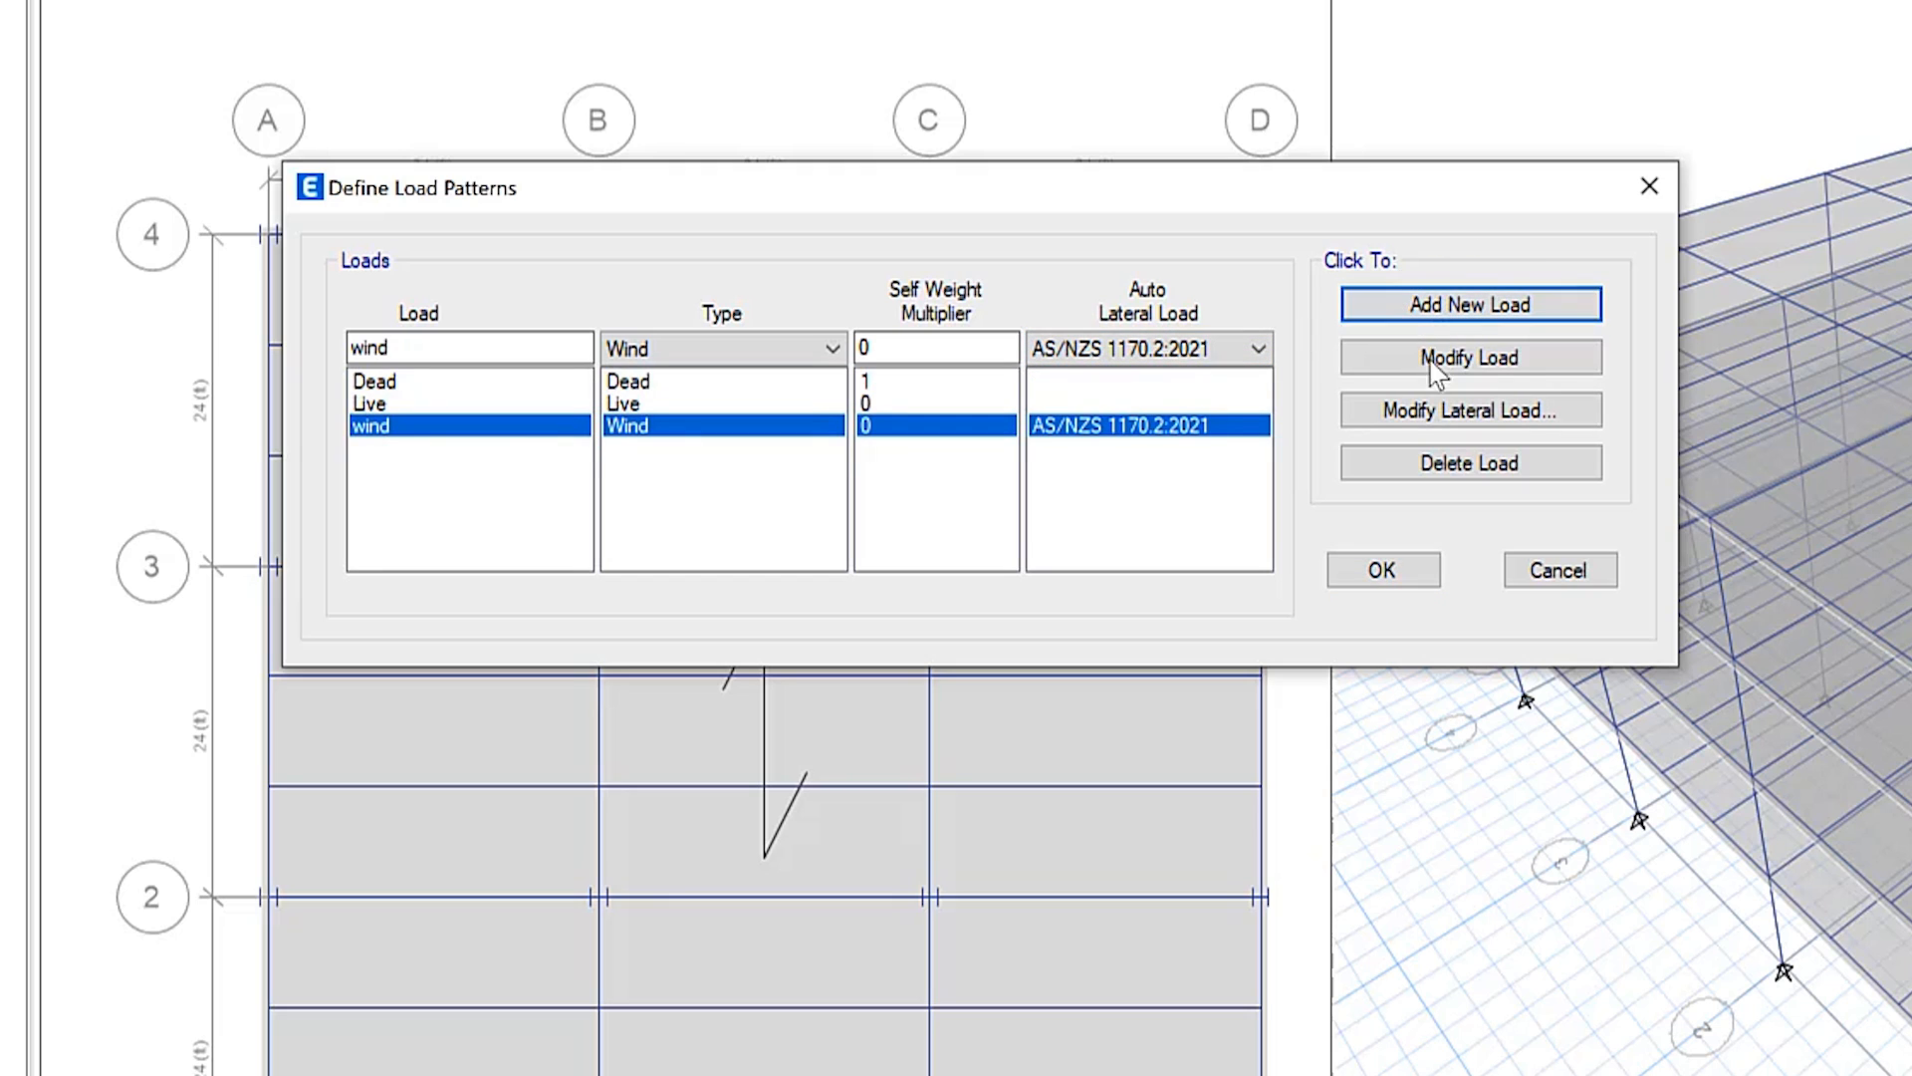
{"action": "left_click", "coordinate": [1470, 410]}
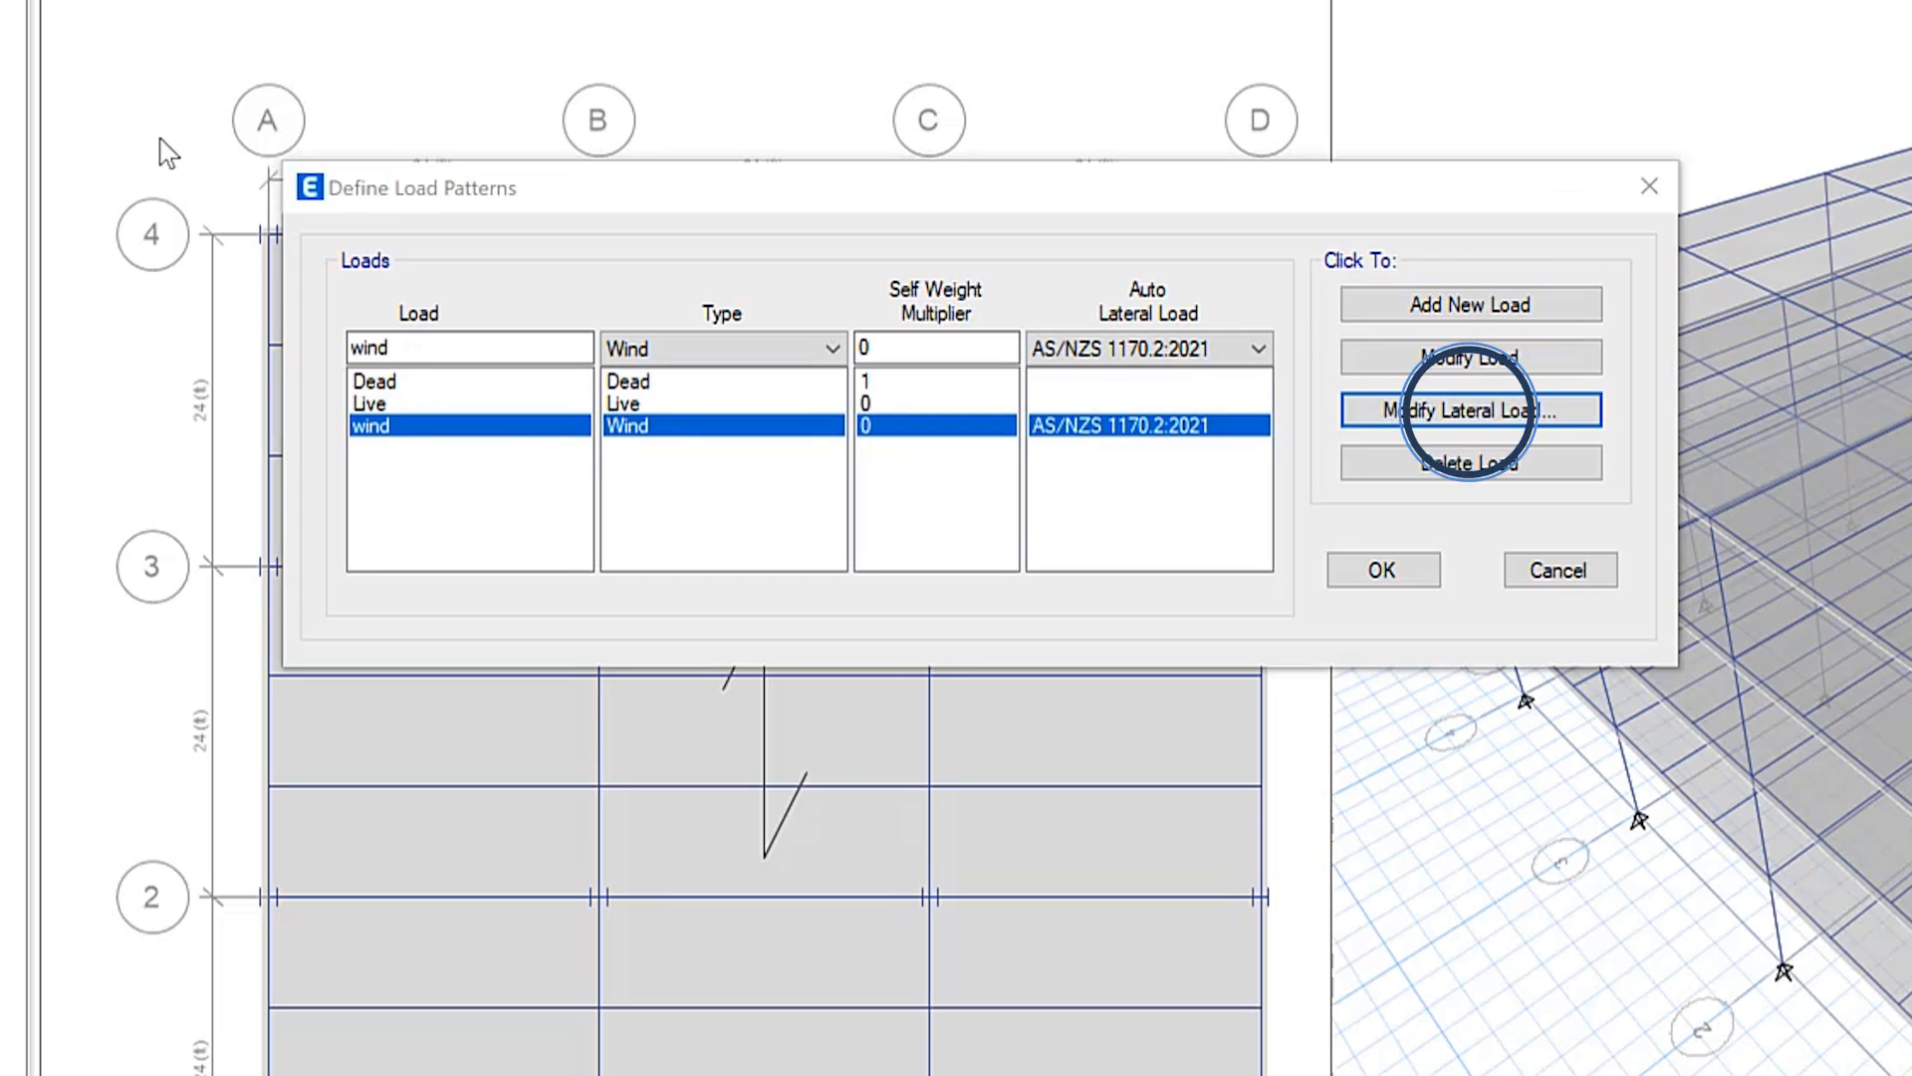
Step: Review the wind coefficients (50 m/s regional speed, terrain TC2) and confirm them
{"action": "left_click", "coordinate": [1468, 409]}
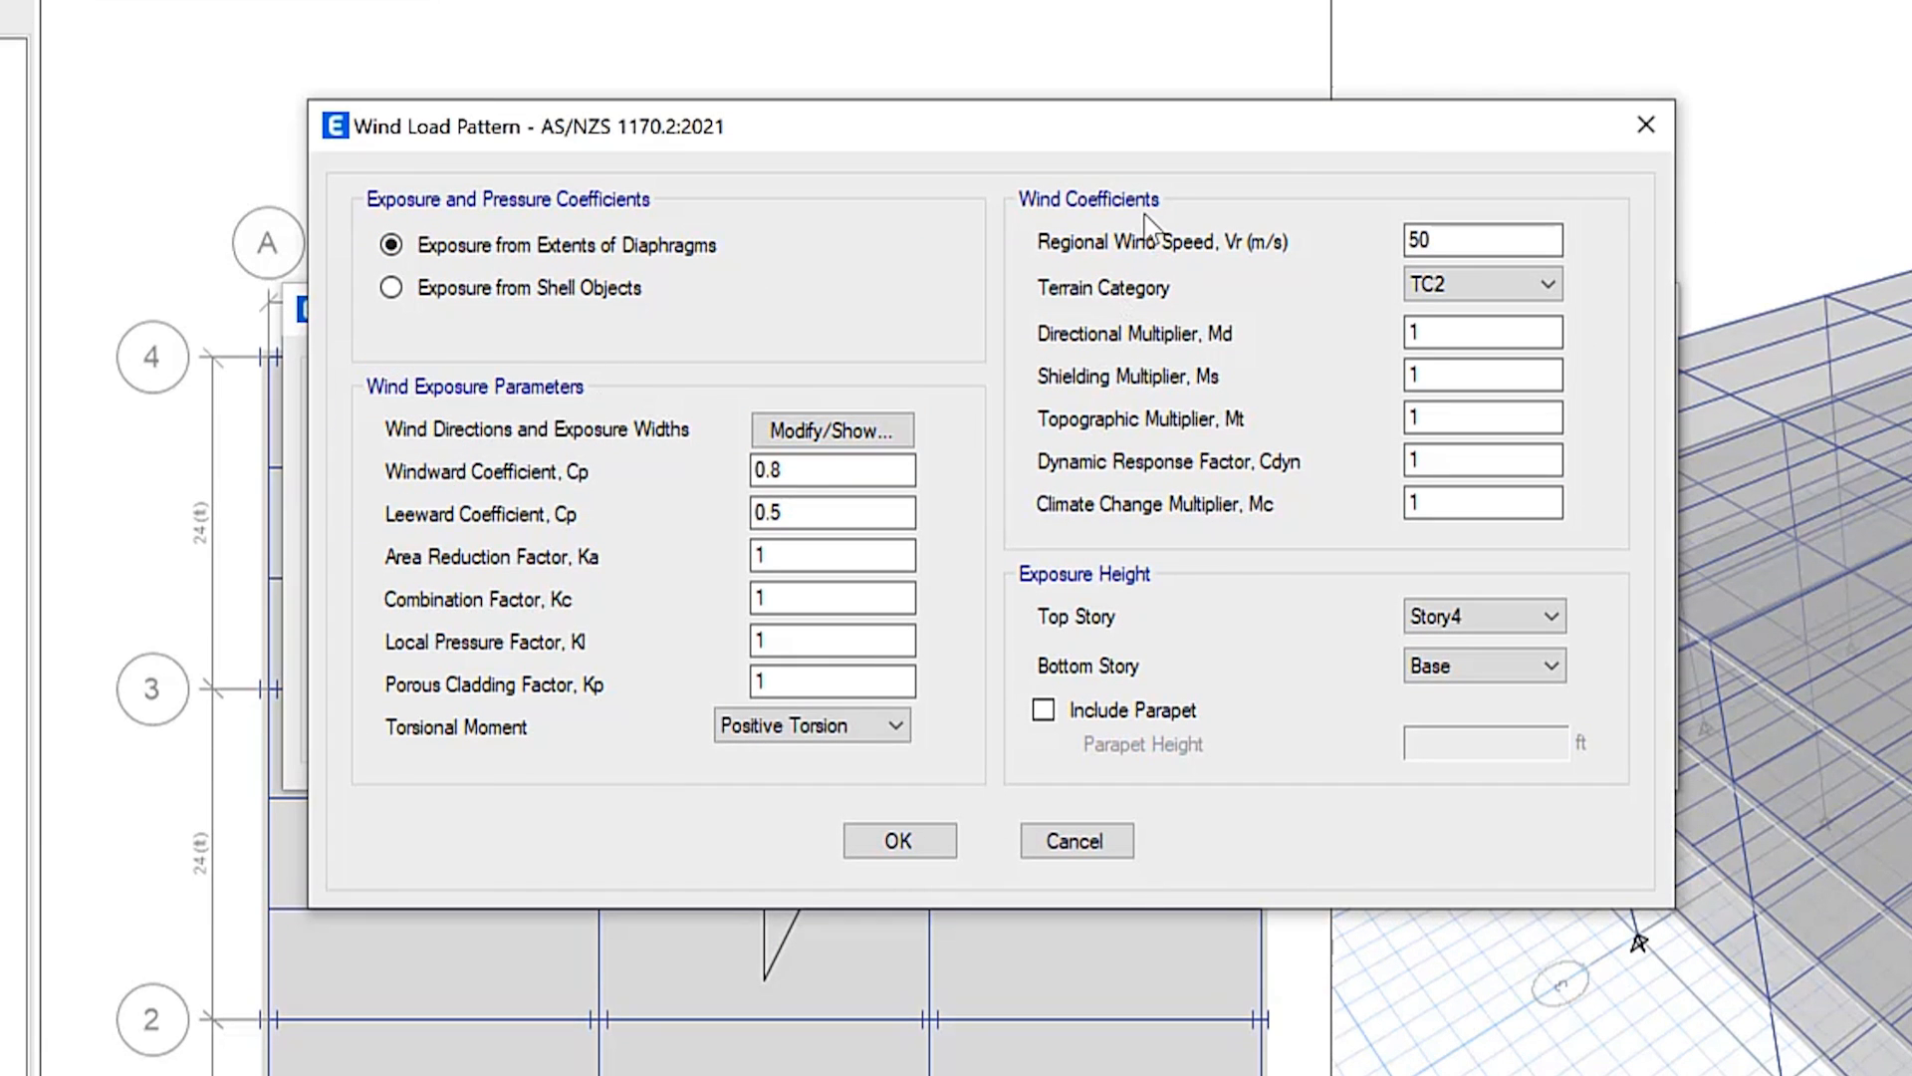
{"action": "left_click", "coordinate": [898, 841]}
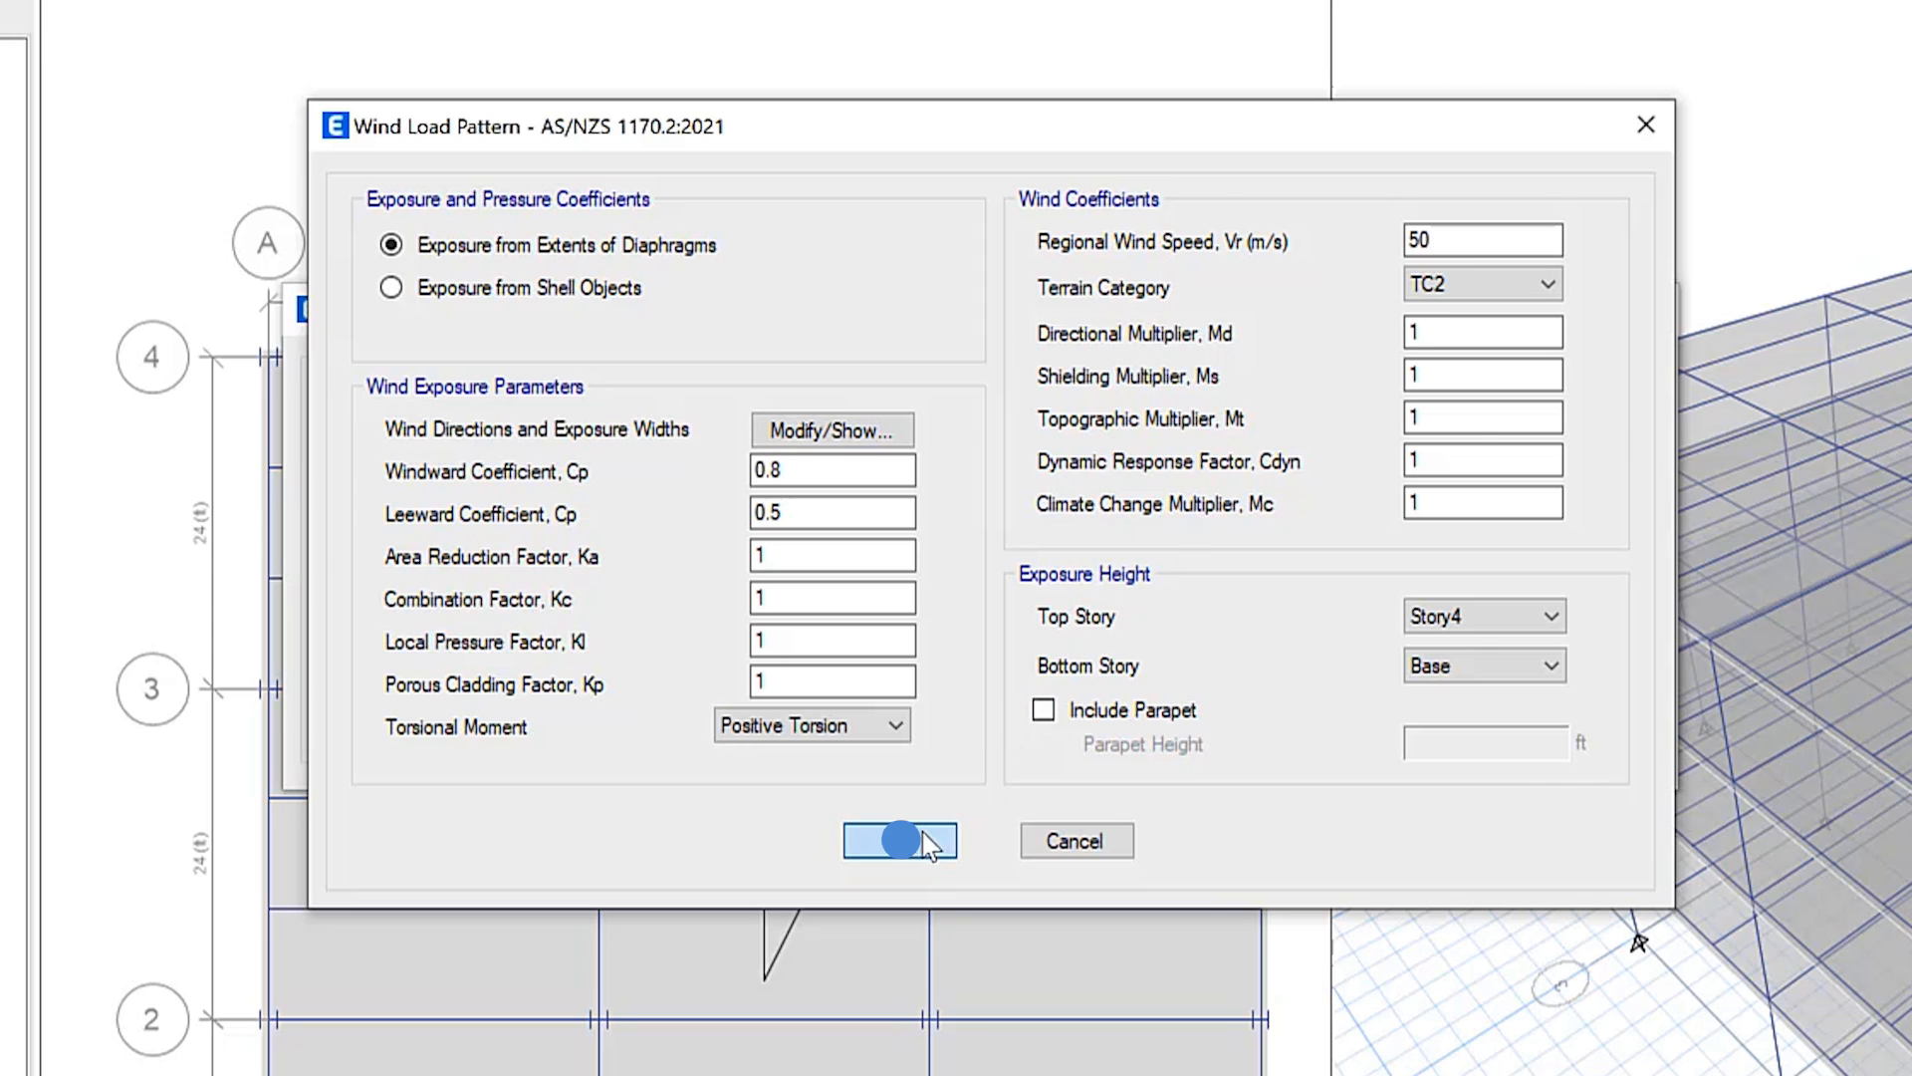
{"action": "left_click", "coordinate": [900, 840]}
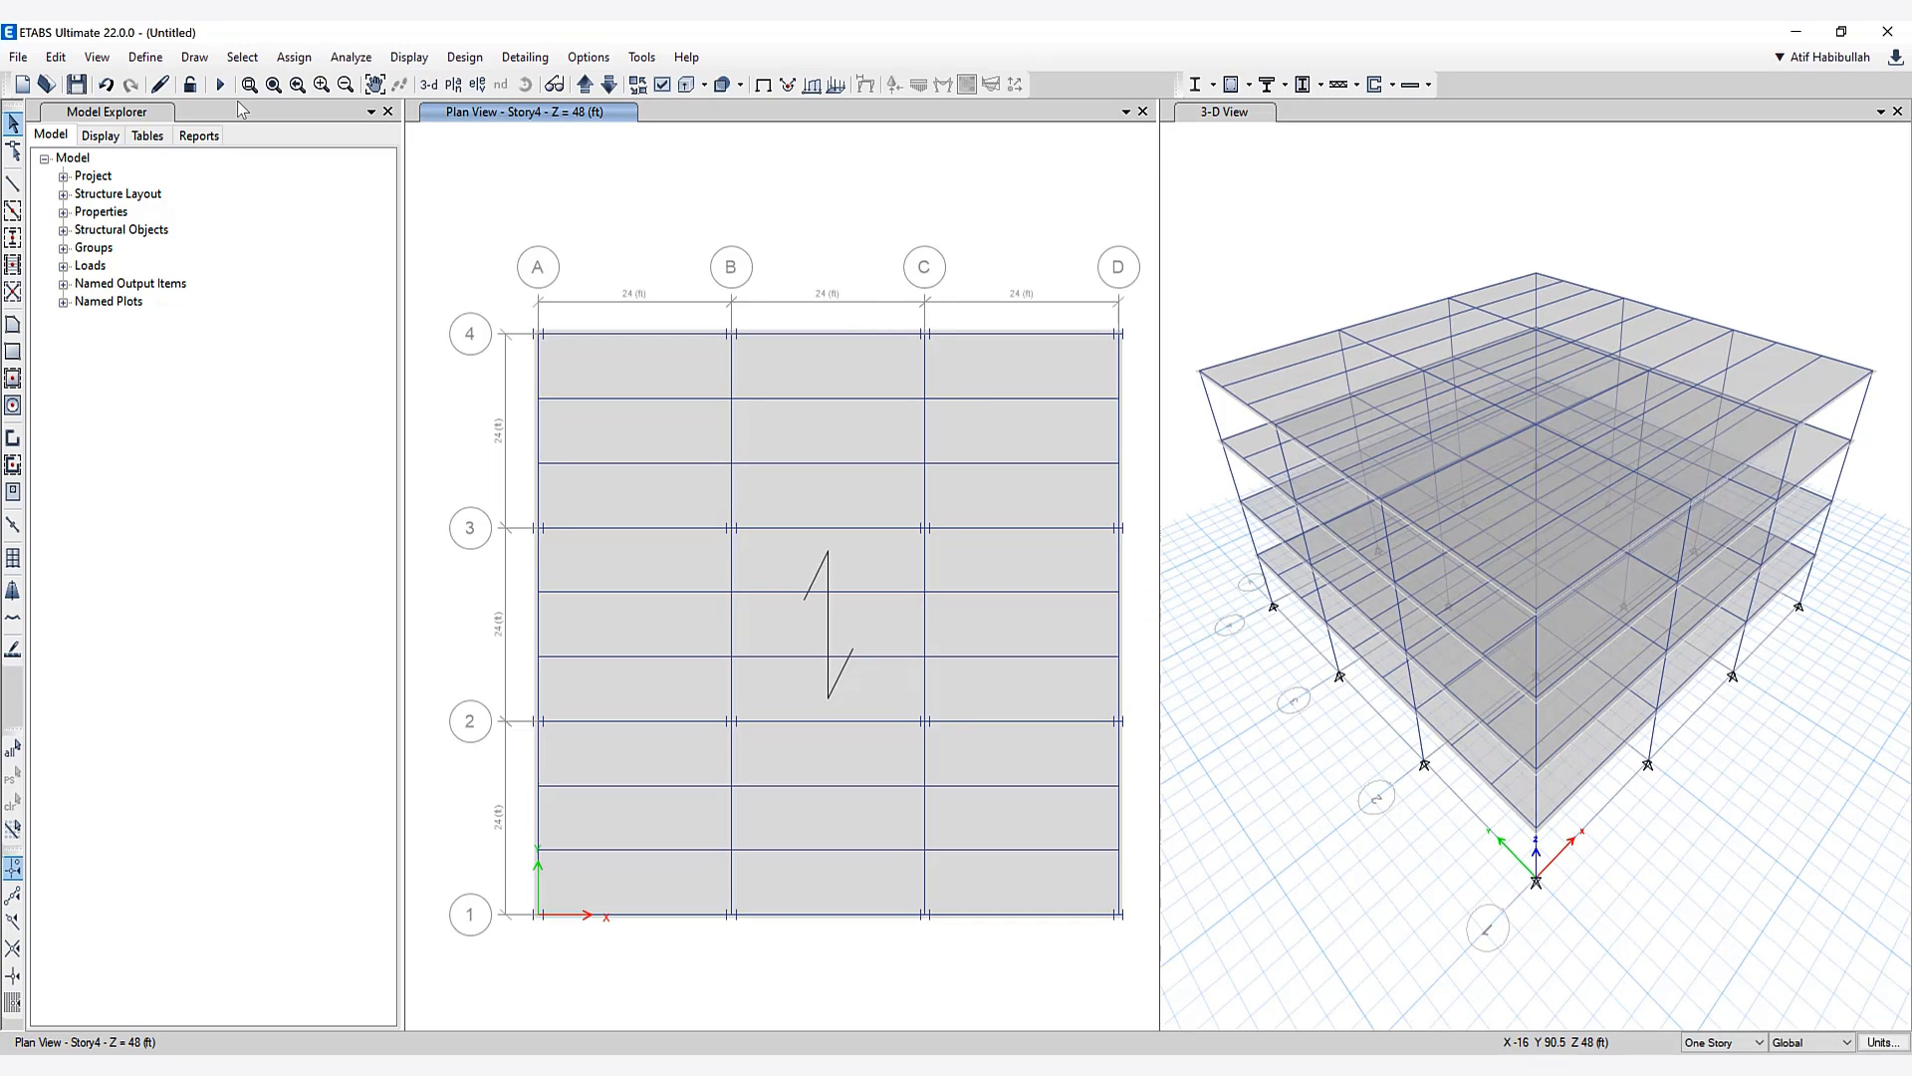
{"action": "mouse_move", "coordinate": [219, 84]}
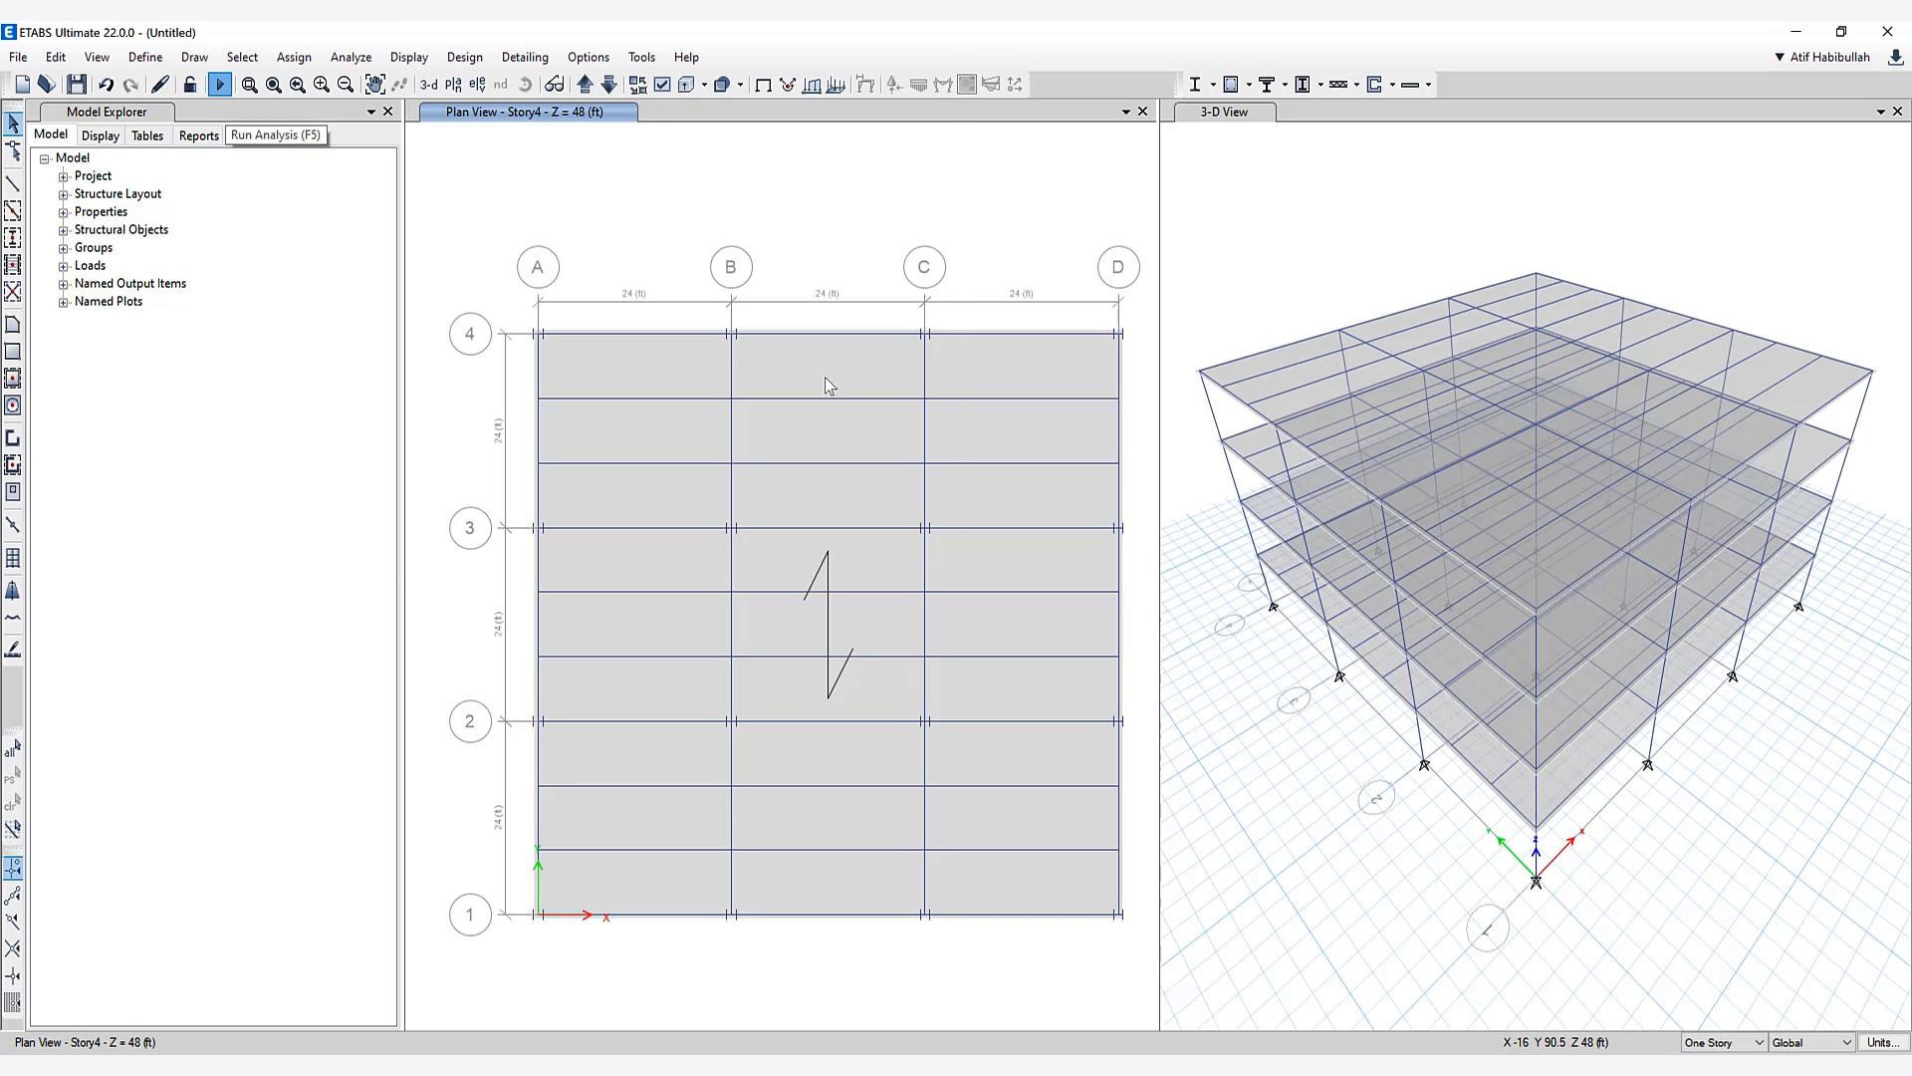
Step: Run the analysis and save the model as 'st' when prompted
{"action": "left_click", "coordinate": [76, 84]}
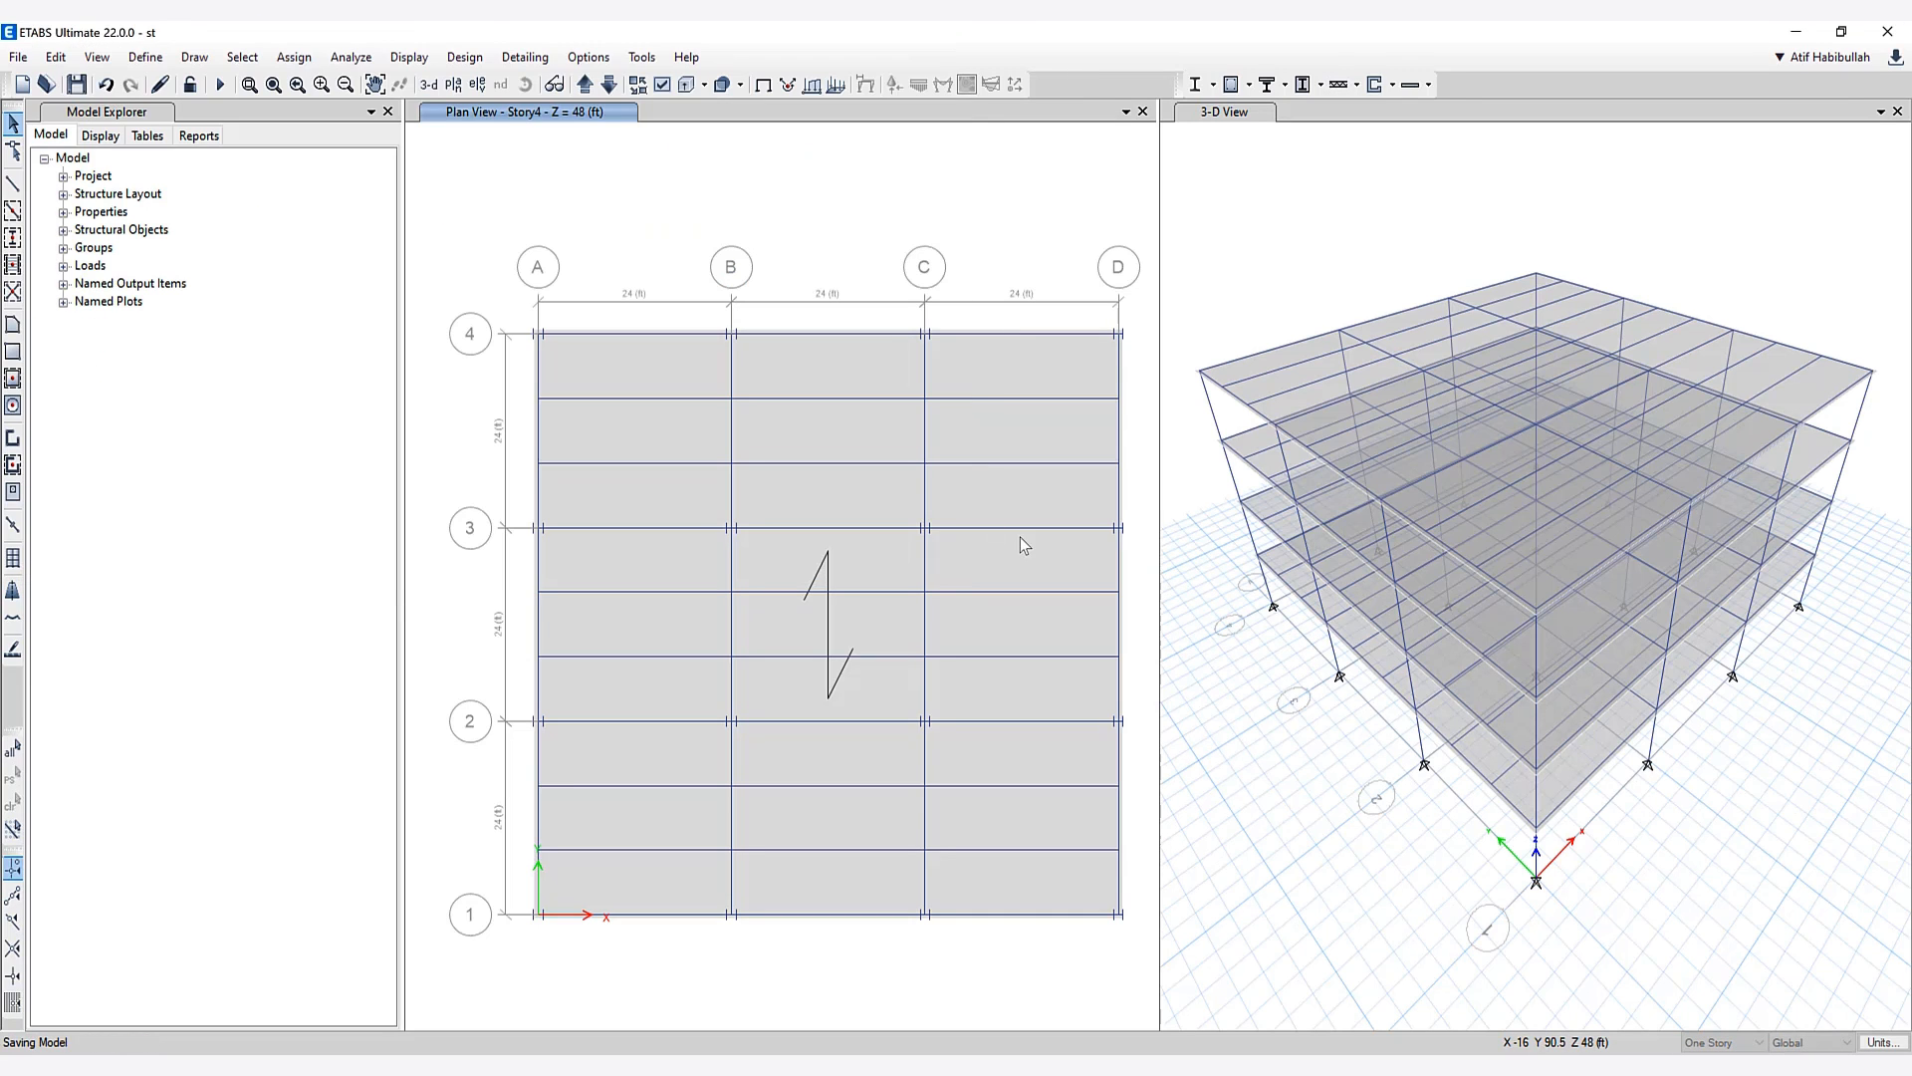
{"action": "left_click", "coordinate": [1018, 537]}
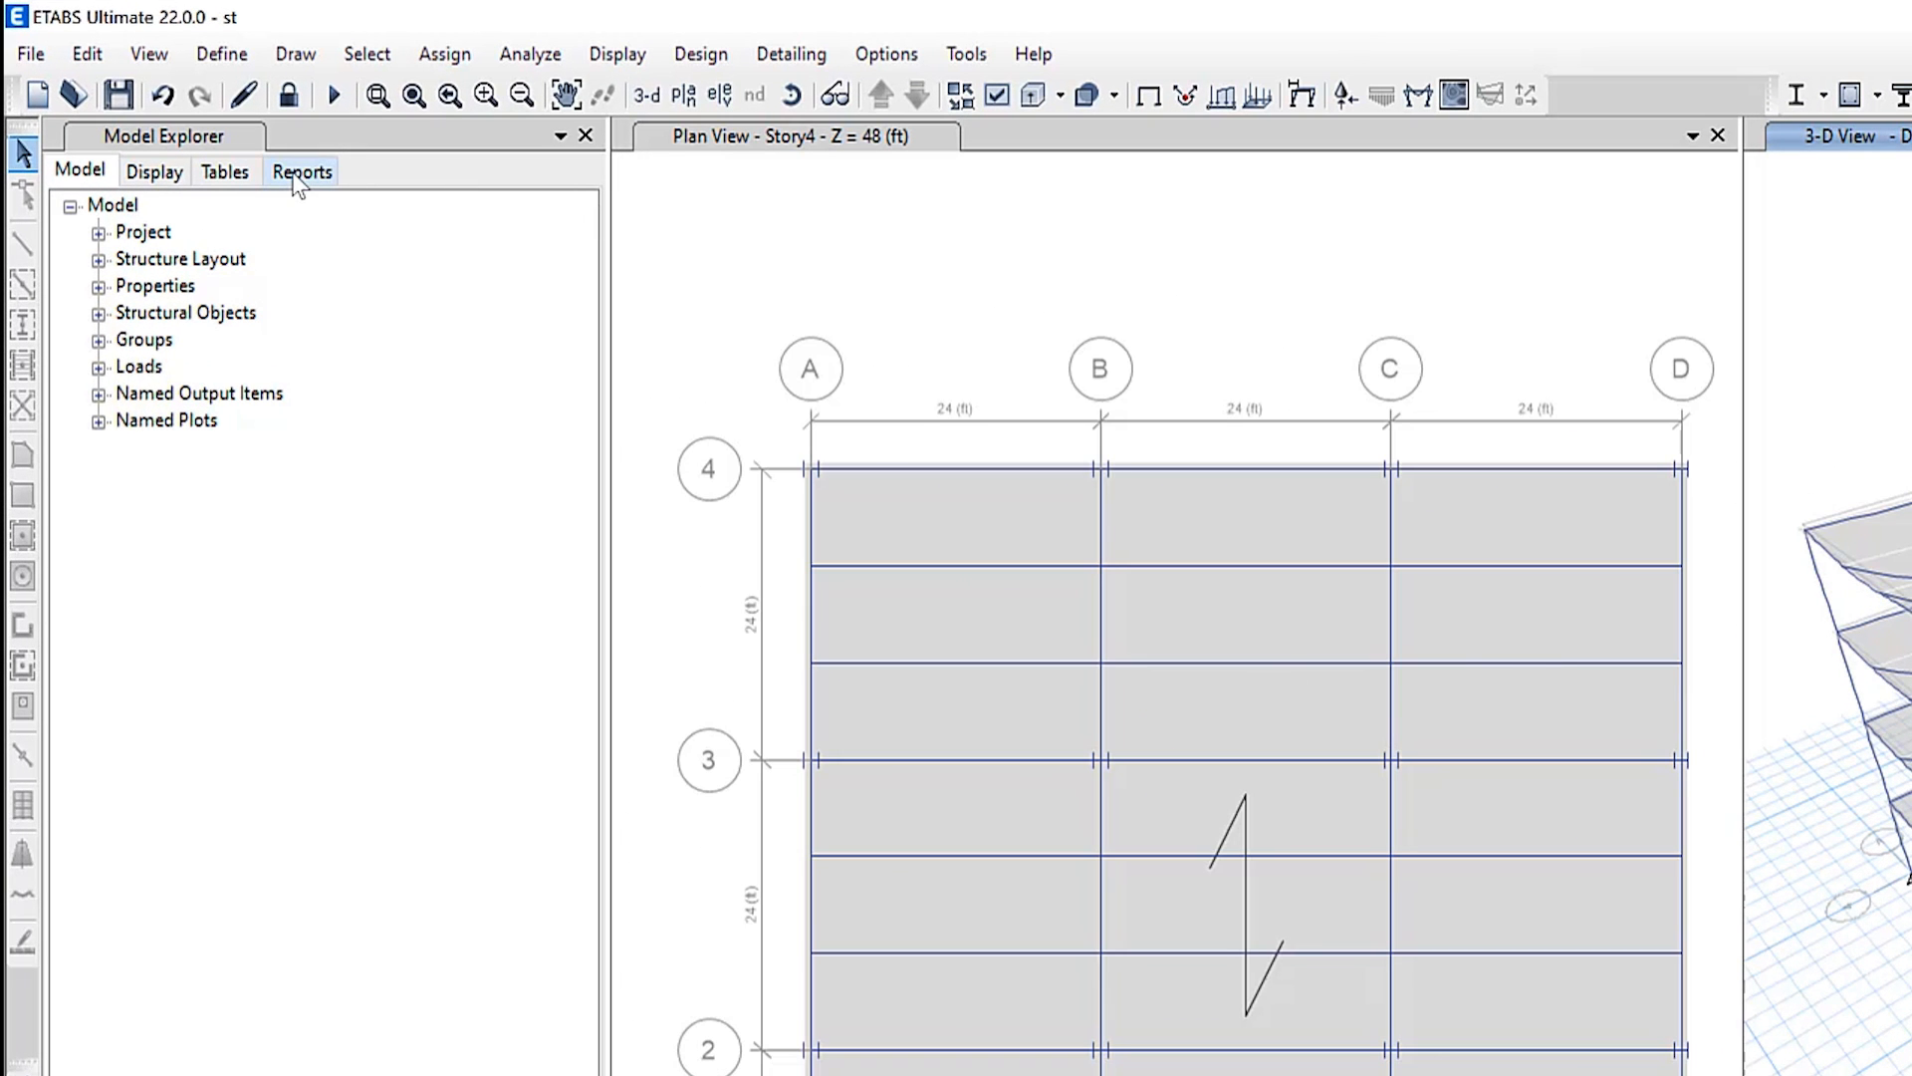
Step: Open the generated Project Report and close the 3-D displacement view
{"action": "left_click", "coordinate": [303, 170]}
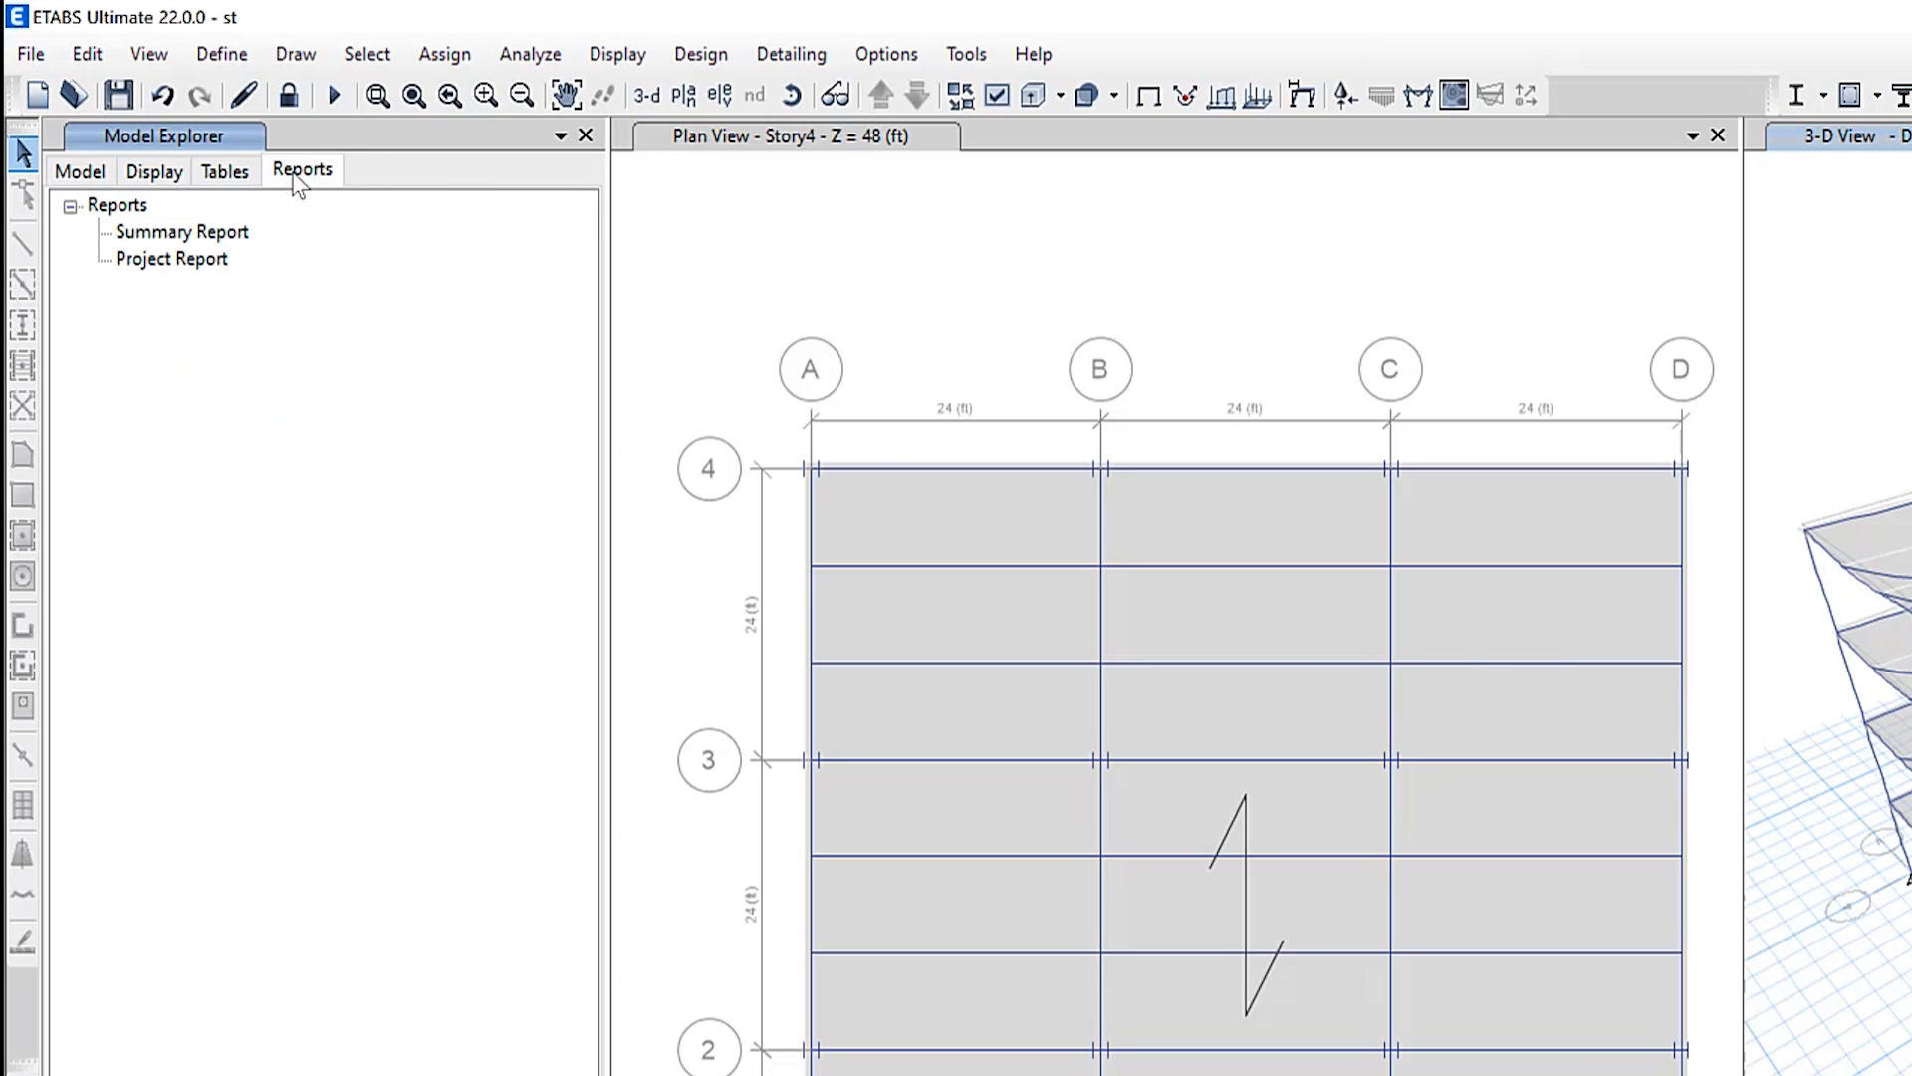
{"action": "left_click", "coordinate": [172, 259]}
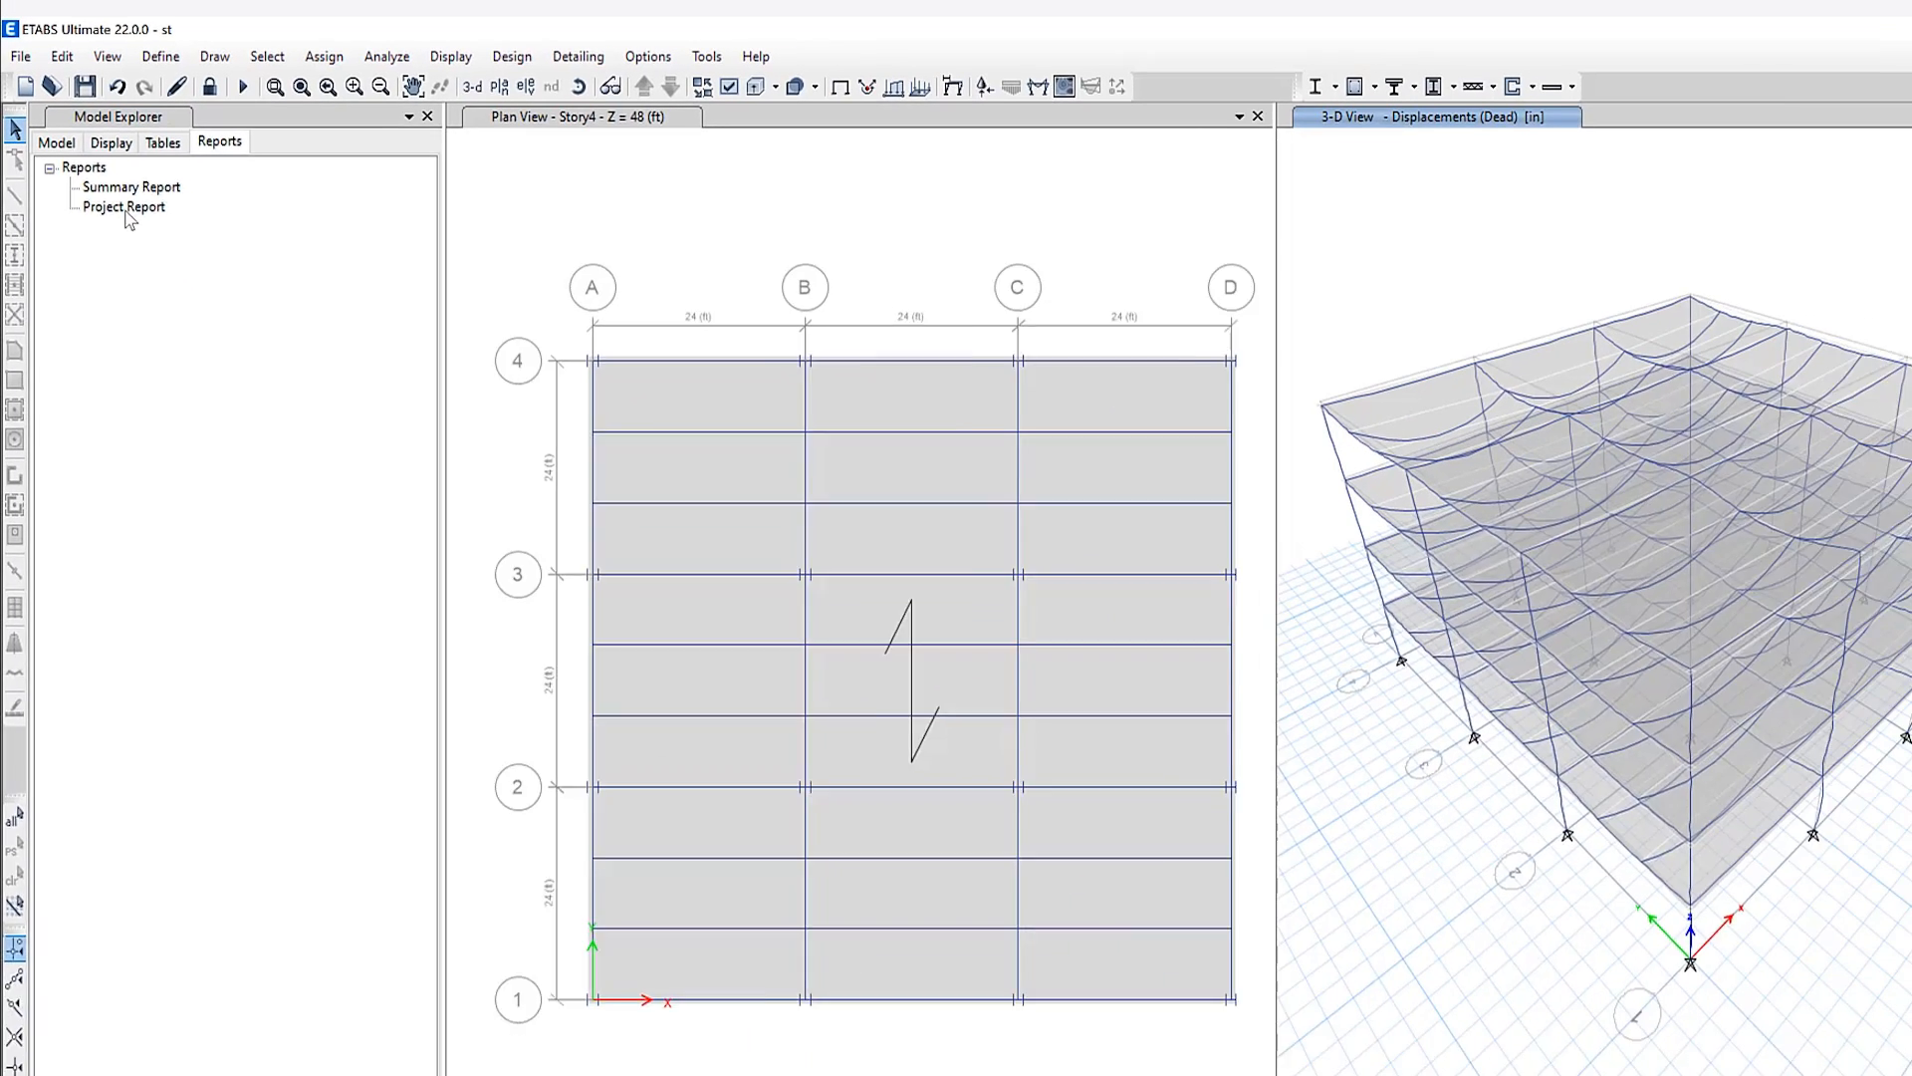
{"action": "double_click", "coordinate": [122, 206]}
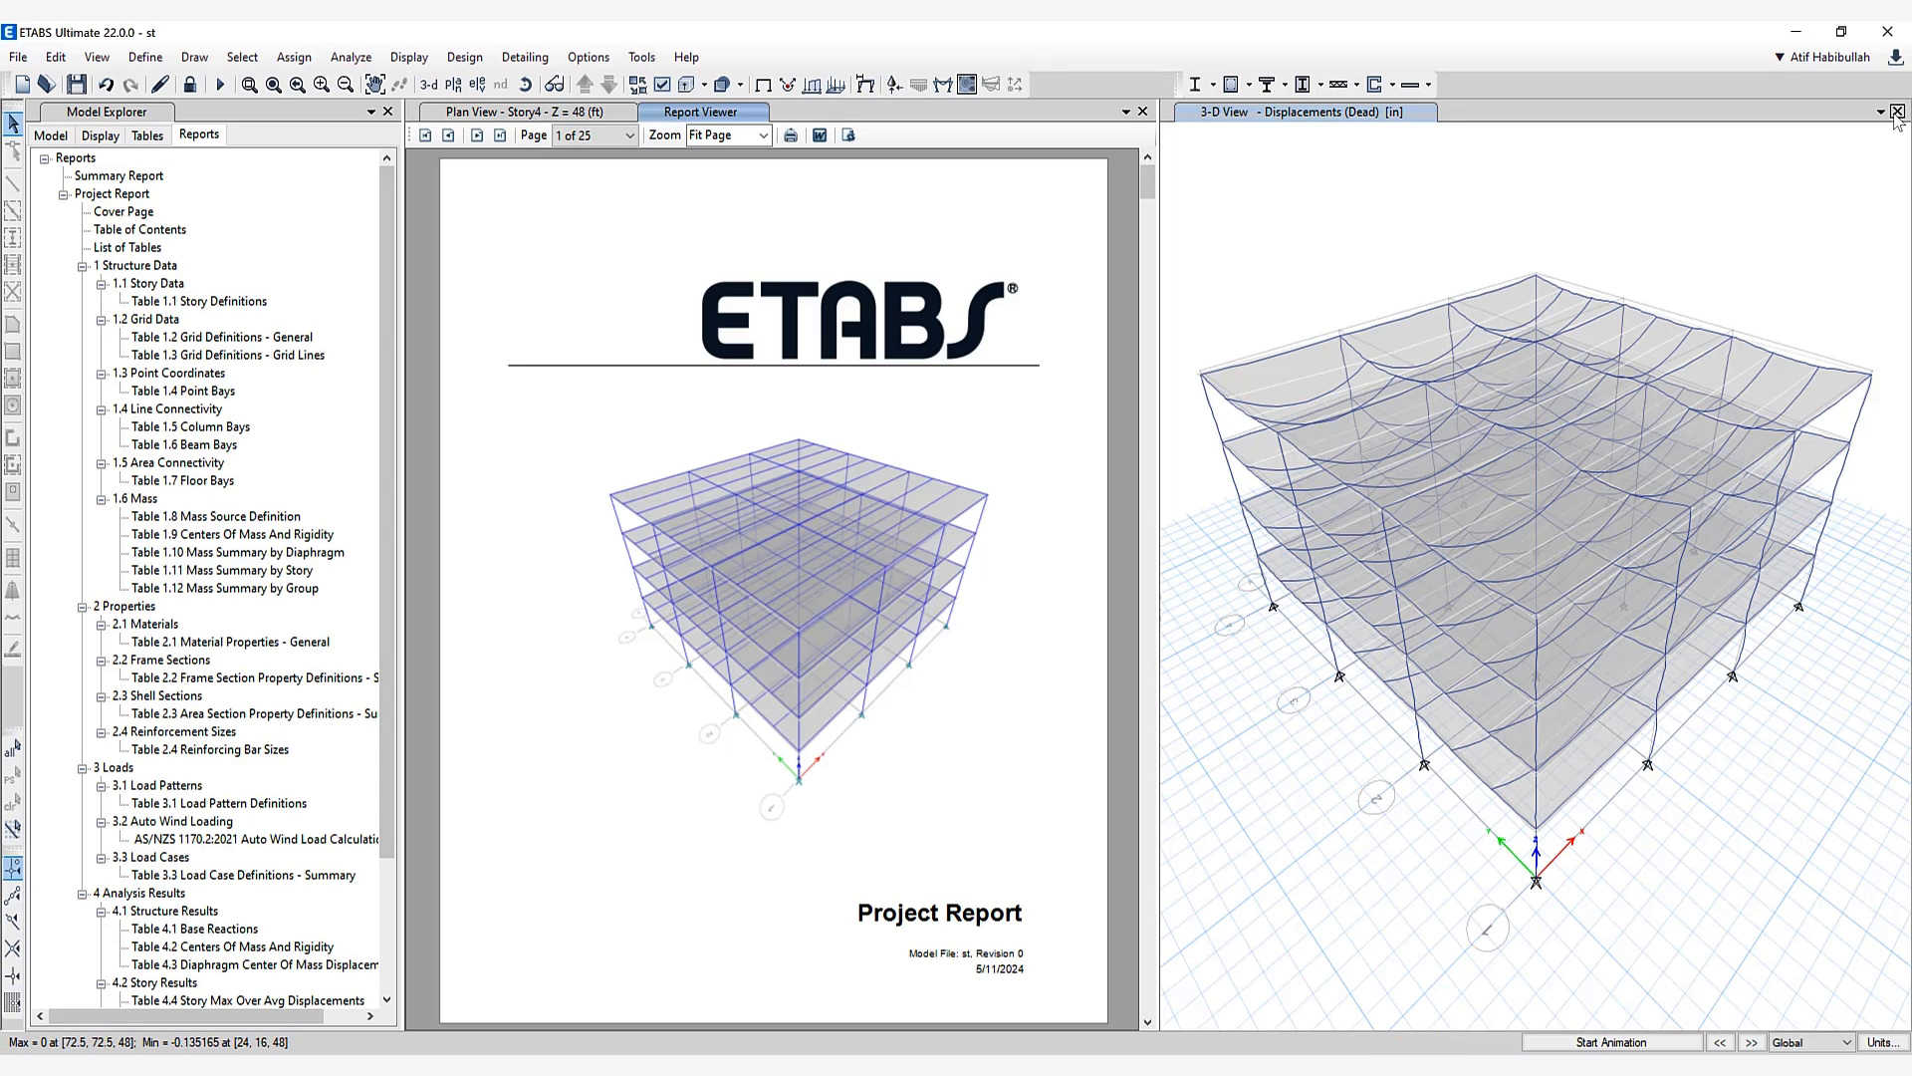
{"action": "left_click", "coordinate": [1896, 111]}
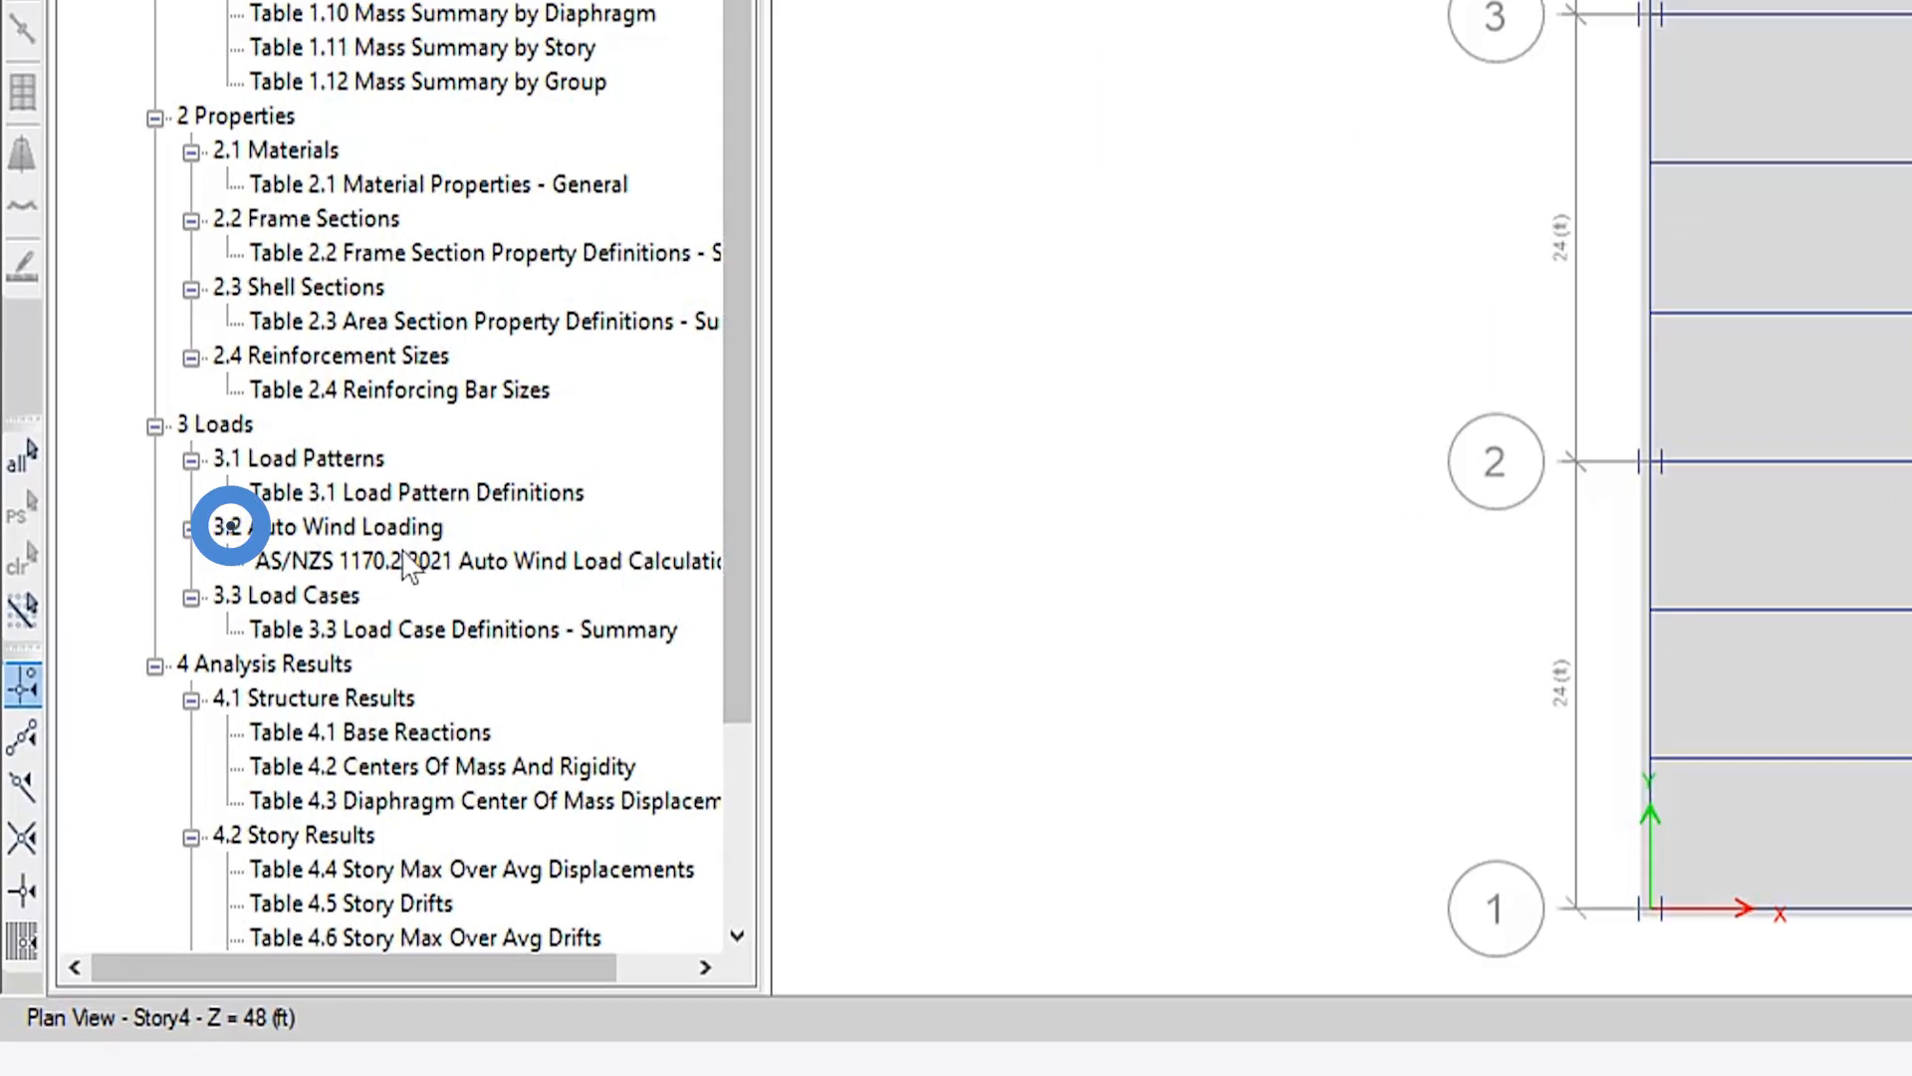
Step: Review the AS/NZS 1170.2:2021 wind calculation and story forces, then return to plan view
{"action": "left_click", "coordinate": [483, 560]}
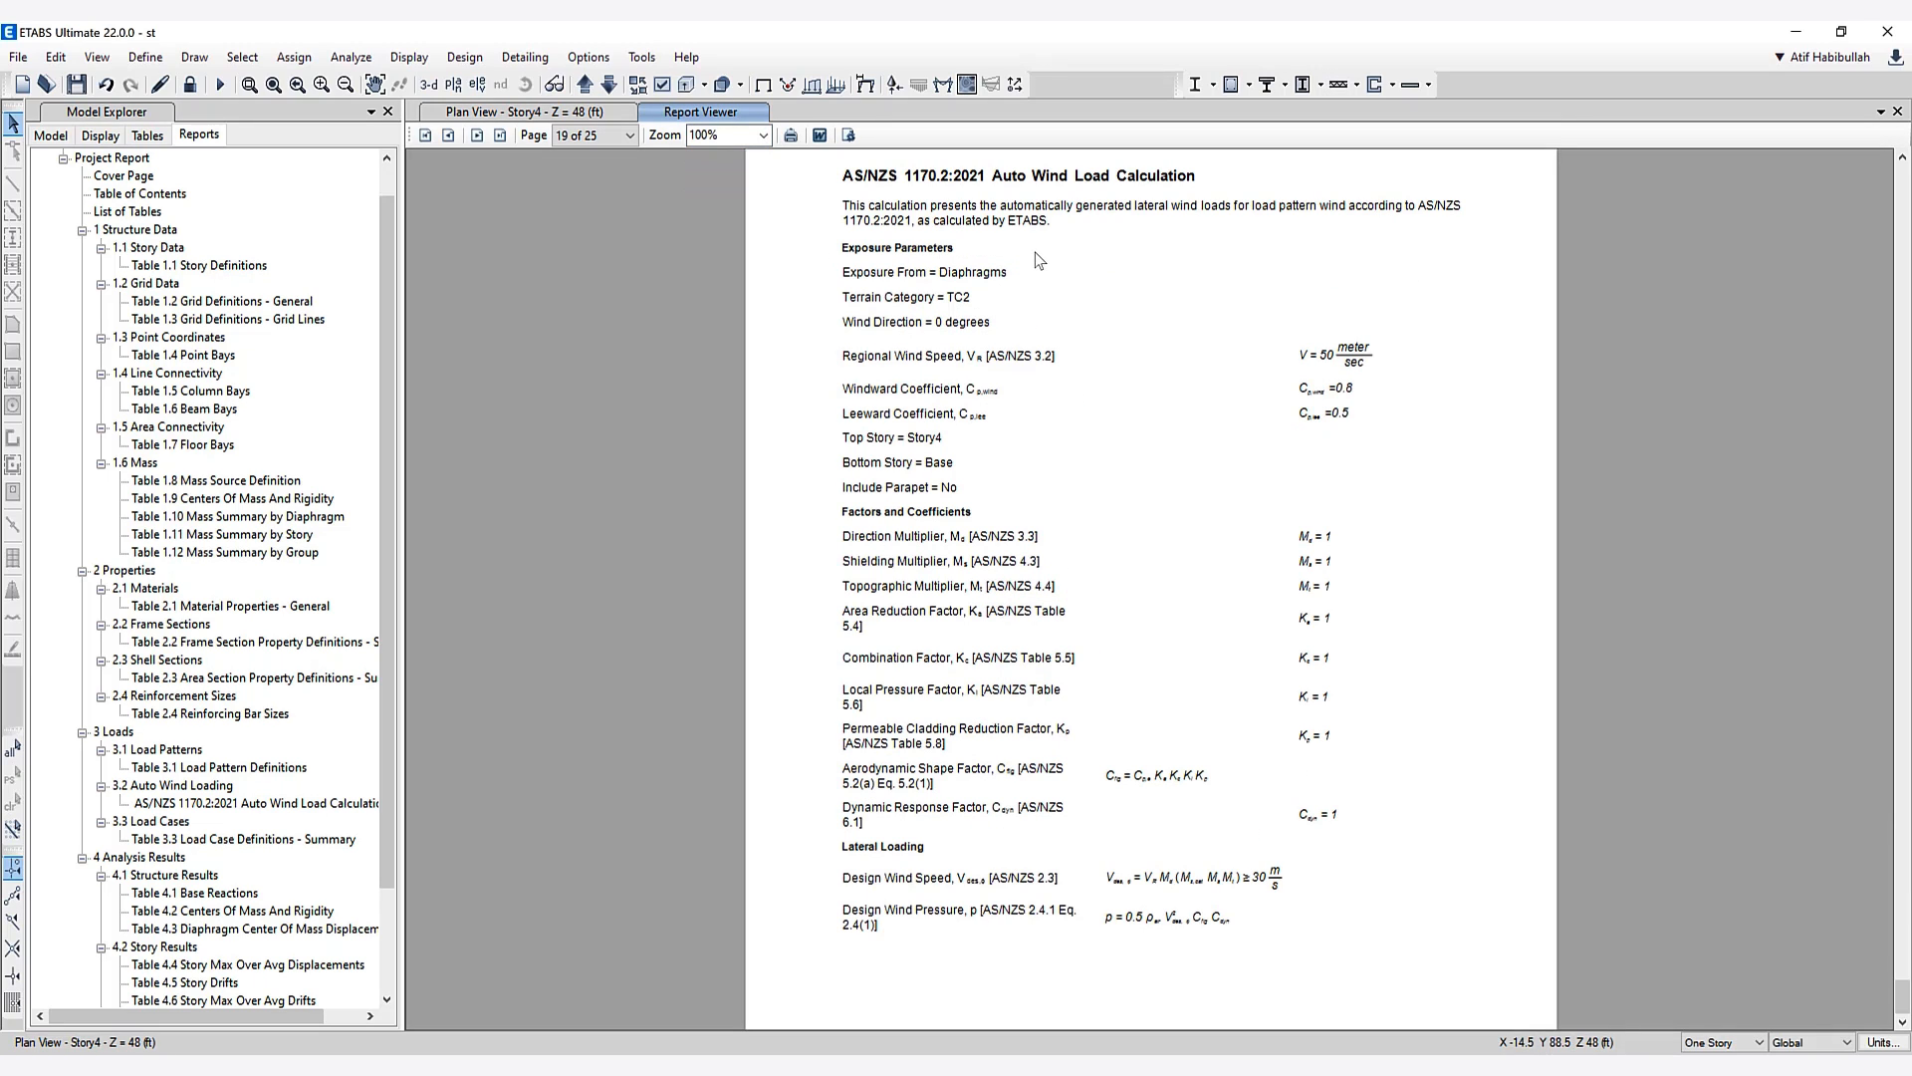
{"action": "mouse_move", "coordinate": [1287, 373]}
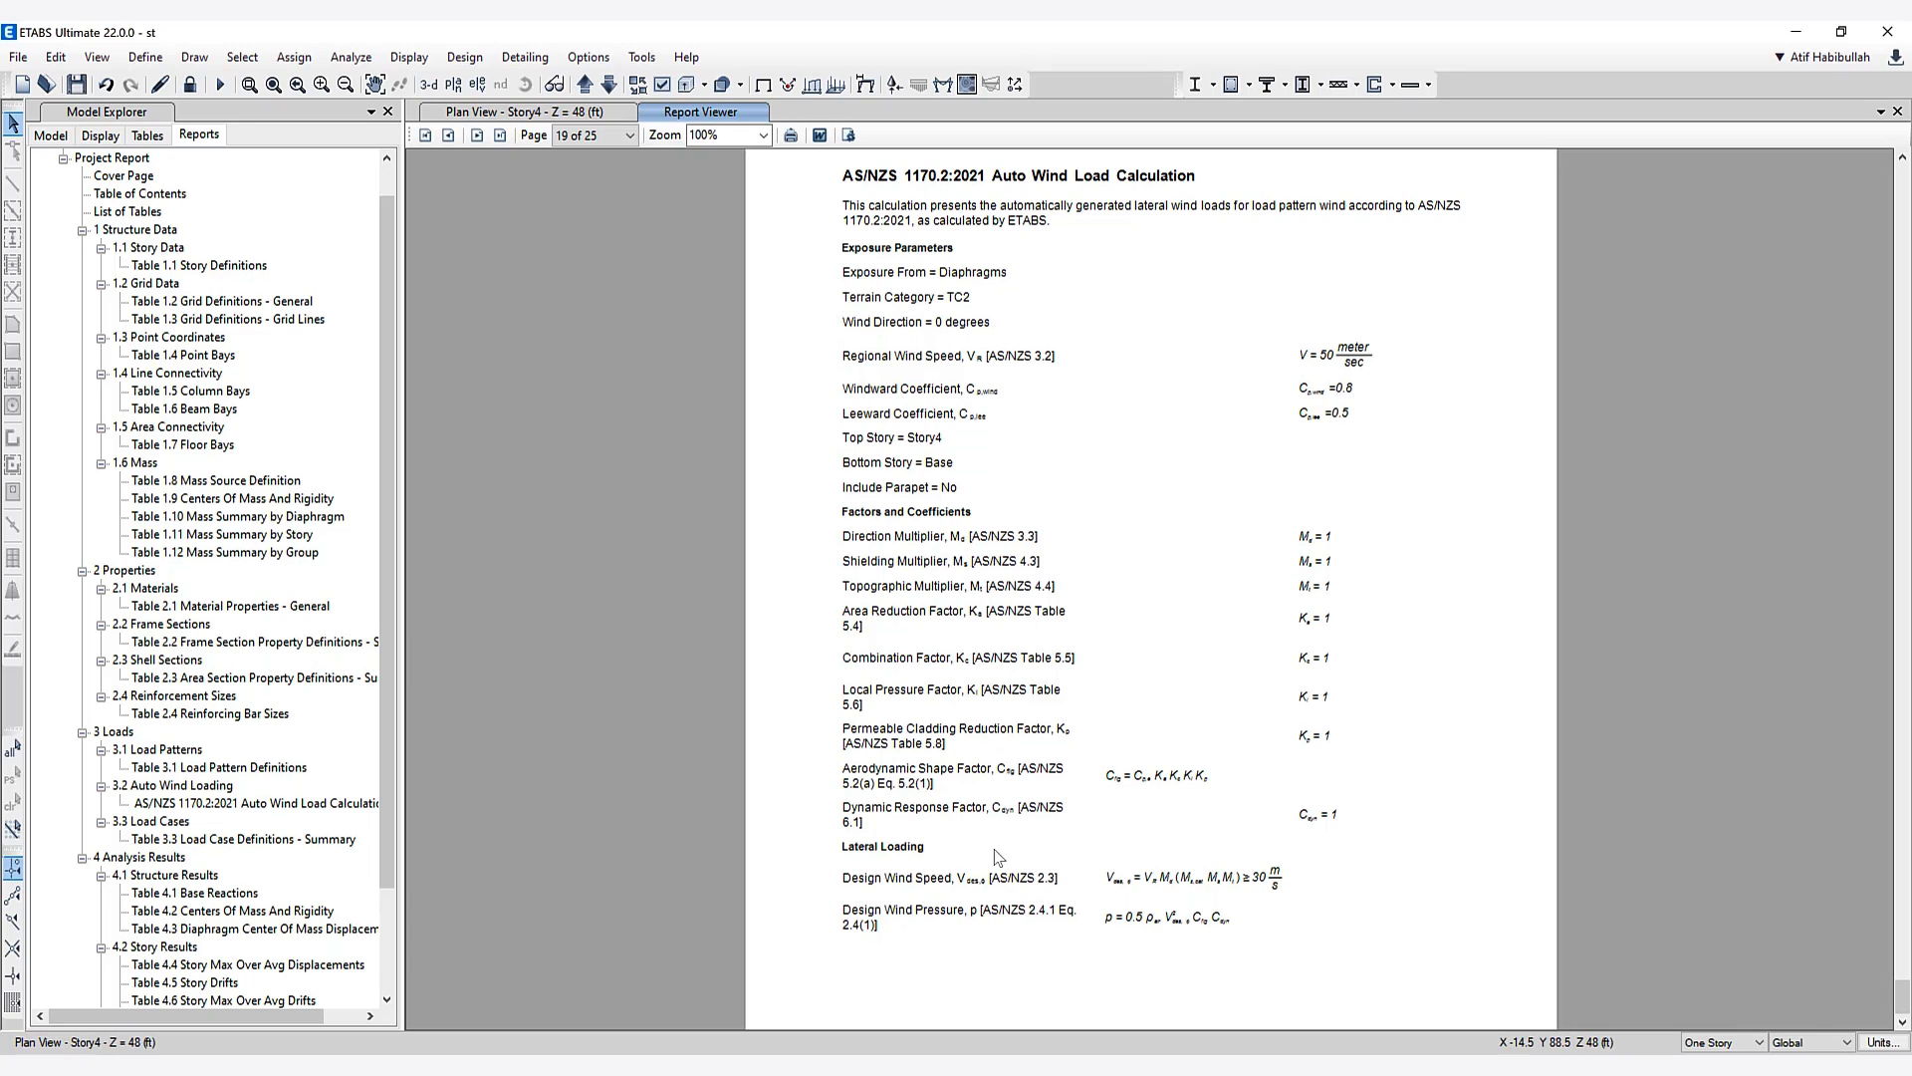
{"action": "mouse_move", "coordinate": [1479, 473]}
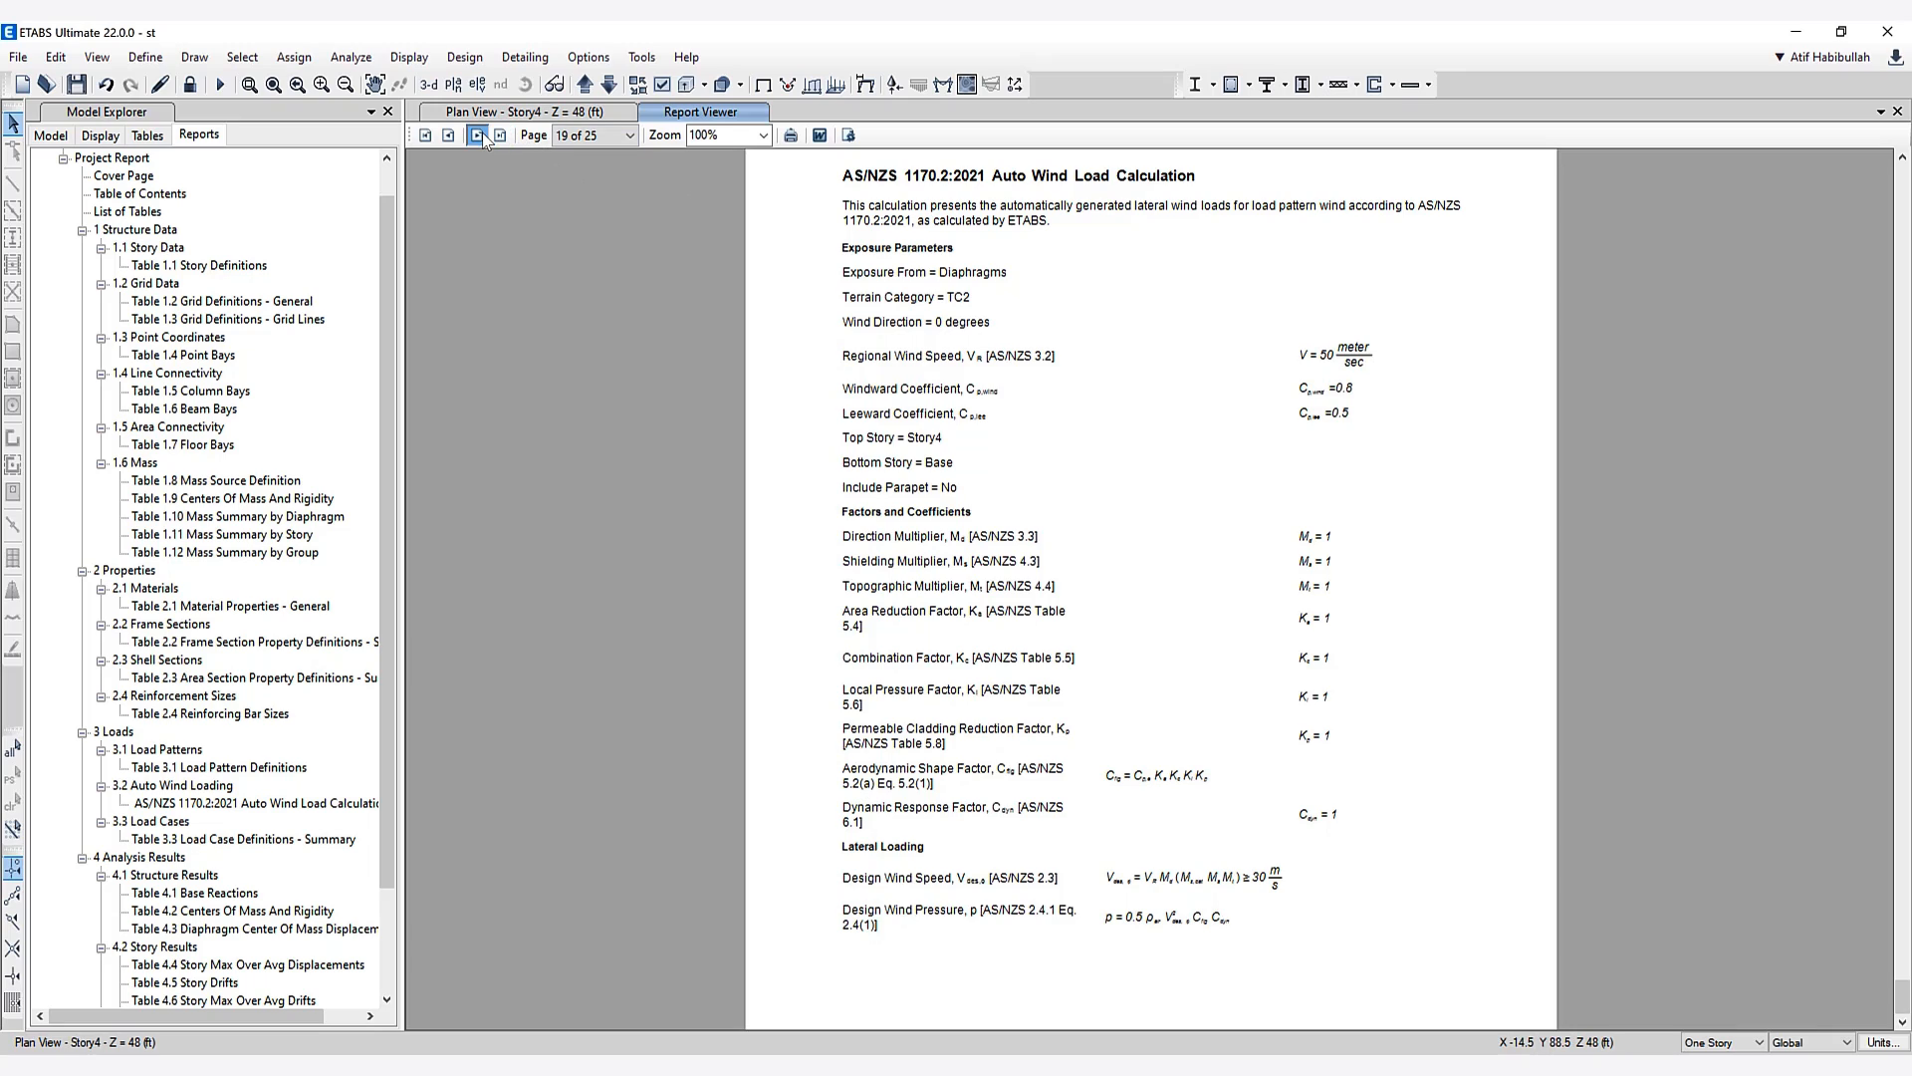
{"action": "left_click", "coordinate": [473, 136]}
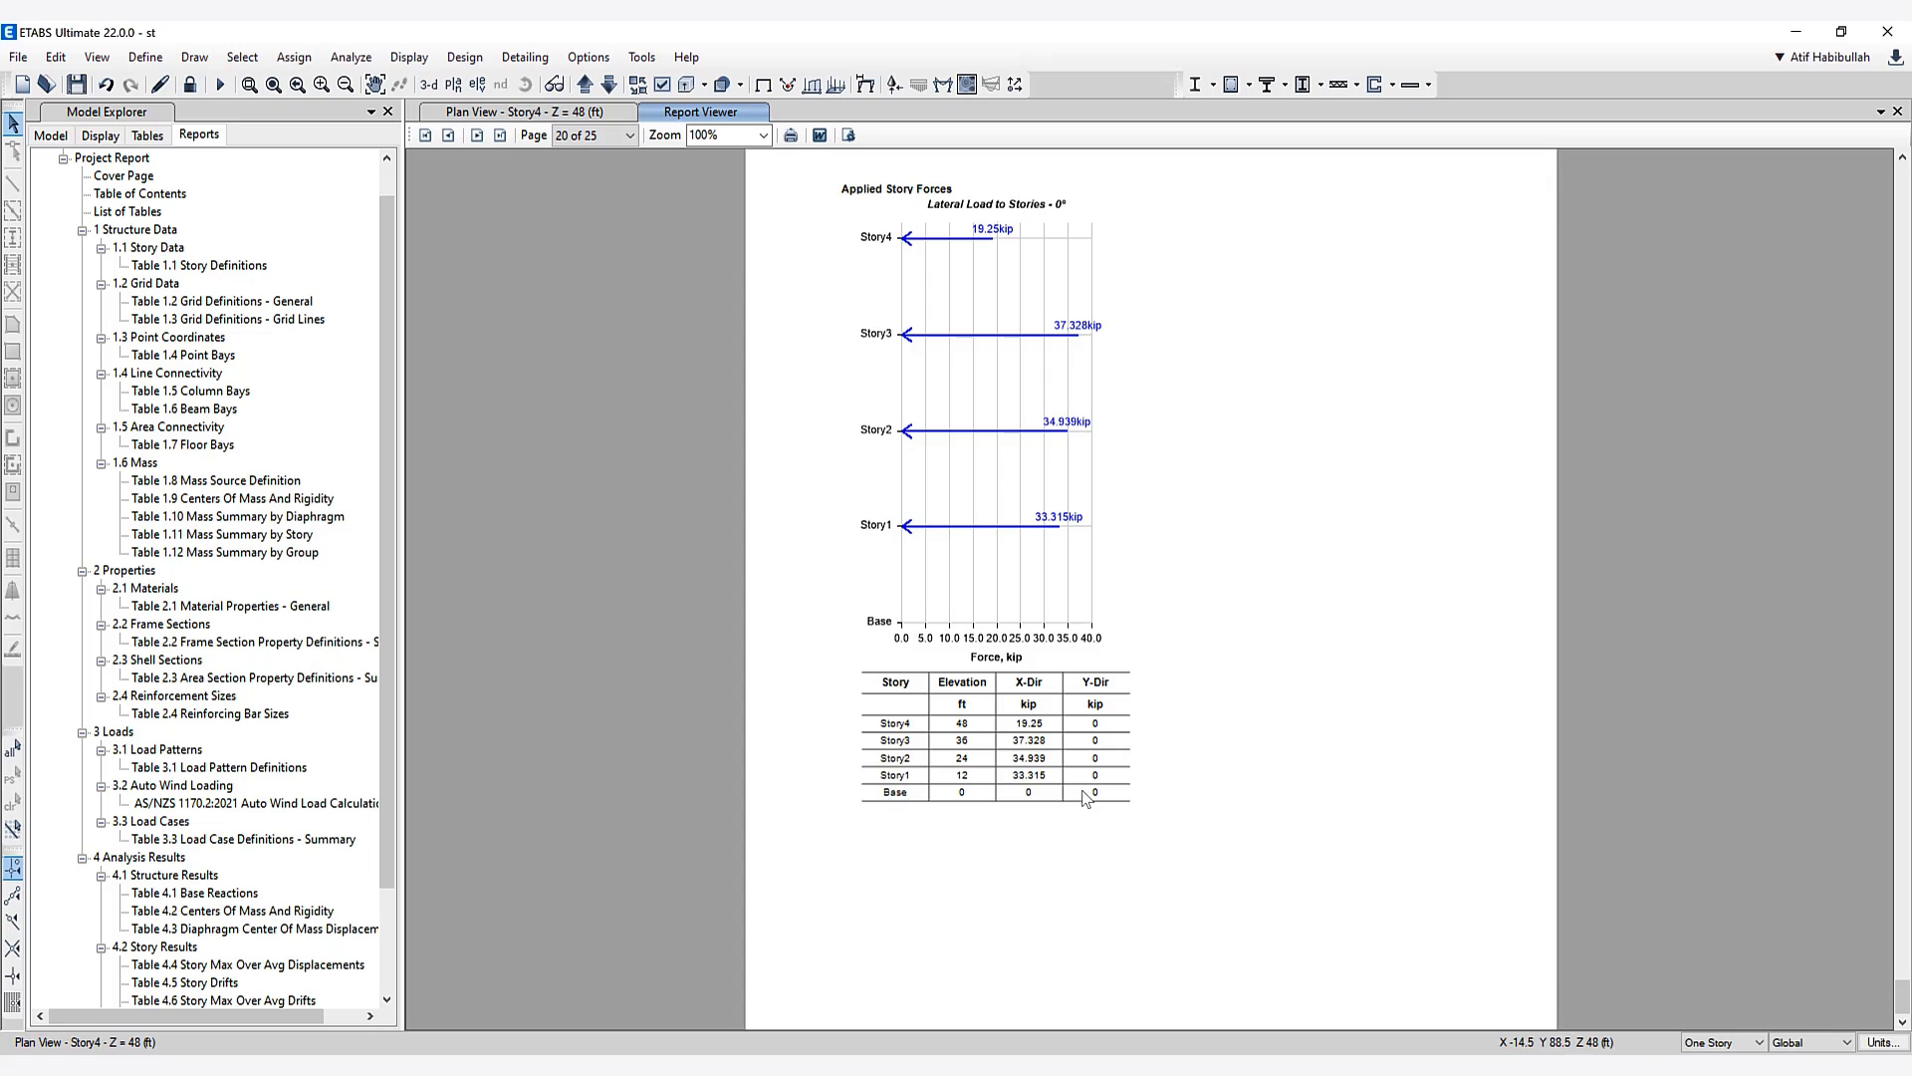
{"action": "left_click", "coordinate": [518, 111]}
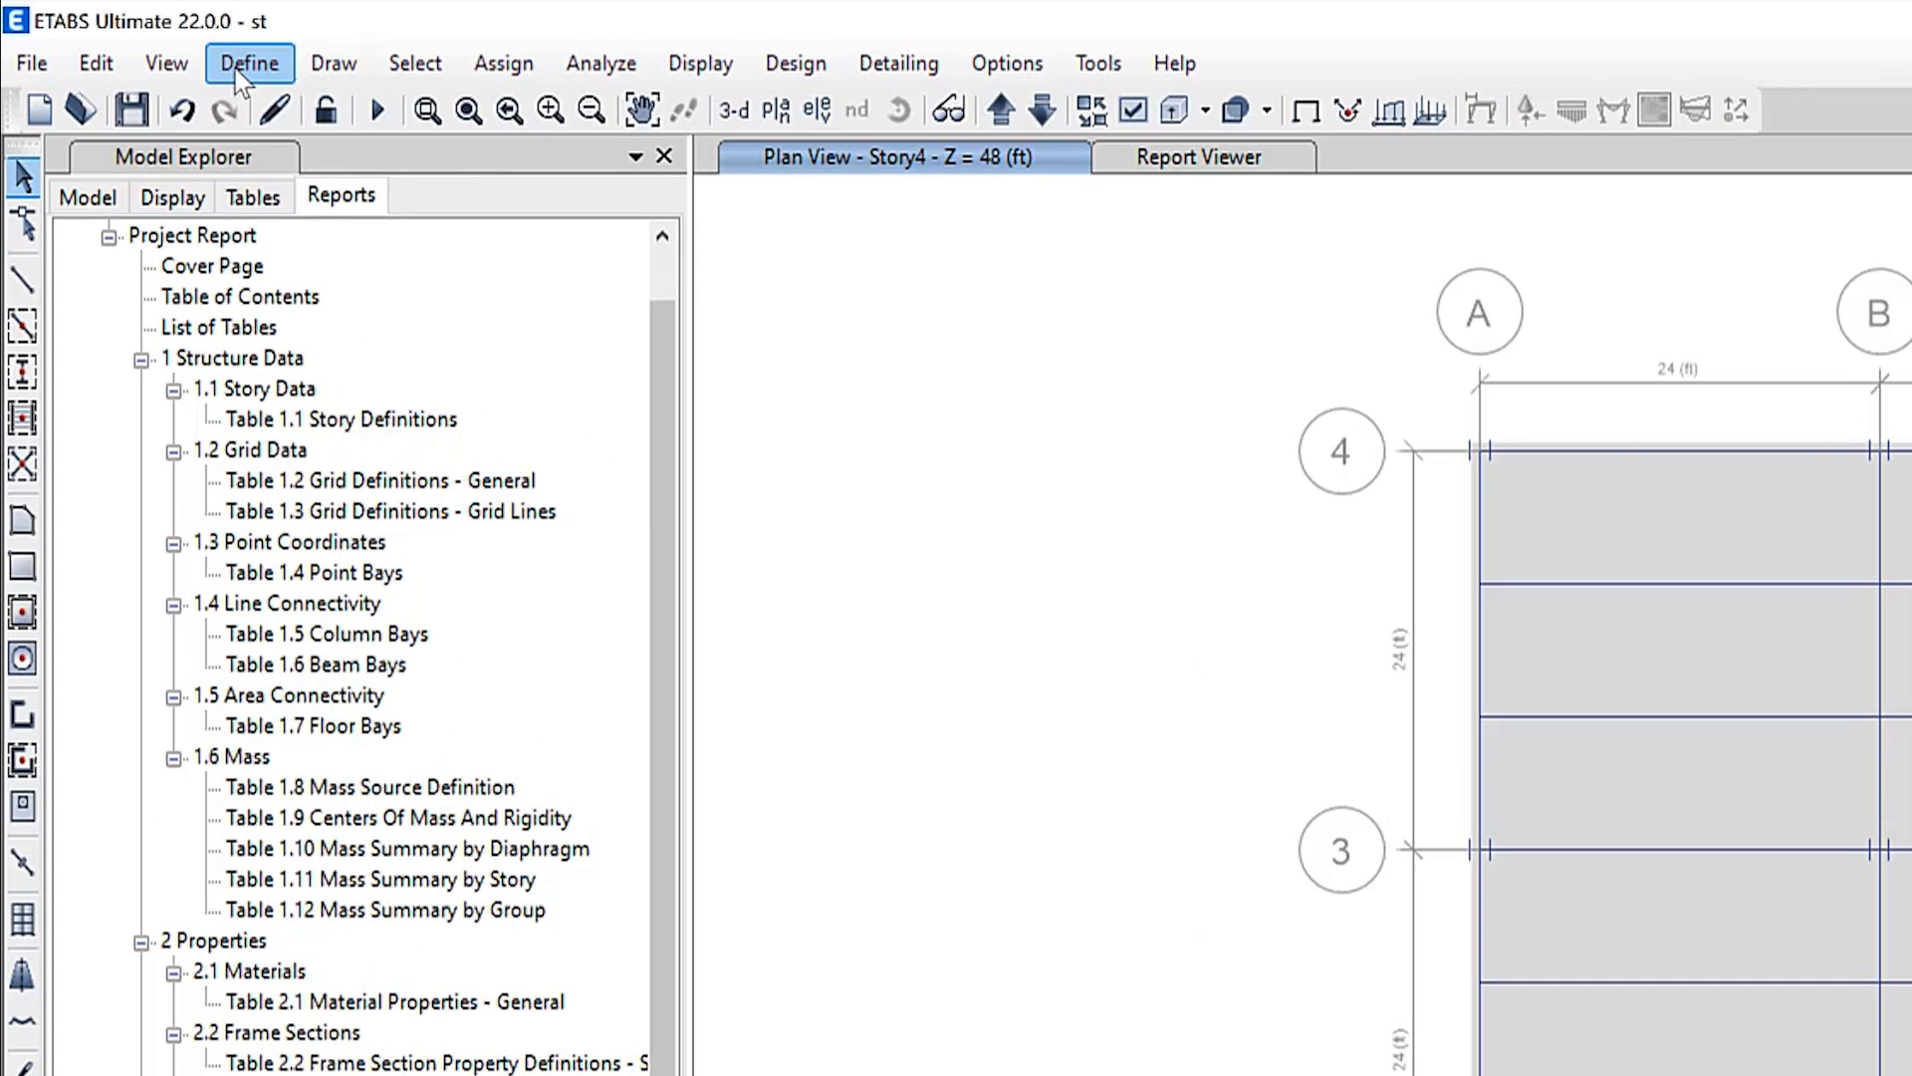
Step: Add steel material A1065Gr50 using ASTM A1065/A1065M Grade 50
{"action": "left_click", "coordinate": [249, 62]}
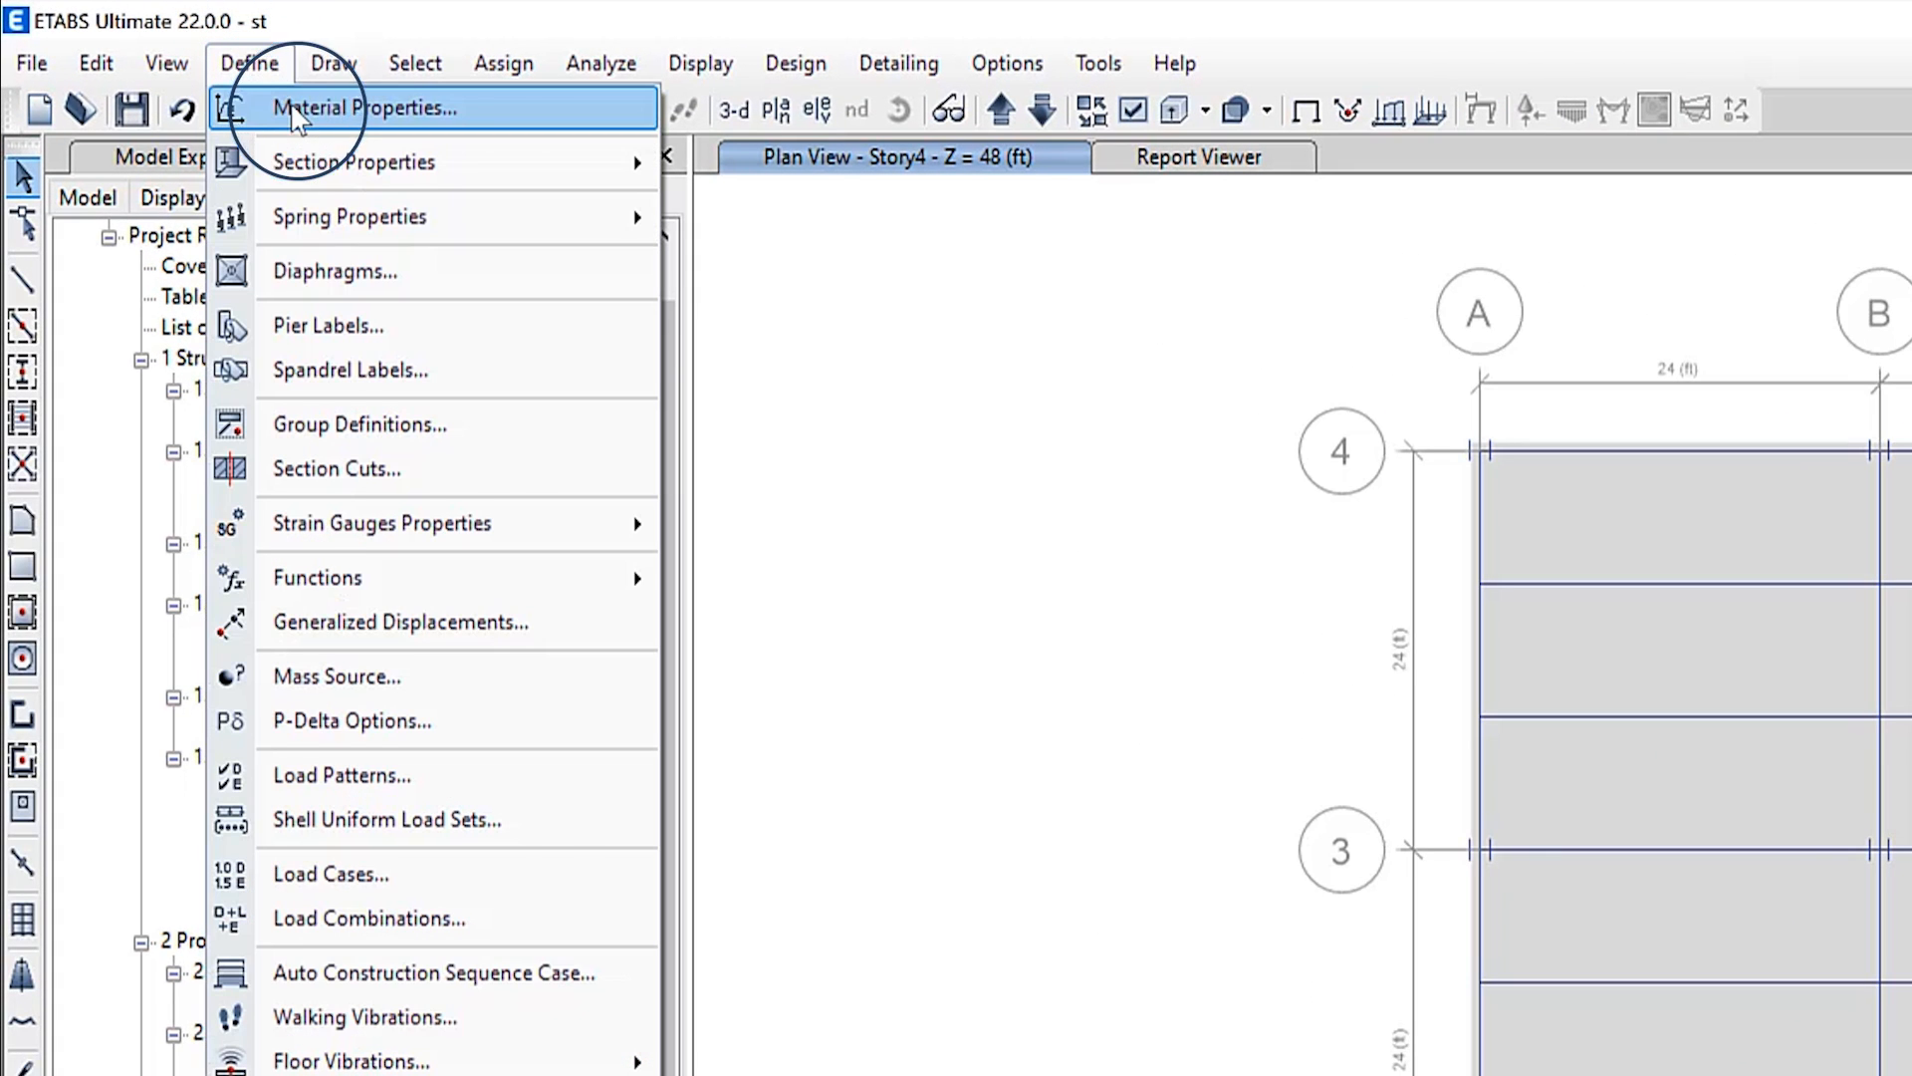
{"action": "left_click", "coordinate": [385, 108]}
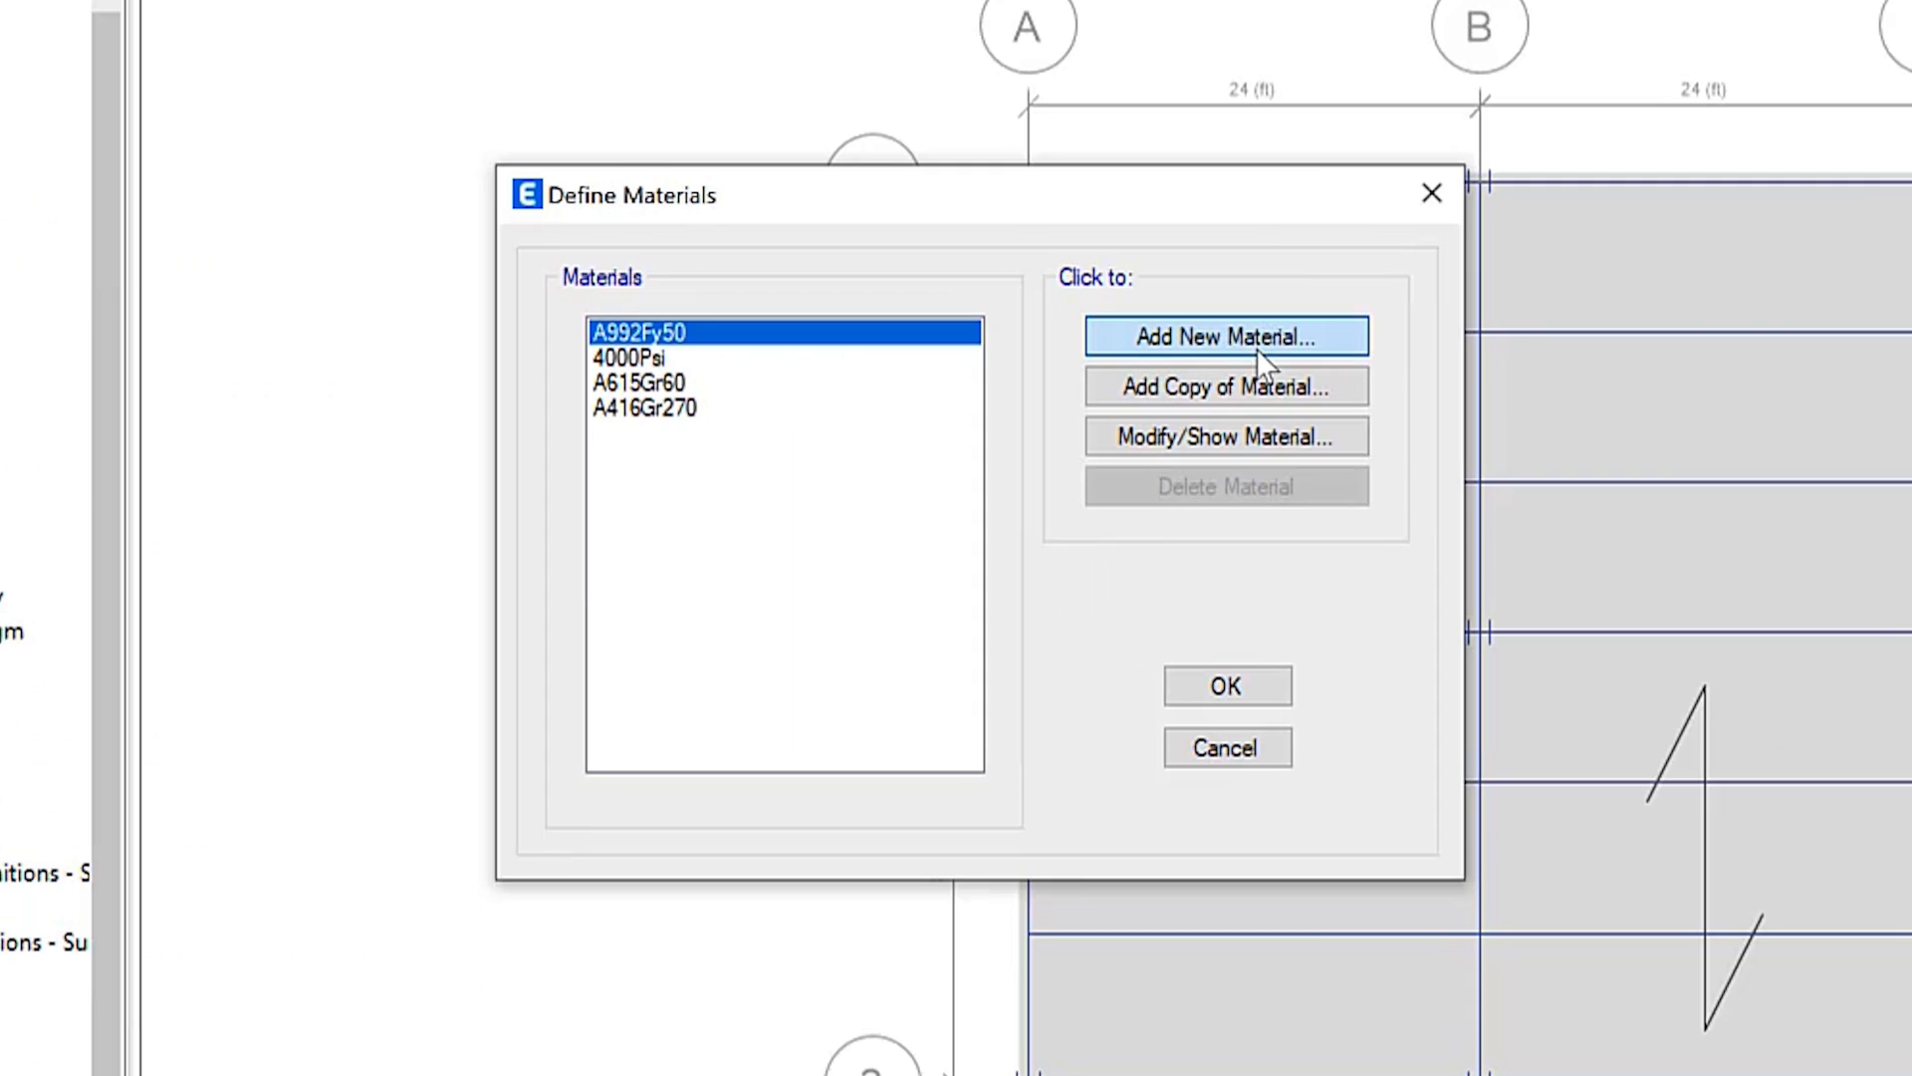
{"action": "left_click", "coordinate": [1224, 336]}
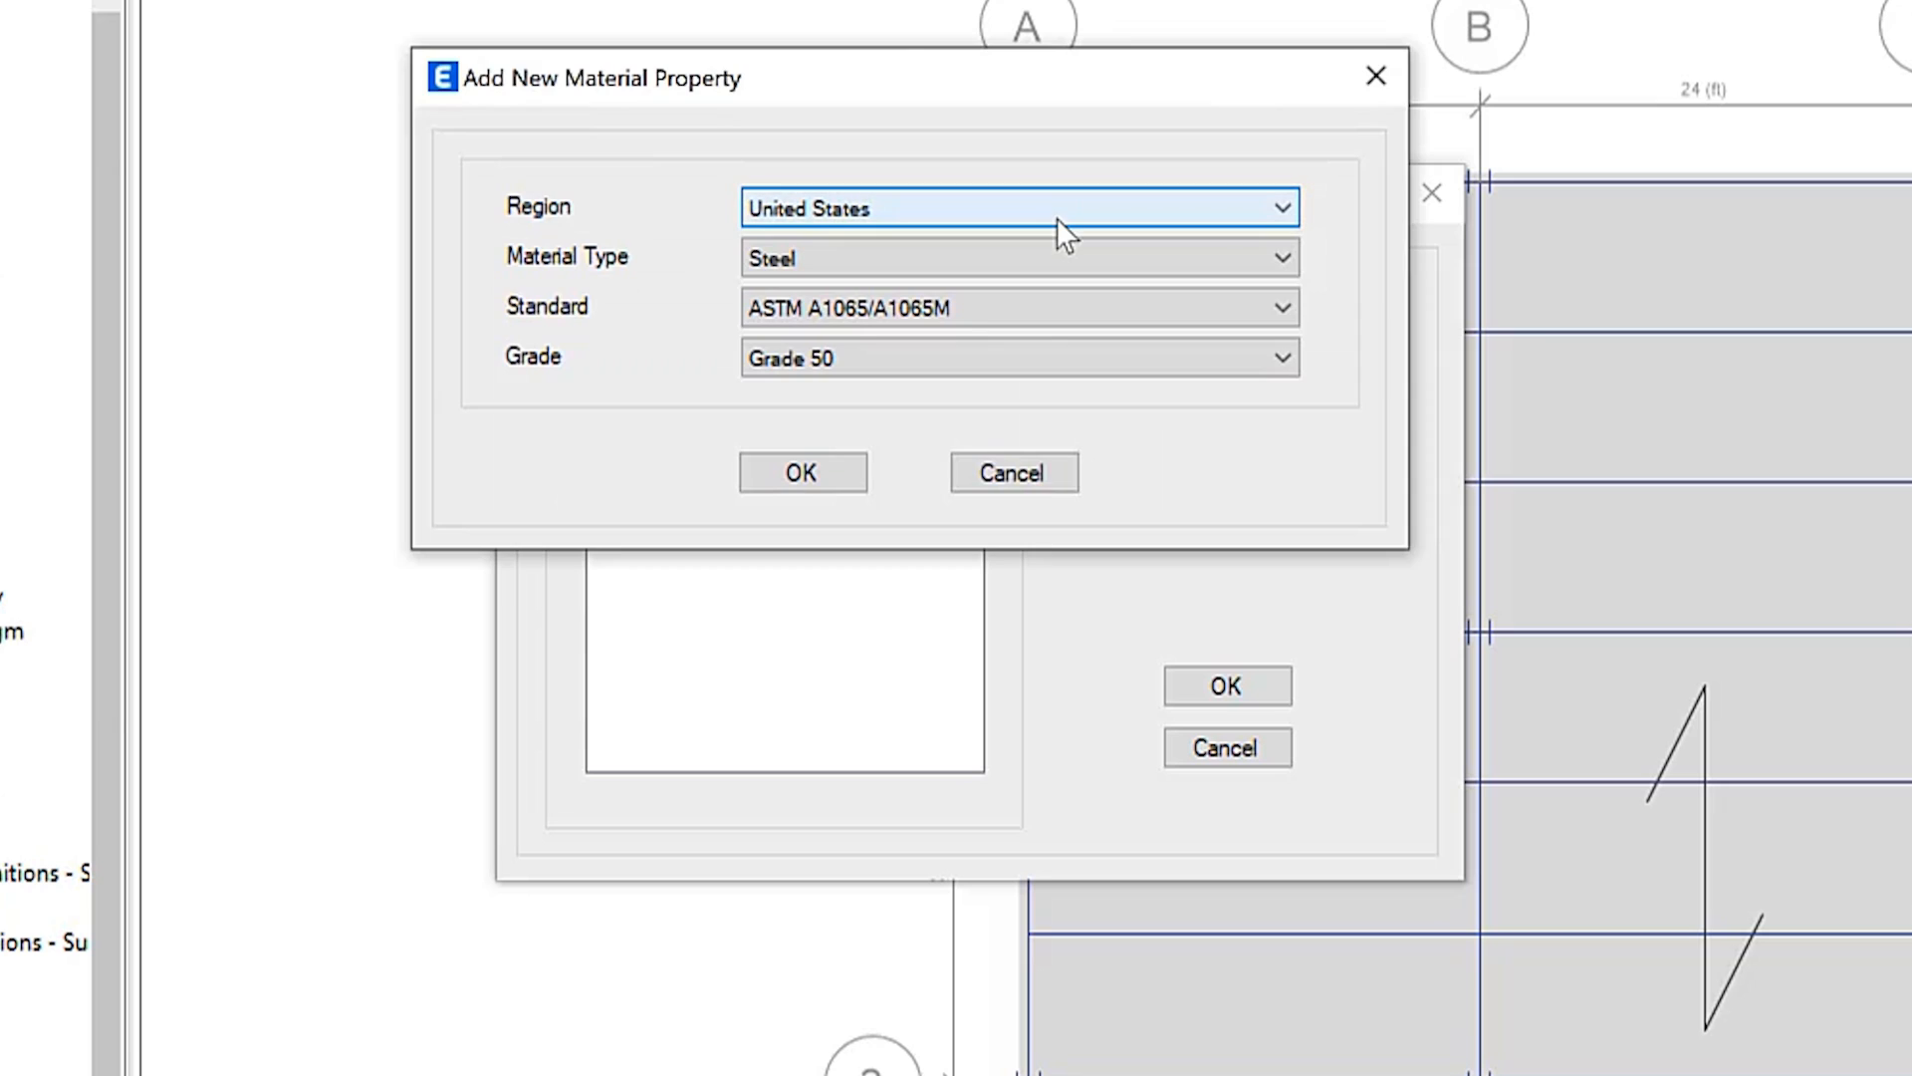
{"action": "left_click", "coordinate": [1018, 308]}
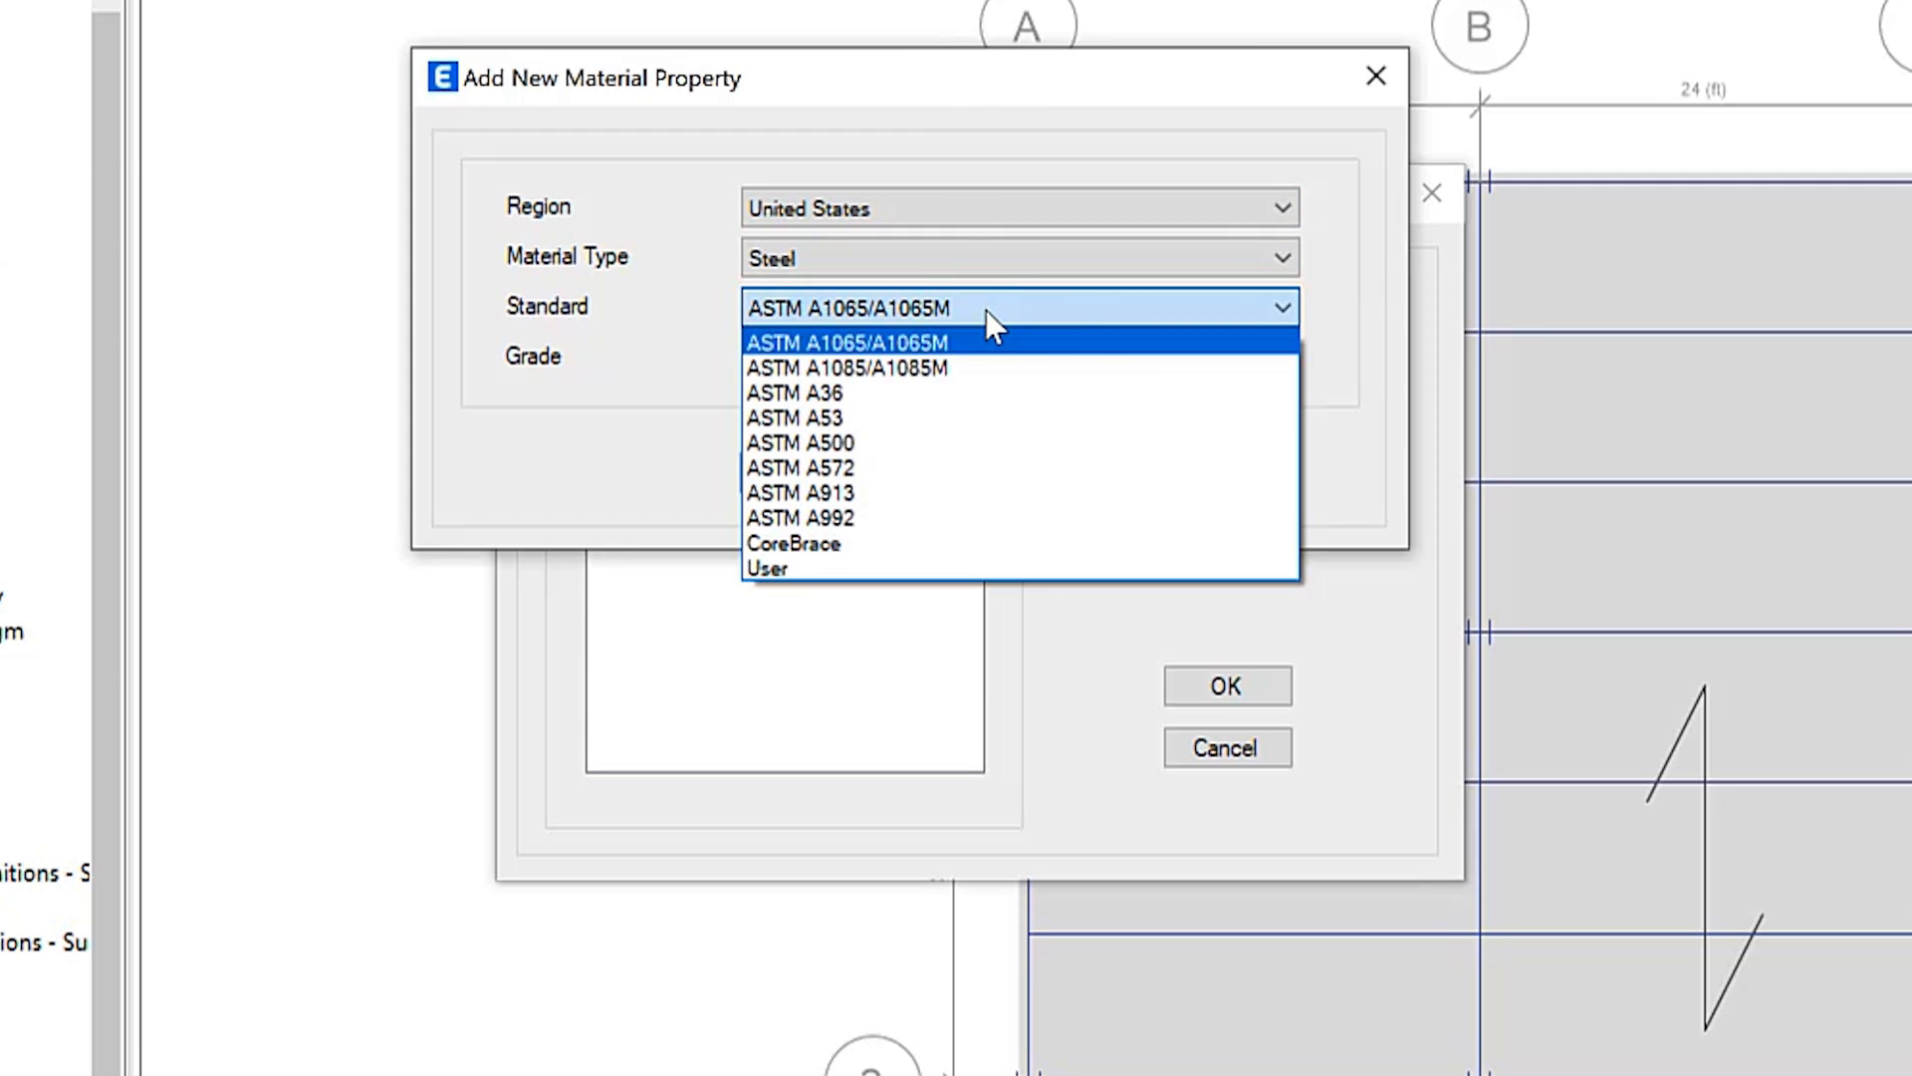
{"action": "mouse_move", "coordinate": [976, 362]}
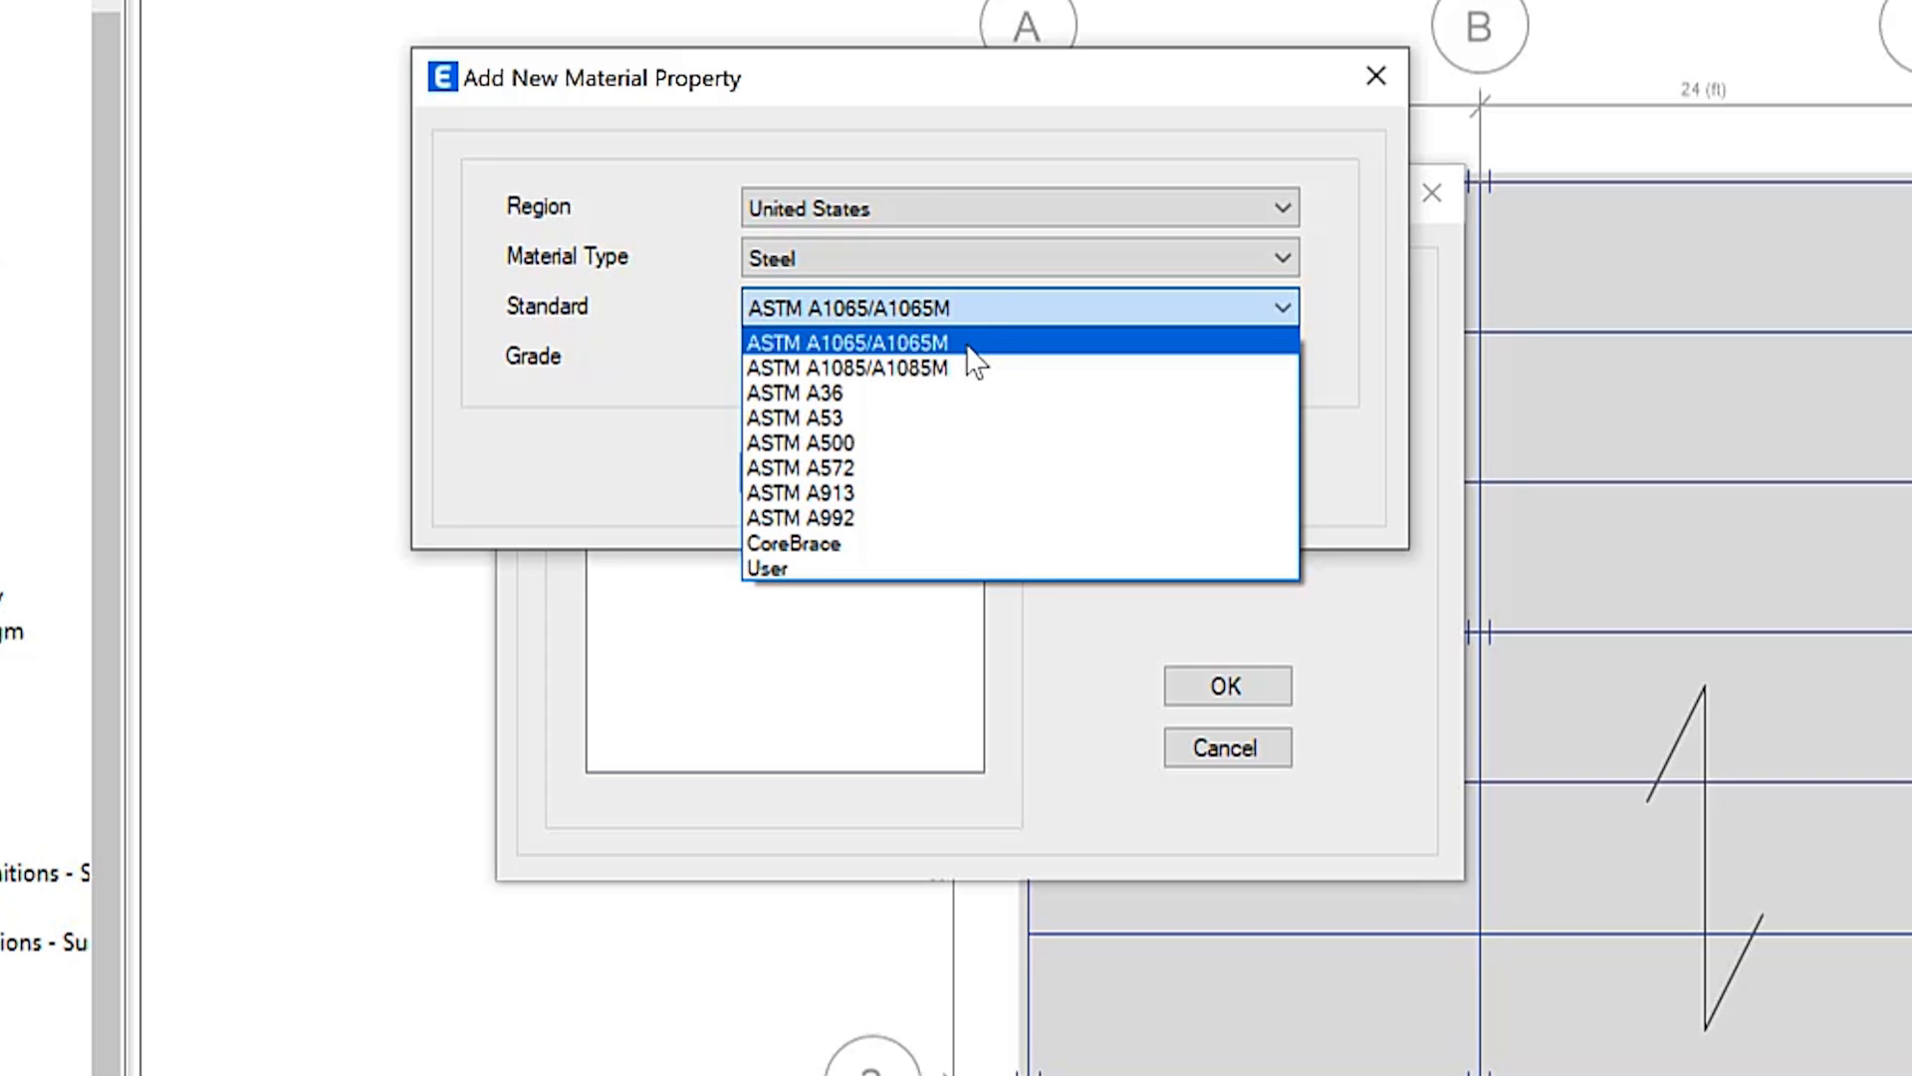
{"action": "left_click", "coordinate": [854, 342]}
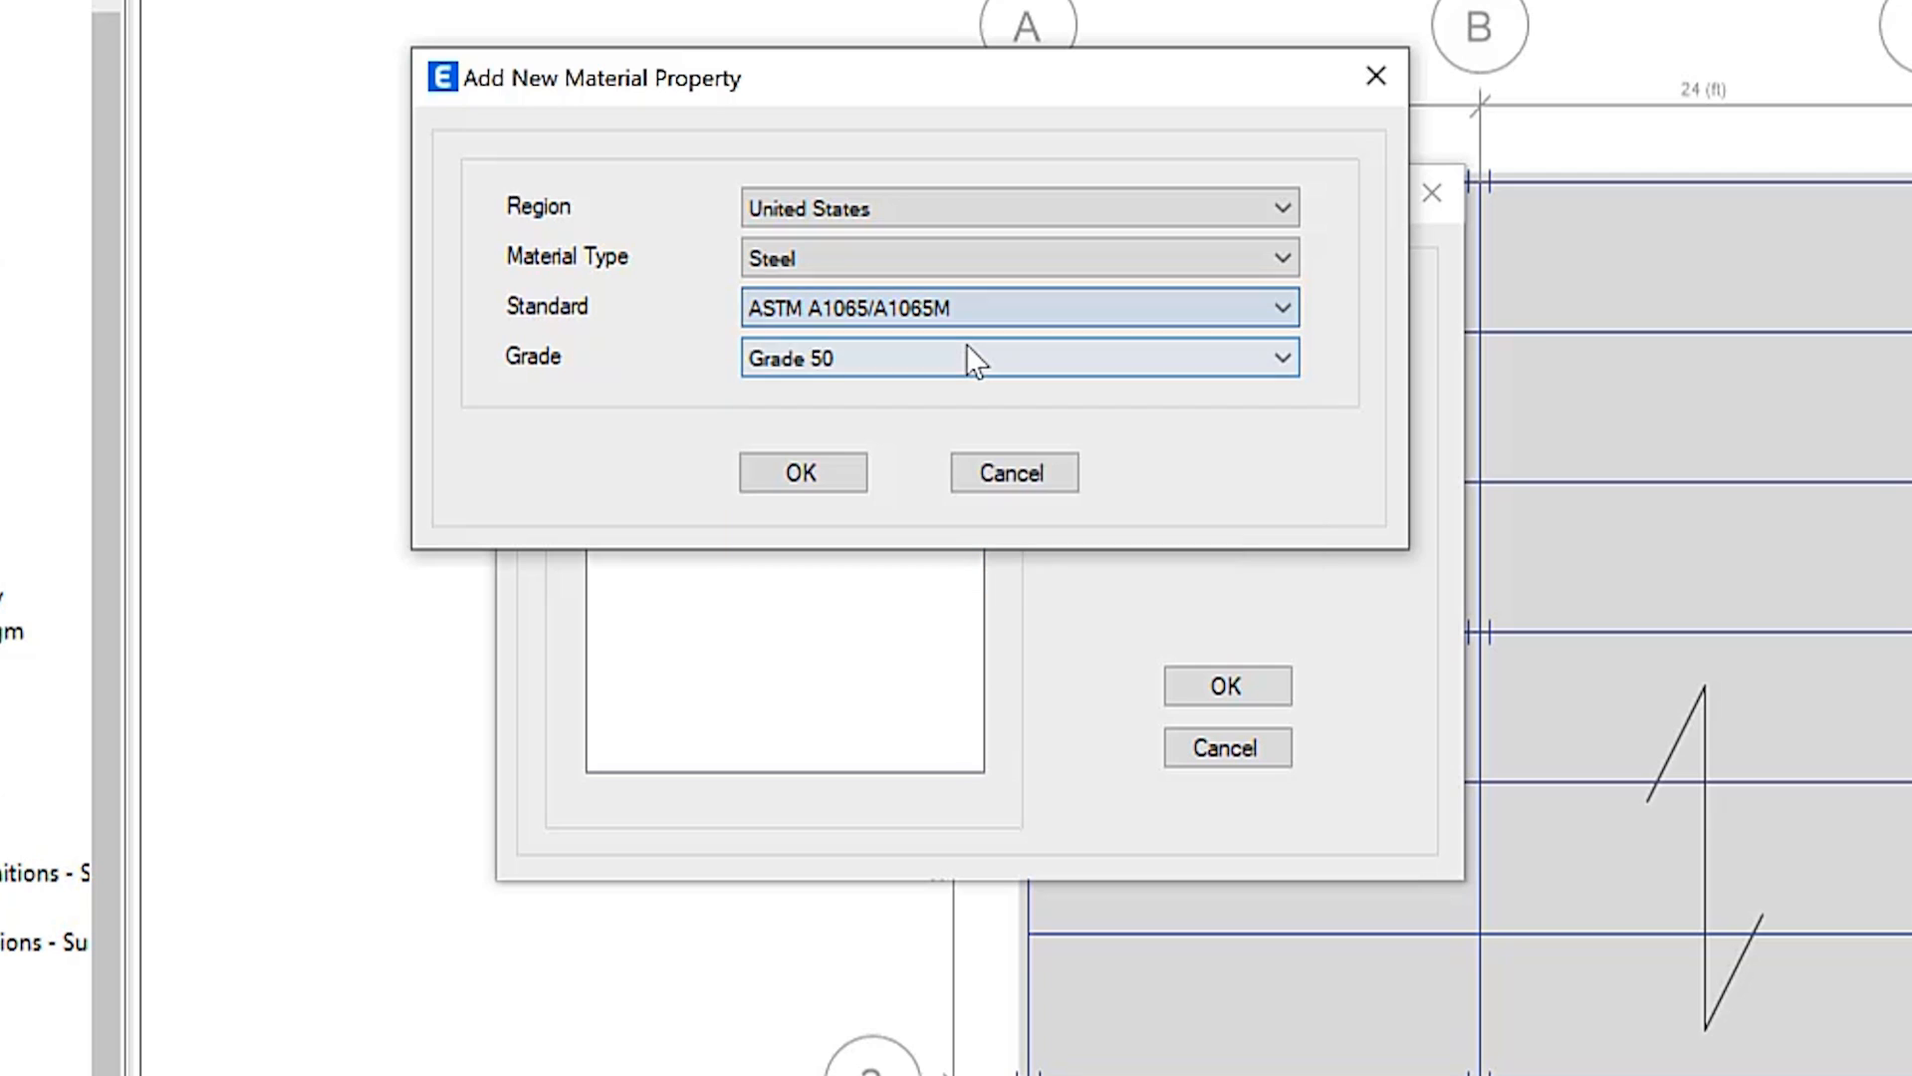
{"action": "left_click", "coordinate": [801, 472]}
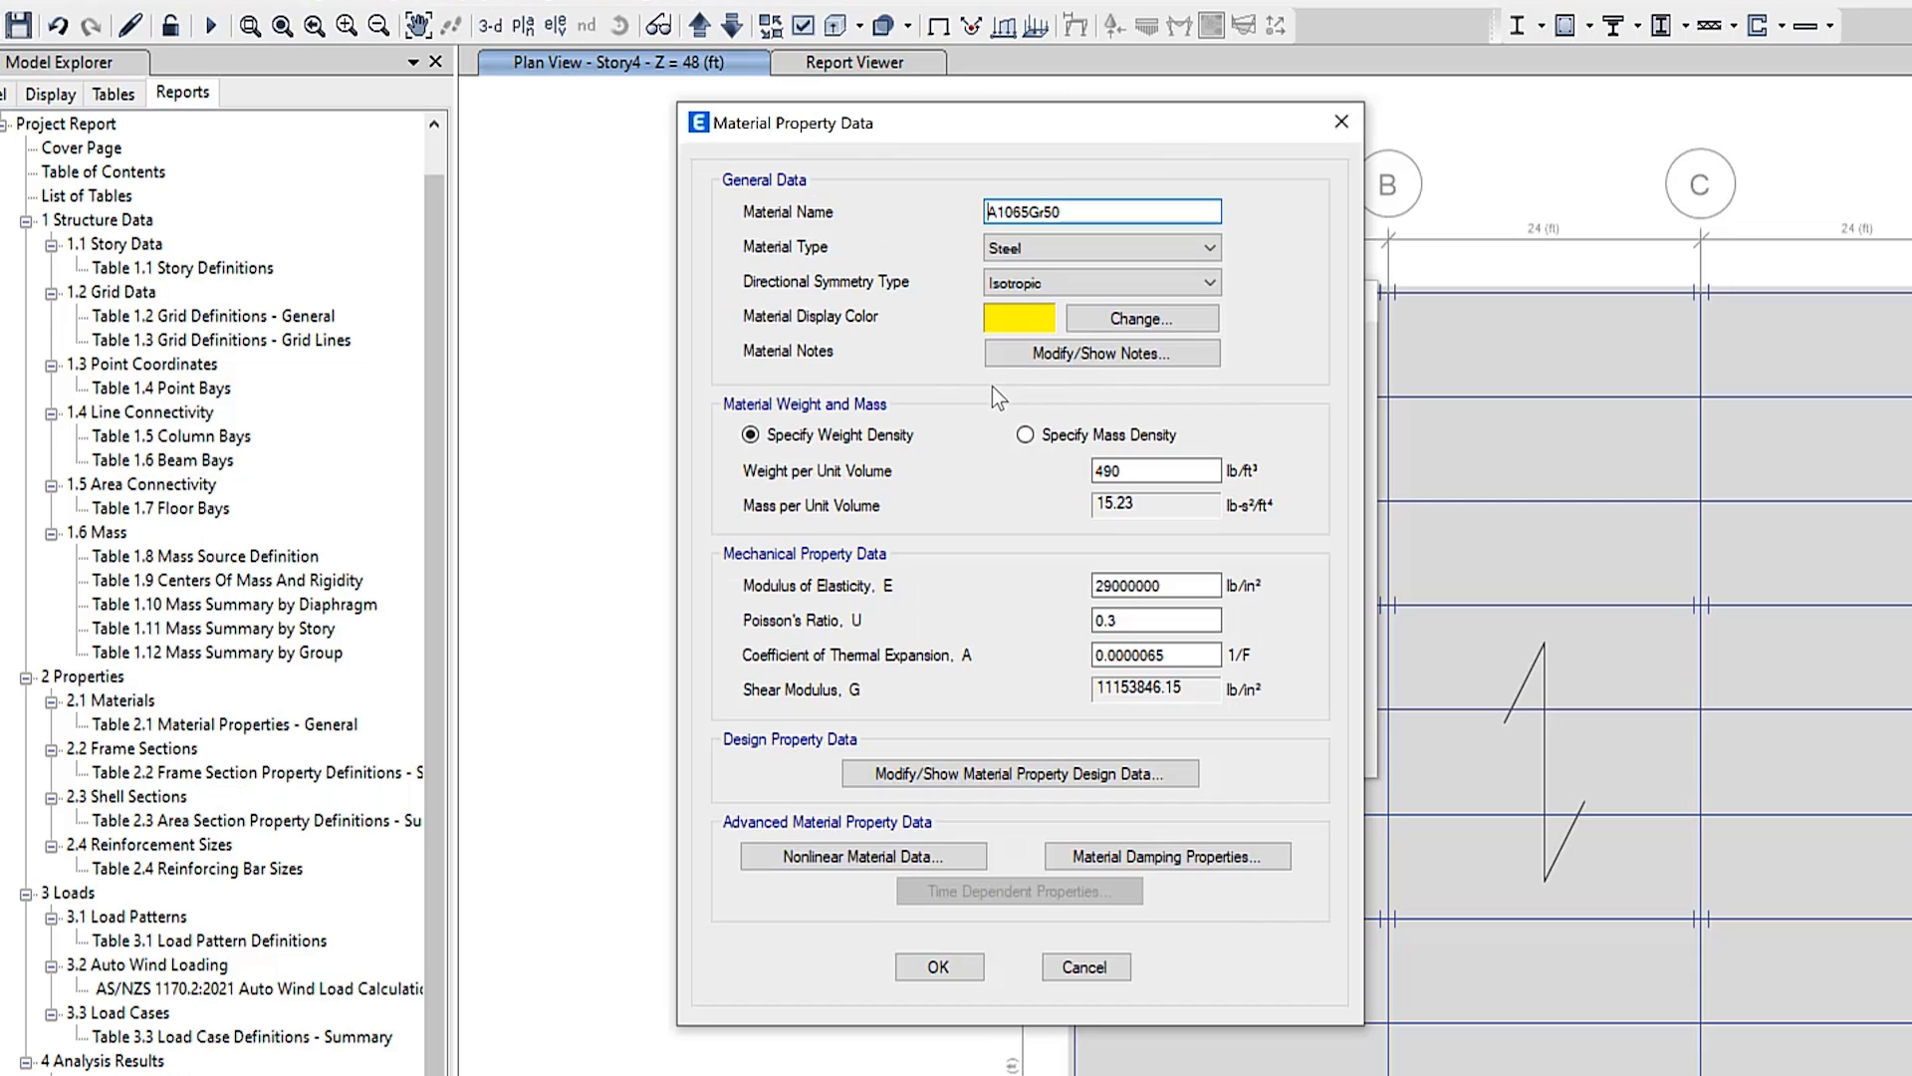
{"action": "mouse_move", "coordinate": [759, 572]}
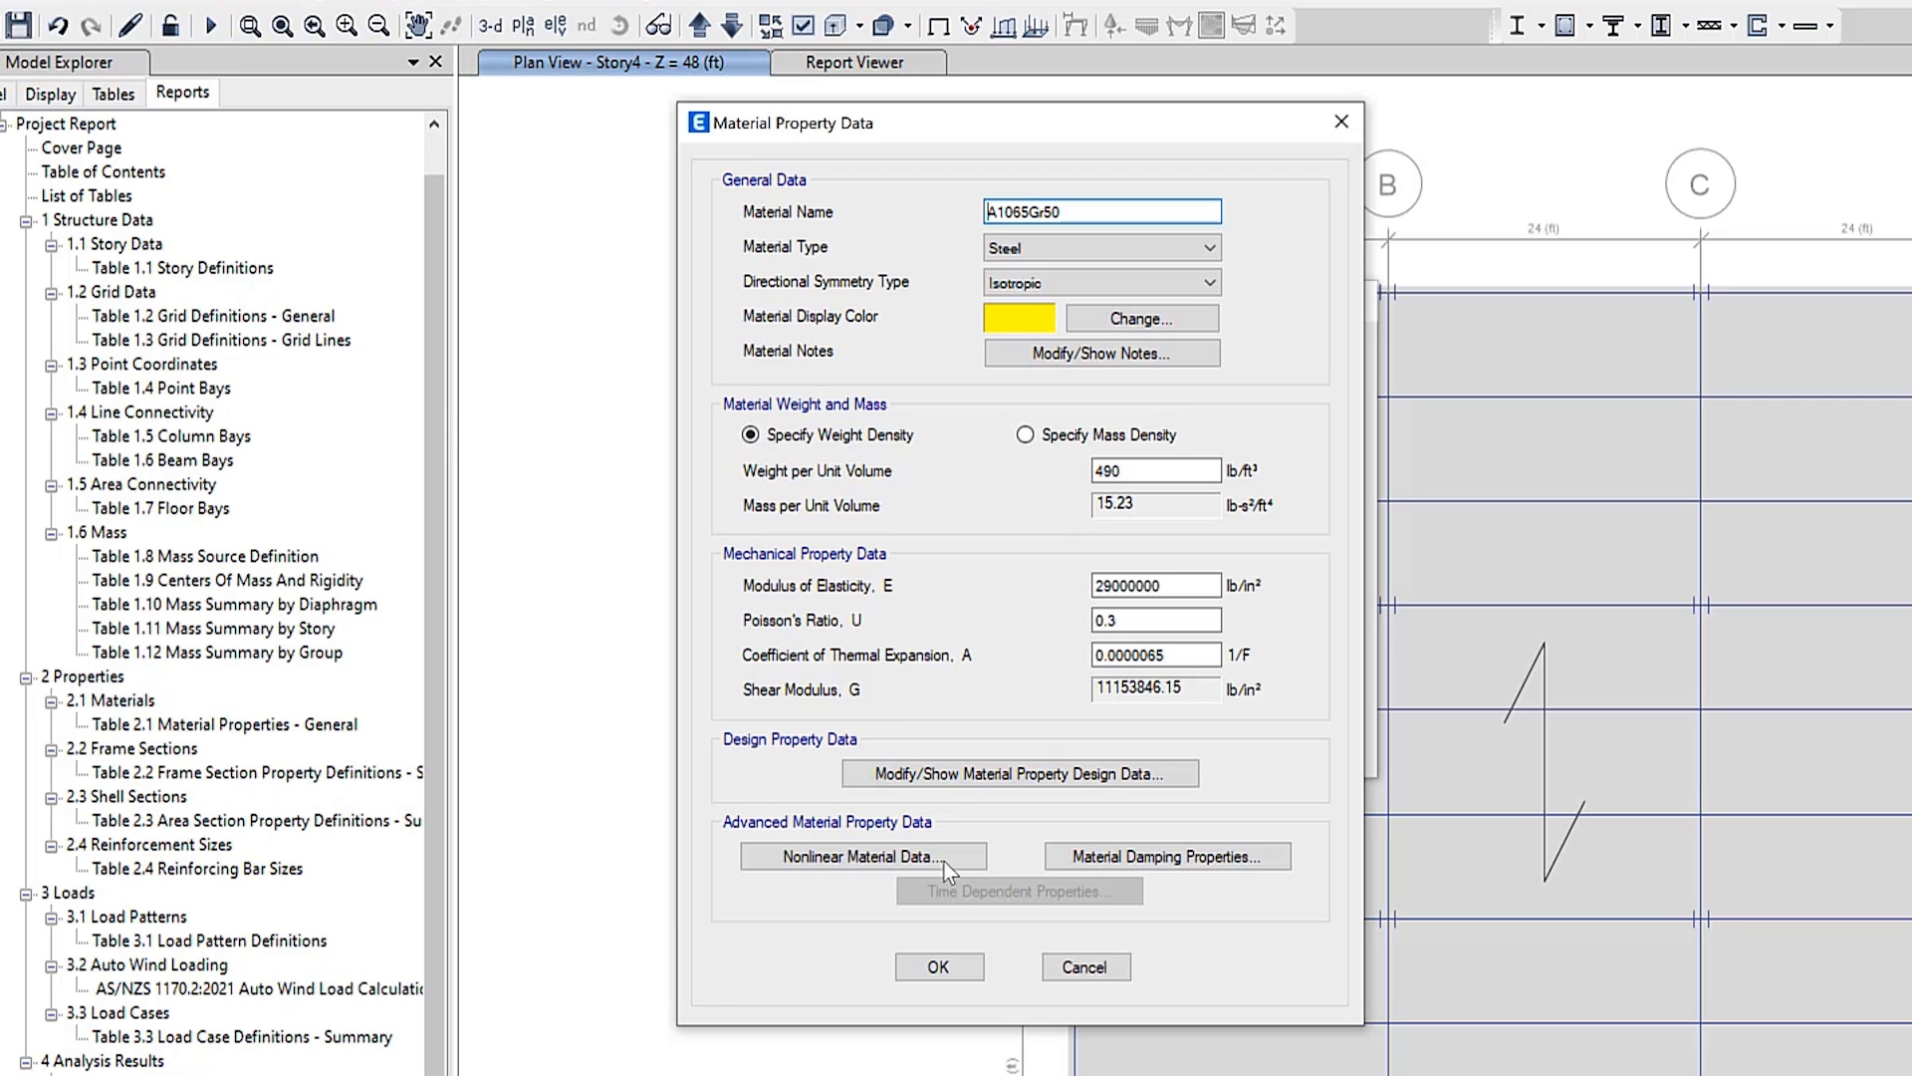
Step: Close the A1065Gr50 property data with OK
{"action": "left_click", "coordinate": [939, 966]}
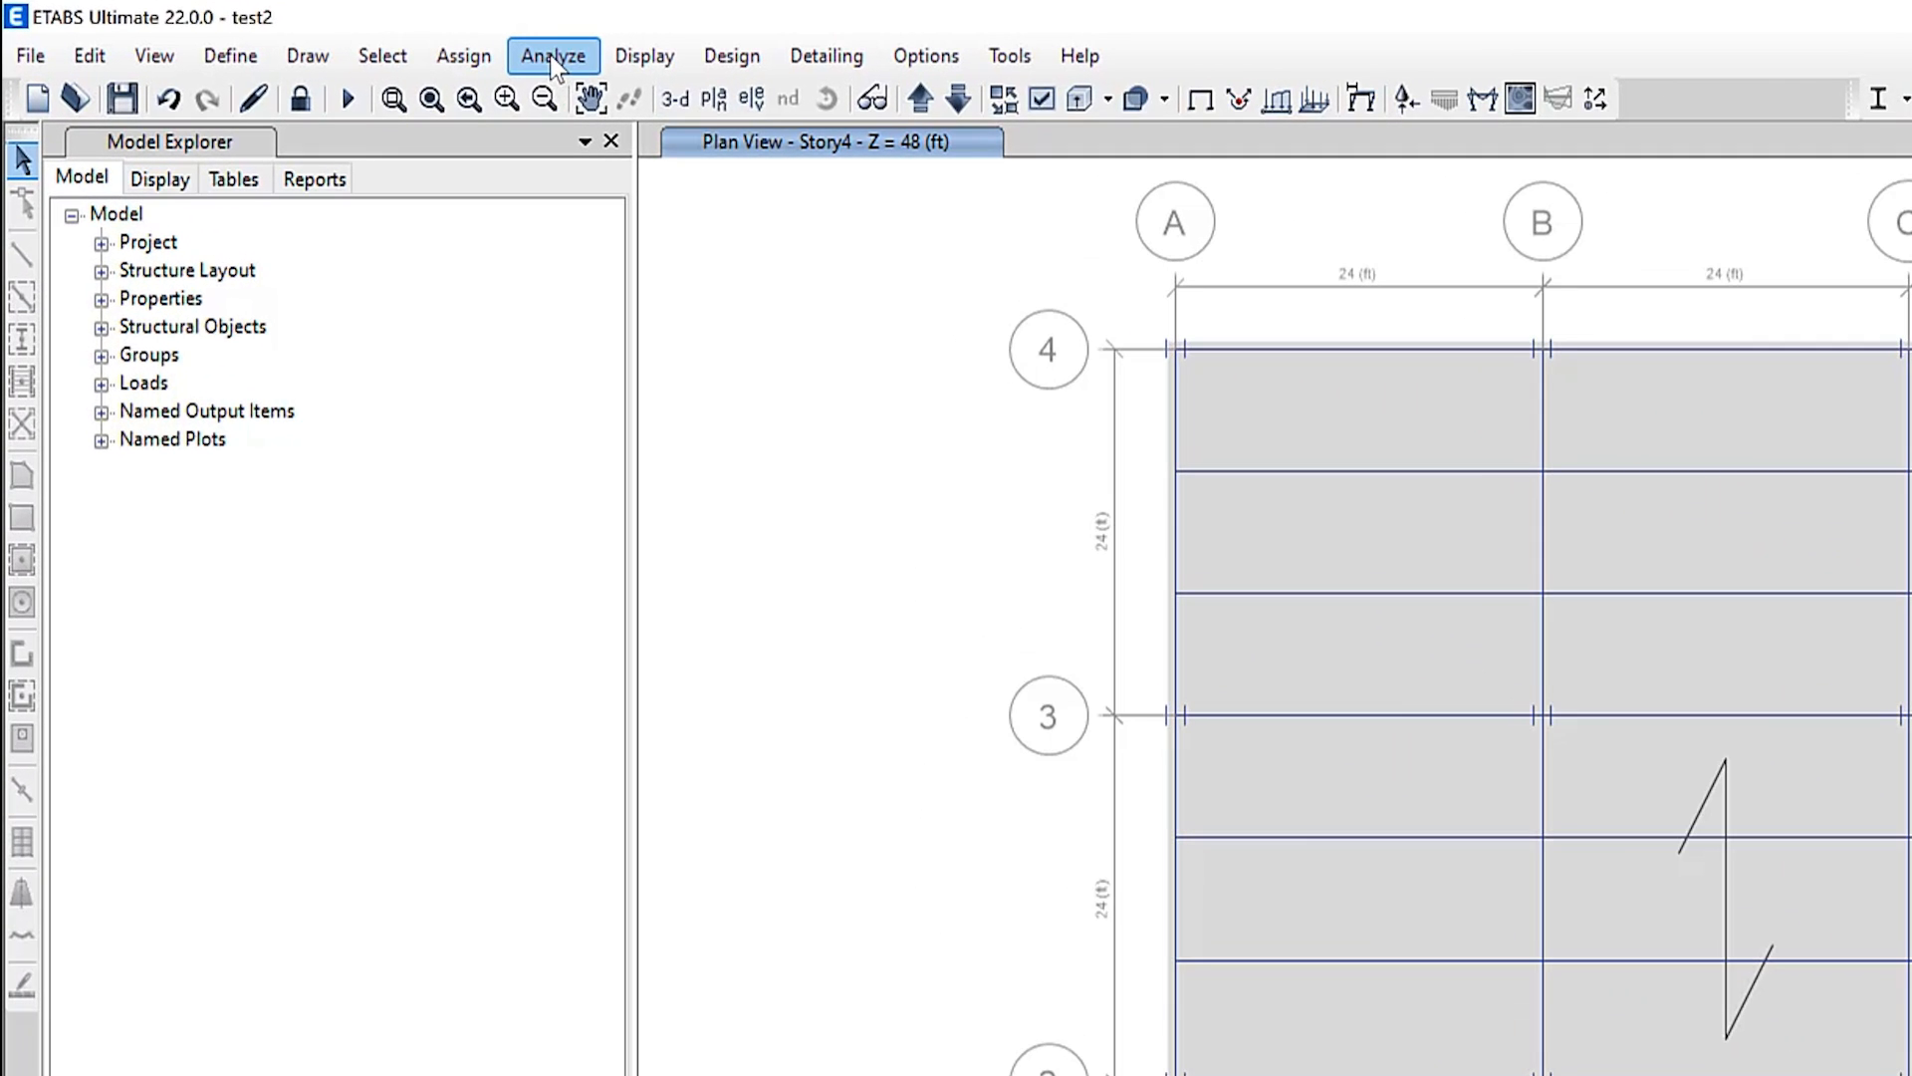
Step: Set design threads to user-specified 4 in Advanced Design and Response Recovery Options
{"action": "left_click", "coordinate": [553, 54]}
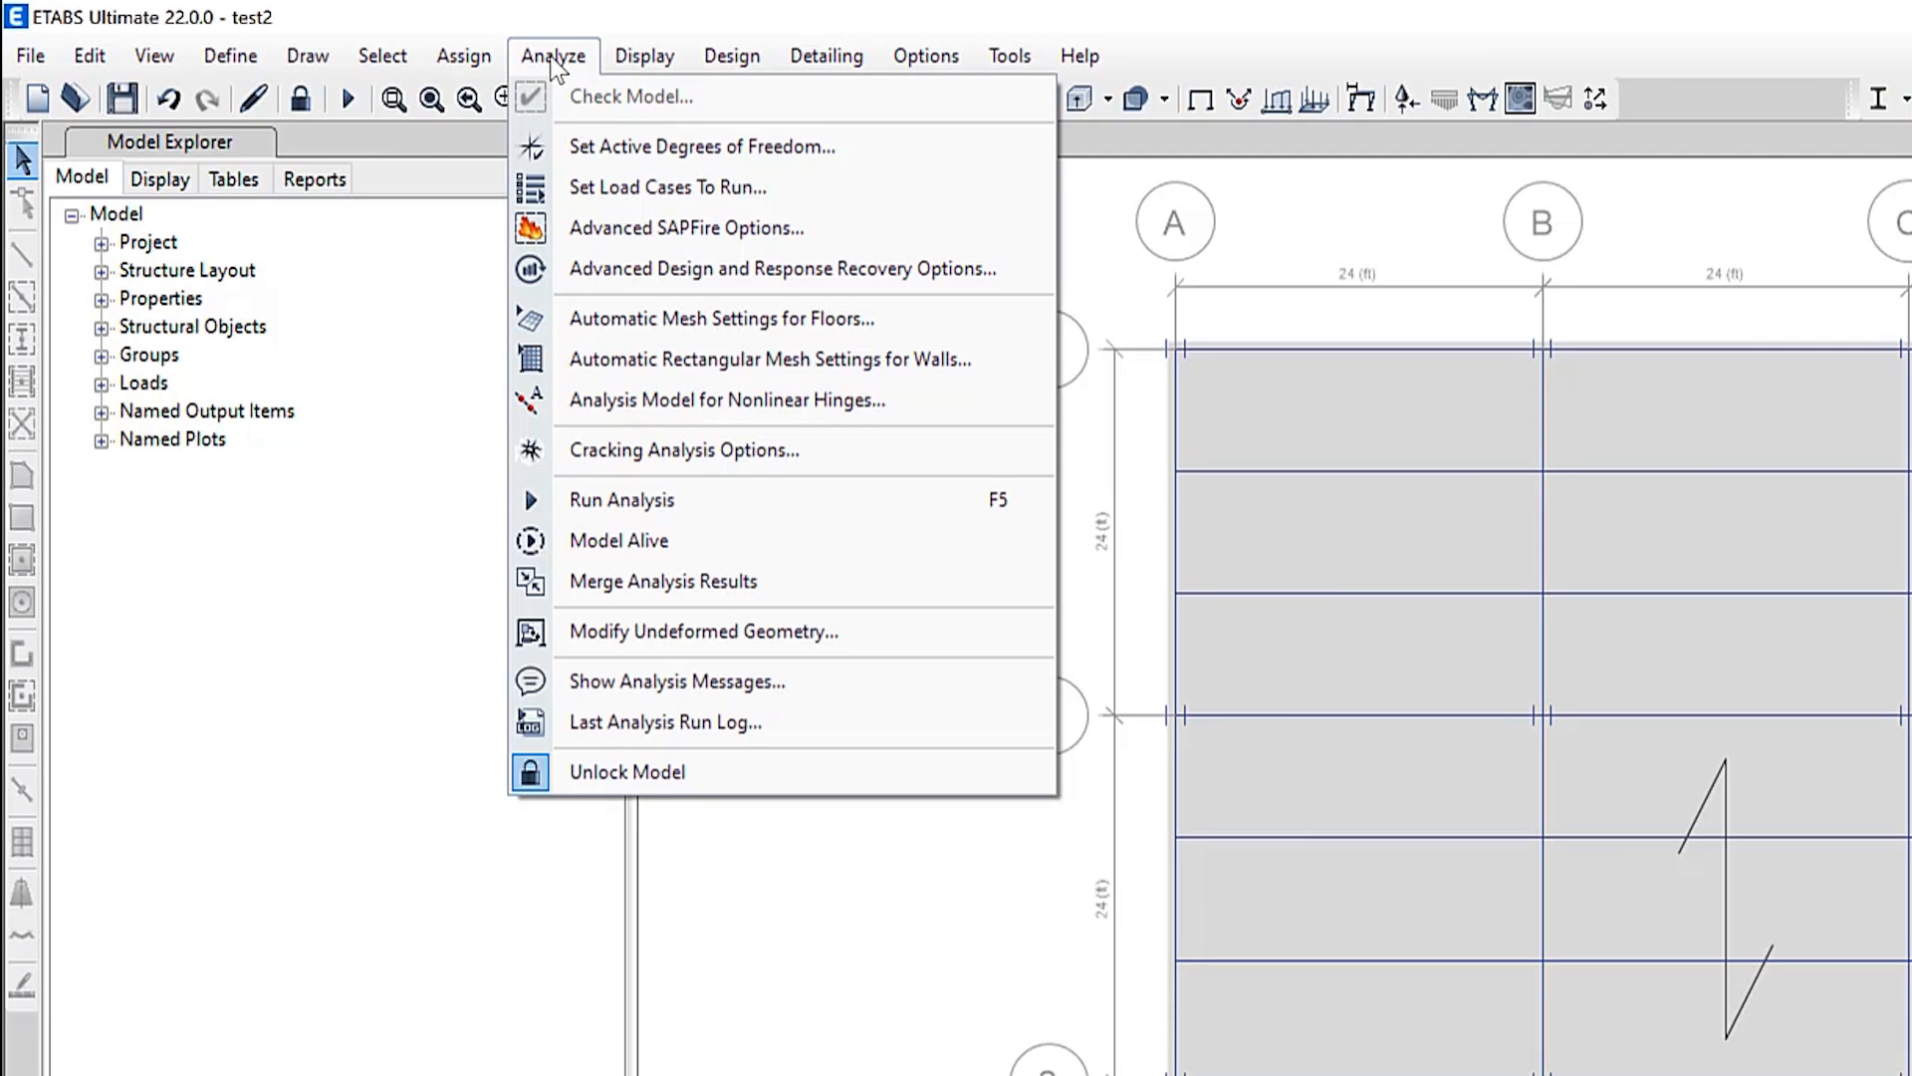
{"action": "mouse_move", "coordinate": [668, 268]}
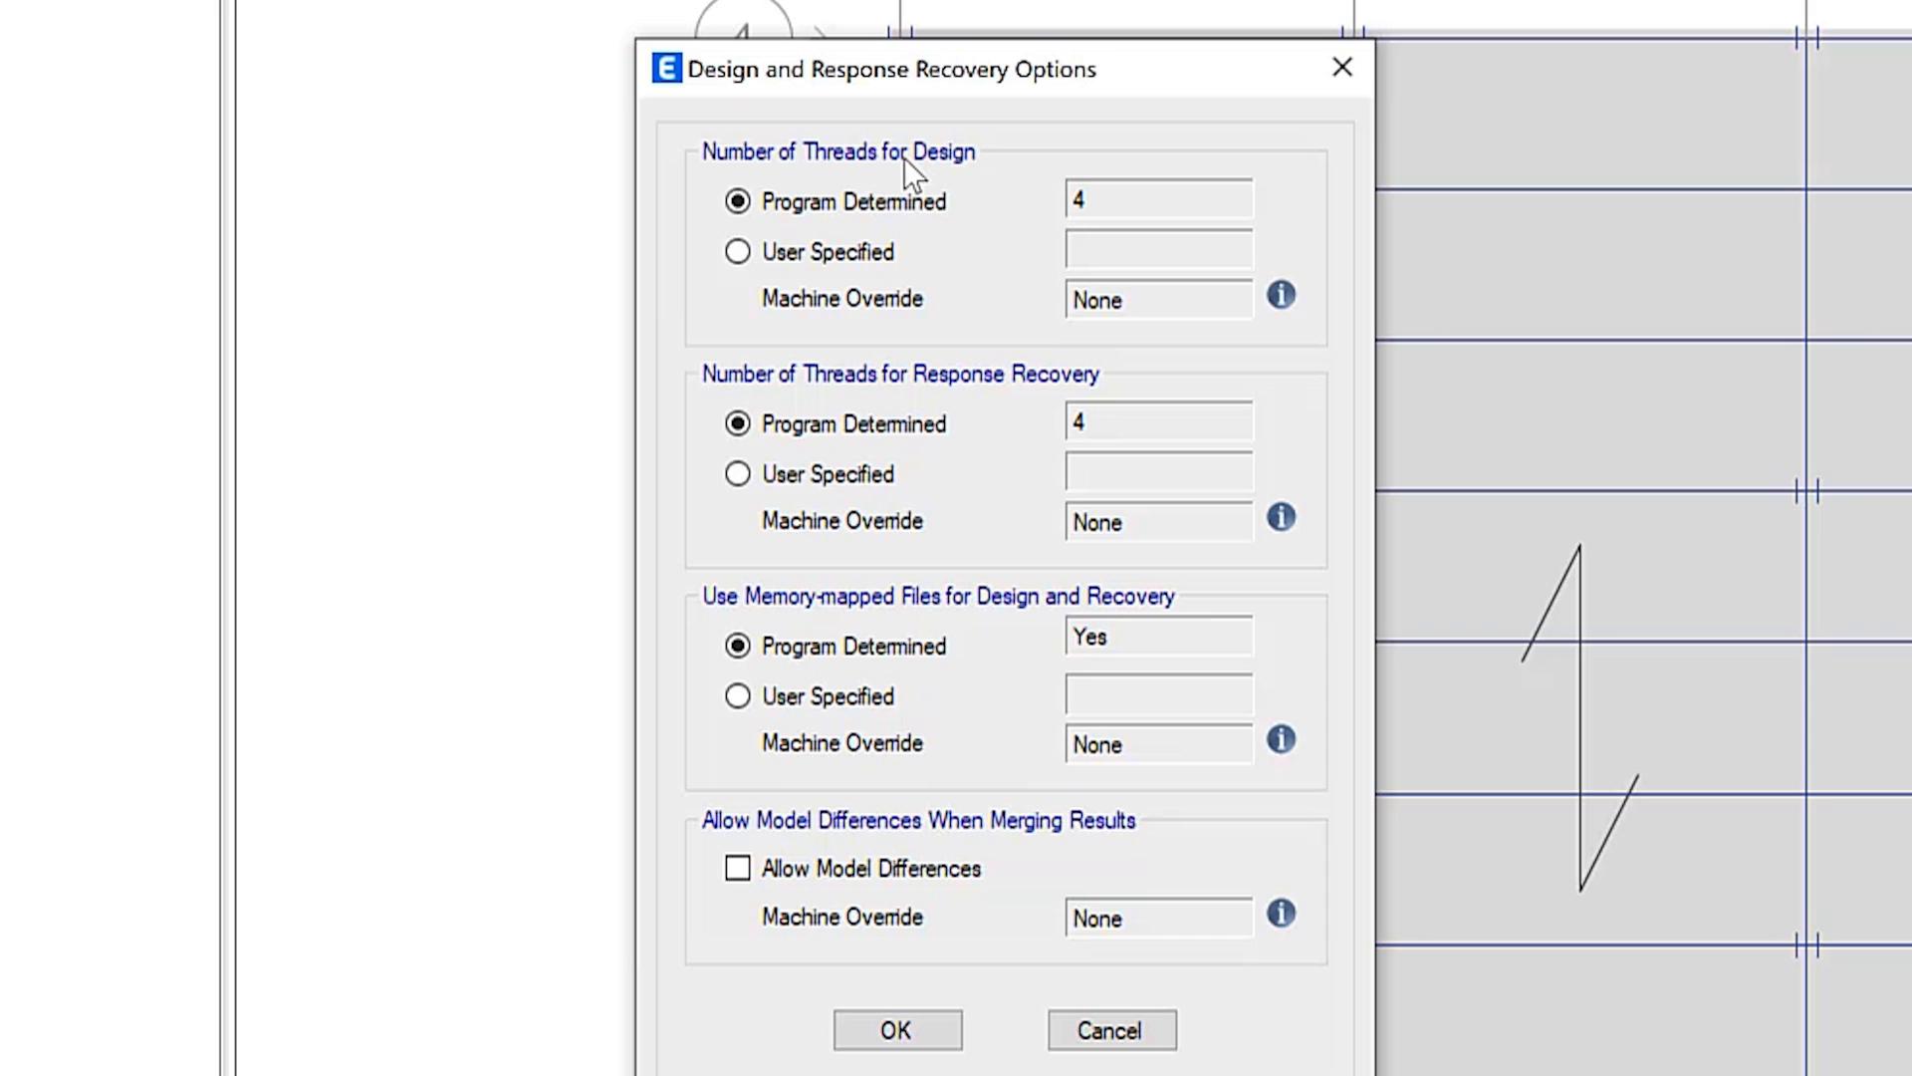
{"action": "left_click", "coordinate": [737, 201]}
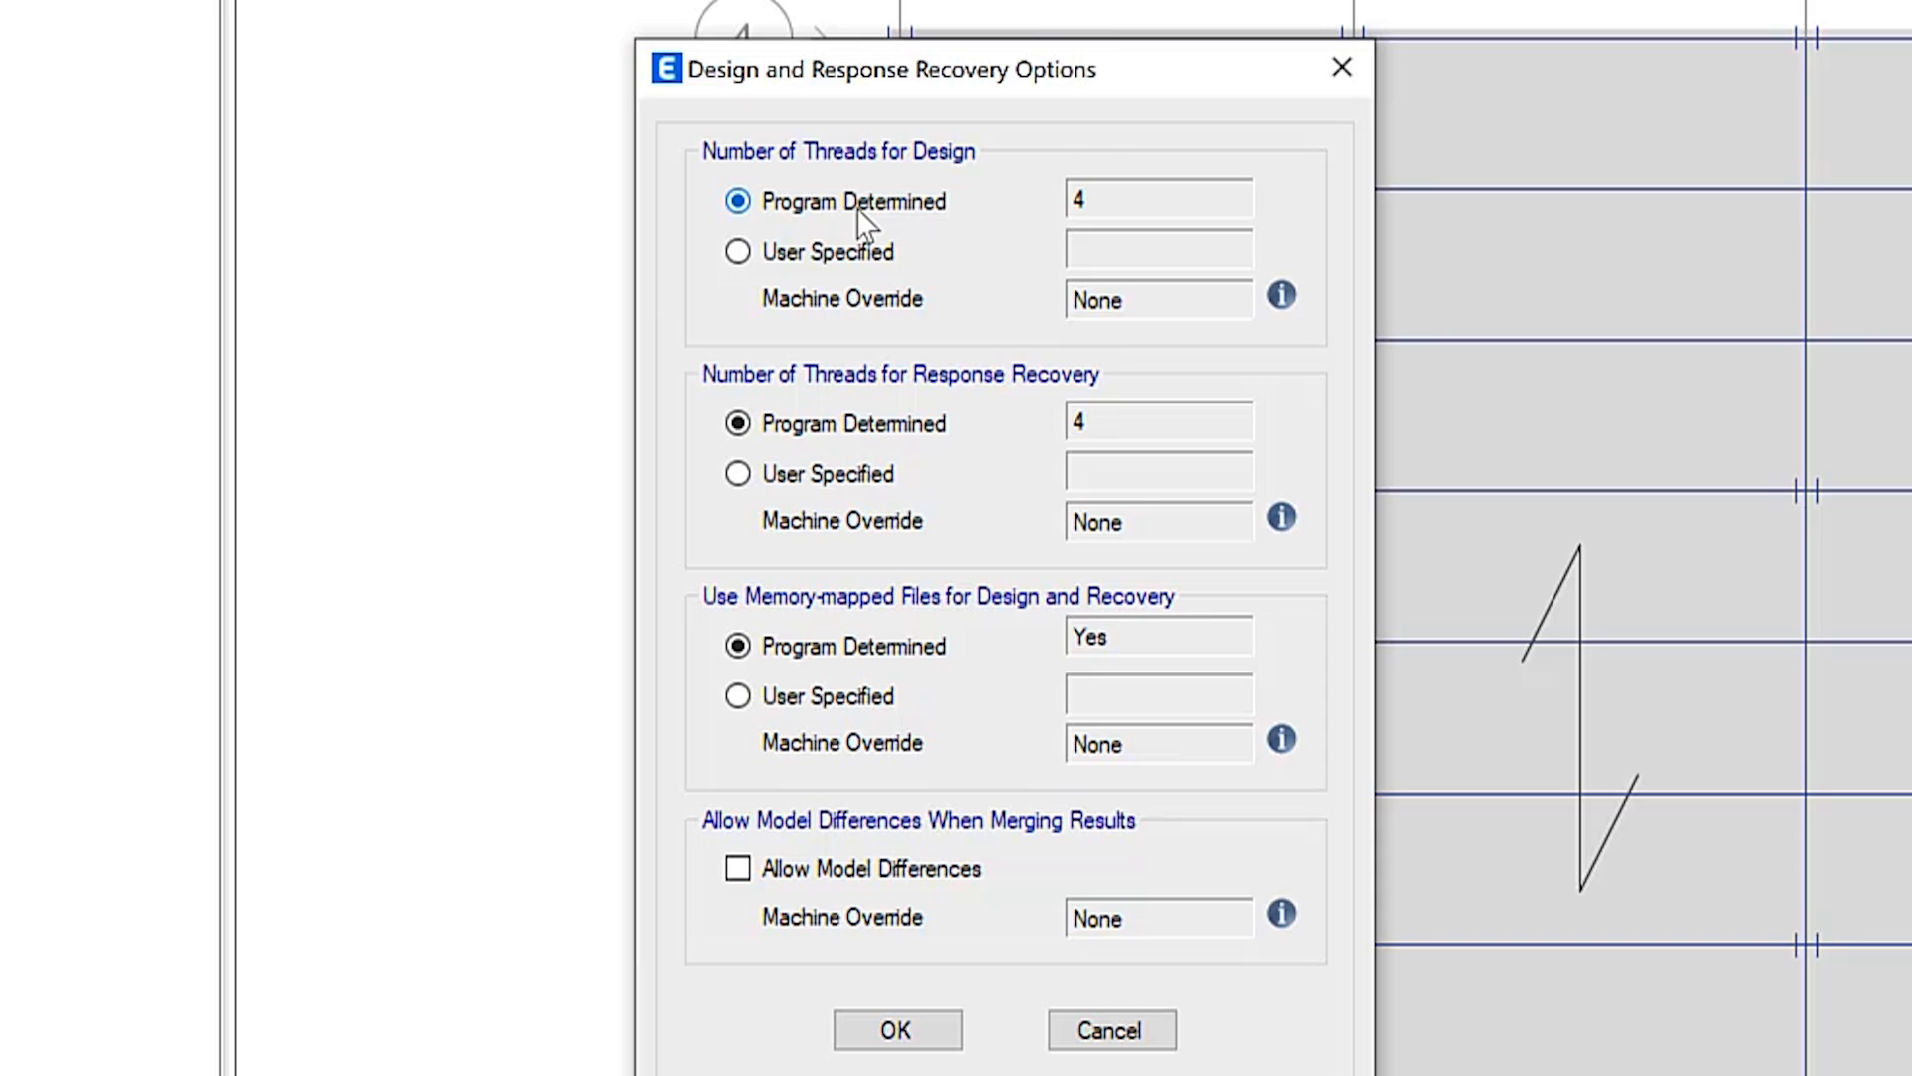
{"action": "left_click", "coordinate": [737, 251]}
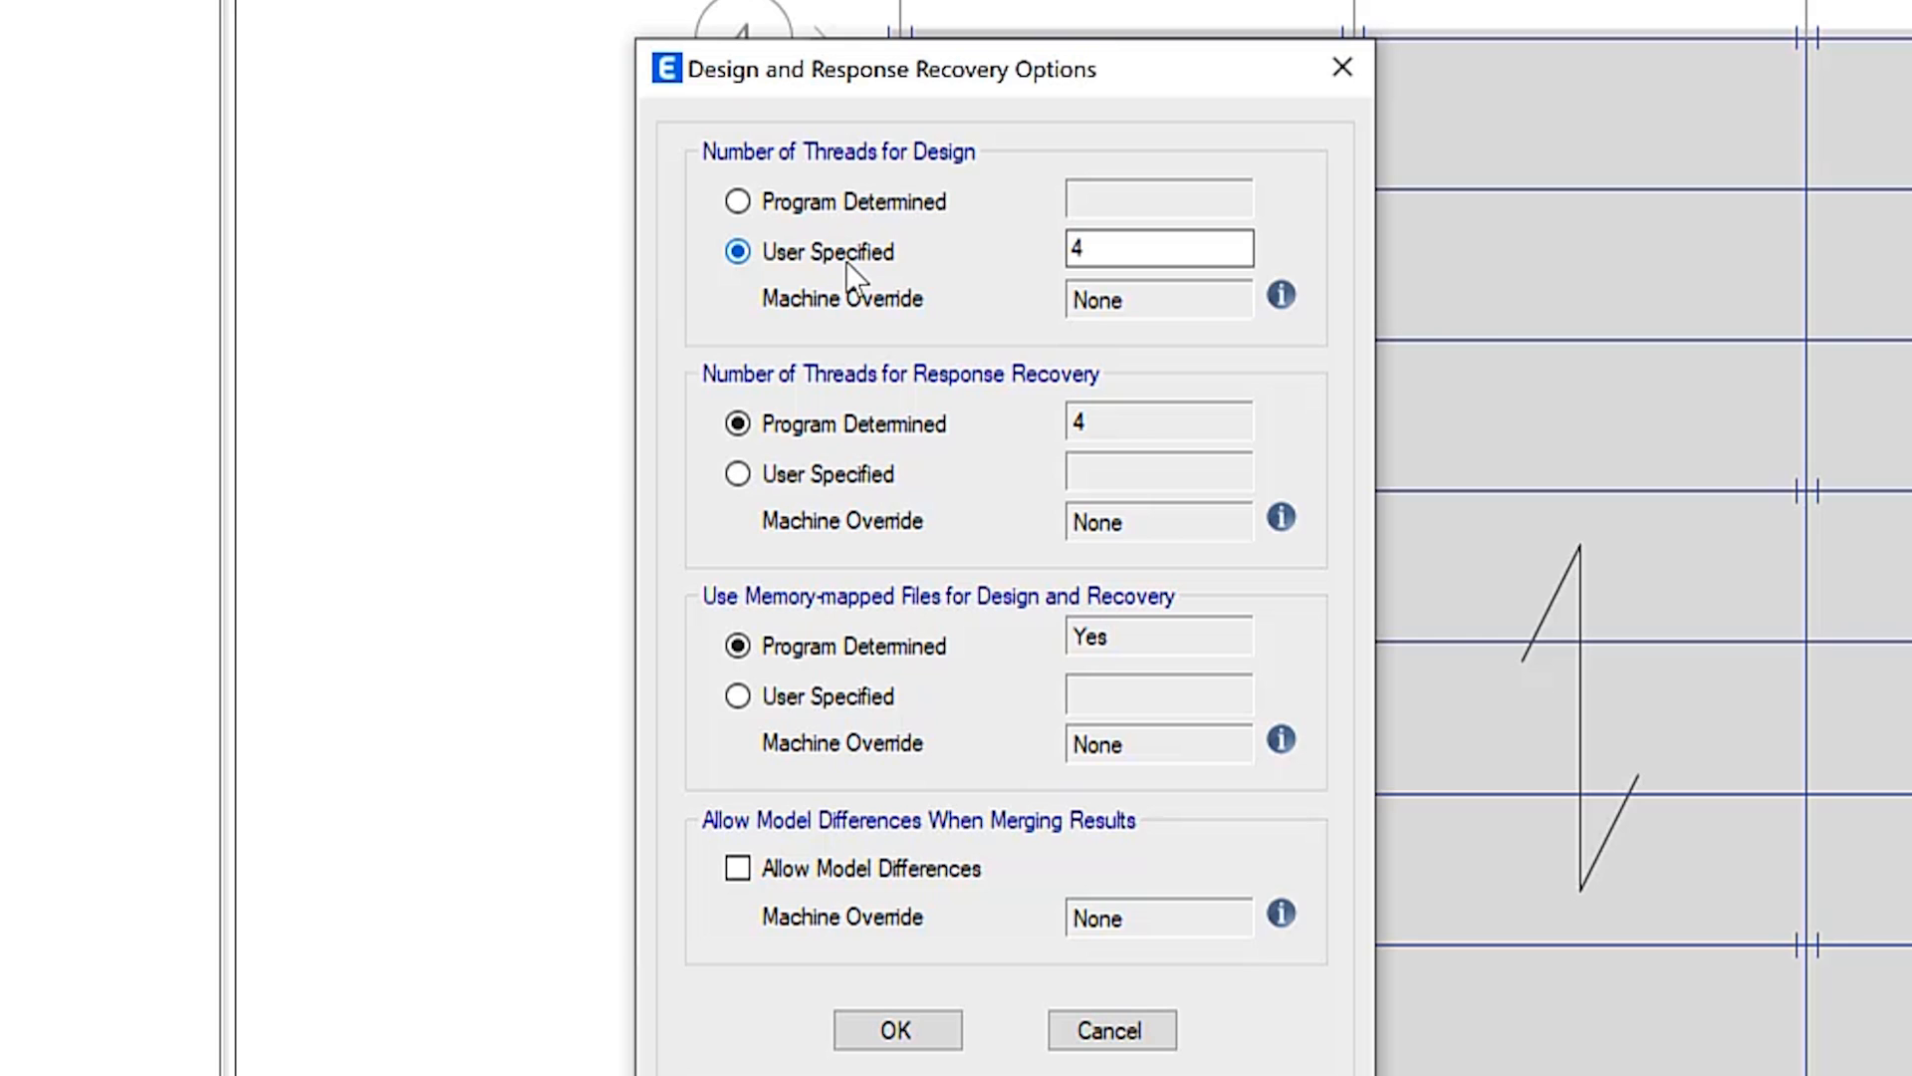
{"action": "left_click", "coordinate": [896, 1029]}
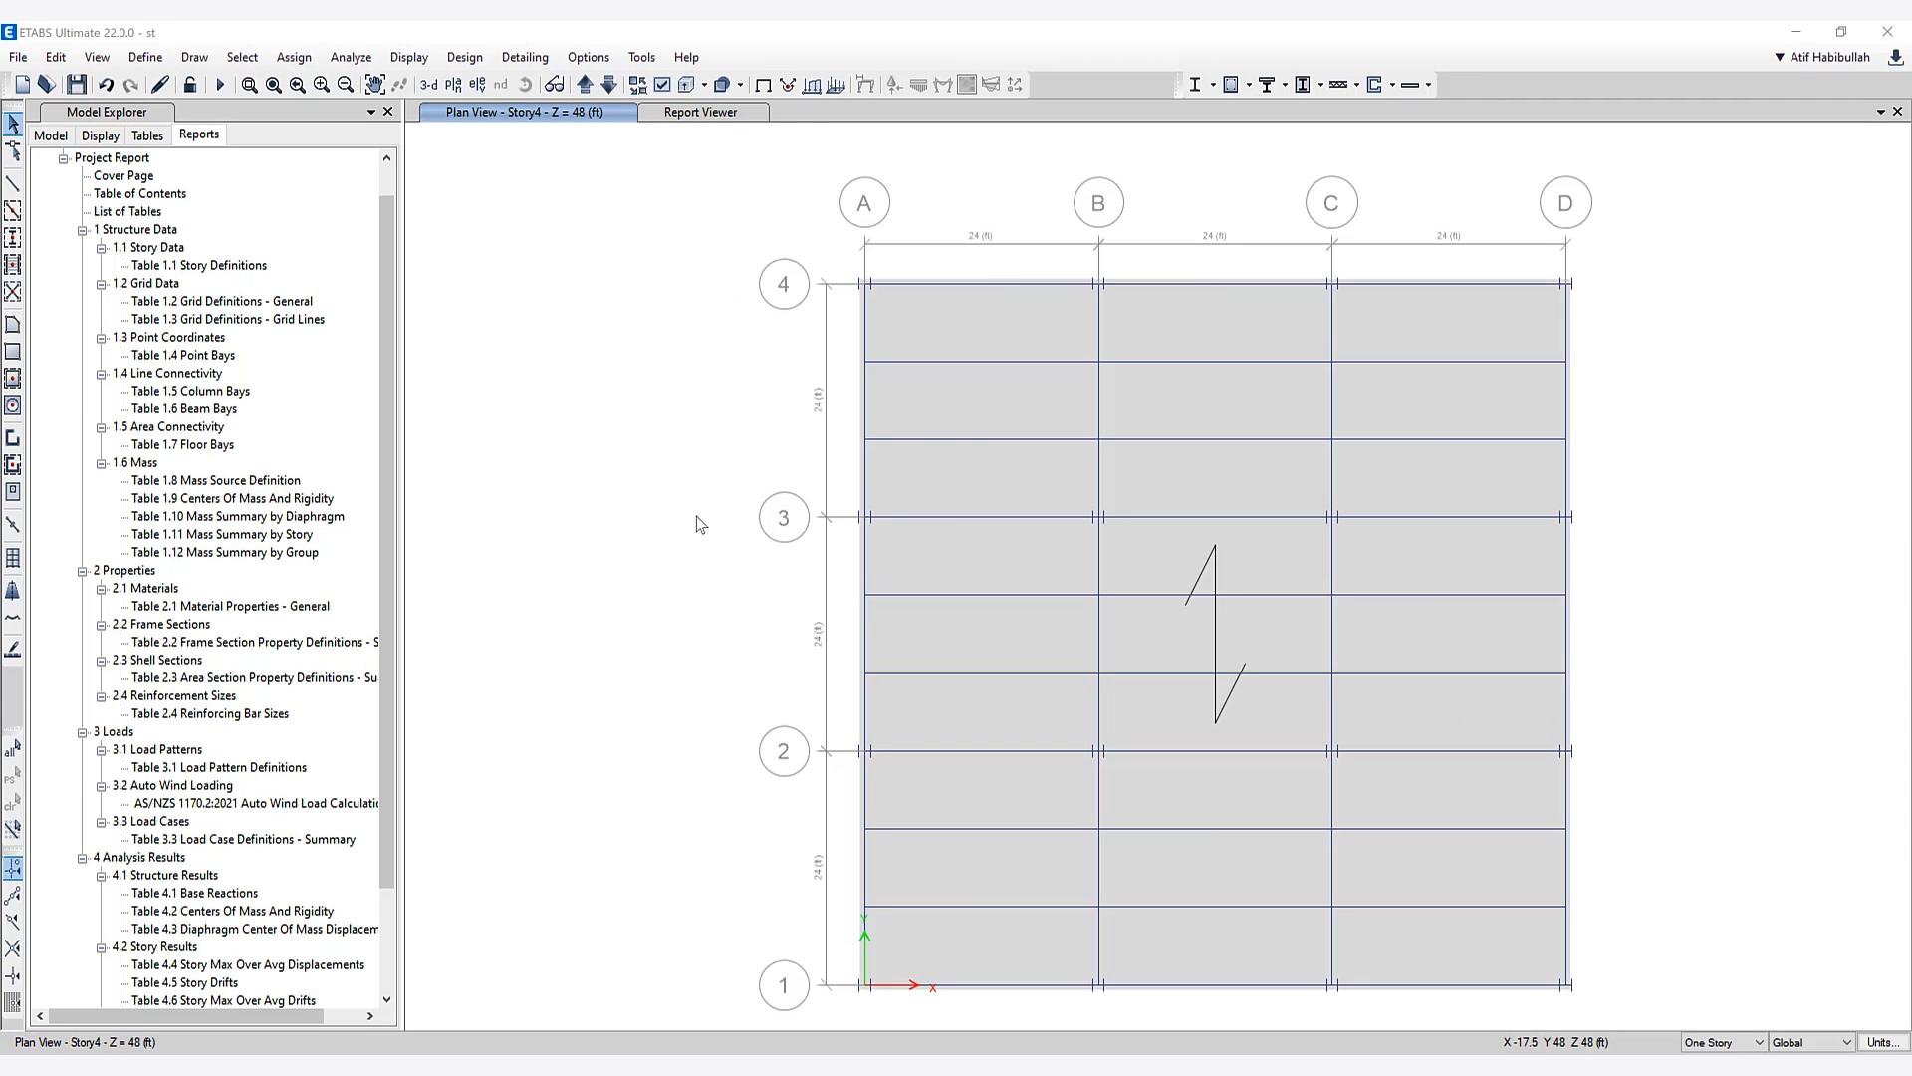
{"action": "mouse_move", "coordinate": [531, 160]}
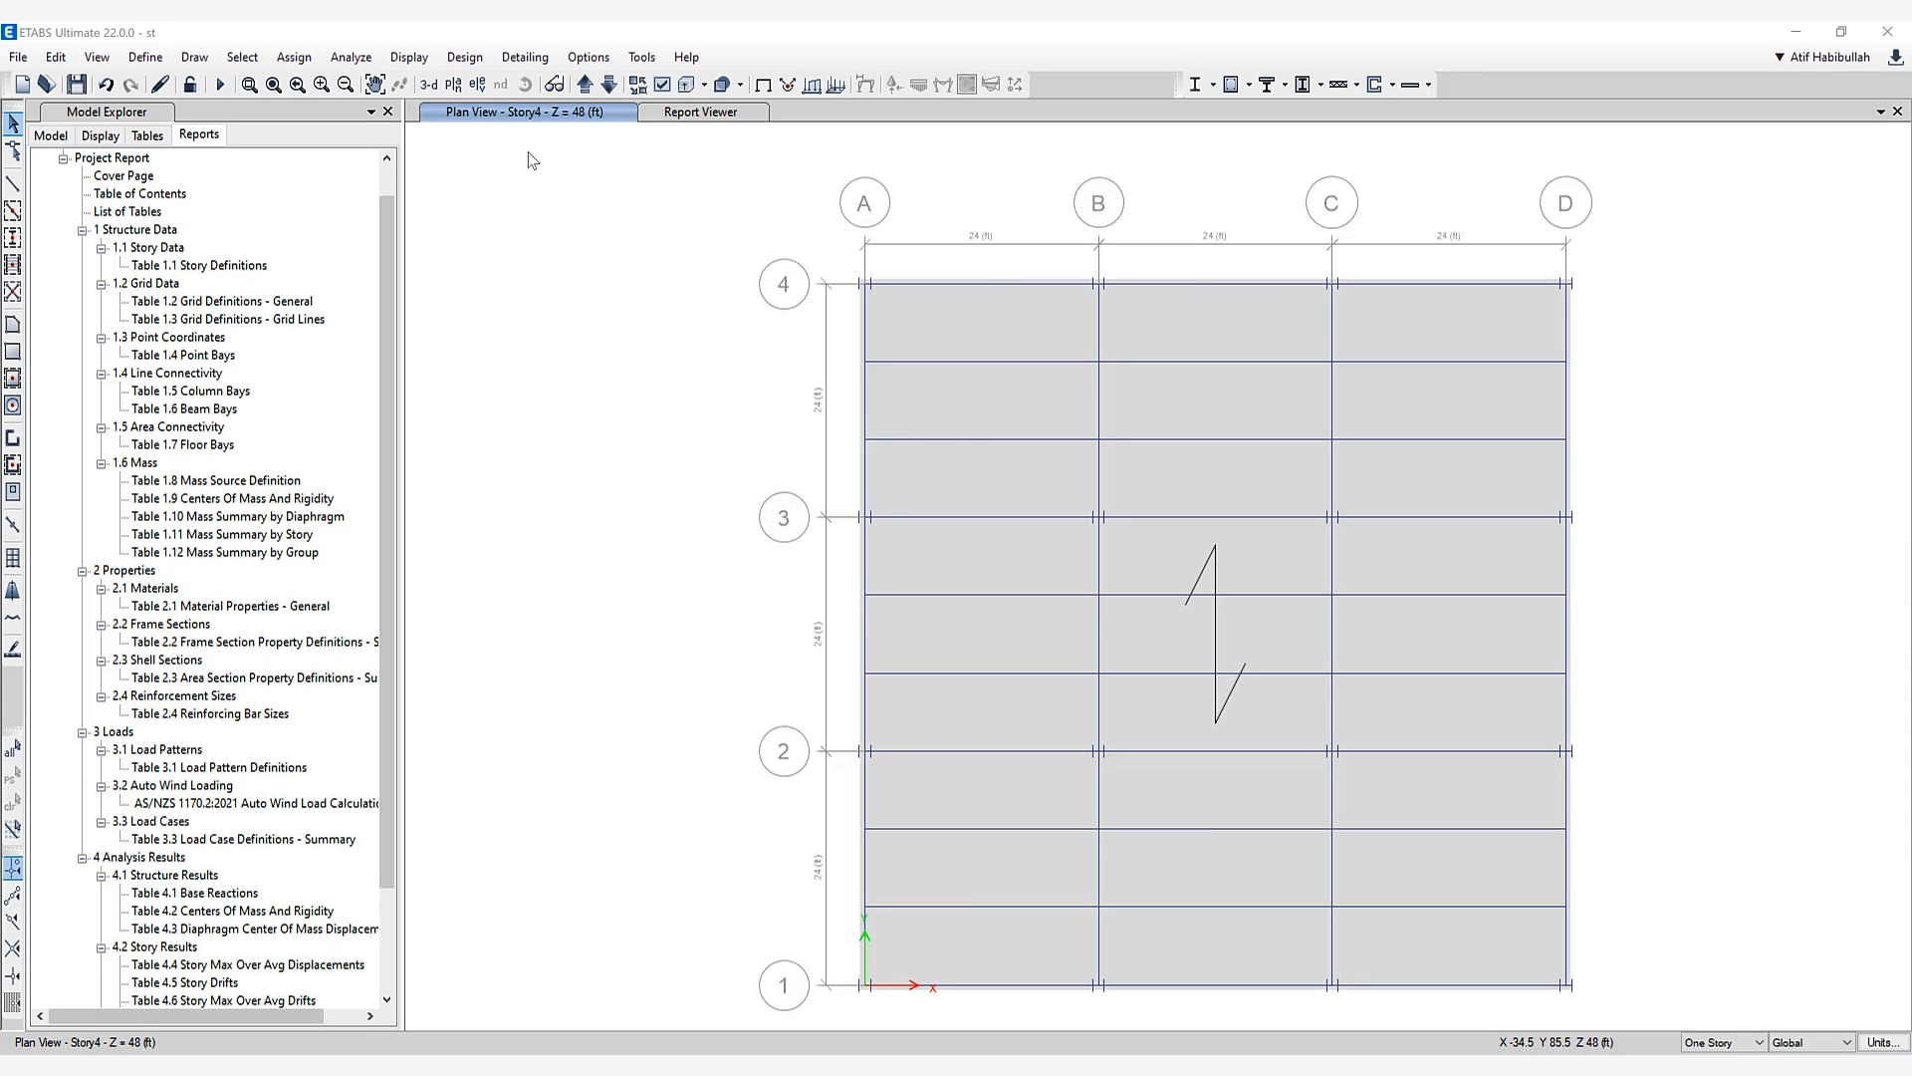
Step: Open response spectrum functions and select SNiP KR 20-02:2018 as the type to add
{"action": "left_click", "coordinate": [143, 58]}
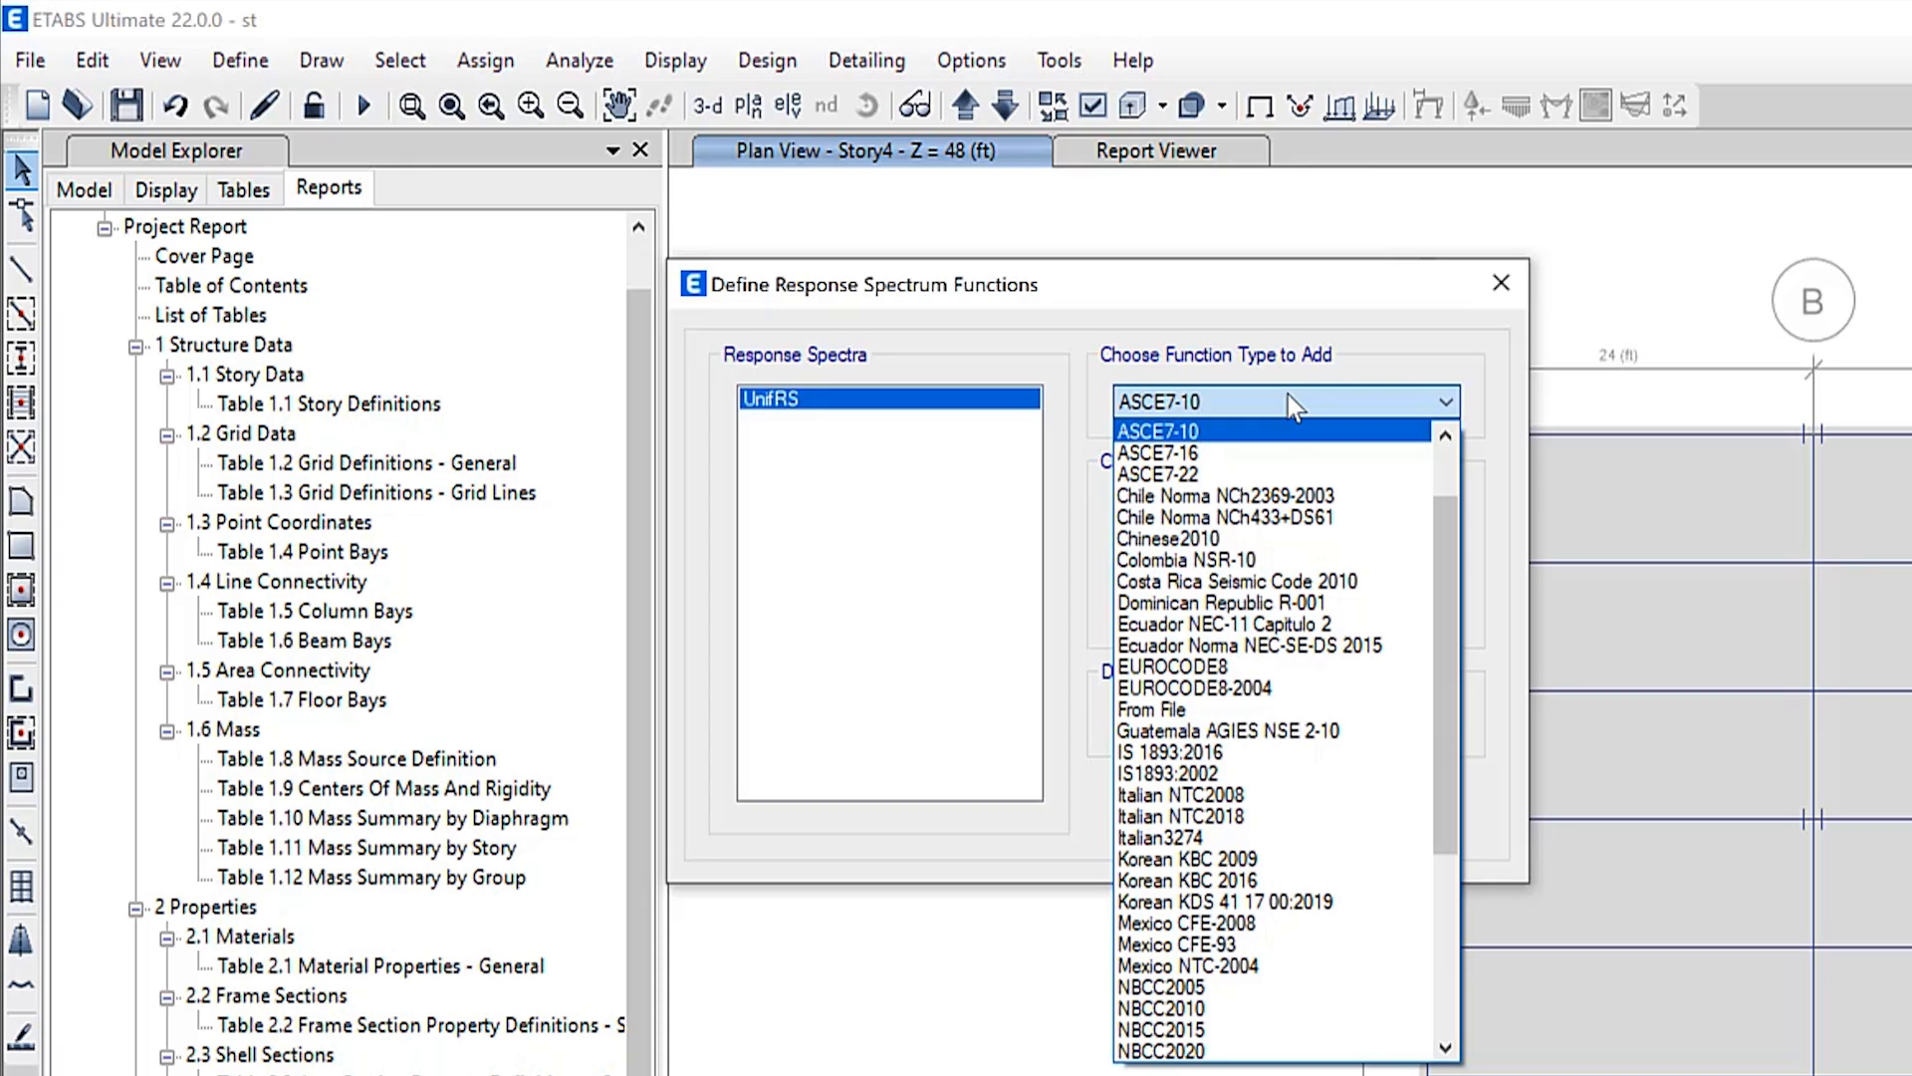
{"action": "scroll", "scroll_direction": "down", "scroll_amount": 3}
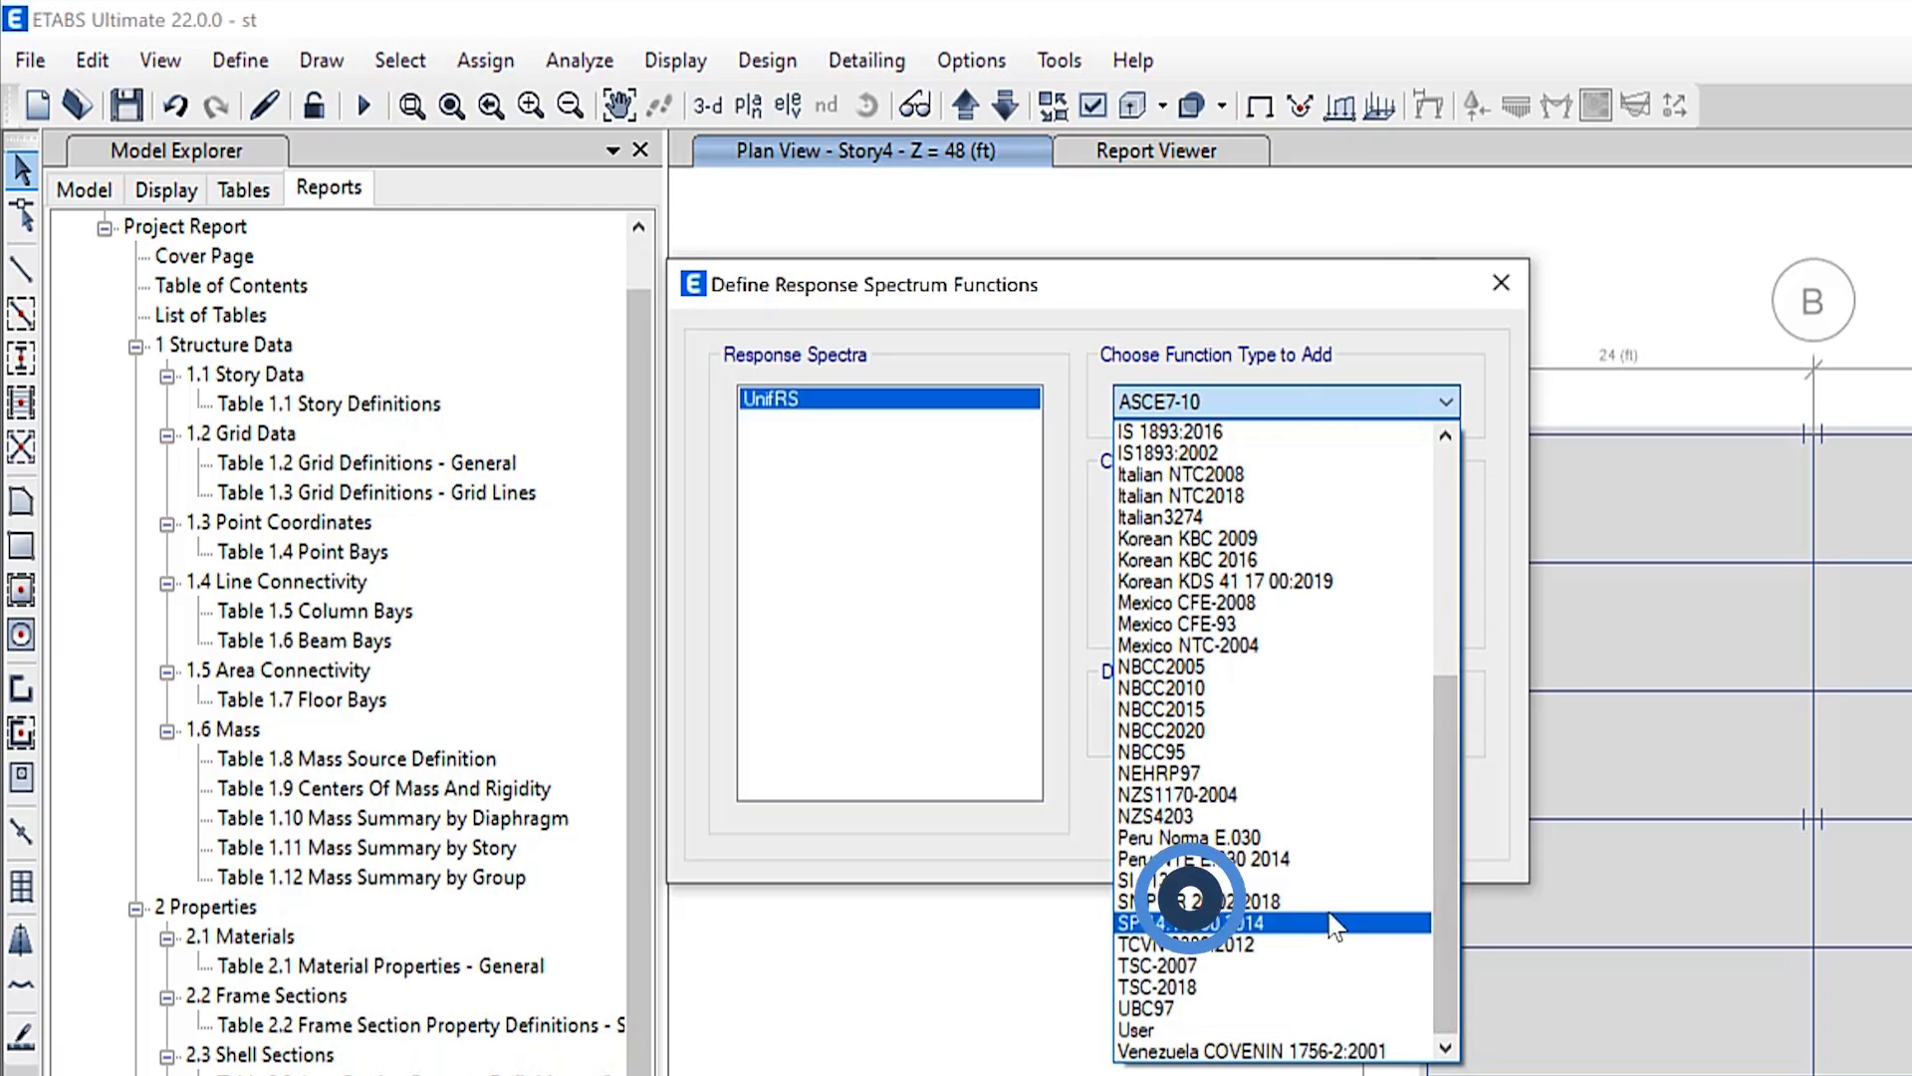
{"action": "left_click", "coordinate": [1160, 901]}
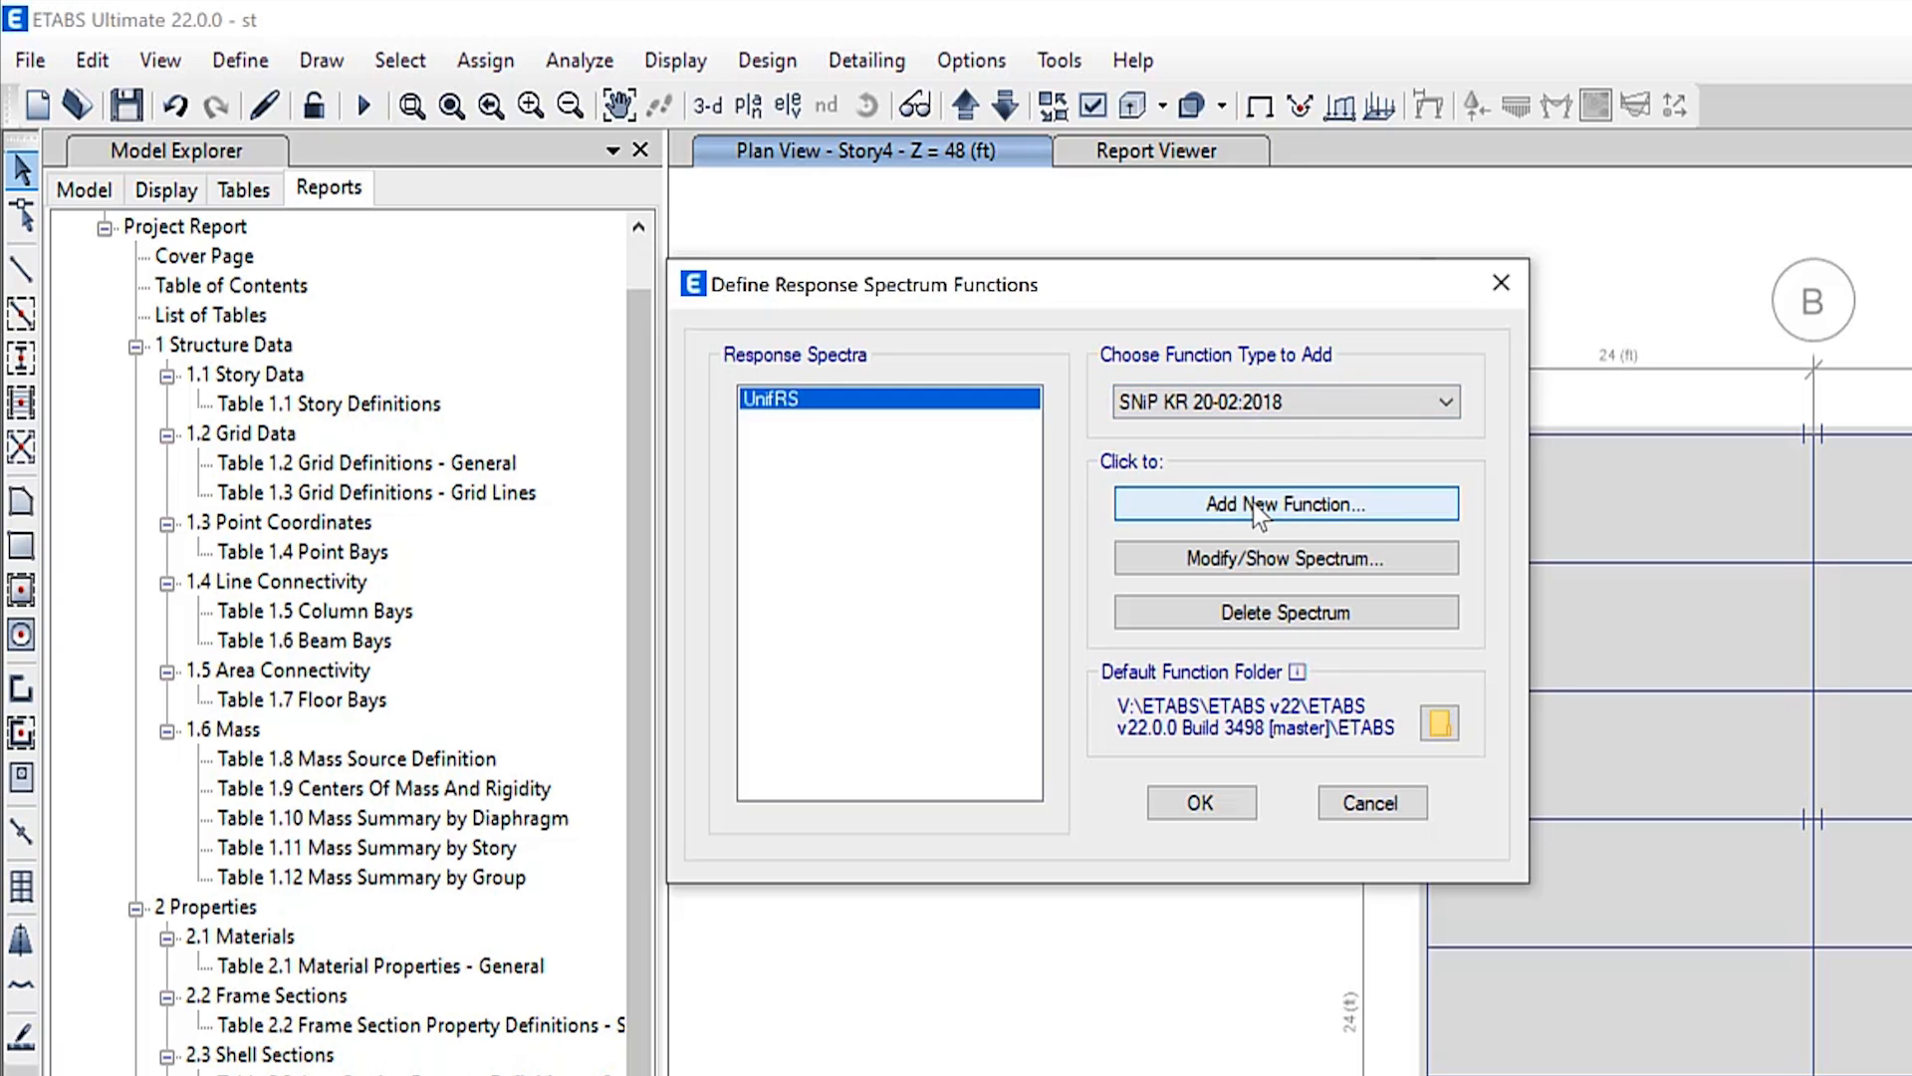
Step: Add Kyrgyz spectrum function Func1 and plot it Log X–Linear Y, then log-log
{"action": "left_click", "coordinate": [1283, 504]}
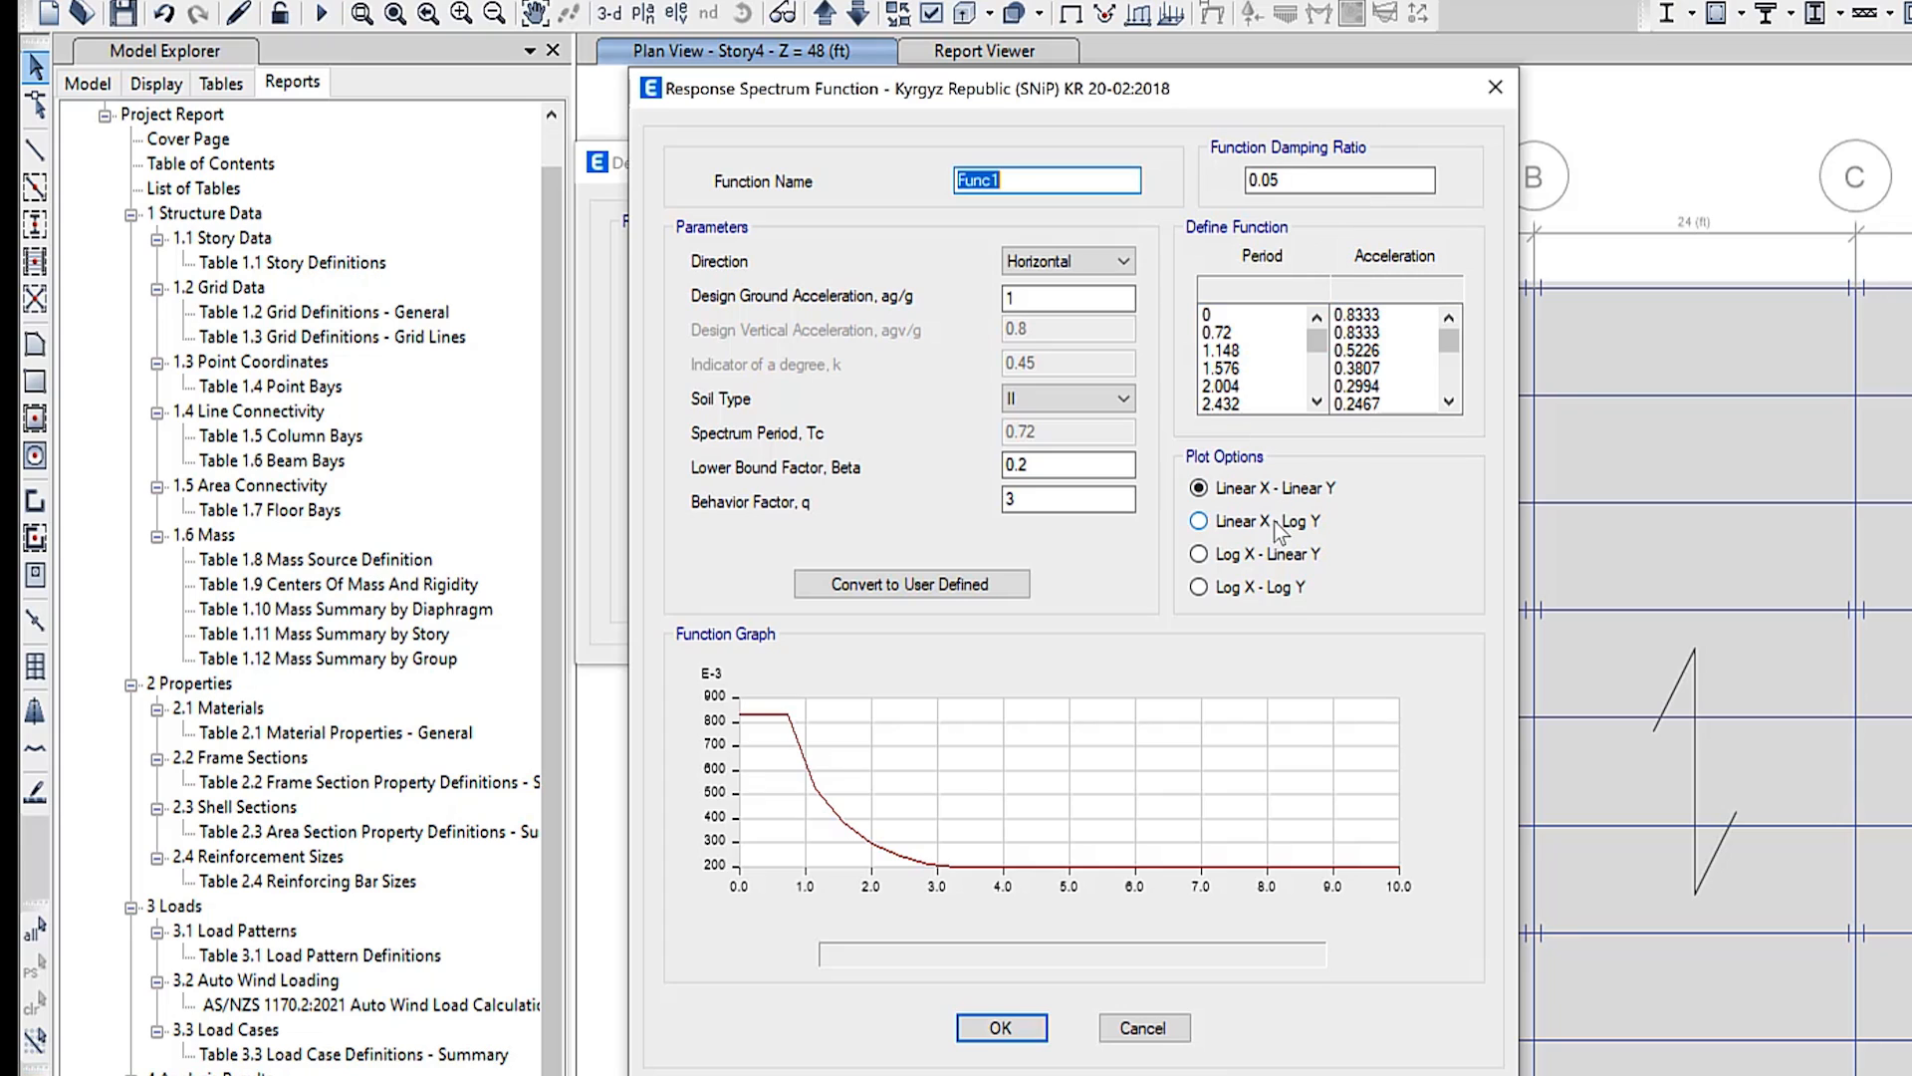
{"action": "left_click", "coordinate": [1199, 554]}
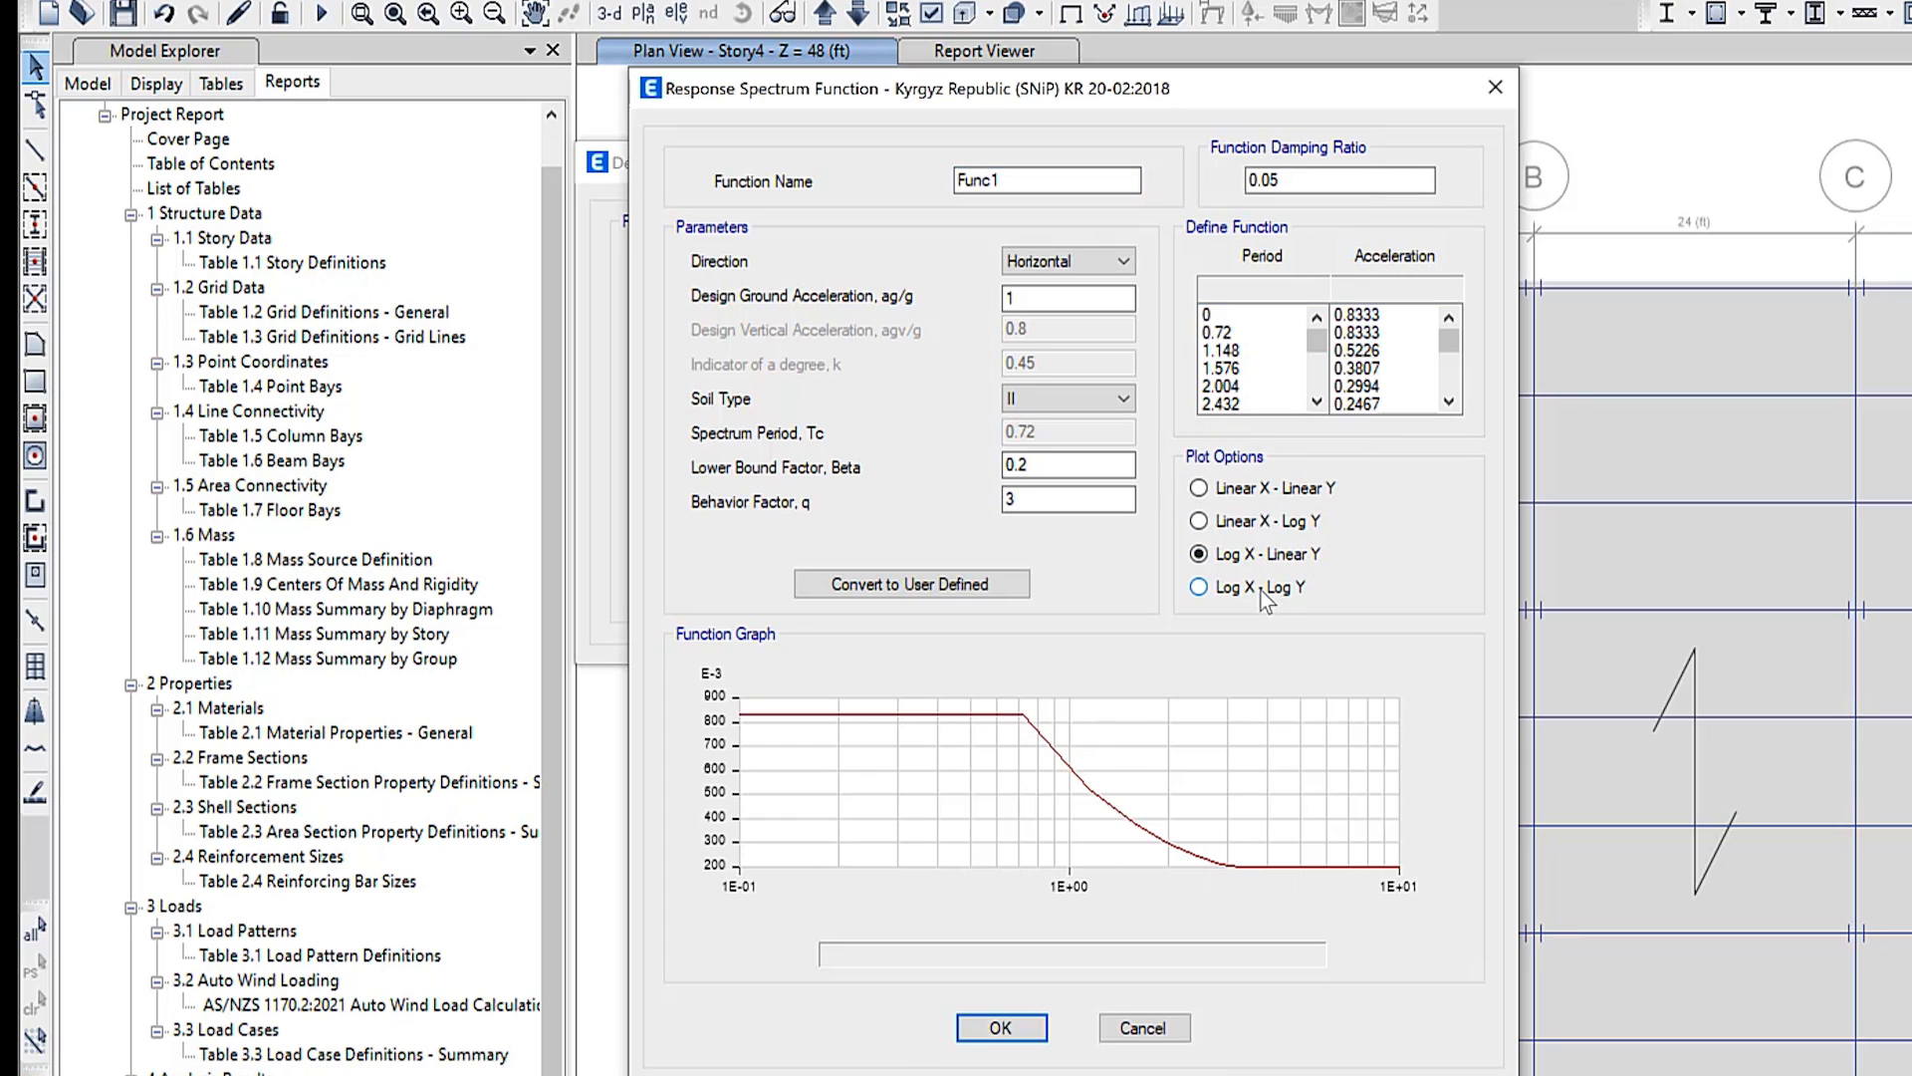
{"action": "left_click", "coordinate": [1200, 587]}
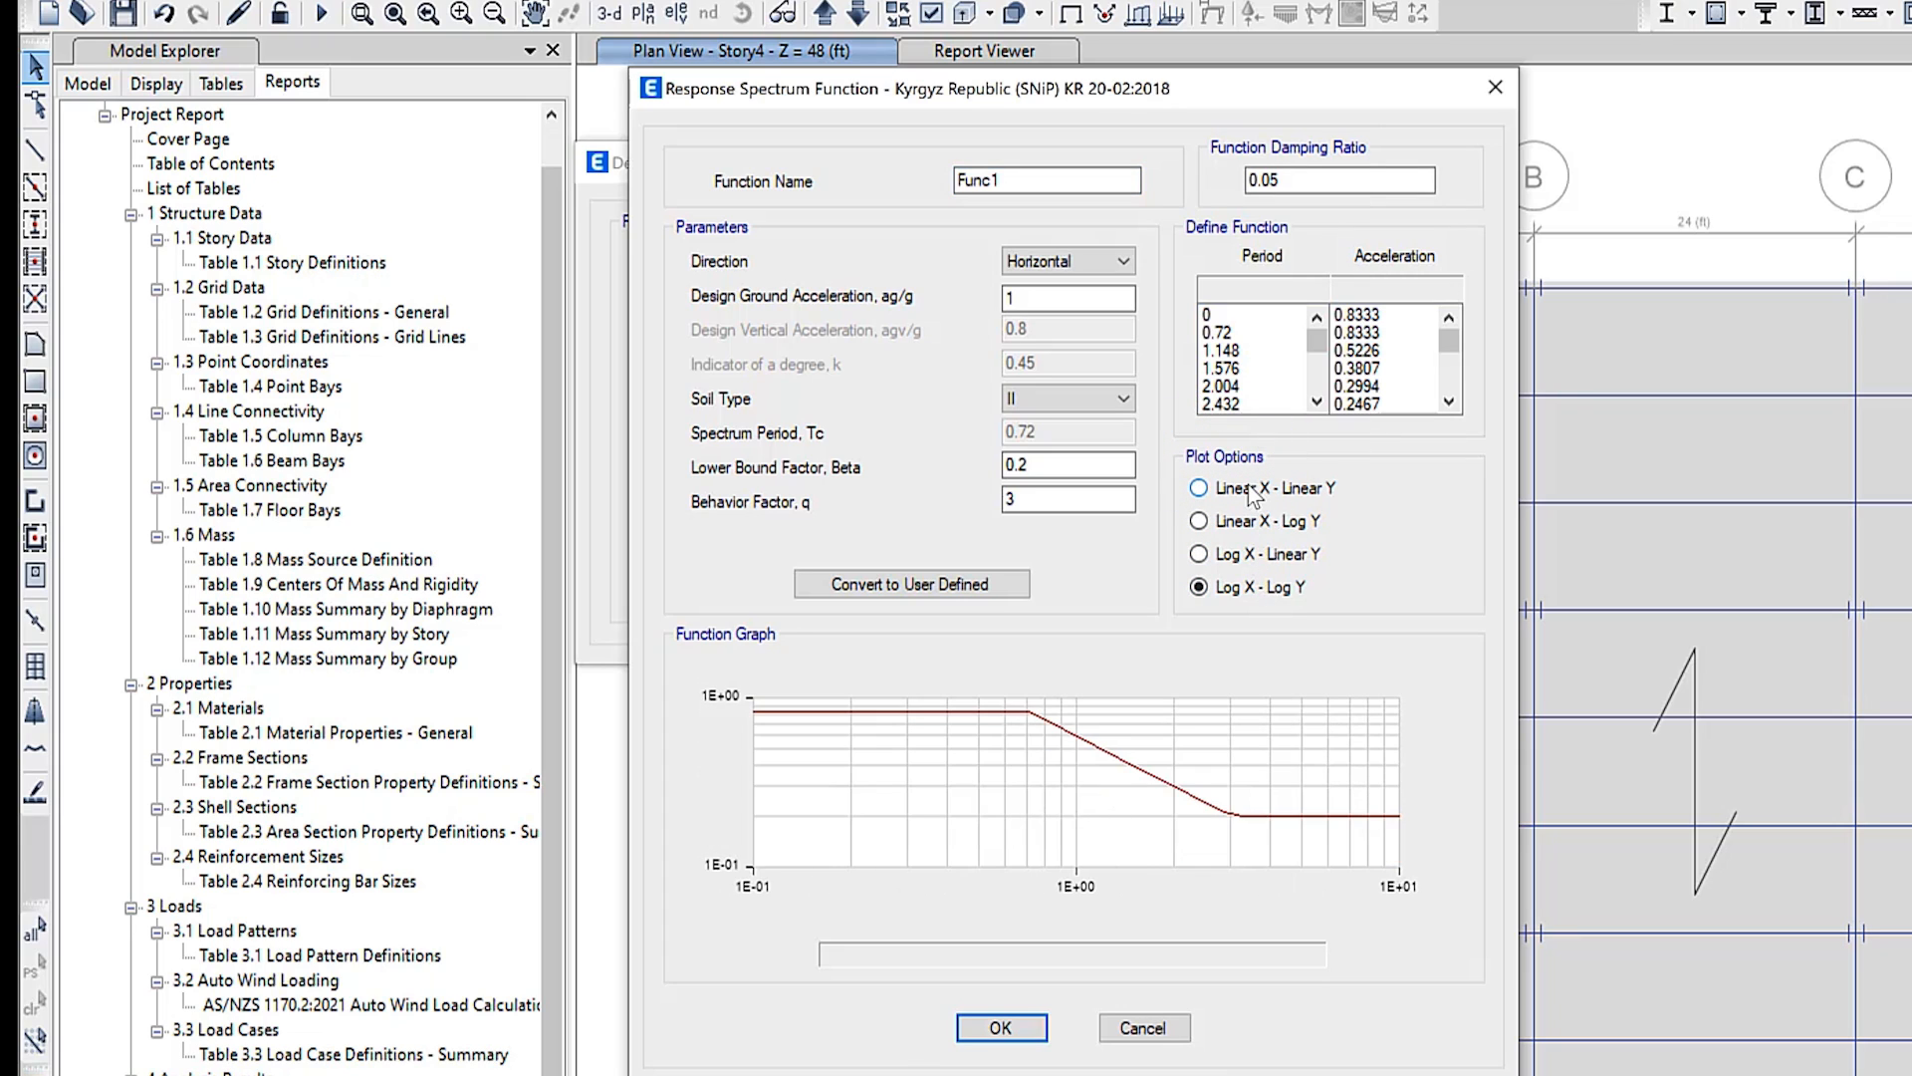